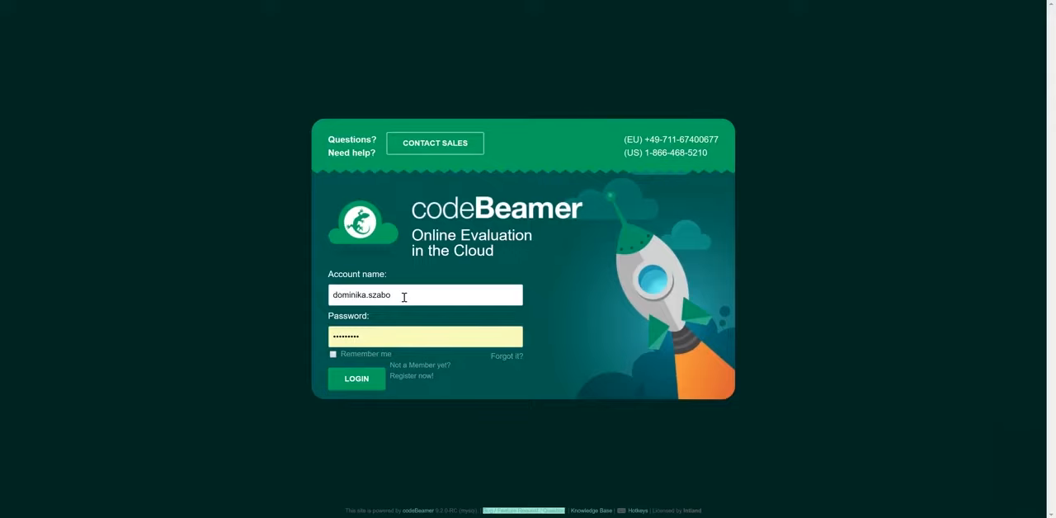
- Log in to the evaluation account and look over the demo reports on the My Start dashboard
{"action": "left_click", "coordinate": [357, 379]}
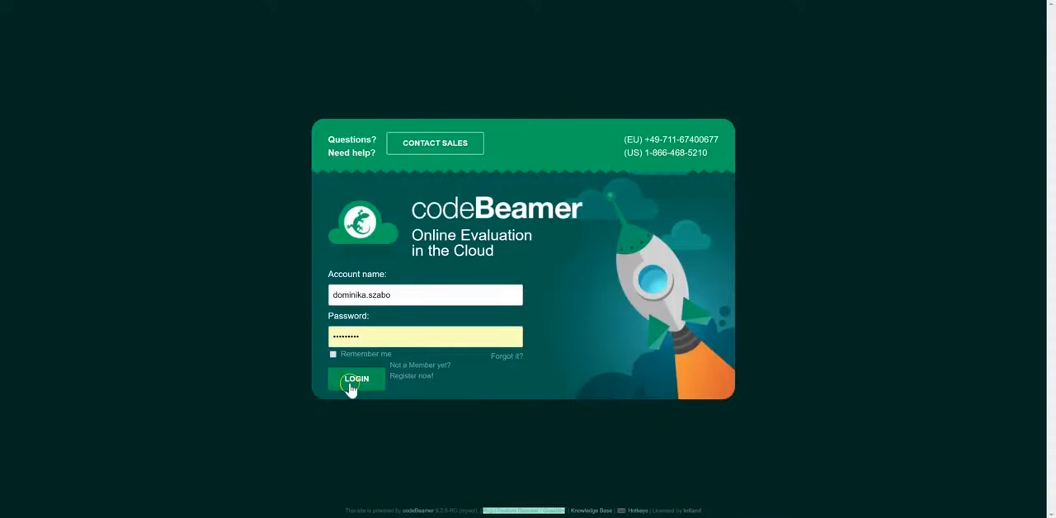
{"action": "left_click", "coordinate": [356, 379]}
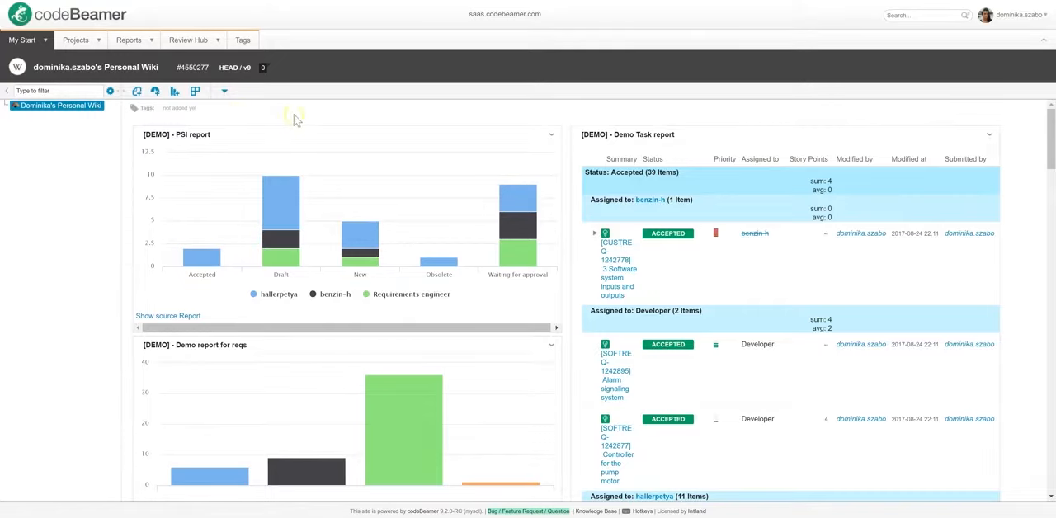
{"action": "mouse_move", "coordinate": [472, 297]}
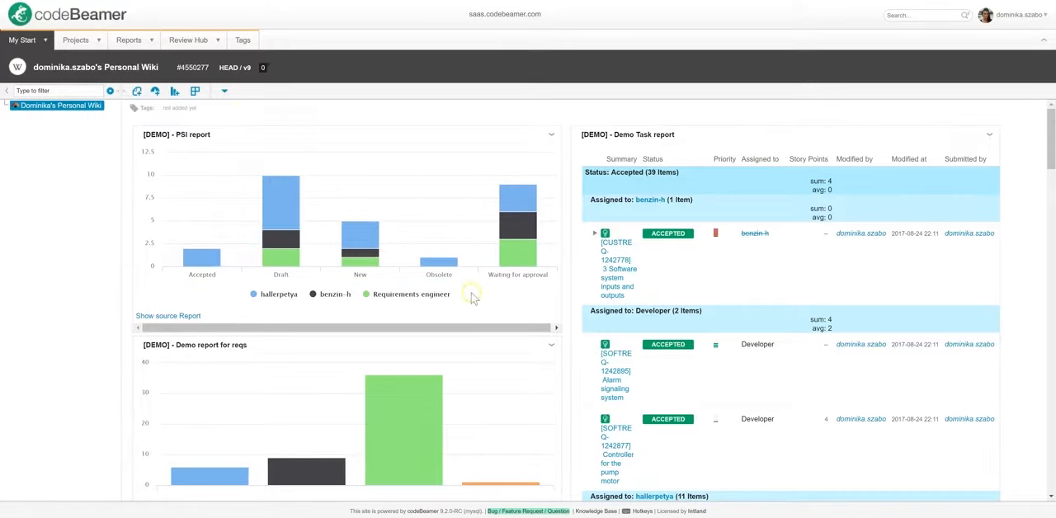
{"action": "mouse_move", "coordinate": [551, 297]}
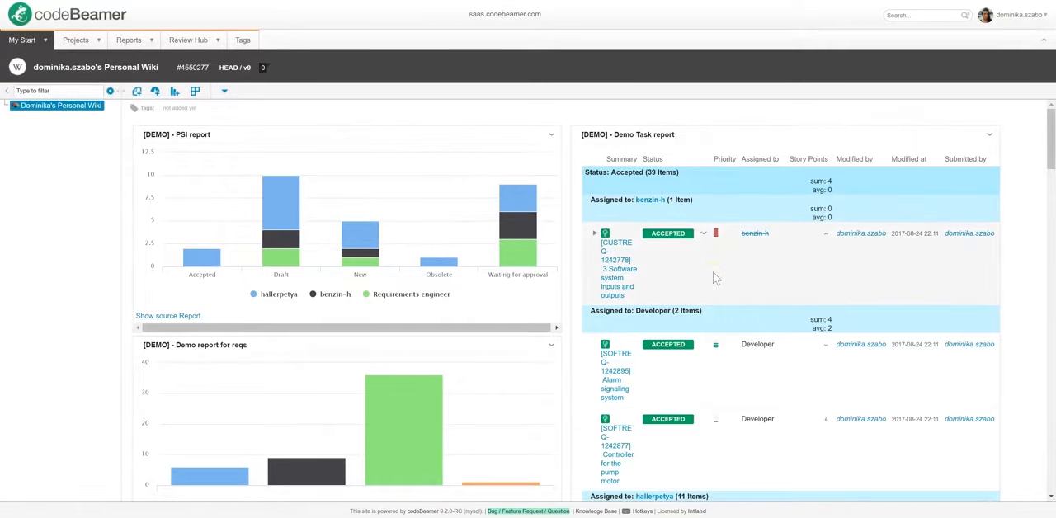
{"action": "scroll", "scroll_direction": "down", "scroll_amount": 3}
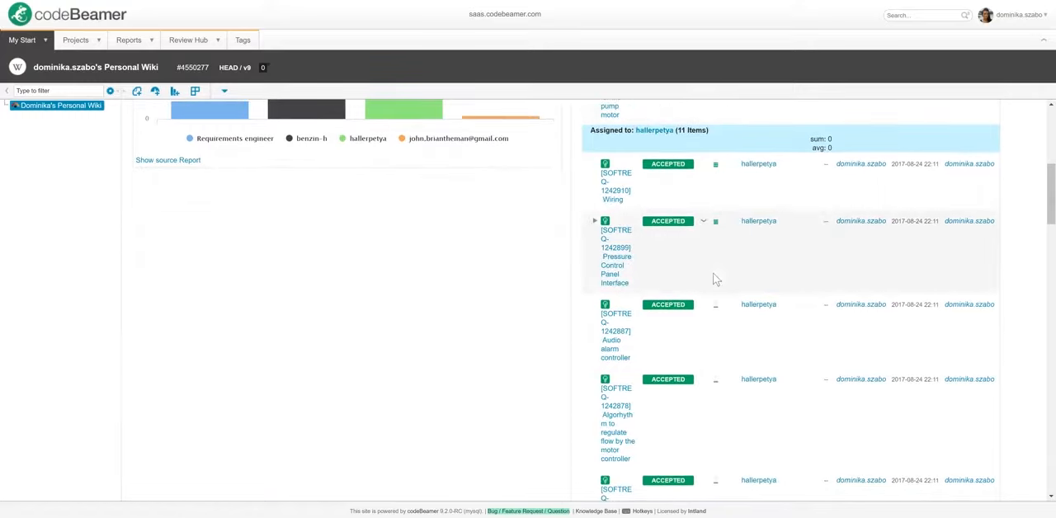
{"action": "scroll", "scroll_direction": "down", "scroll_amount": 3}
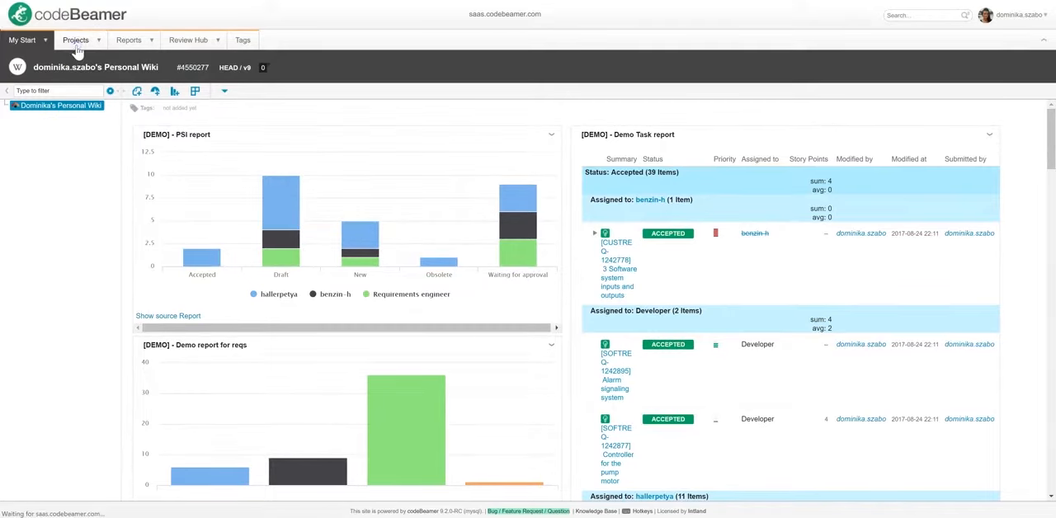
- Go to the project browser, toggle All categories off and on, and bring up the Projects menu
{"action": "left_click", "coordinate": [76, 40]}
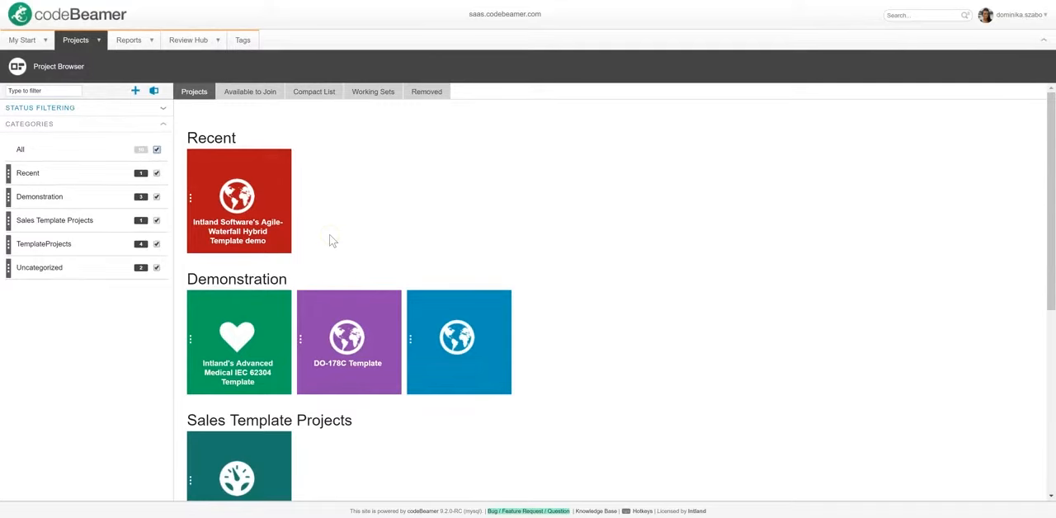
{"action": "mouse_move", "coordinate": [174, 140]}
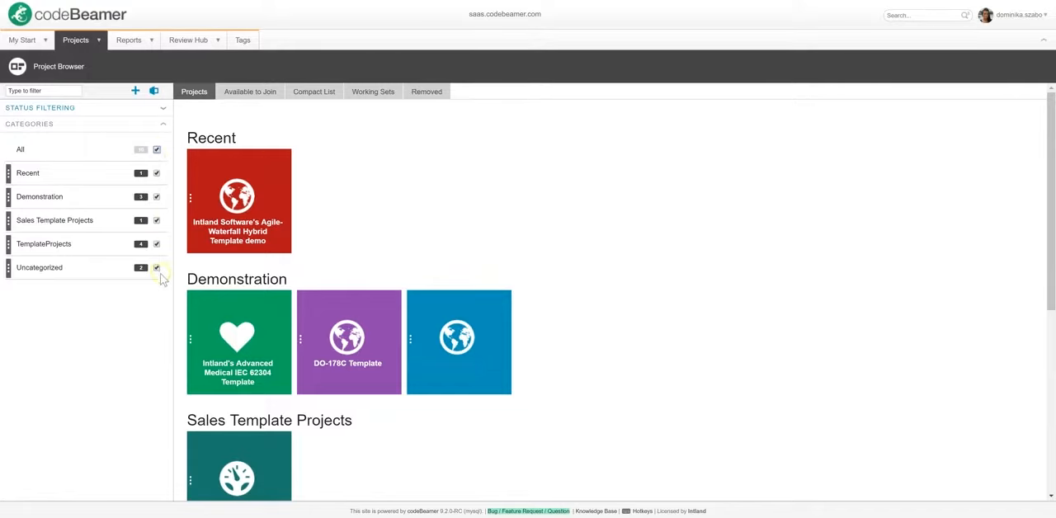
{"action": "left_click", "coordinate": [155, 148]}
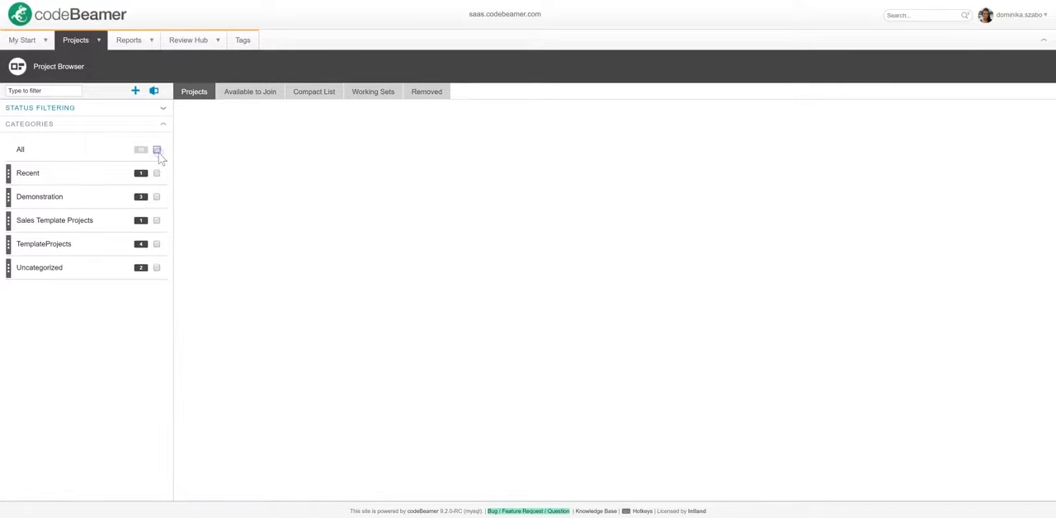
{"action": "left_click", "coordinate": [155, 148]}
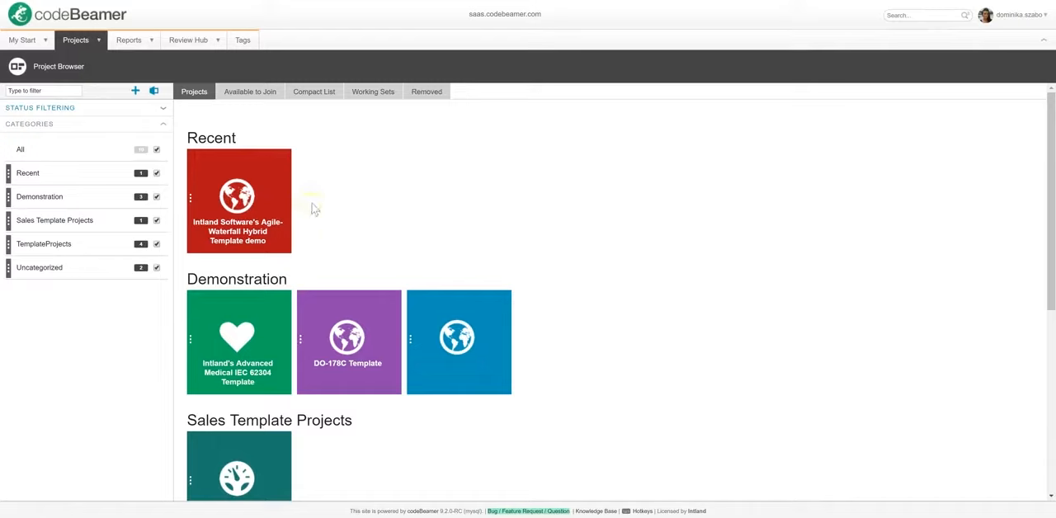
{"action": "mouse_move", "coordinate": [320, 216]}
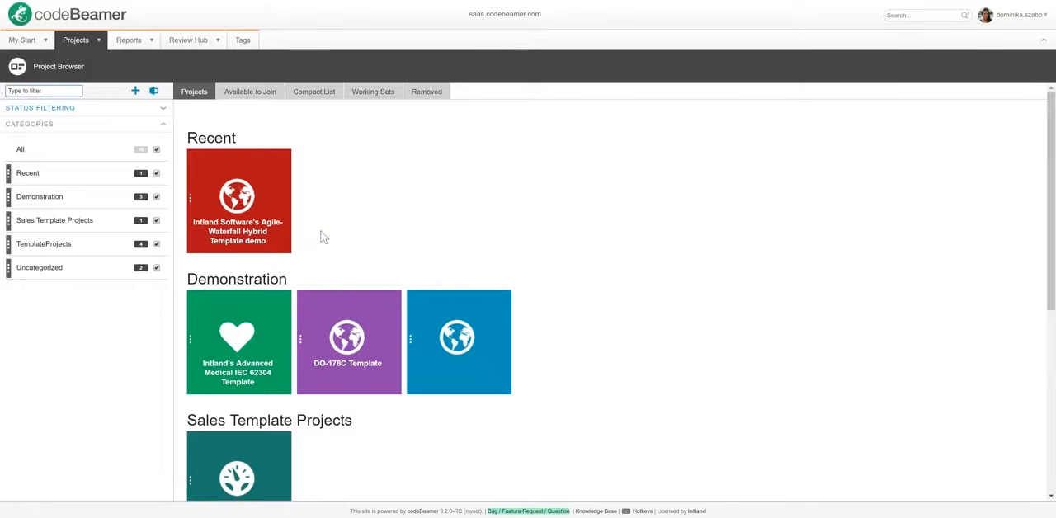
{"action": "left_click", "coordinate": [76, 40]}
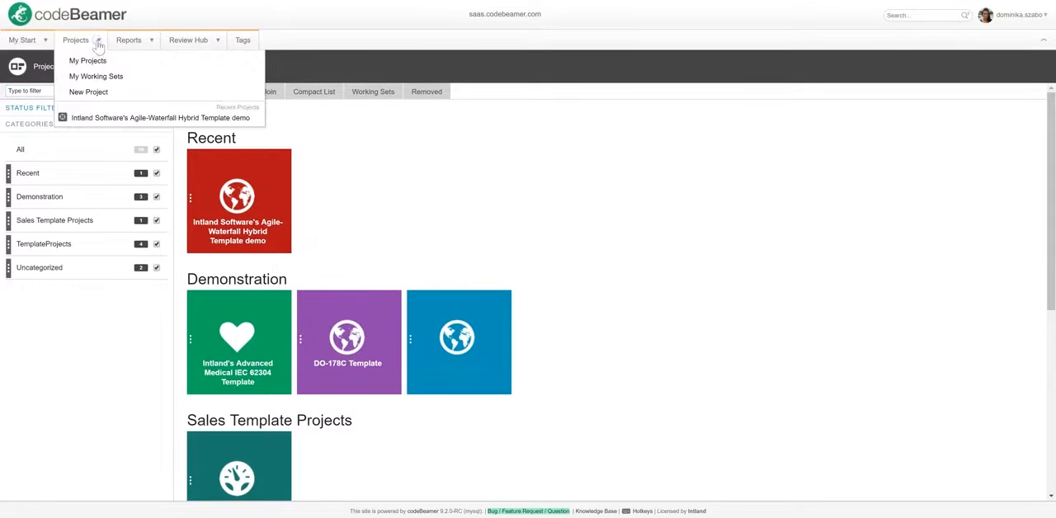
- Start New Project and review the project templates, keeping the Default template
{"action": "left_click", "coordinate": [76, 40]}
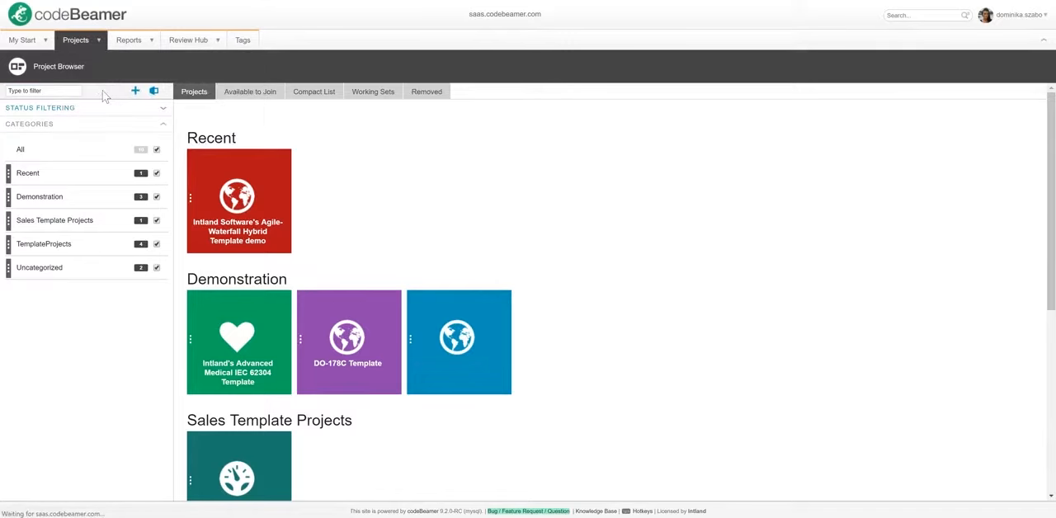
{"action": "left_click", "coordinate": [135, 90]}
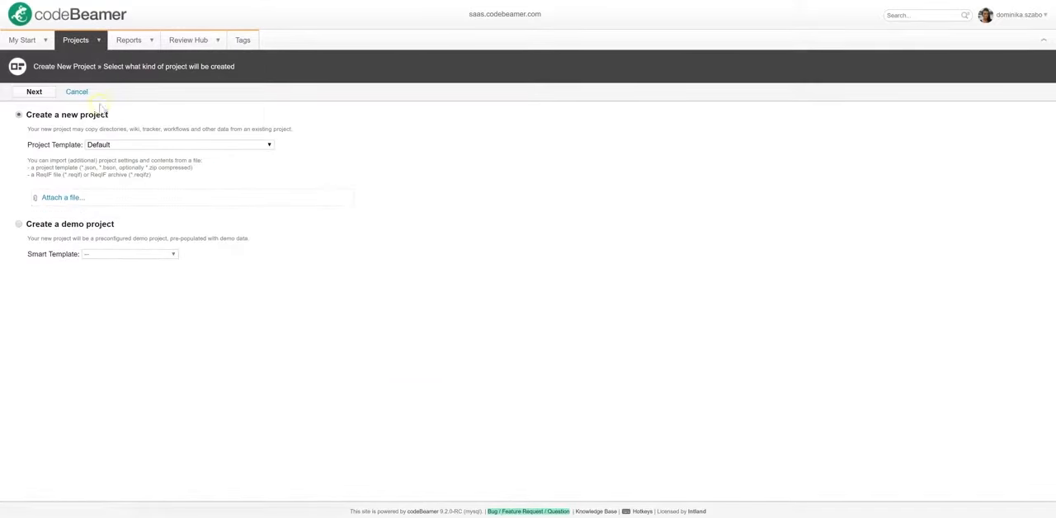
{"action": "left_click", "coordinate": [178, 145]}
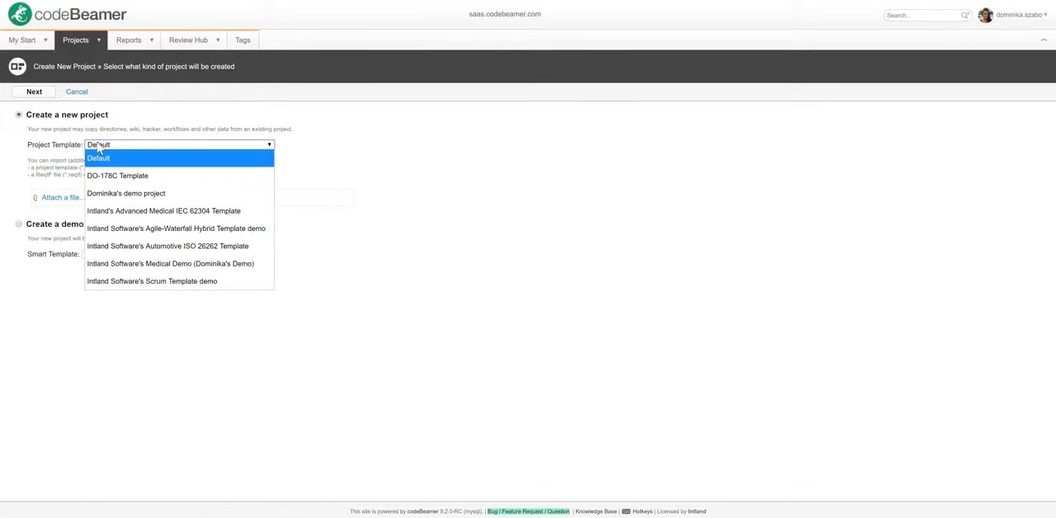
{"action": "left_click", "coordinate": [97, 159]}
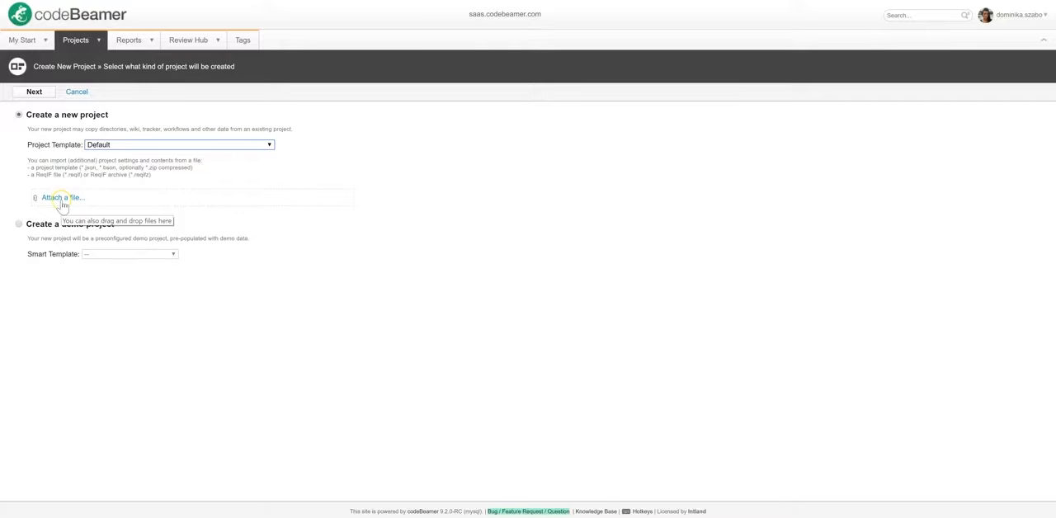
{"action": "mouse_move", "coordinate": [63, 199]}
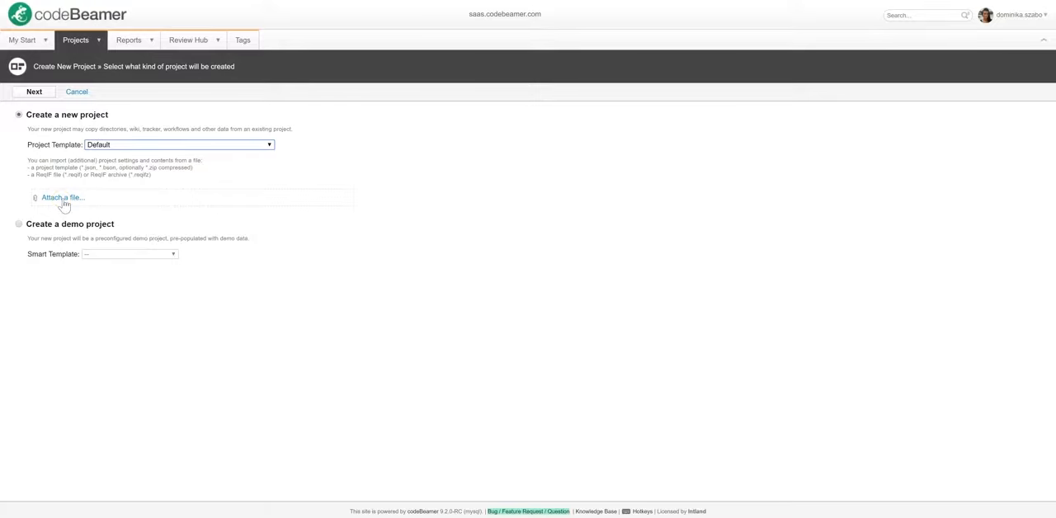
- Inspect the Agile-Waterfall-Hybrid smart template, return to Create a new project and browse for a template file
{"action": "left_click", "coordinate": [18, 224]}
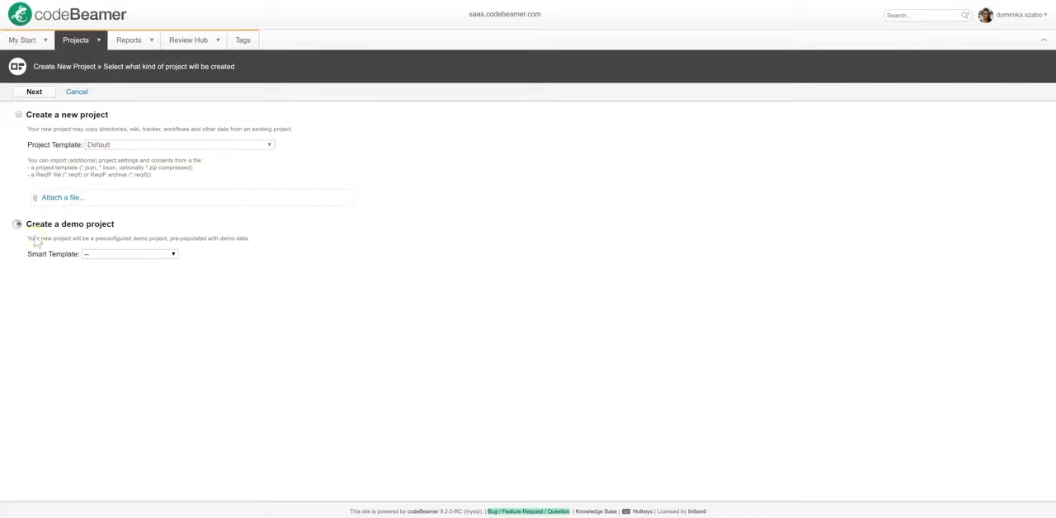
{"action": "left_click", "coordinate": [128, 254]}
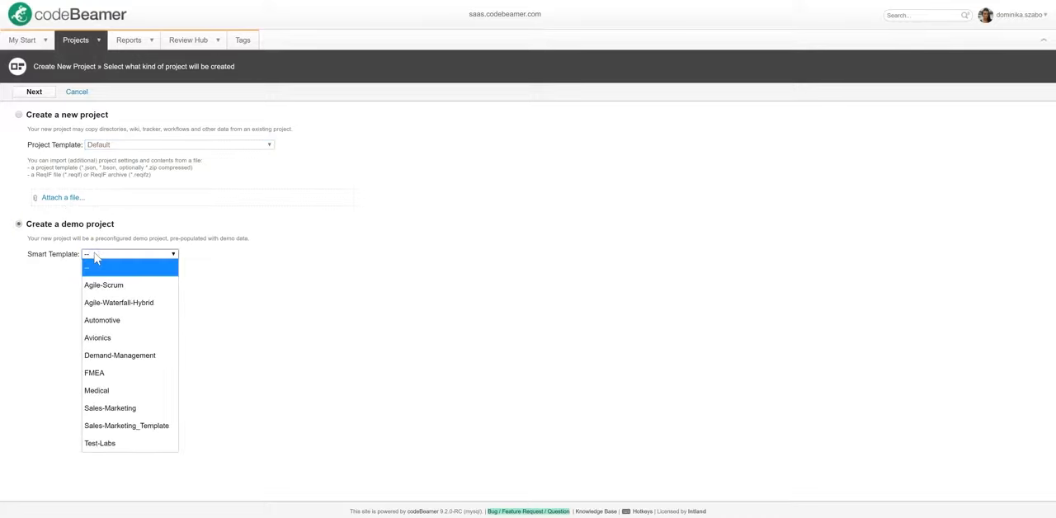
{"action": "mouse_move", "coordinate": [119, 302]}
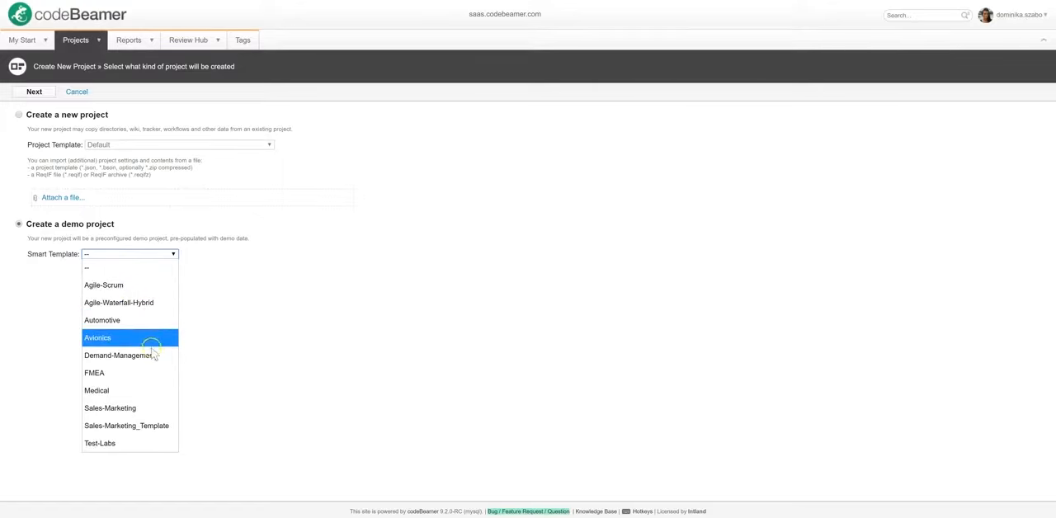
{"action": "mouse_move", "coordinate": [153, 376]}
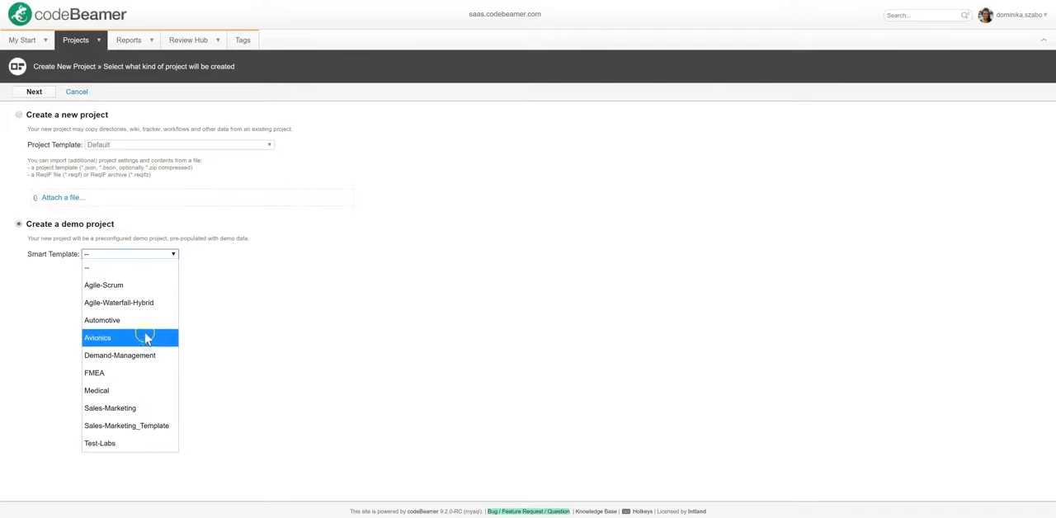
{"action": "mouse_move", "coordinate": [119, 304]}
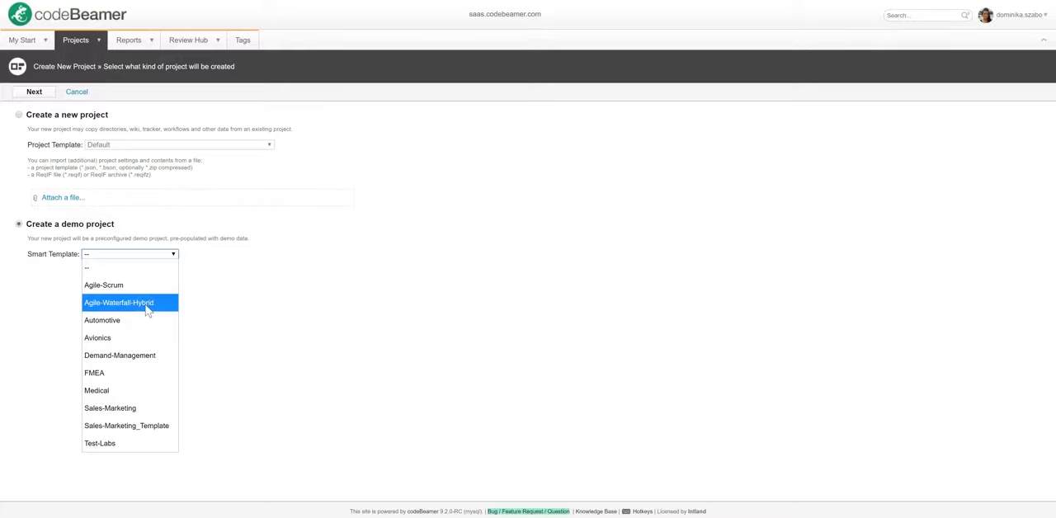
{"action": "left_click", "coordinate": [119, 302]}
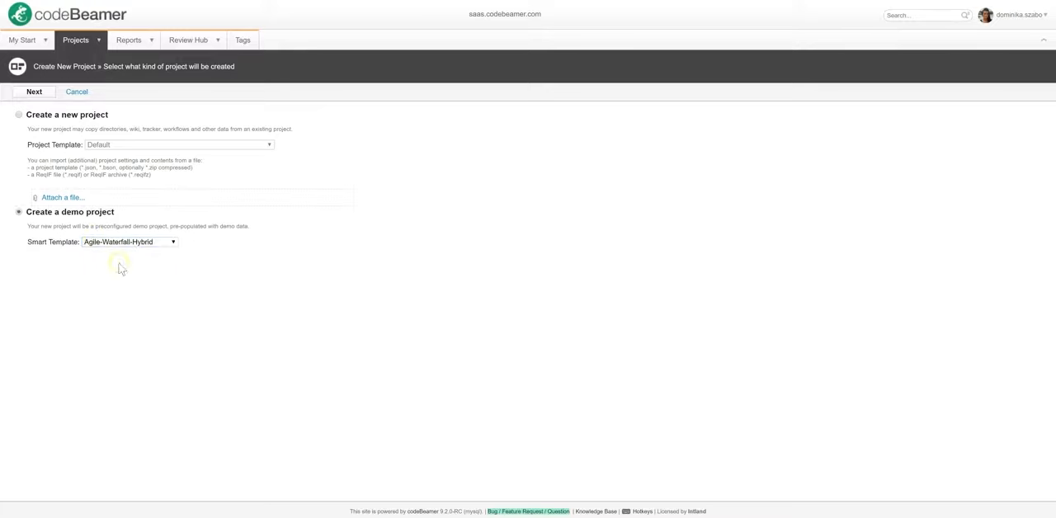
{"action": "left_click", "coordinate": [18, 114]}
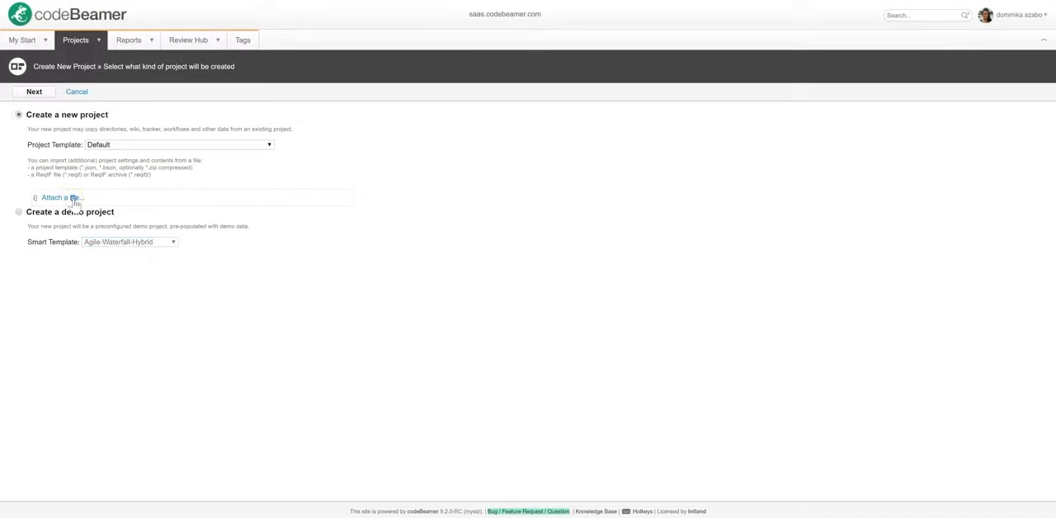
{"action": "left_click", "coordinate": [62, 198]}
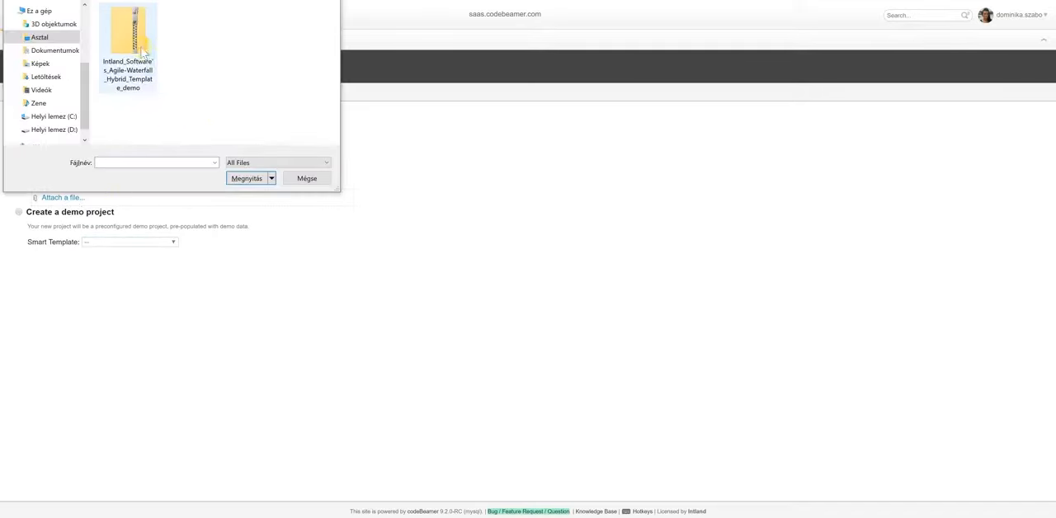
- Attach the Agile-Waterfall Hybrid template archive, keep the name and key, choose No source code and finish
{"action": "left_click", "coordinate": [244, 178]}
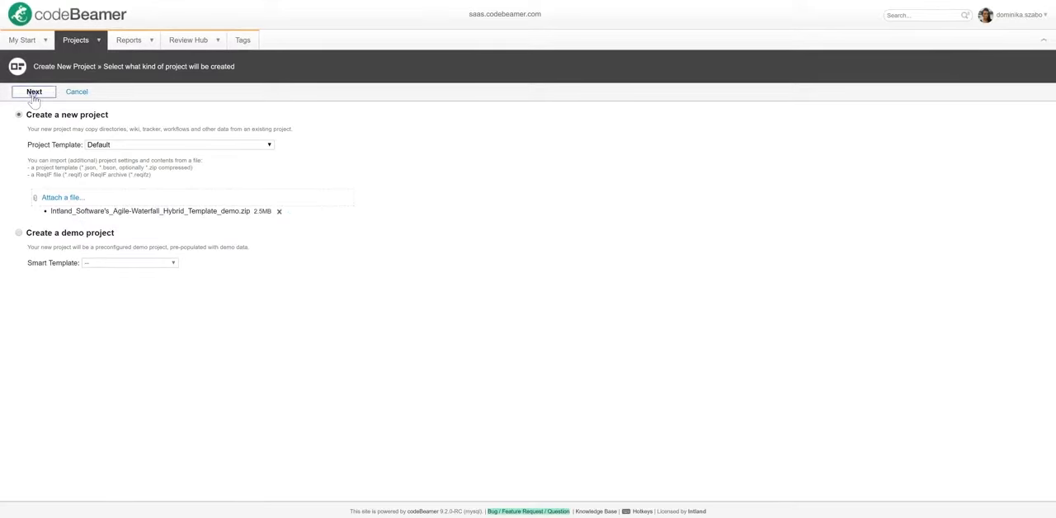
{"action": "left_click", "coordinate": [33, 91]}
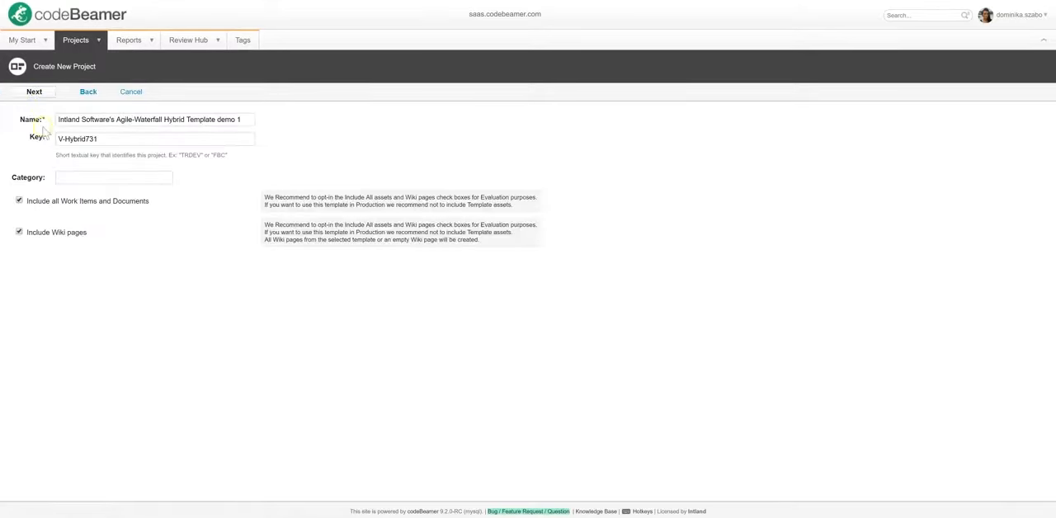
{"action": "left_click", "coordinate": [33, 90]}
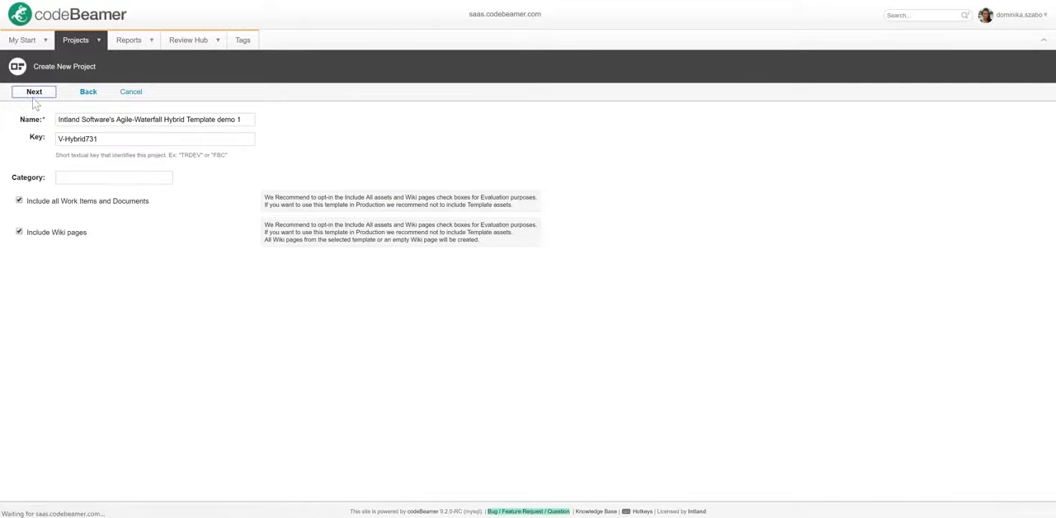
{"action": "left_click", "coordinate": [33, 91]}
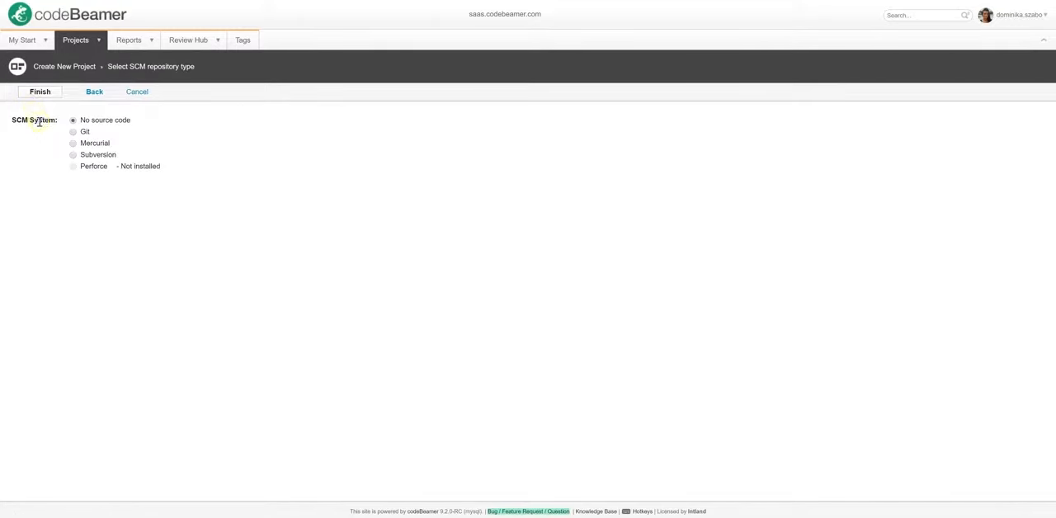
{"action": "left_click", "coordinate": [40, 91]}
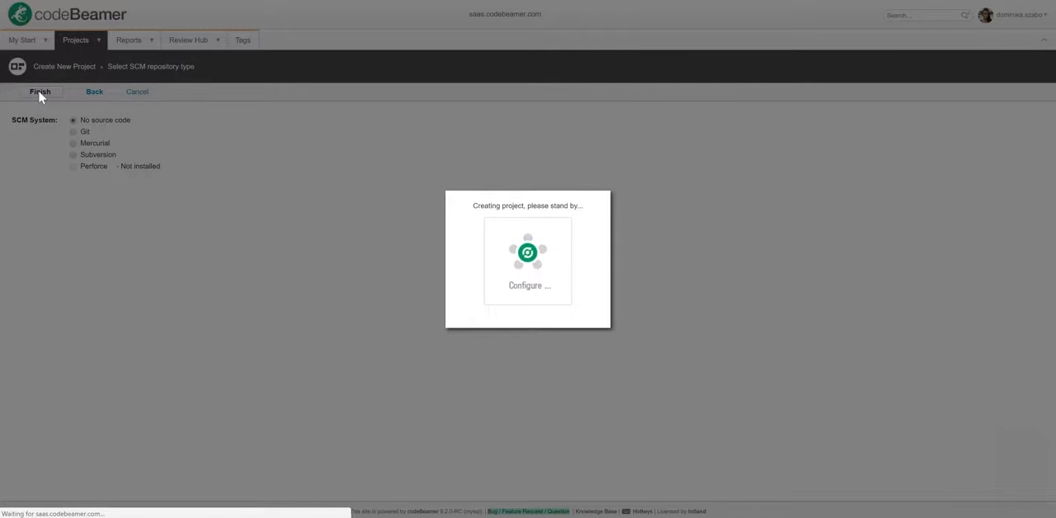
- On the new demo 2 project's wiki welcome page, select some text and expand Kanban Process
{"action": "left_click", "coordinate": [40, 91]}
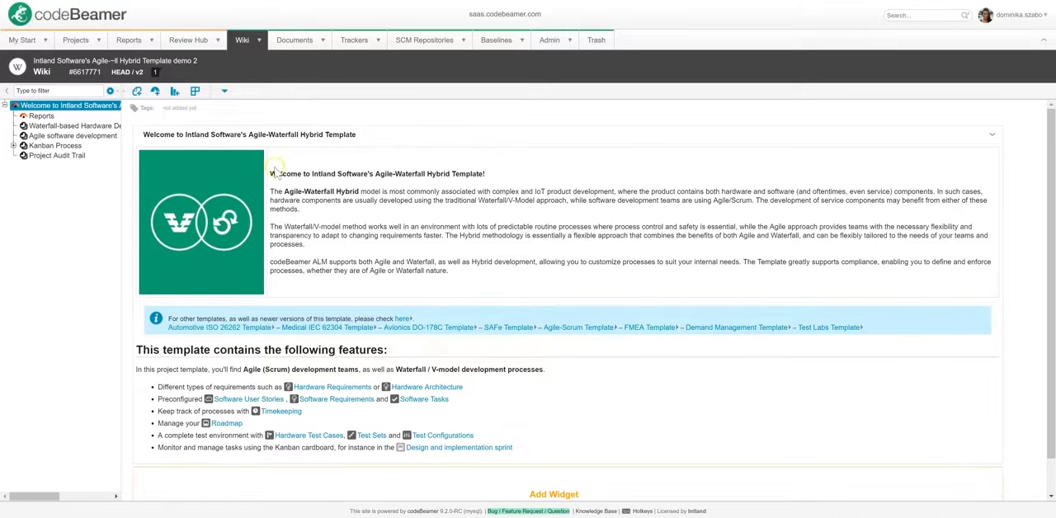
{"action": "left_click_drag", "start_coordinate": [271, 173], "coordinate": [366, 189]}
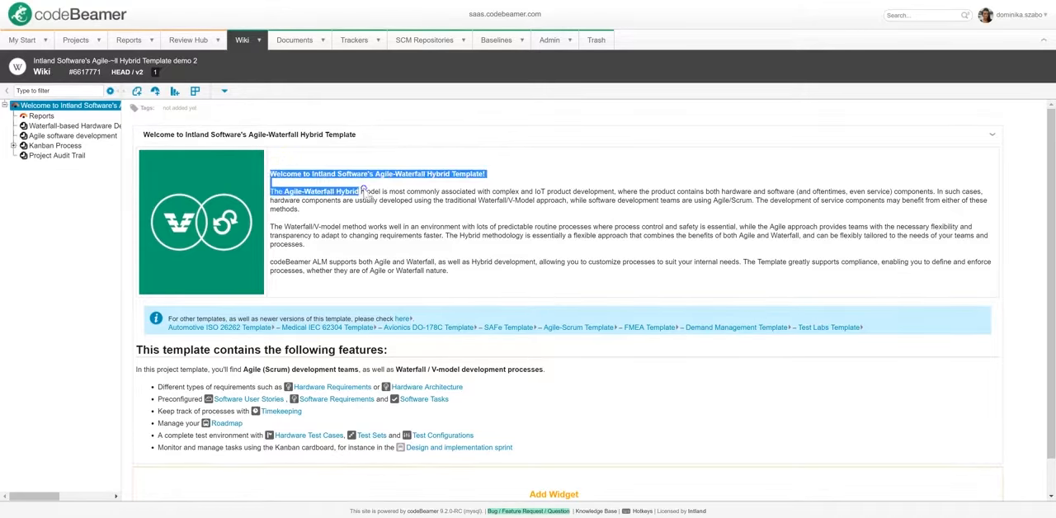
{"action": "left_click_drag", "start_coordinate": [270, 173], "coordinate": [461, 271]}
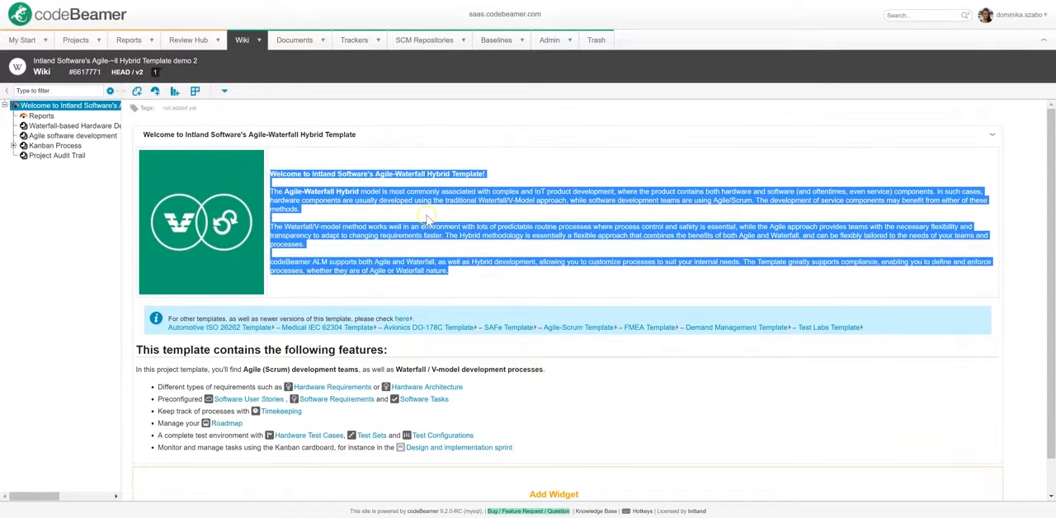
{"action": "left_click", "coordinate": [611, 226]}
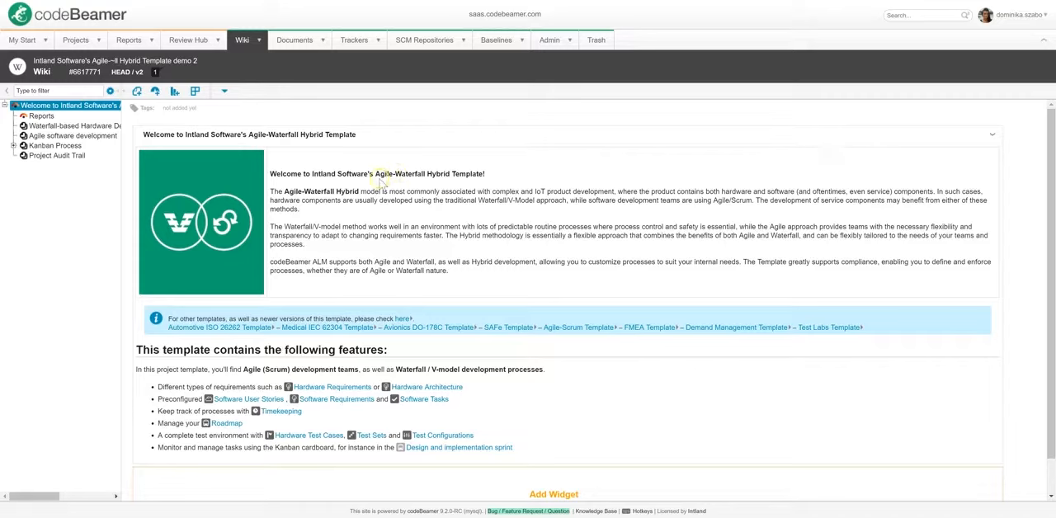
{"action": "mouse_move", "coordinate": [231, 264]}
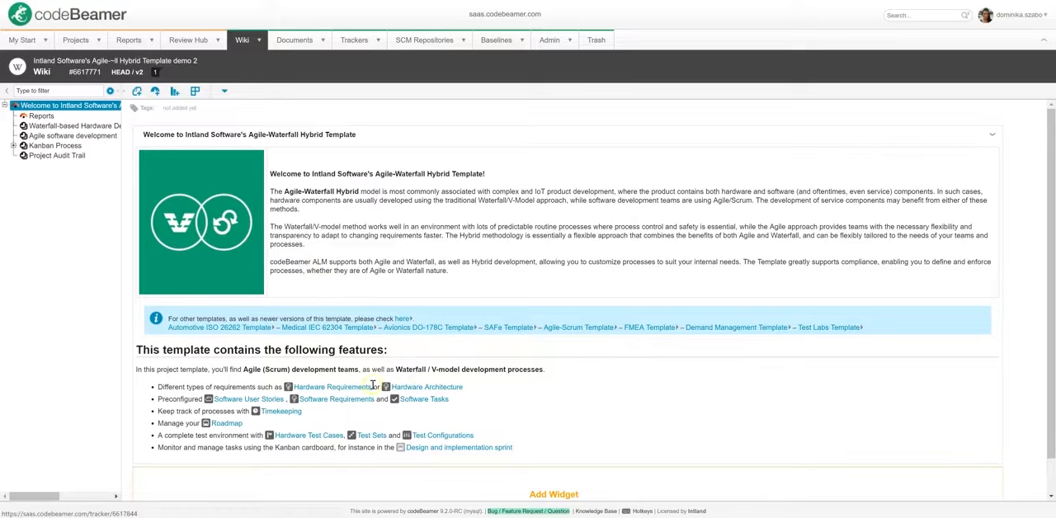
{"action": "mouse_move", "coordinate": [336, 399]}
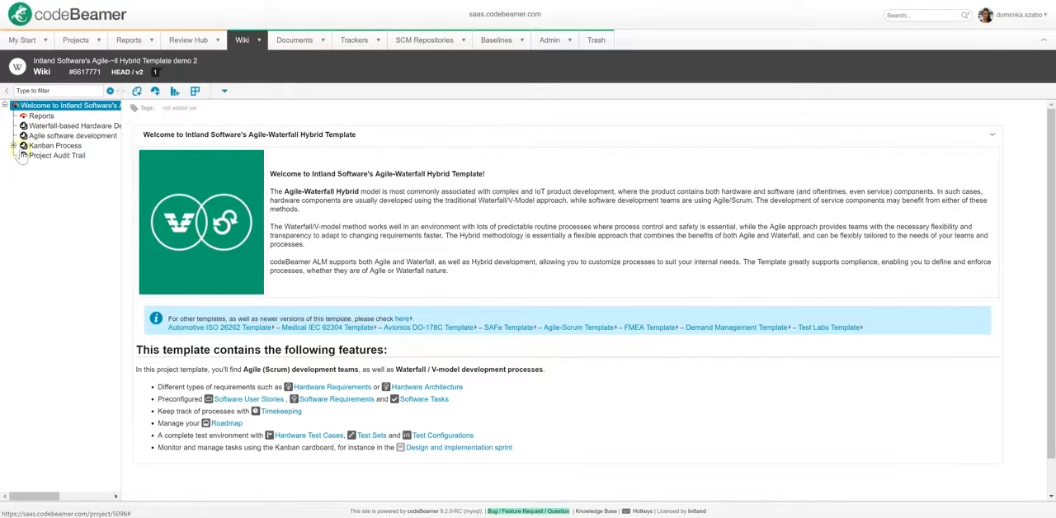
{"action": "left_click", "coordinate": [14, 145]}
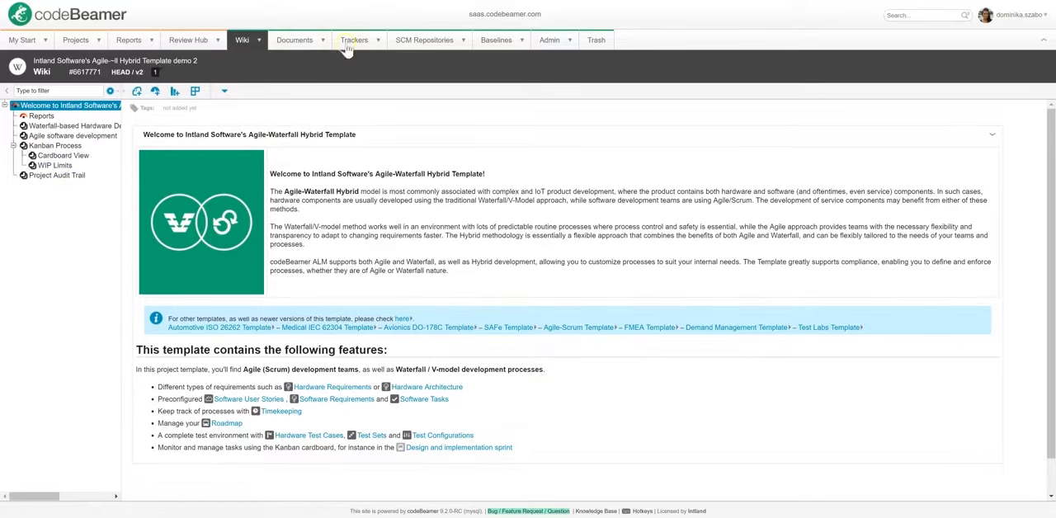
- Go to the project's Trackers overview and bring up options for the 1 Product Requirements tracker
{"action": "left_click", "coordinate": [353, 39]}
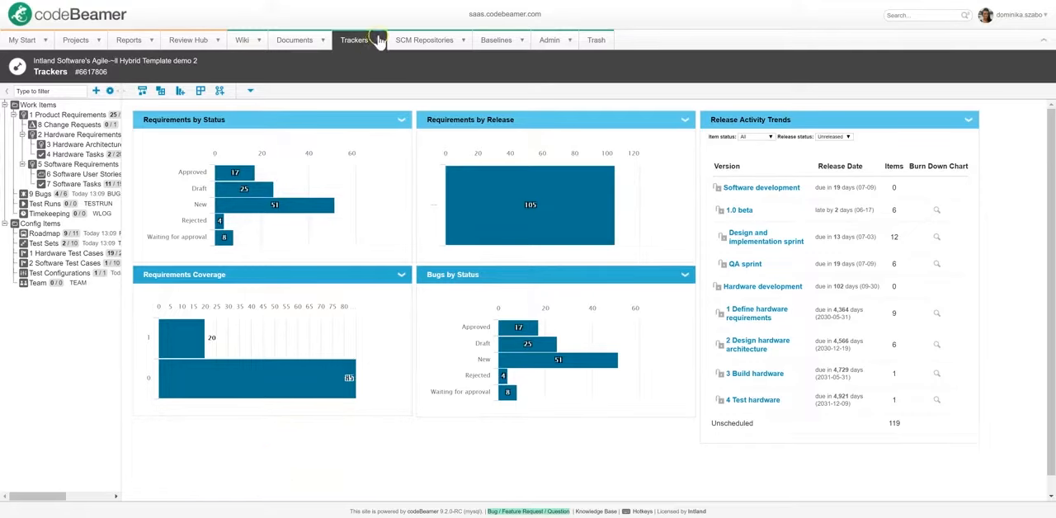
{"action": "left_click", "coordinate": [353, 40]}
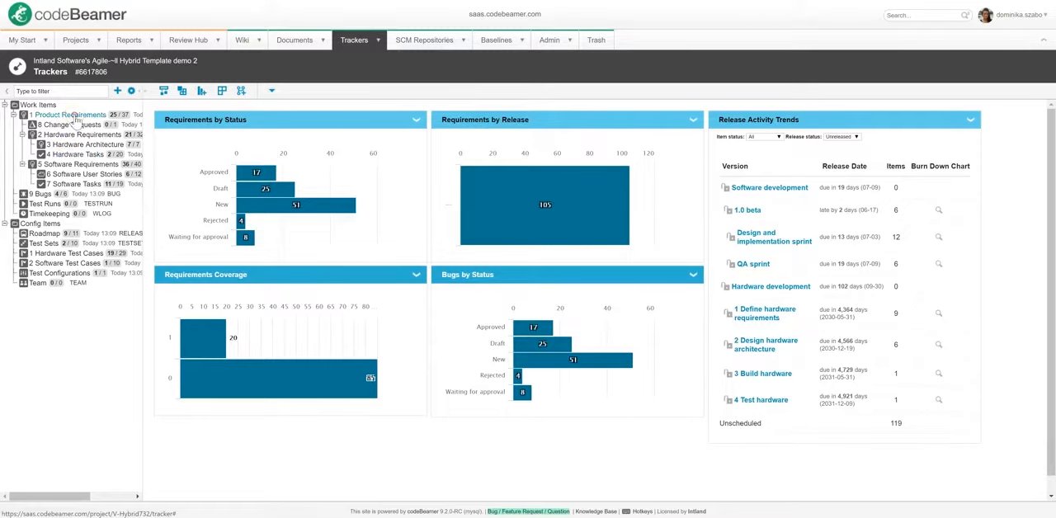
{"action": "right_click", "coordinate": [69, 116]}
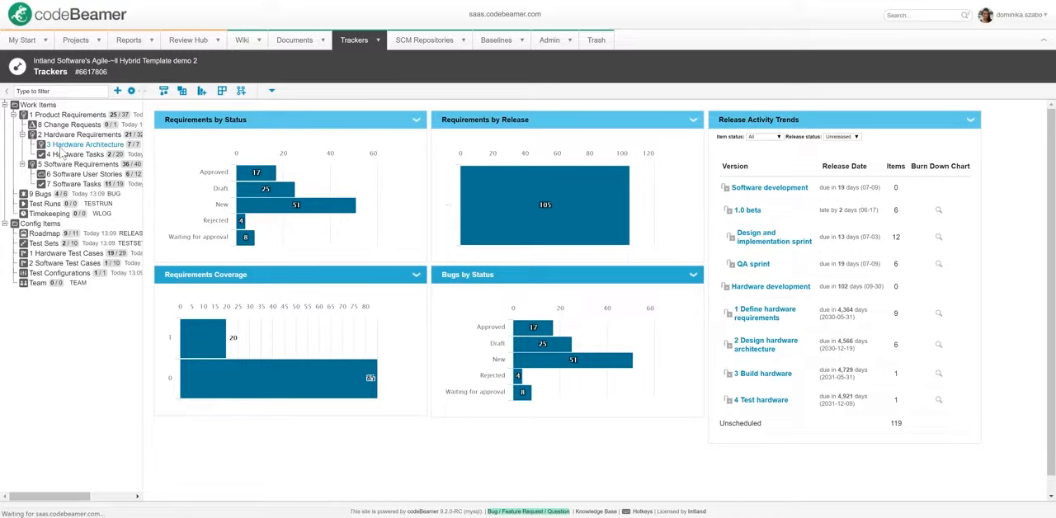
- Choose Configure to show the Product Requirements tracker's General settings
{"action": "left_click", "coordinate": [68, 114]}
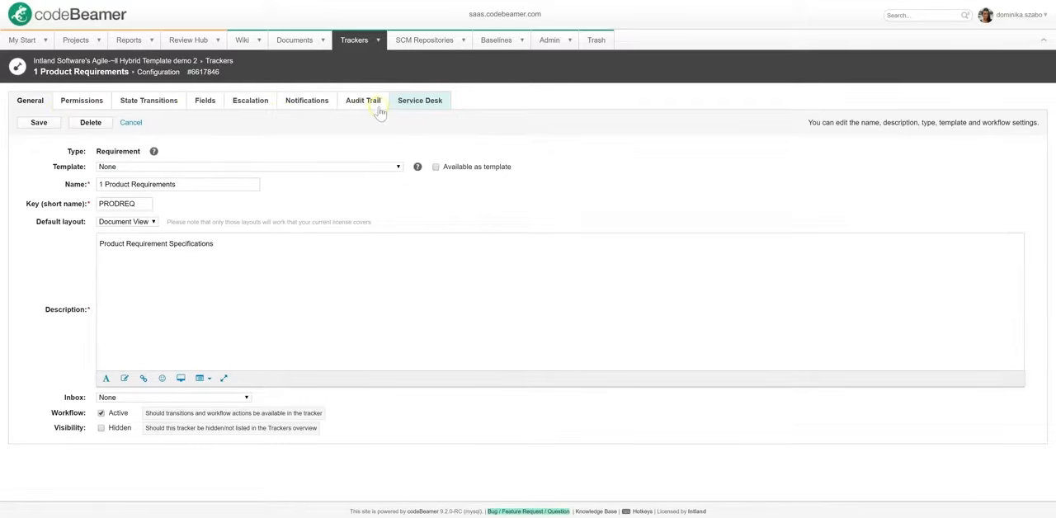
{"action": "mouse_move", "coordinate": [204, 105]}
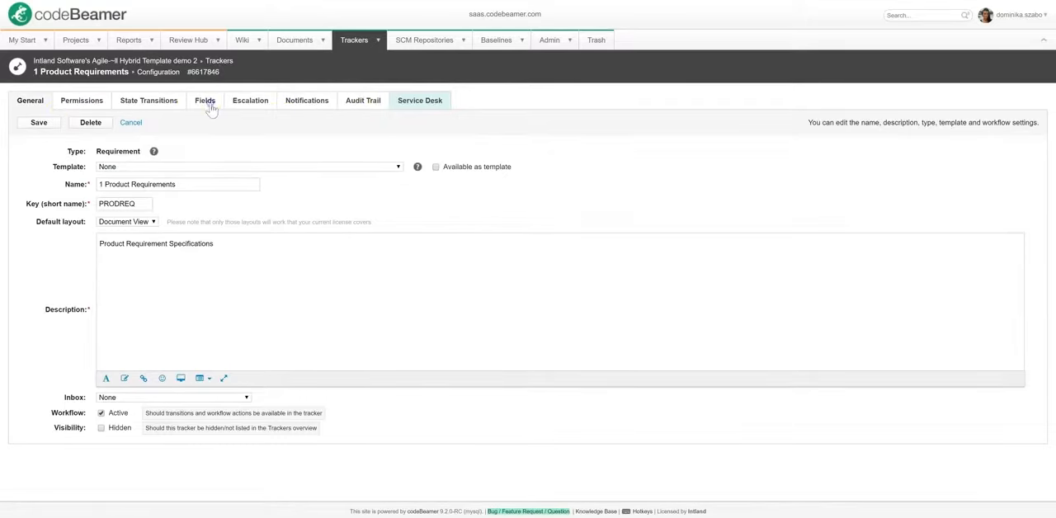
- Review the tracker's Fields list, then switch to its State Transitions
{"action": "left_click", "coordinate": [204, 101]}
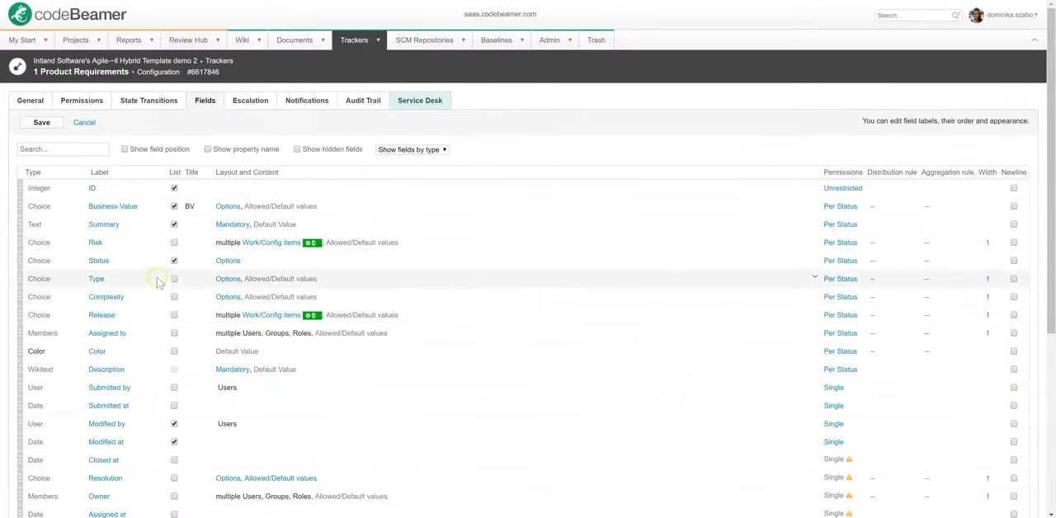
{"action": "scroll", "scroll_direction": "down", "scroll_amount": 3}
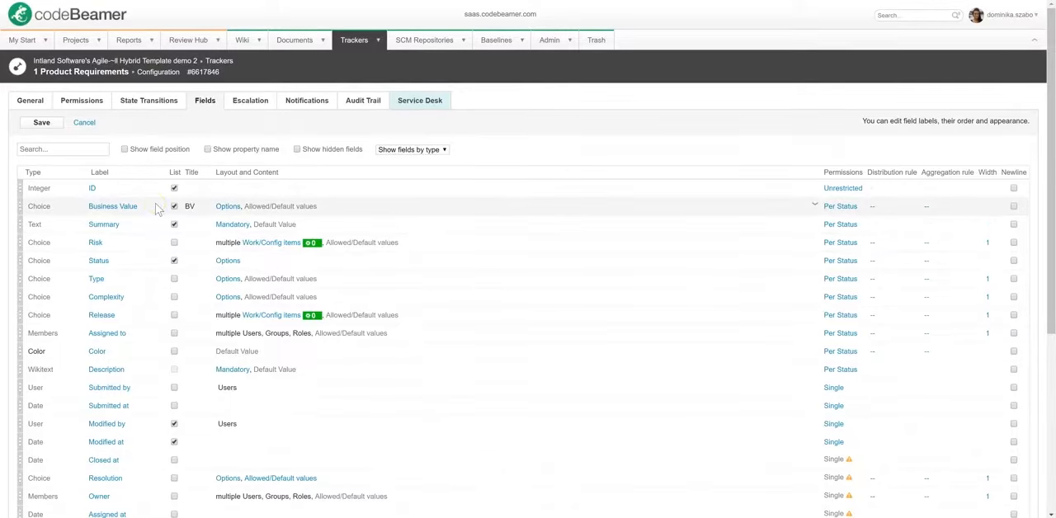
{"action": "left_click", "coordinate": [148, 100]}
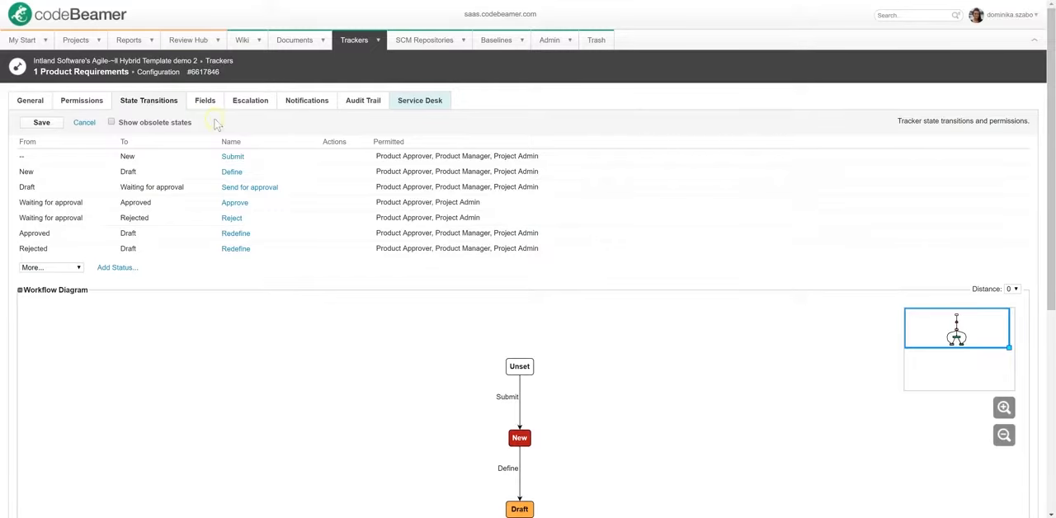
{"action": "mouse_move", "coordinate": [378, 350]}
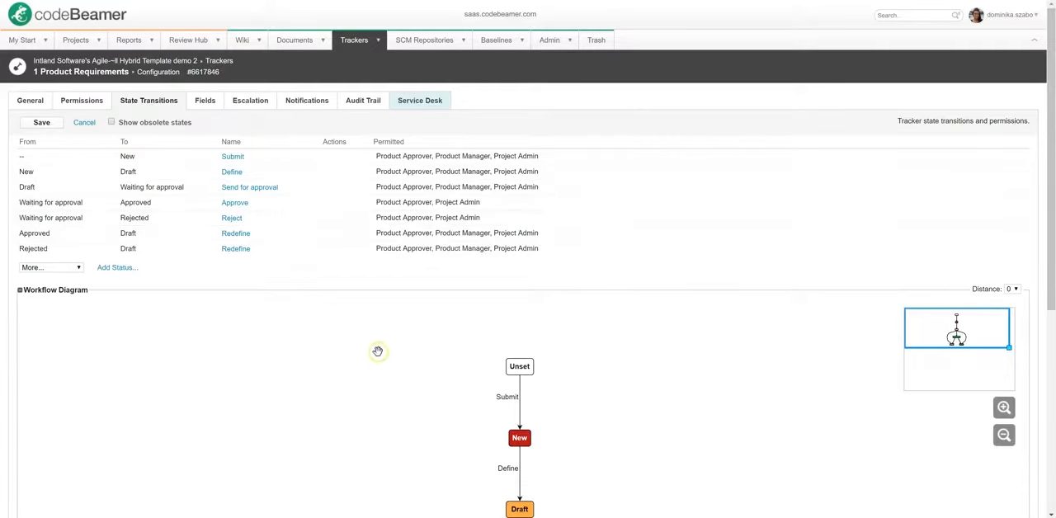
- Scroll to the workflow diagram, then view the tracker's Permissions per role
{"action": "scroll", "scroll_direction": "down", "scroll_amount": 3}
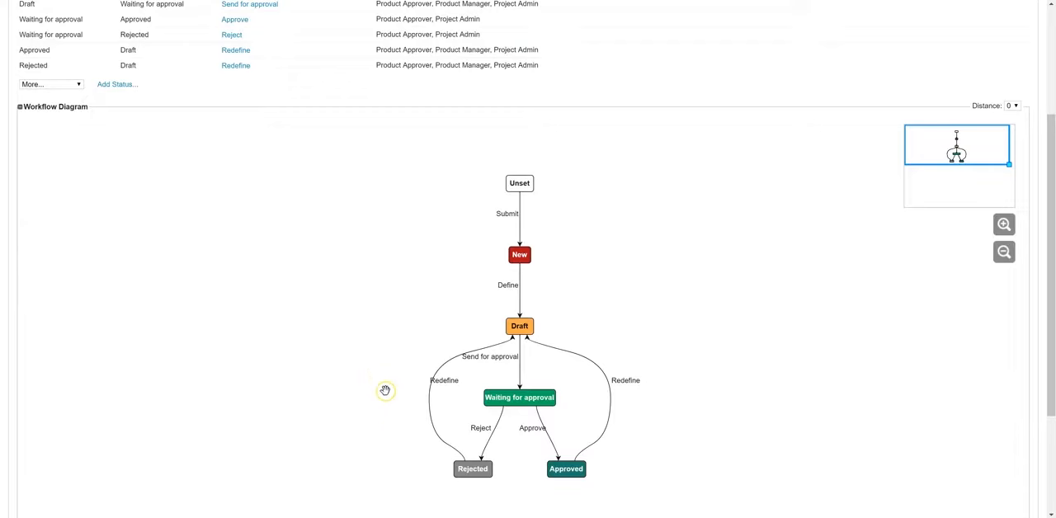
{"action": "mouse_move", "coordinate": [380, 414]}
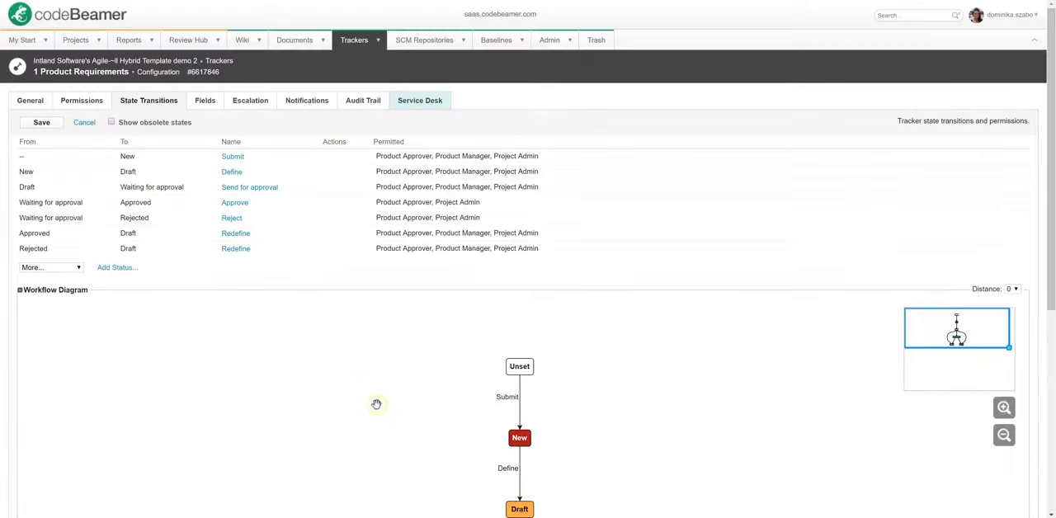
{"action": "mouse_move", "coordinate": [371, 342]}
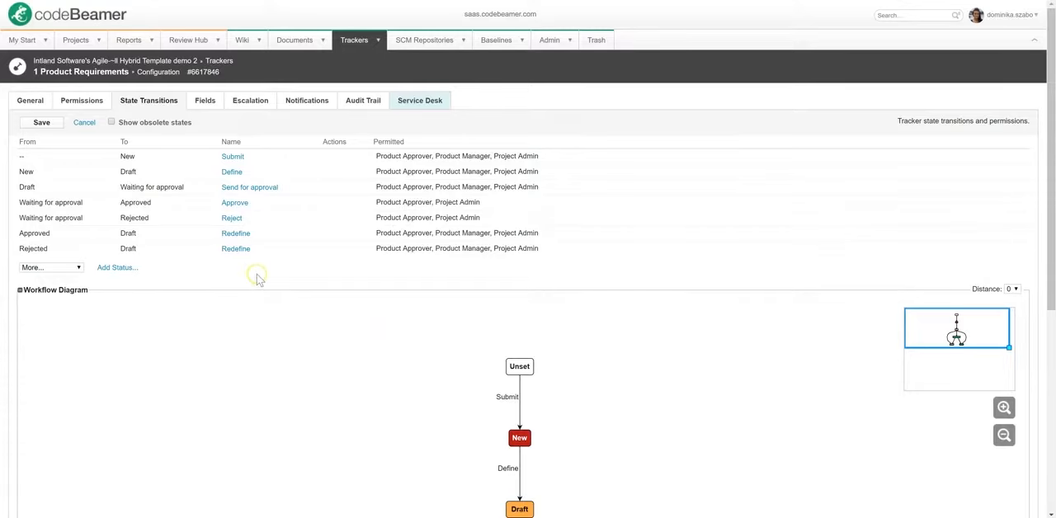
{"action": "mouse_move", "coordinate": [231, 271]}
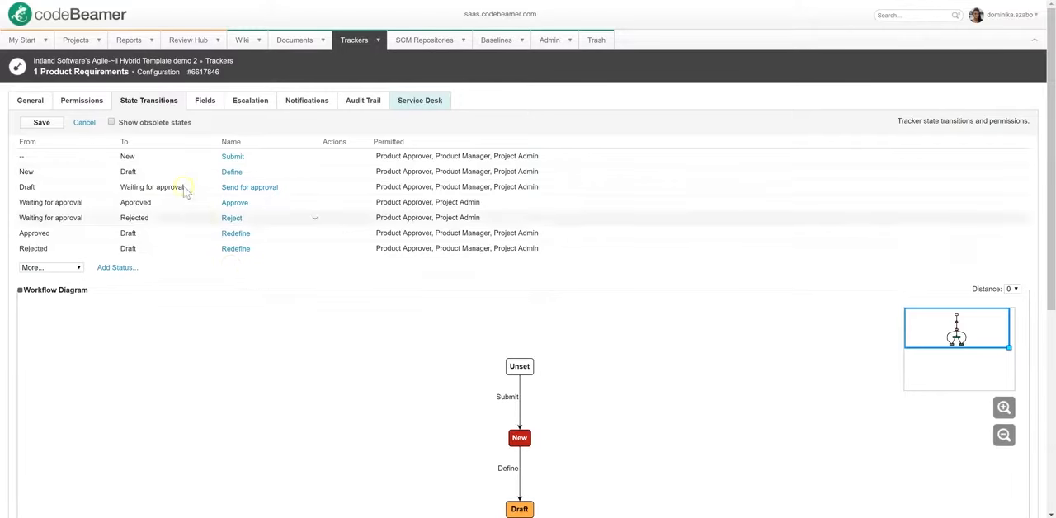
{"action": "left_click", "coordinate": [81, 100]}
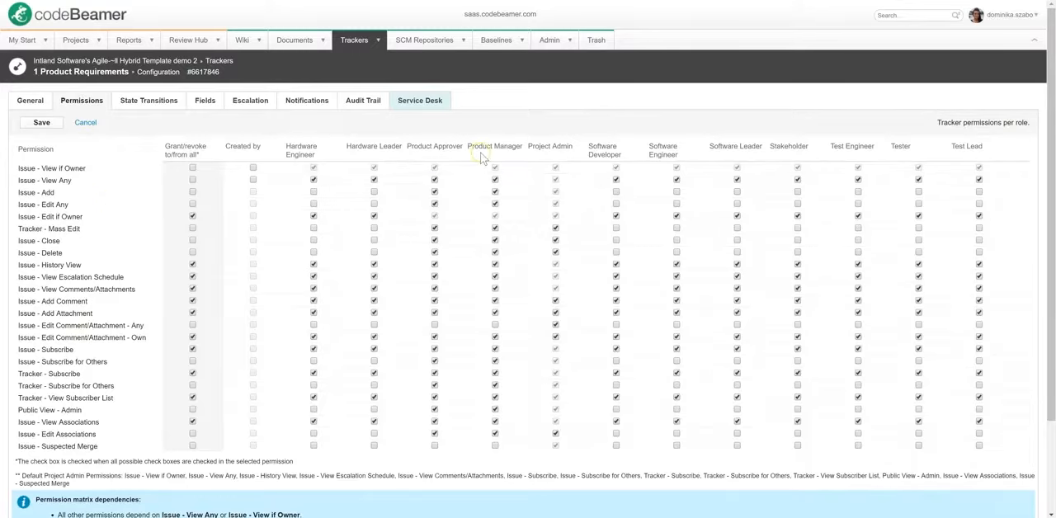
{"action": "mouse_move", "coordinate": [145, 196]}
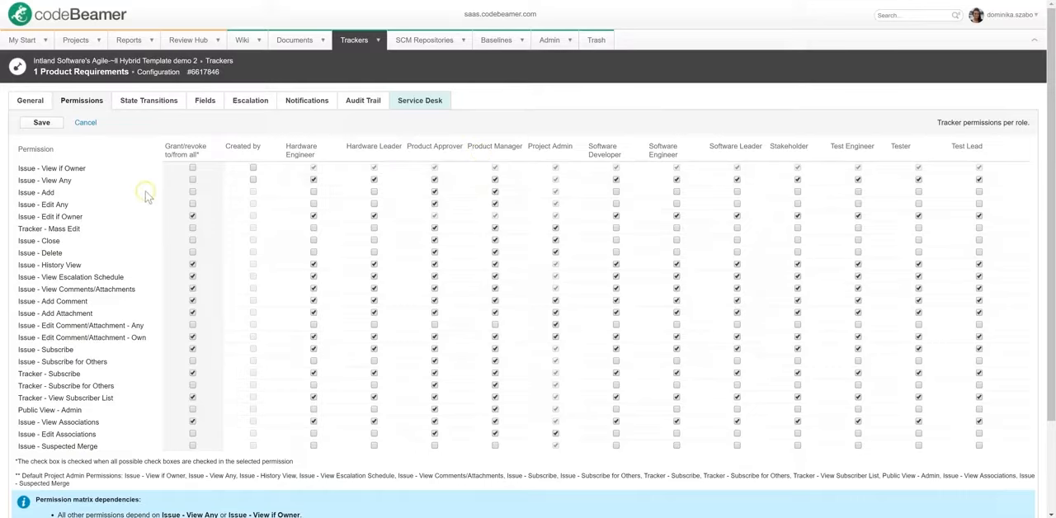
{"action": "mouse_move", "coordinate": [145, 196]}
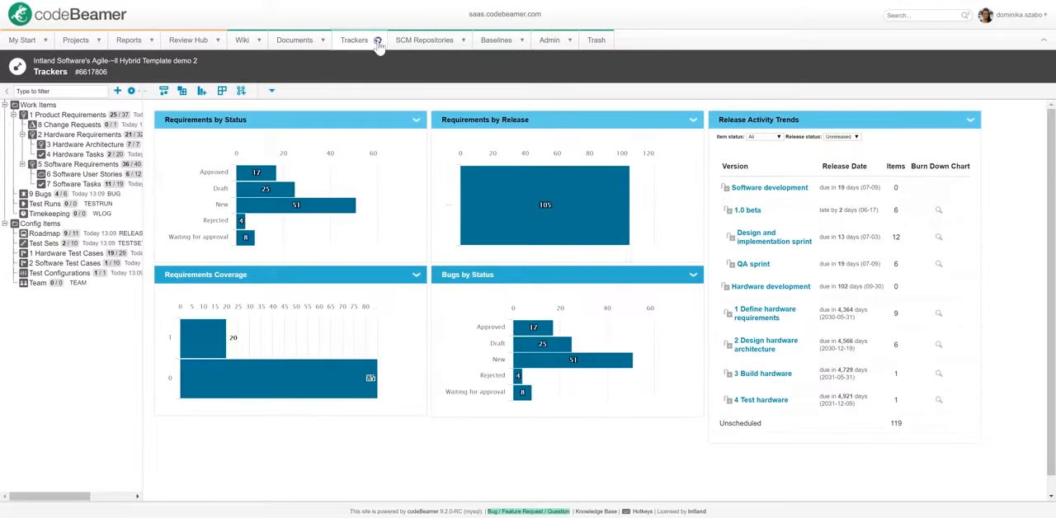
- Open the 1 Product Requirements tracker from the Trackers menu in document view
{"action": "left_click", "coordinate": [353, 39]}
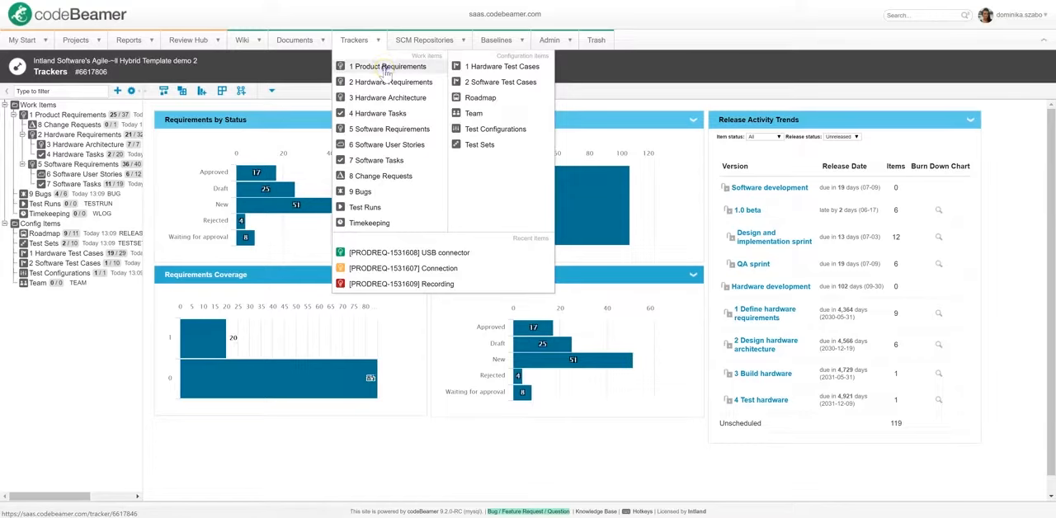
{"action": "left_click", "coordinate": [389, 66]}
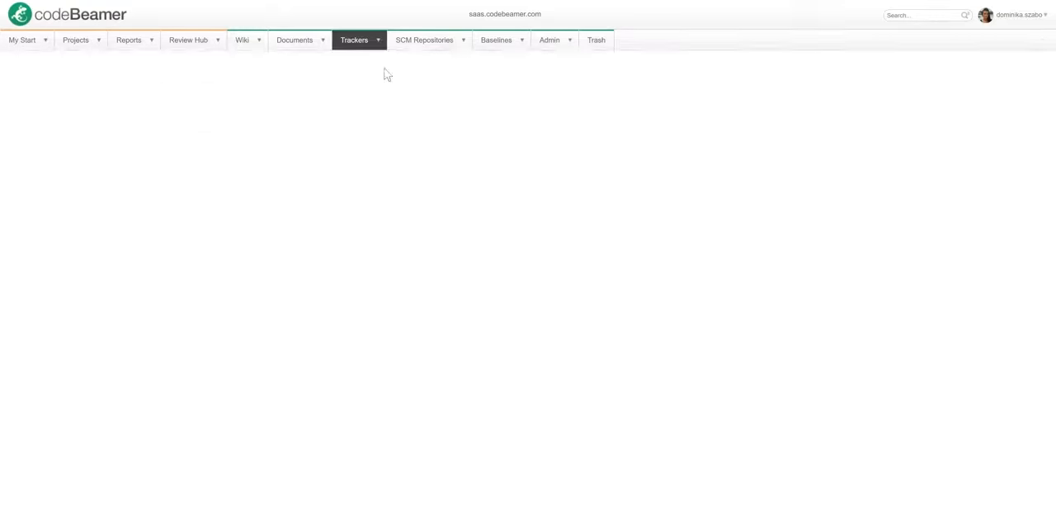
{"action": "left_click", "coordinate": [353, 40]}
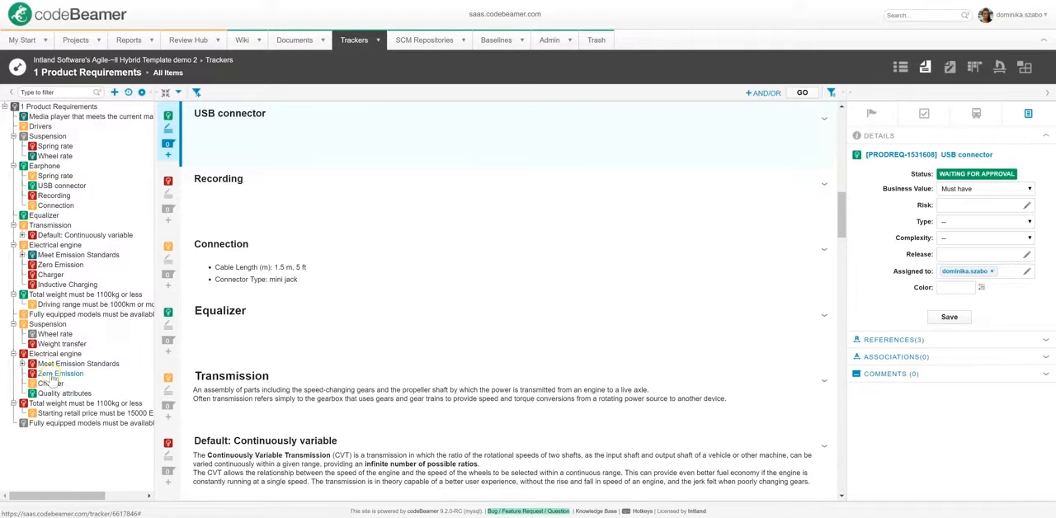
{"action": "mouse_move", "coordinate": [59, 373]}
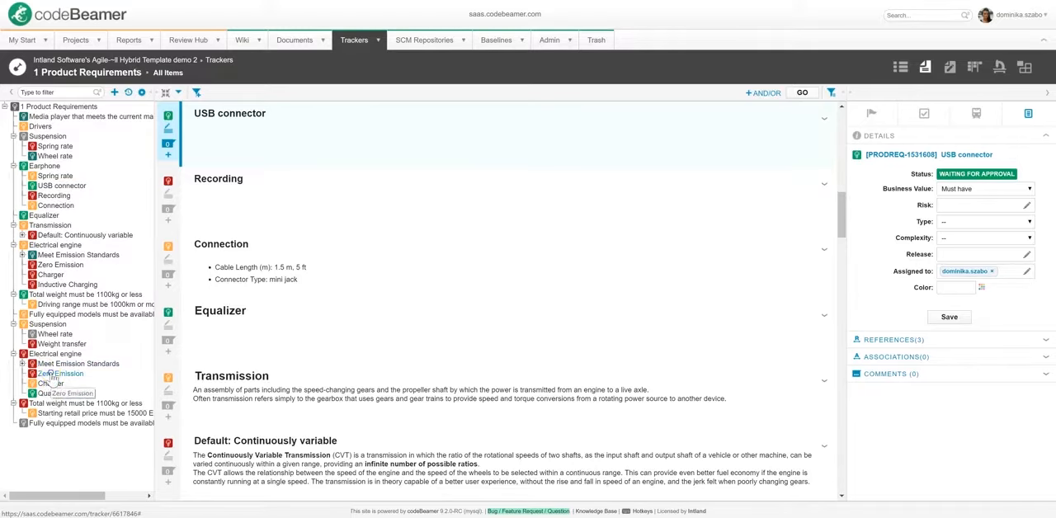
- Browse the Zero Emission, Charger and Media player requirement items in the document outline
{"action": "left_click", "coordinate": [63, 372]}
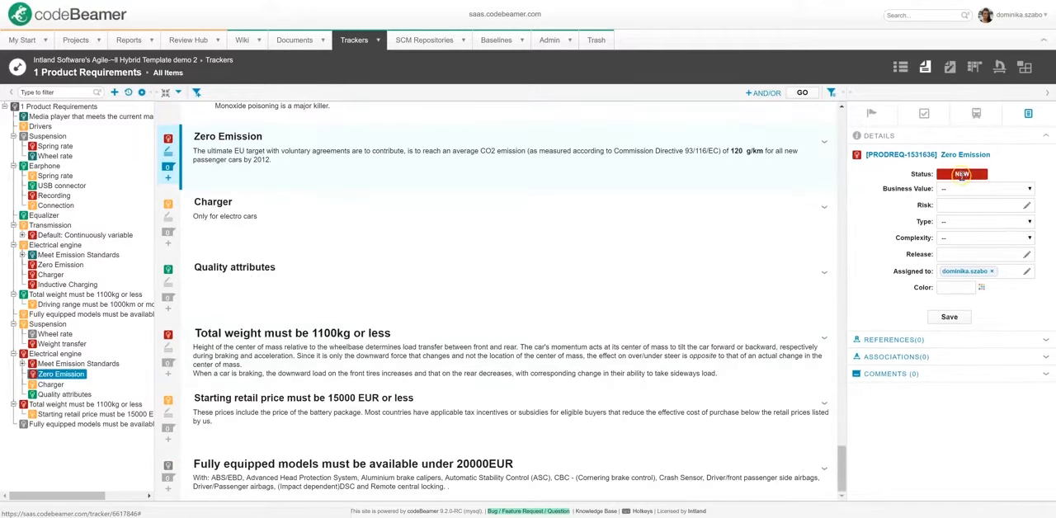
{"action": "mouse_move", "coordinate": [962, 174]}
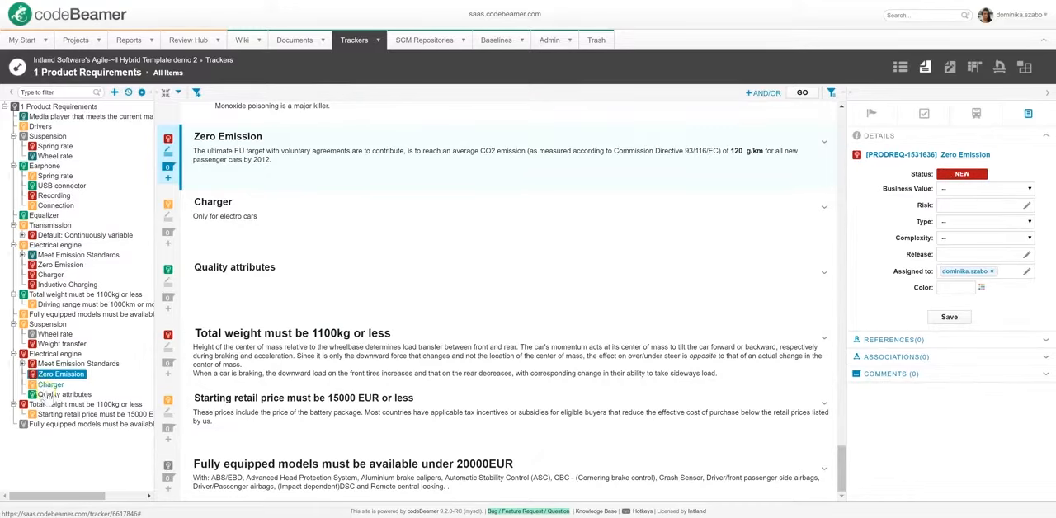
{"action": "left_click", "coordinate": [50, 383]}
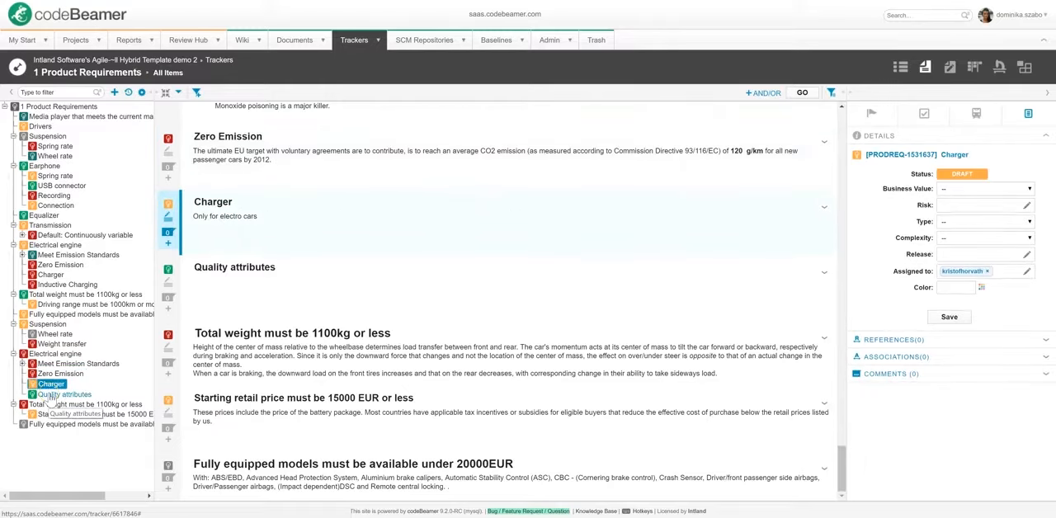
{"action": "left_click", "coordinate": [66, 394]}
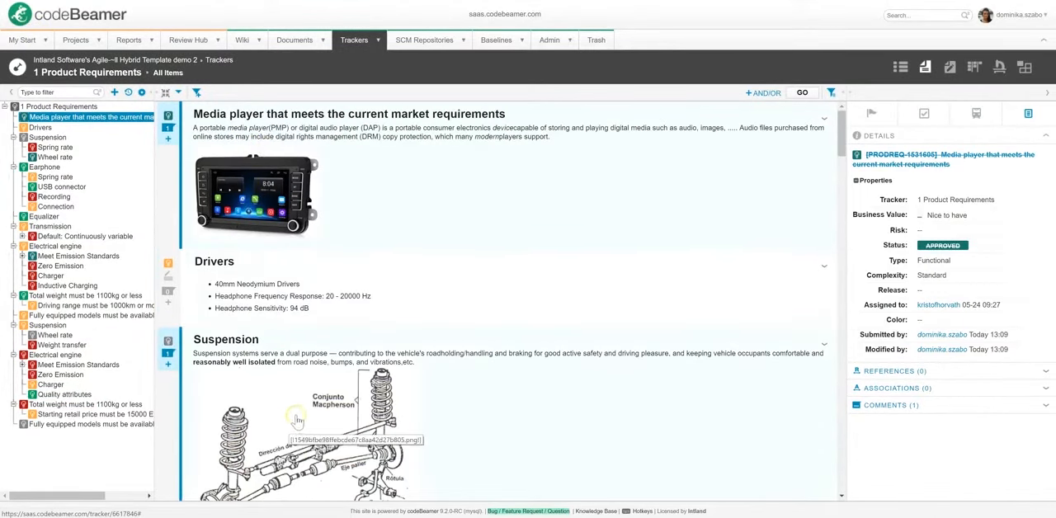
{"action": "mouse_move", "coordinate": [394, 175]}
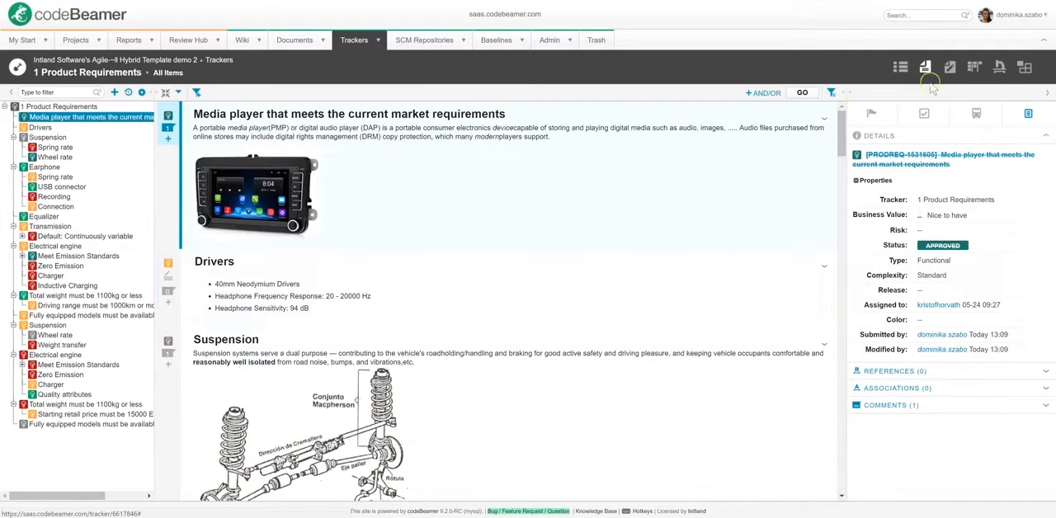
{"action": "mouse_move", "coordinate": [924, 66]}
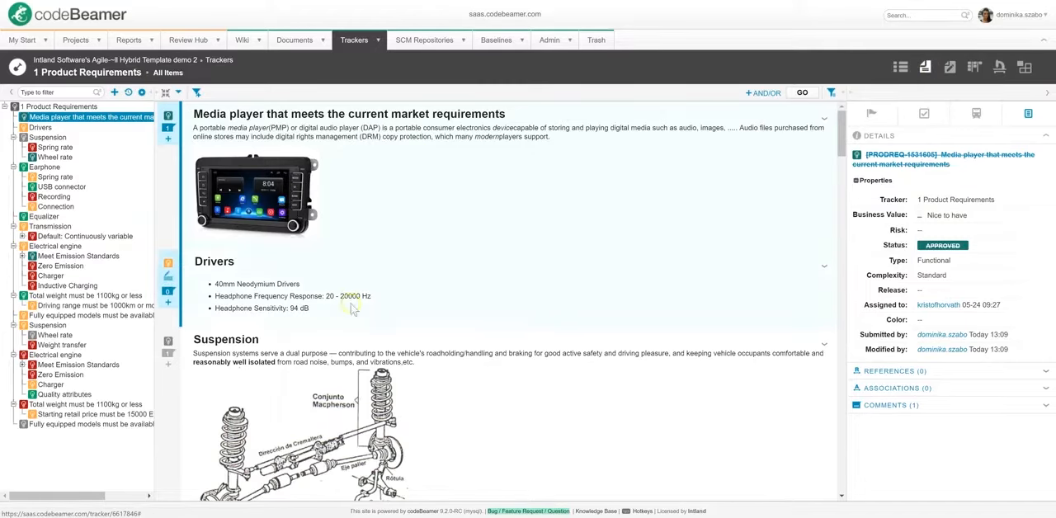
{"action": "mouse_move", "coordinate": [565, 300]}
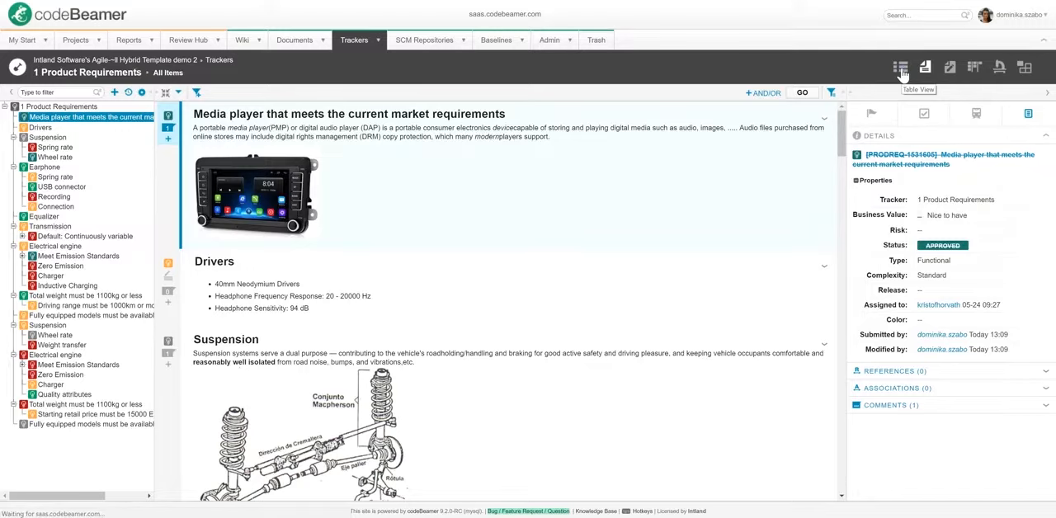
- Show the Product Requirements tracker as a table of items with status and modification date
{"action": "left_click", "coordinate": [891, 68]}
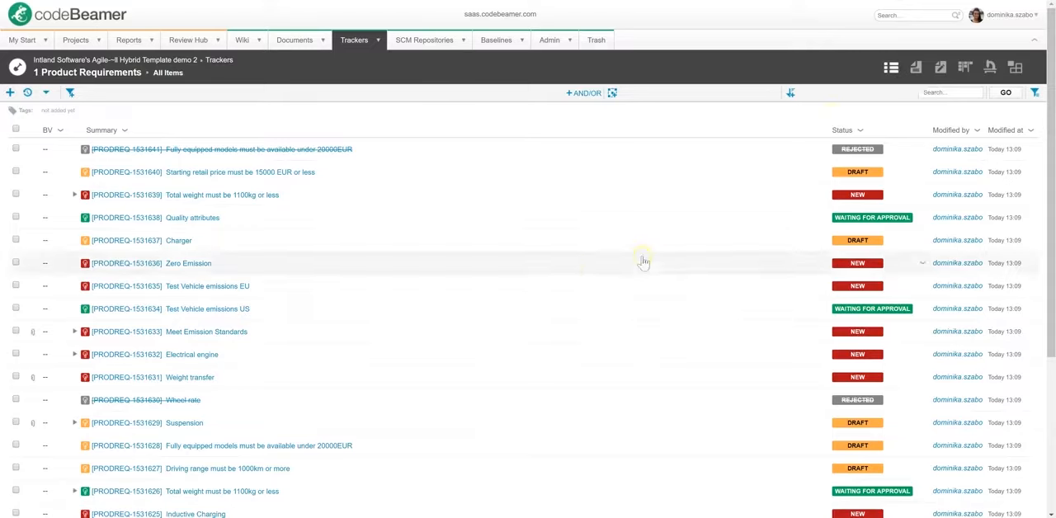
{"action": "mouse_move", "coordinate": [593, 377]}
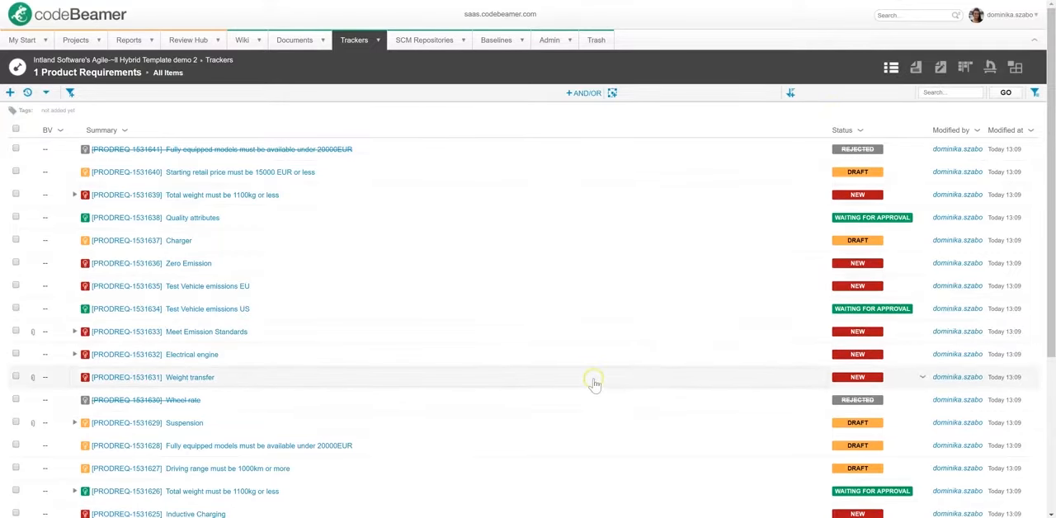
{"action": "scroll", "scroll_direction": "down", "scroll_amount": 3}
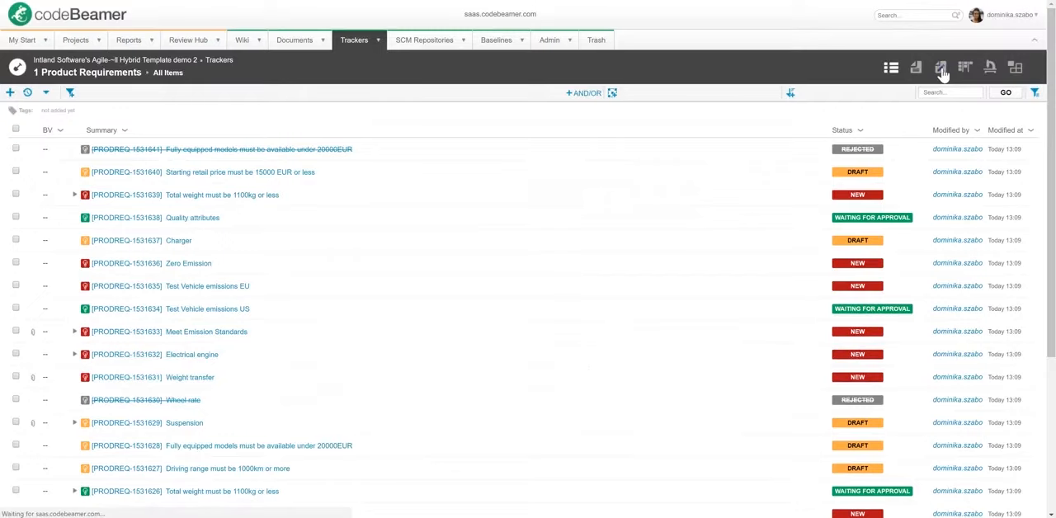
- In Document Edit View add a Complexity column, set Drivers Simple, Spring rate Standard, Suspension Complex, and save
{"action": "left_click", "coordinate": [947, 66]}
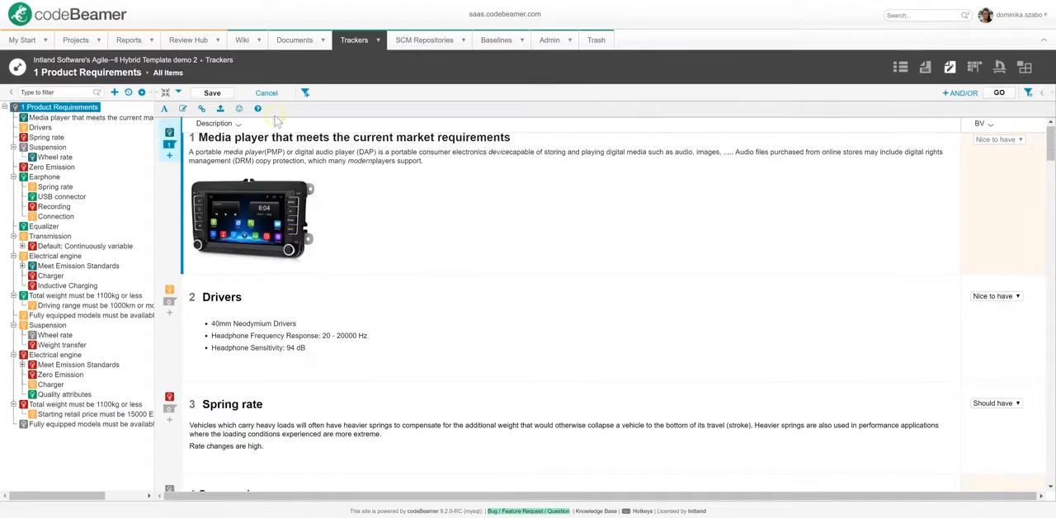
{"action": "left_click", "coordinate": [239, 122]}
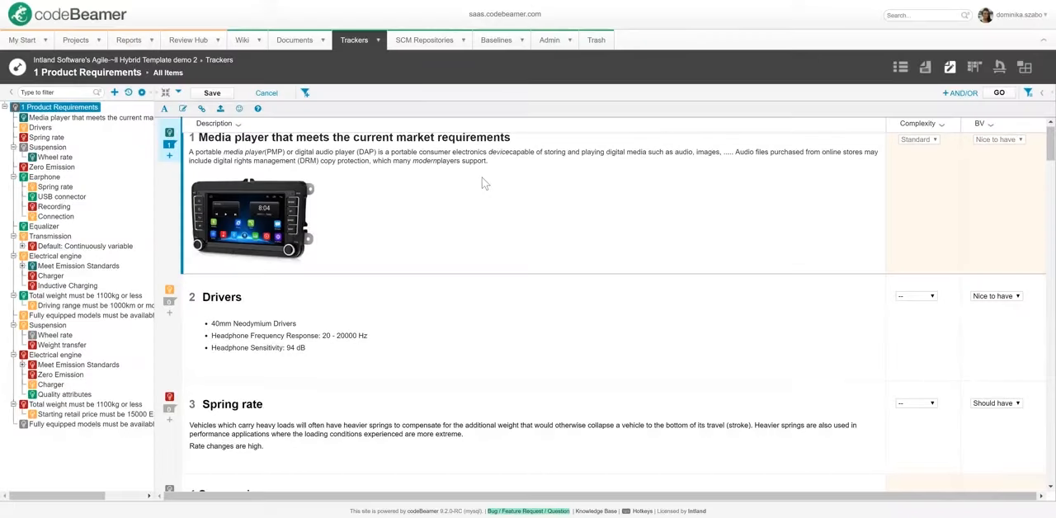
{"action": "scroll", "scroll_direction": "down", "scroll_amount": 3}
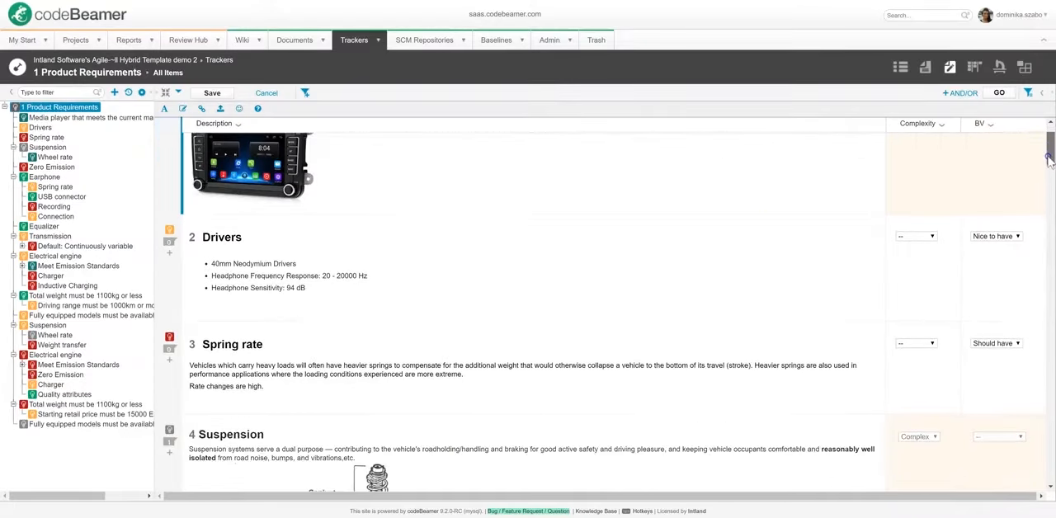
{"action": "left_click", "coordinate": [916, 157]}
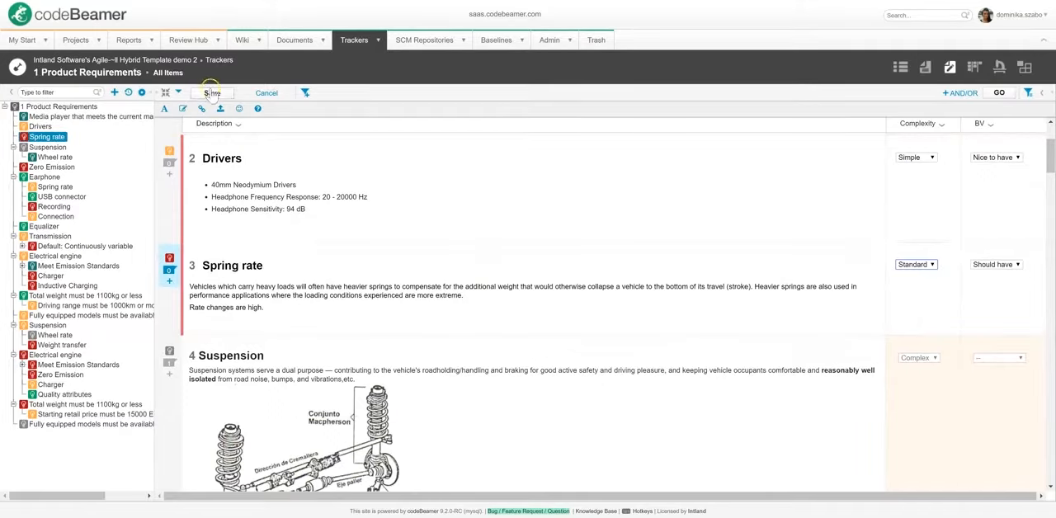
{"action": "left_click", "coordinate": [212, 93]}
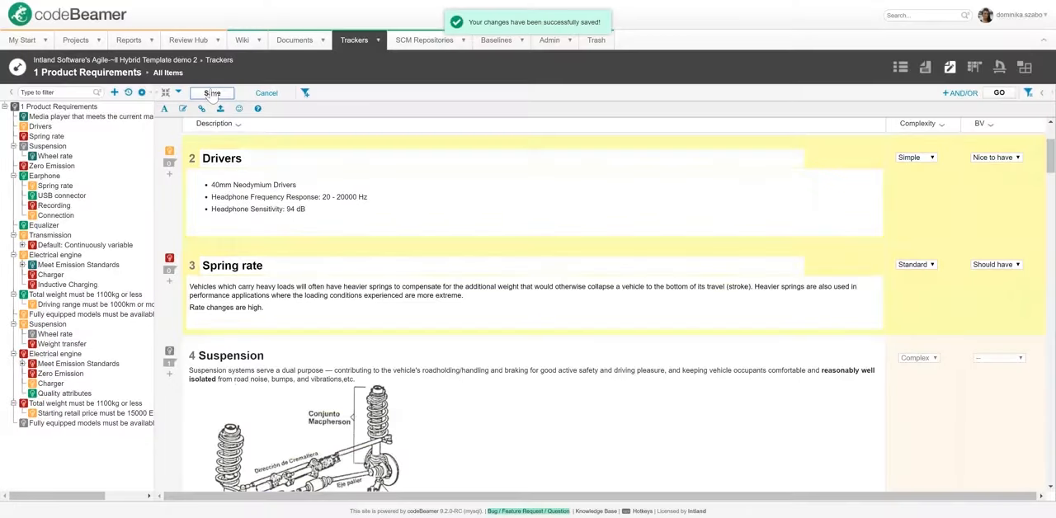
{"action": "left_click", "coordinate": [230, 265]}
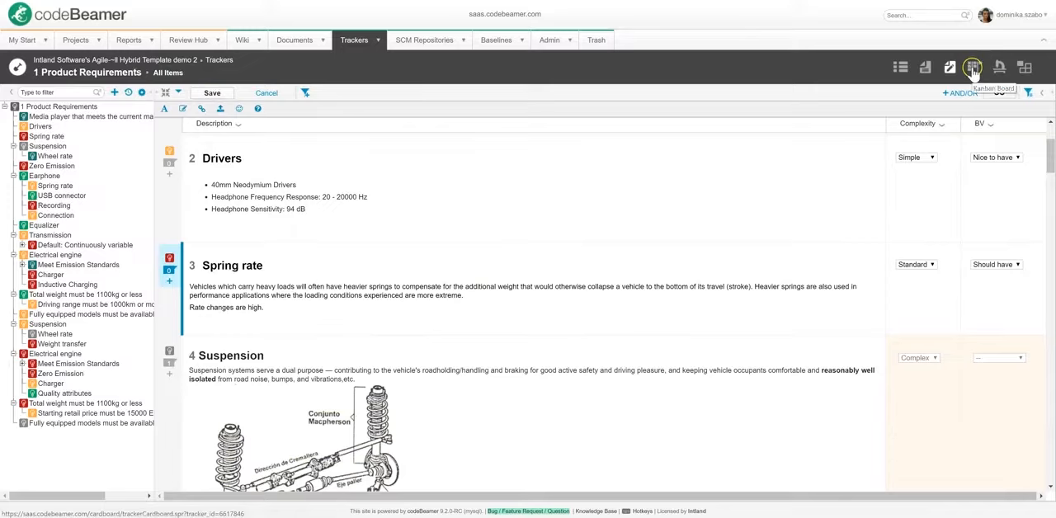
- Show the requirements as a cardboard grouped by Assigned to
{"action": "left_click", "coordinate": [974, 66]}
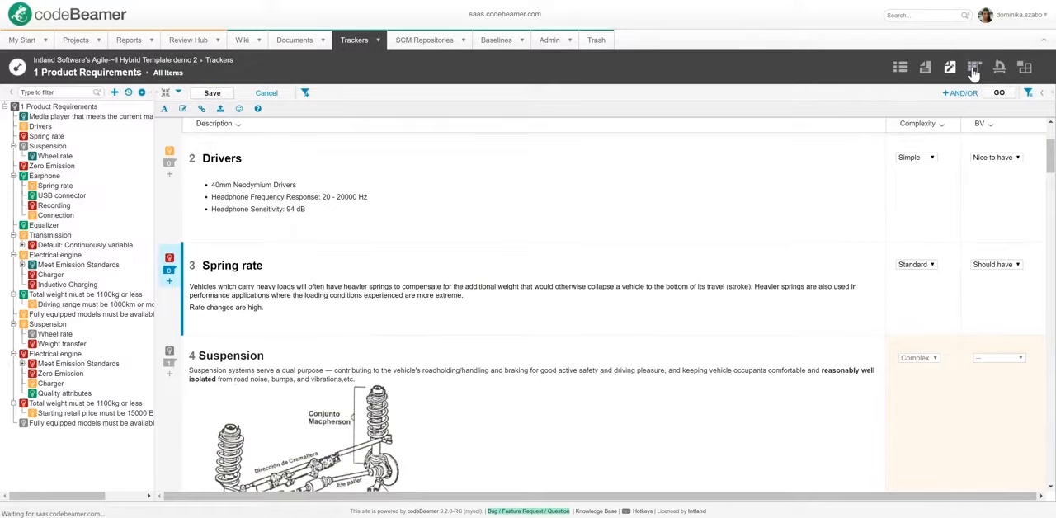
{"action": "left_click", "coordinate": [973, 66]}
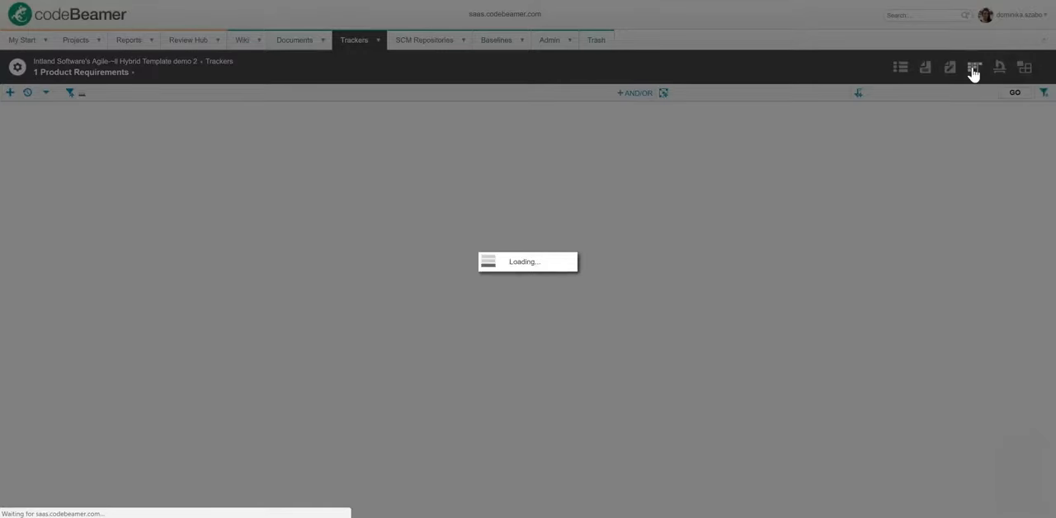
{"action": "left_click", "coordinate": [973, 66]}
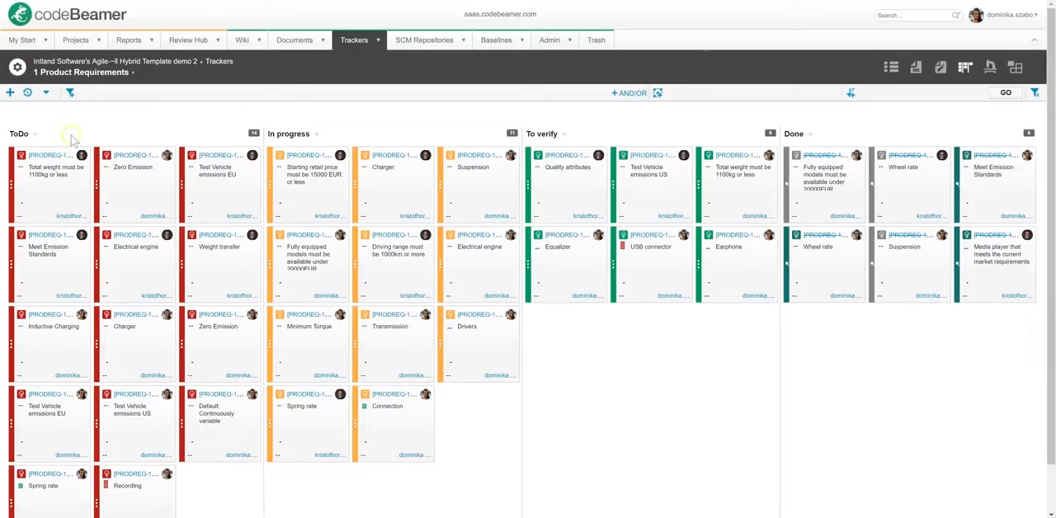
{"action": "mouse_move", "coordinate": [628, 131]}
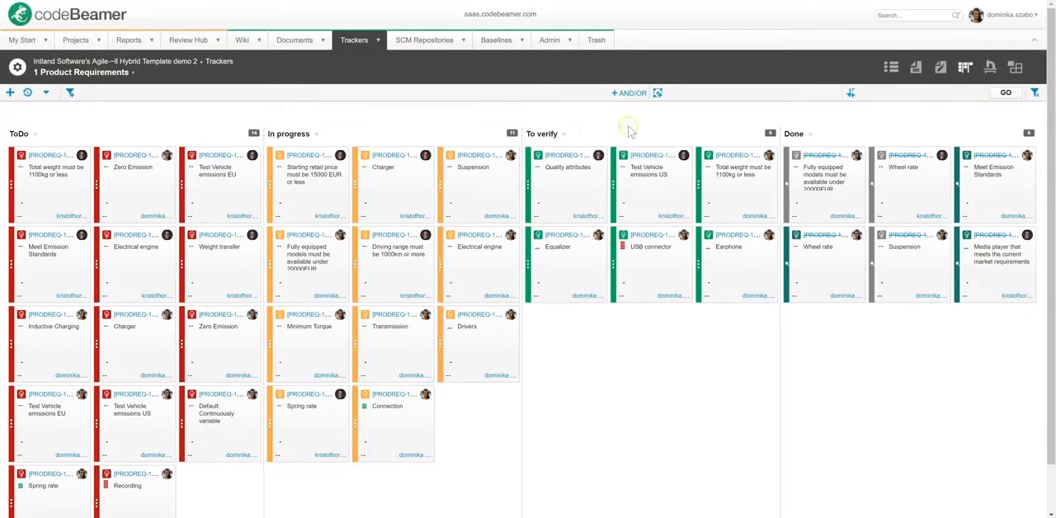
{"action": "left_click", "coordinate": [657, 93]}
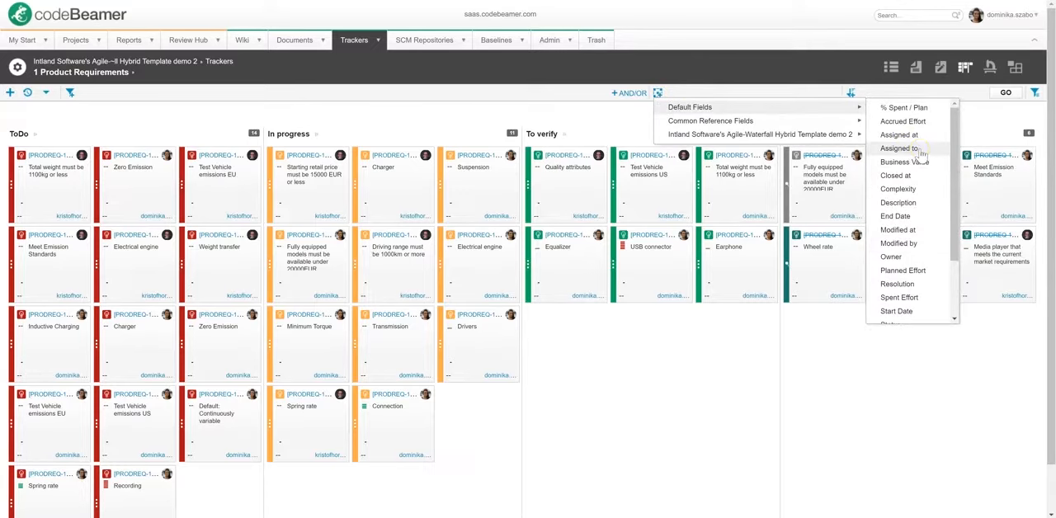
{"action": "left_click", "coordinate": [897, 149]}
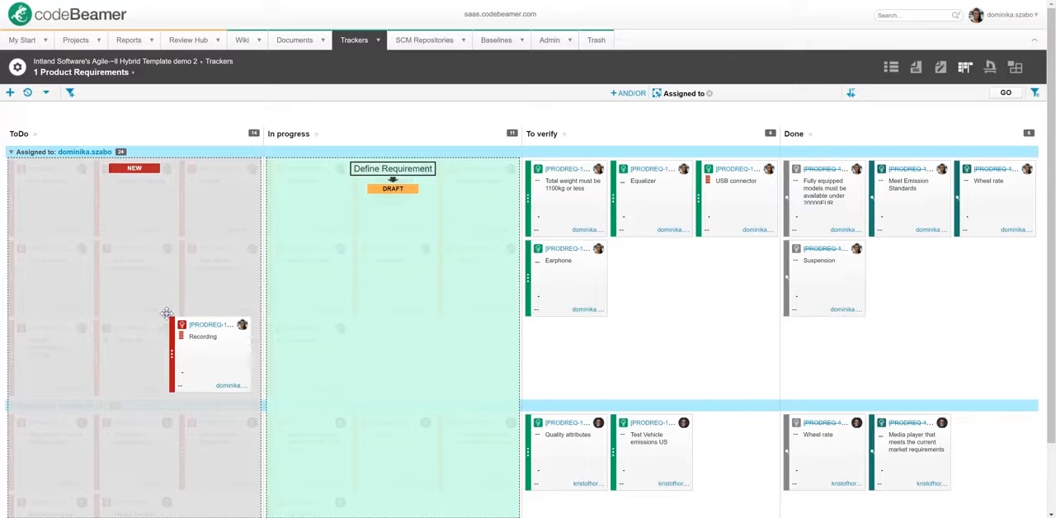
- Drag the Recording card into the In progress column
{"action": "left_click_drag", "start_coordinate": [211, 346], "coordinate": [586, 363]}
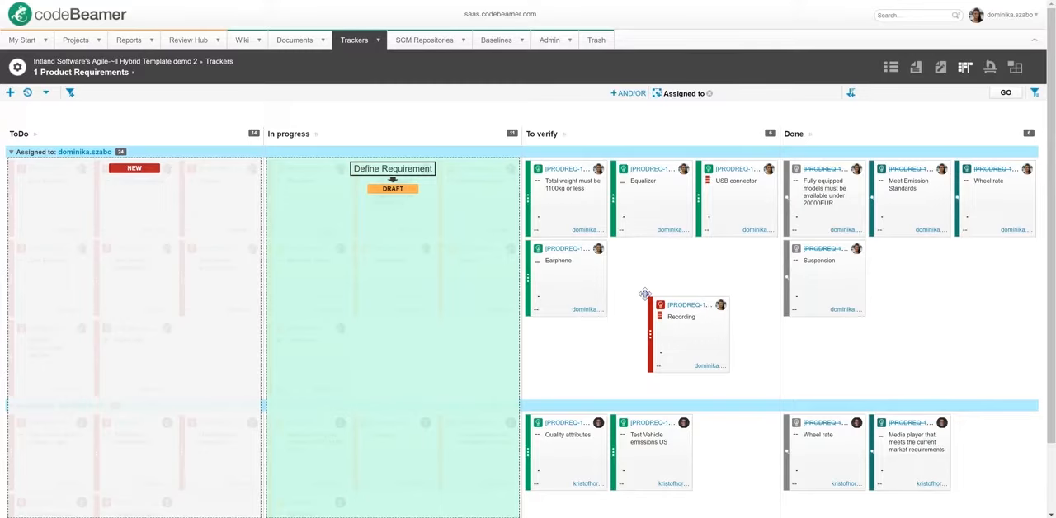
{"action": "left_click_drag", "start_coordinate": [689, 333], "coordinate": [437, 343]}
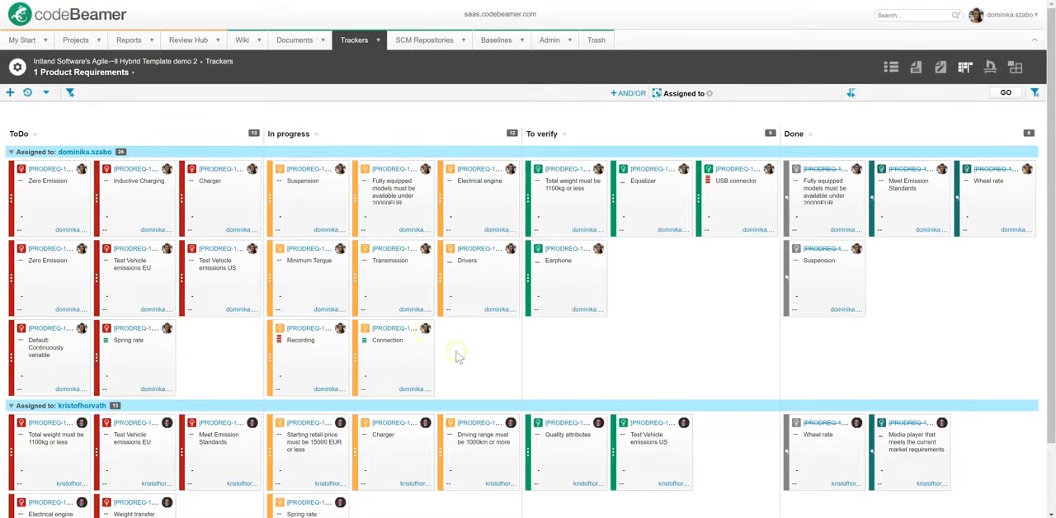
{"action": "mouse_move", "coordinate": [459, 357]}
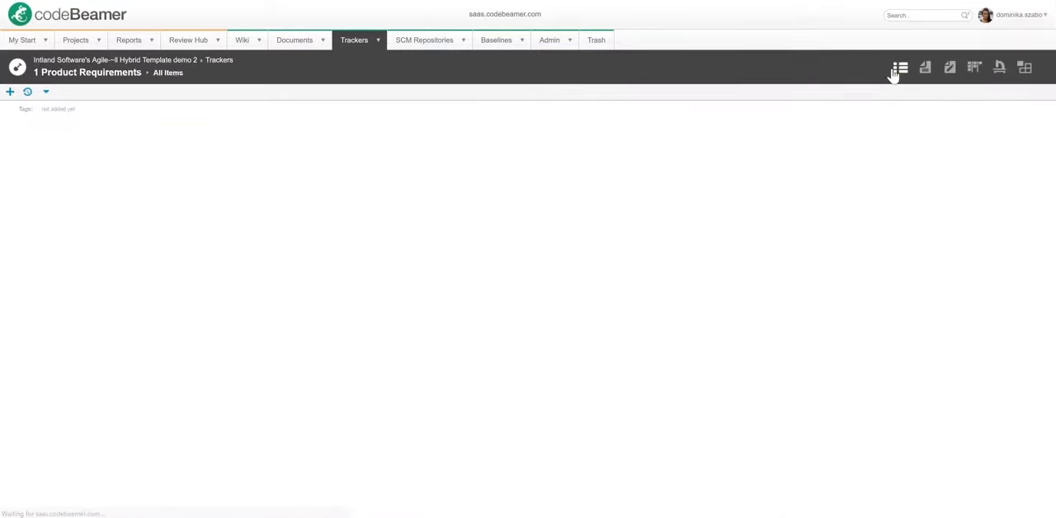
- Return to the table view and start a mass edit of the three selected requirements
{"action": "left_click", "coordinate": [901, 68]}
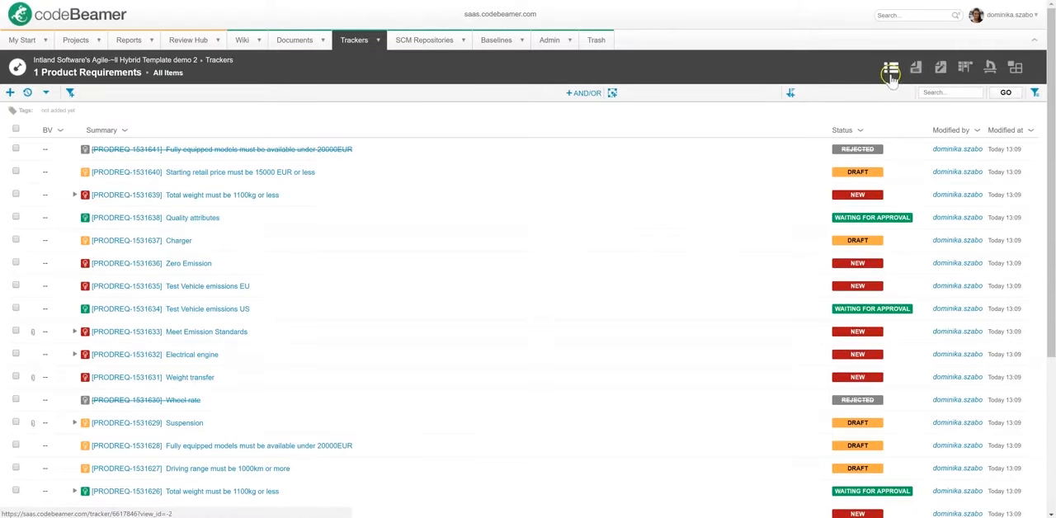
{"action": "mouse_move", "coordinate": [891, 68]}
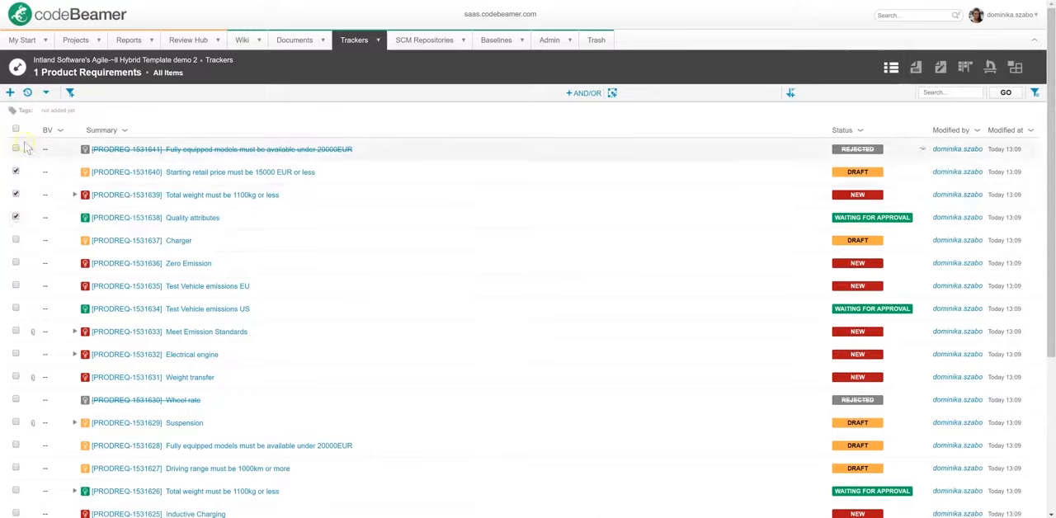
{"action": "mouse_move", "coordinate": [16, 128]}
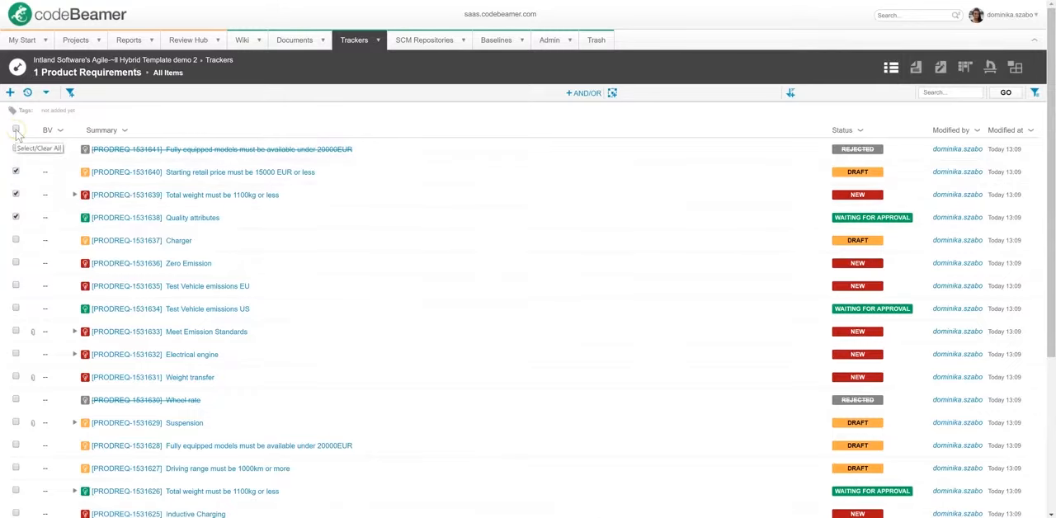
{"action": "left_click", "coordinate": [46, 92]}
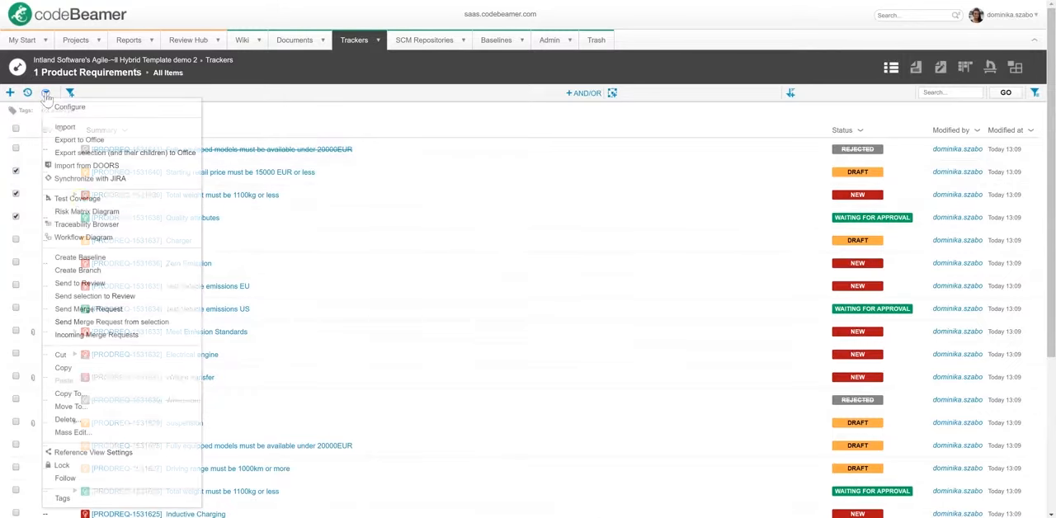
{"action": "mouse_move", "coordinate": [73, 432]}
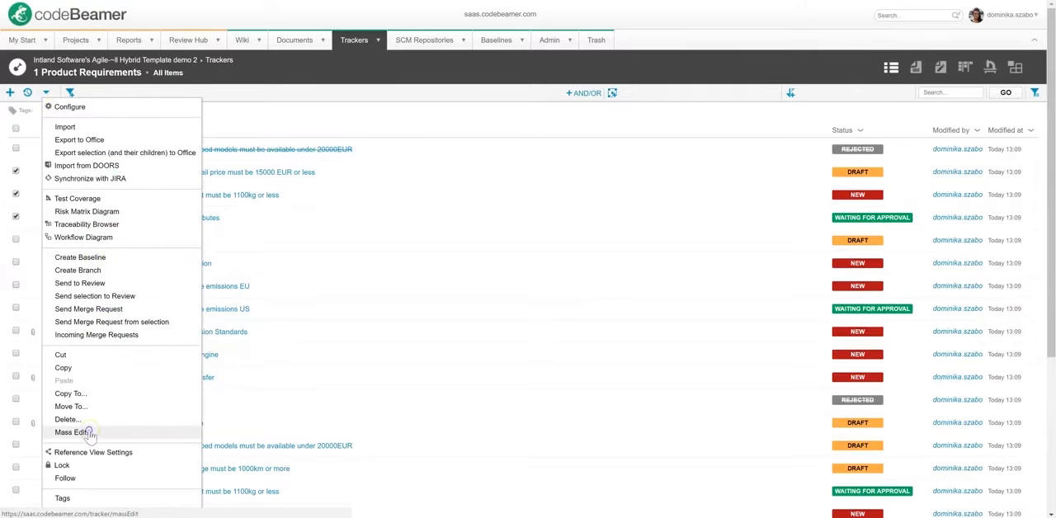
{"action": "left_click", "coordinate": [72, 432]}
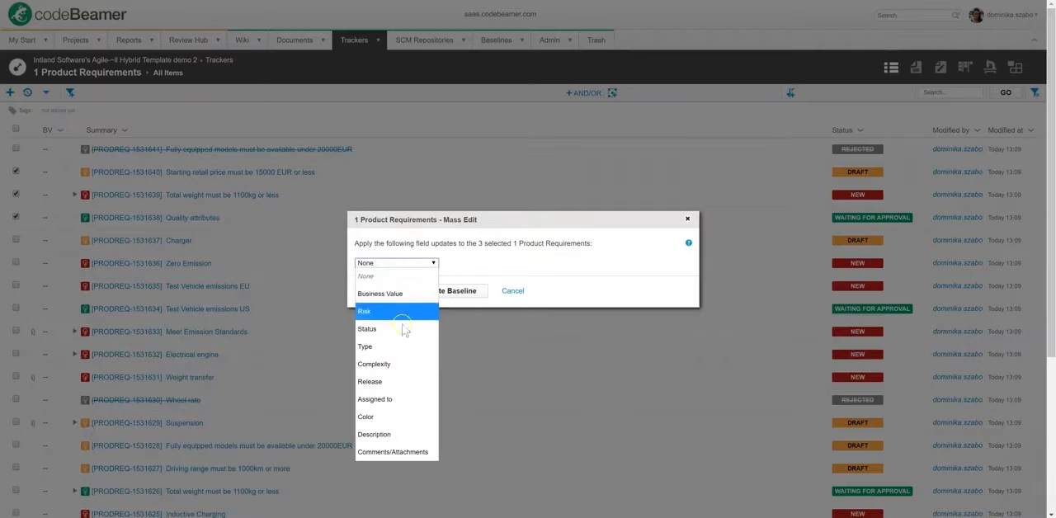
- Set the Assigned to field (typing 'kr') for the selected requirements and save the mass edit
{"action": "left_click", "coordinate": [376, 399]}
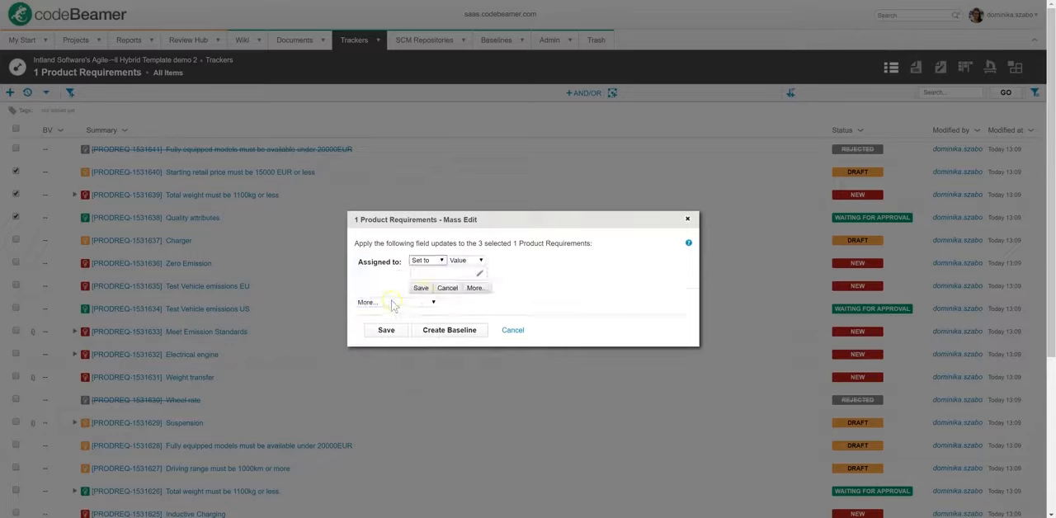
{"action": "type", "text": "kristofhorvath"}
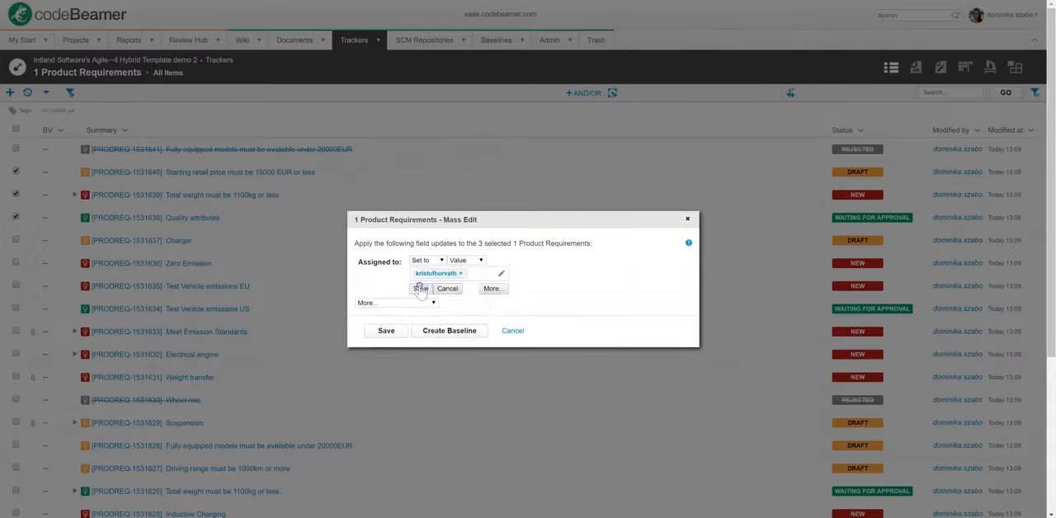
{"action": "left_click", "coordinate": [386, 330]}
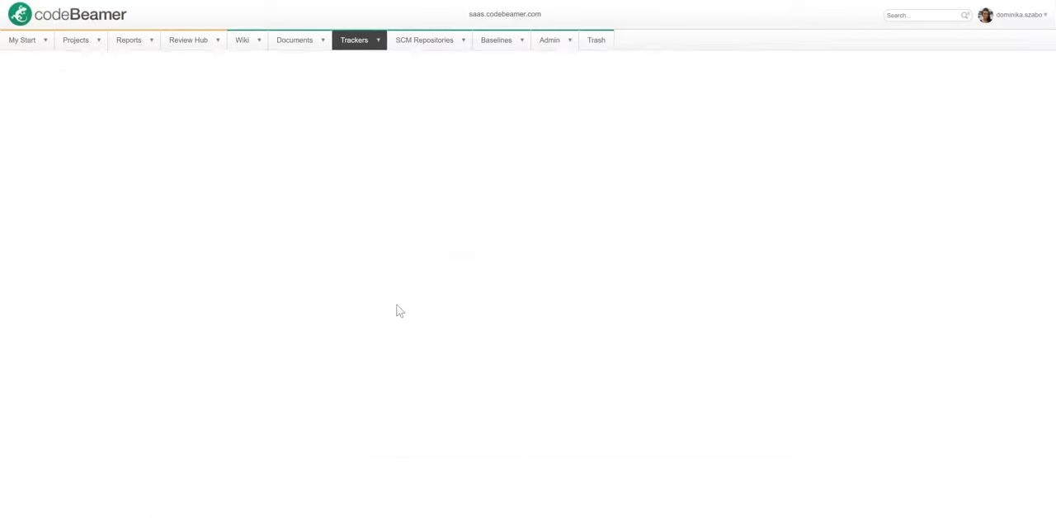
{"action": "left_click", "coordinate": [353, 40]}
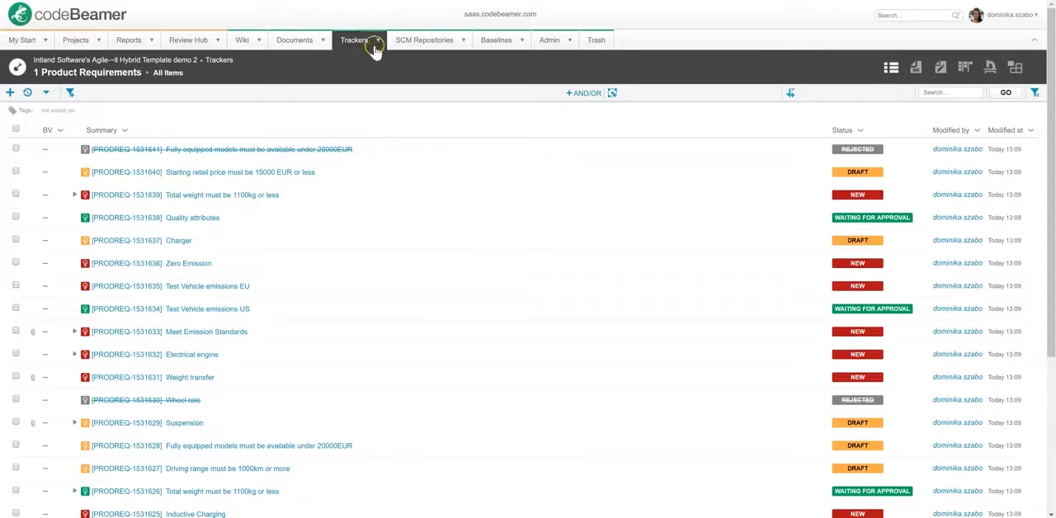
- Open the Media player requirement and review its History, Comments & Attachments and Downstream References tabs
{"action": "left_click", "coordinate": [353, 39]}
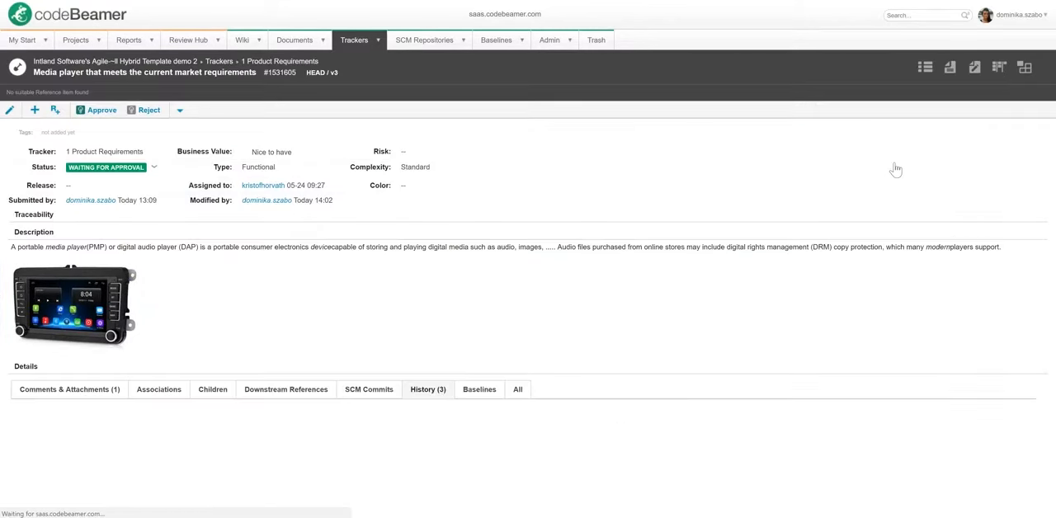
{"action": "left_click", "coordinate": [428, 389]}
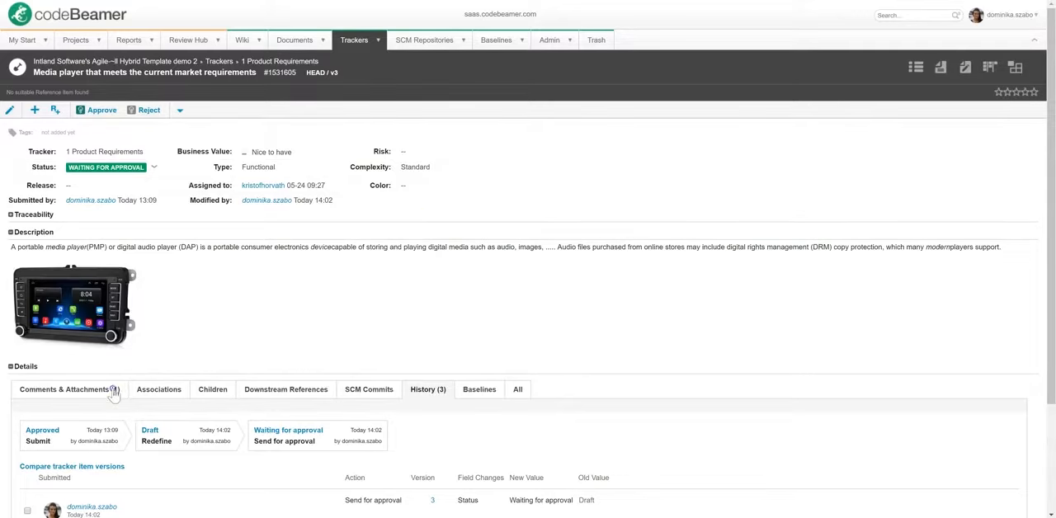
{"action": "left_click", "coordinate": [66, 389]}
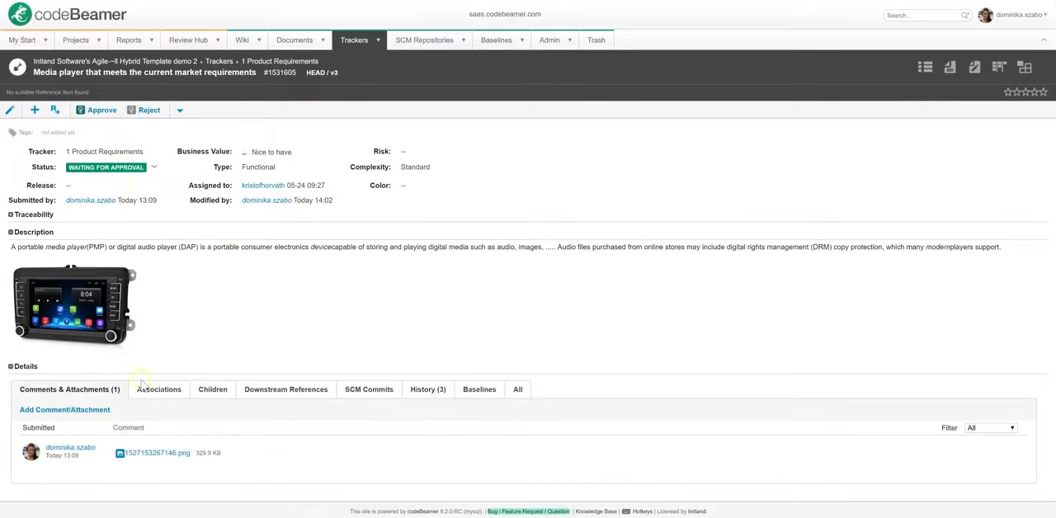
{"action": "left_click", "coordinate": [285, 390]}
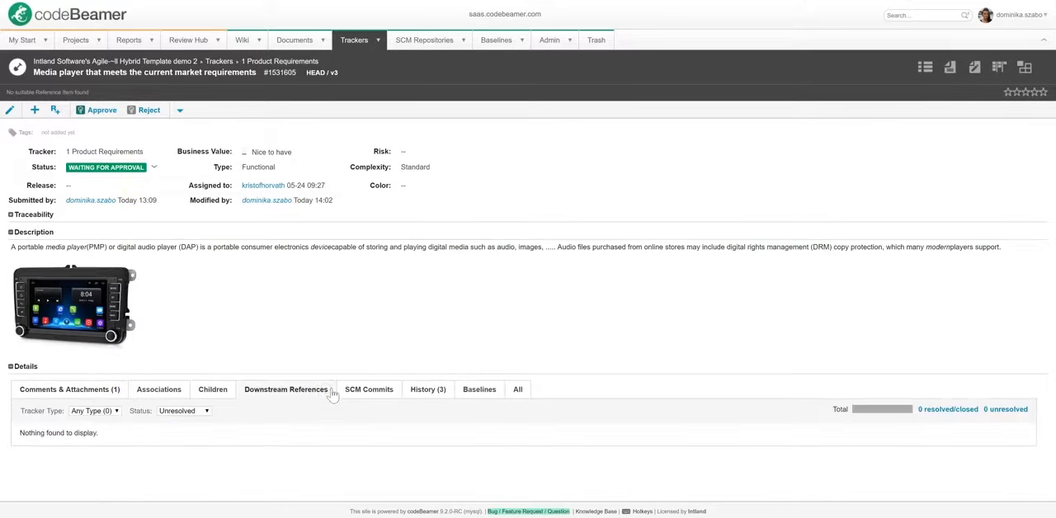
{"action": "left_click", "coordinate": [426, 390]}
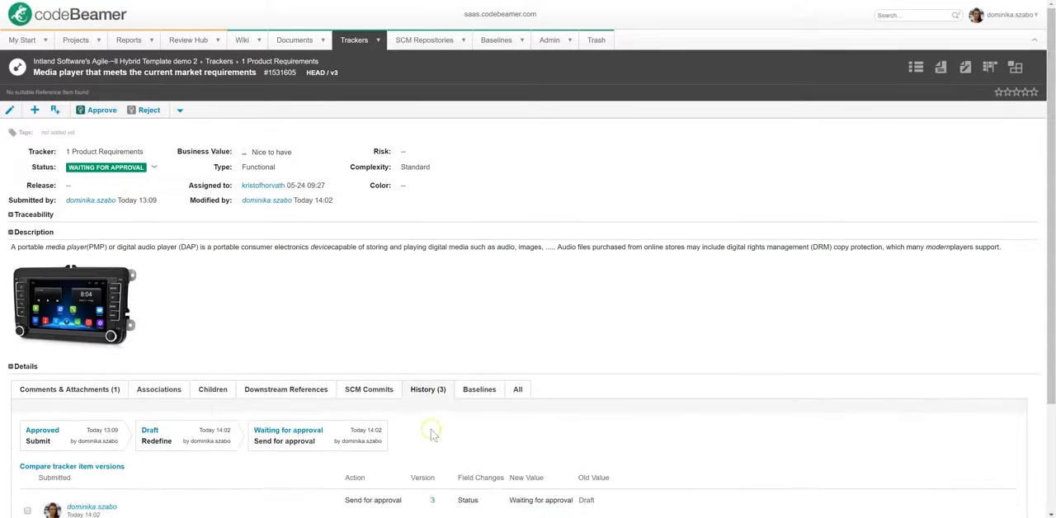
{"action": "scroll", "scroll_direction": "down", "scroll_amount": 3}
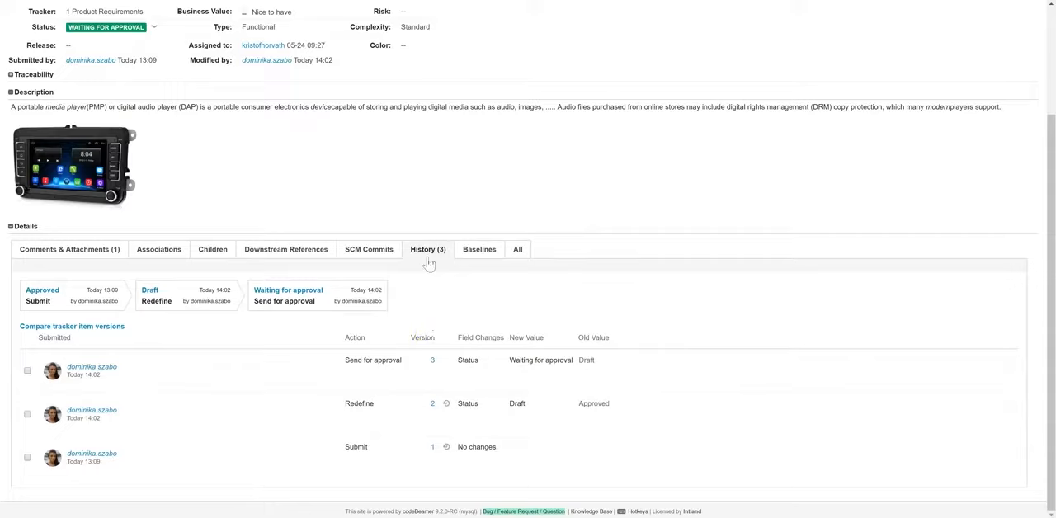
{"action": "mouse_move", "coordinate": [425, 264]}
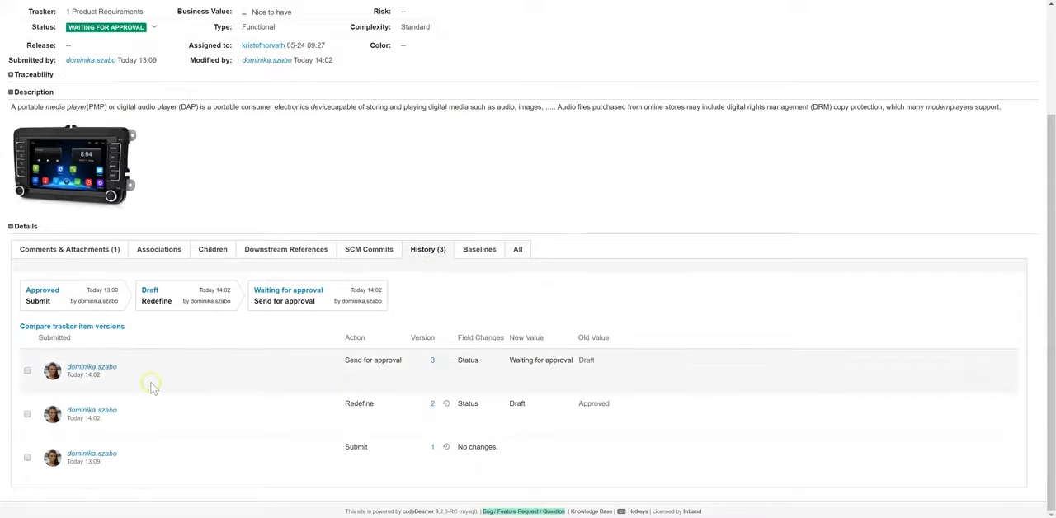
{"action": "mouse_move", "coordinate": [420, 349]}
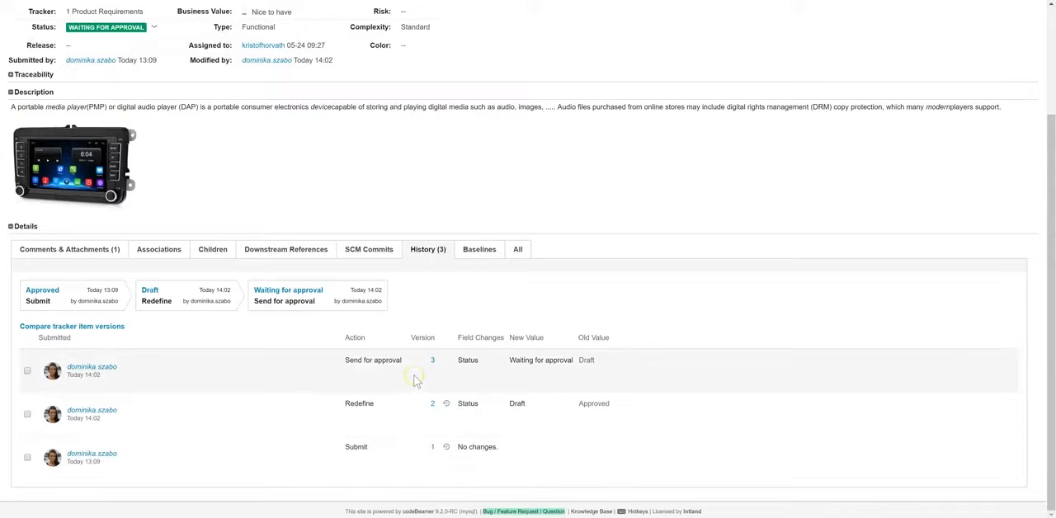
{"action": "mouse_move", "coordinate": [415, 379]}
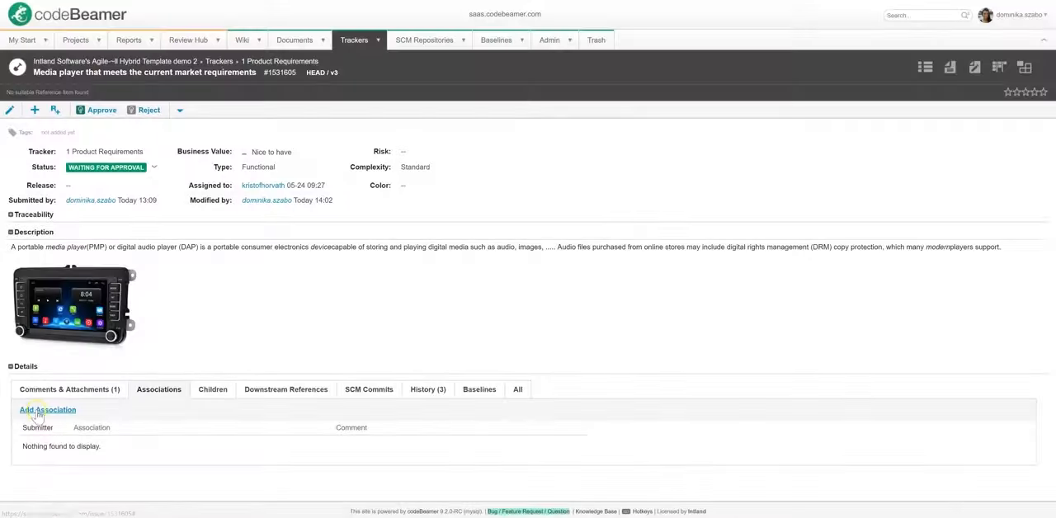
{"action": "mouse_move", "coordinate": [47, 409]}
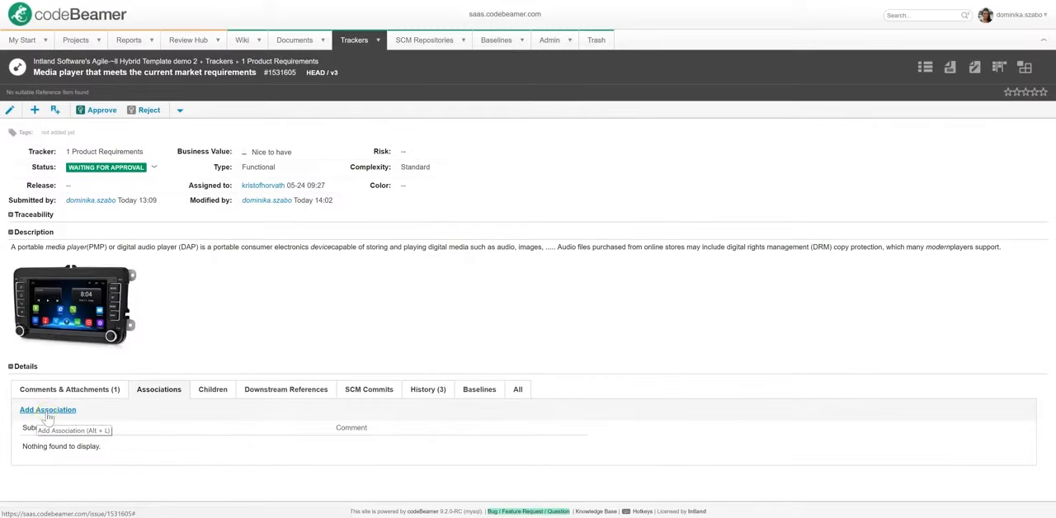
- Start a new 'is related to' association and switch to searching for items
{"action": "left_click", "coordinate": [47, 409]}
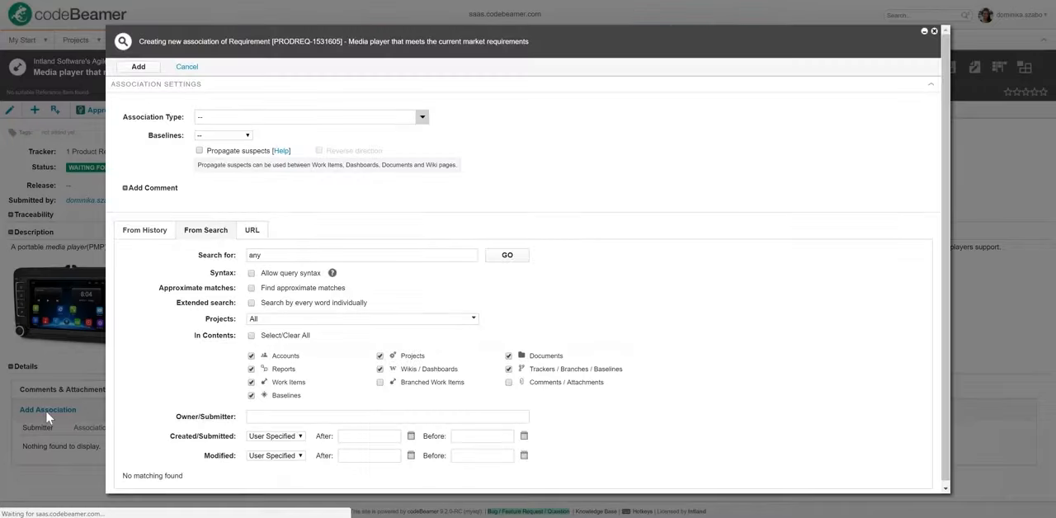
{"action": "left_click", "coordinate": [422, 116]}
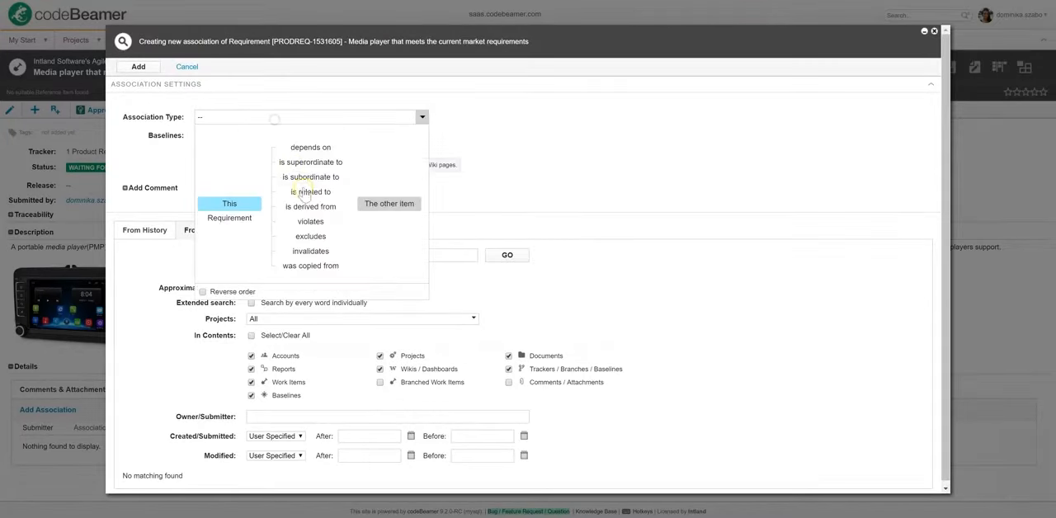
{"action": "left_click", "coordinate": [303, 192]}
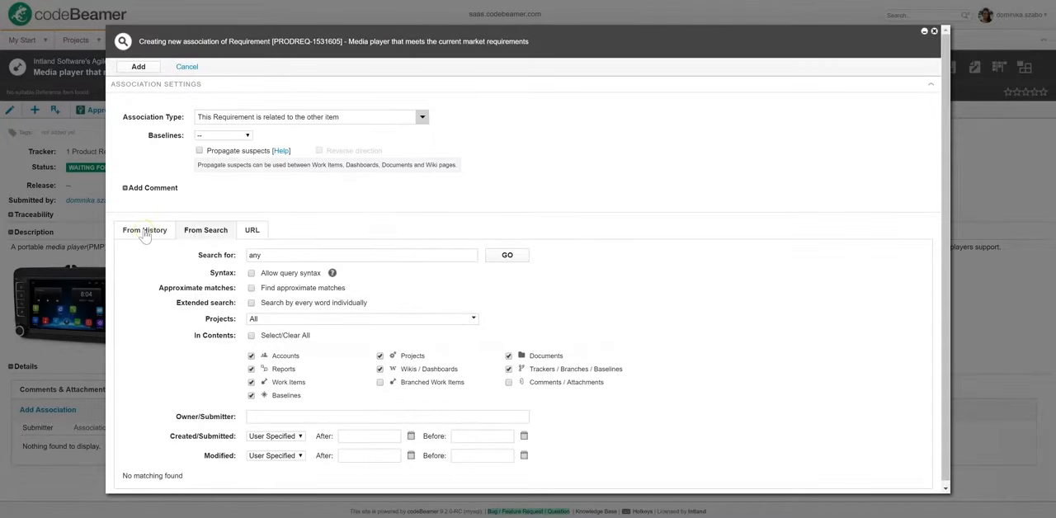
{"action": "left_click", "coordinate": [145, 229]}
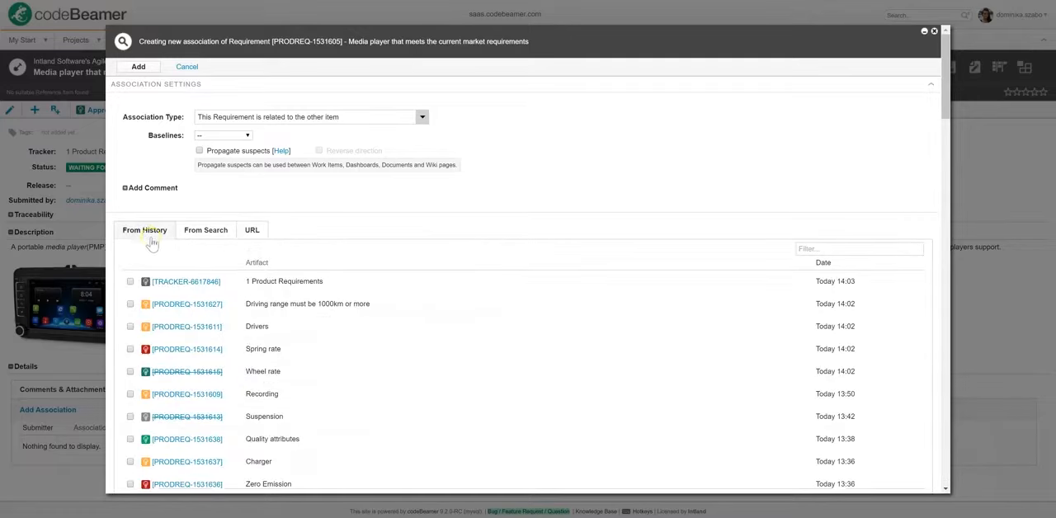
{"action": "mouse_move", "coordinate": [217, 393]}
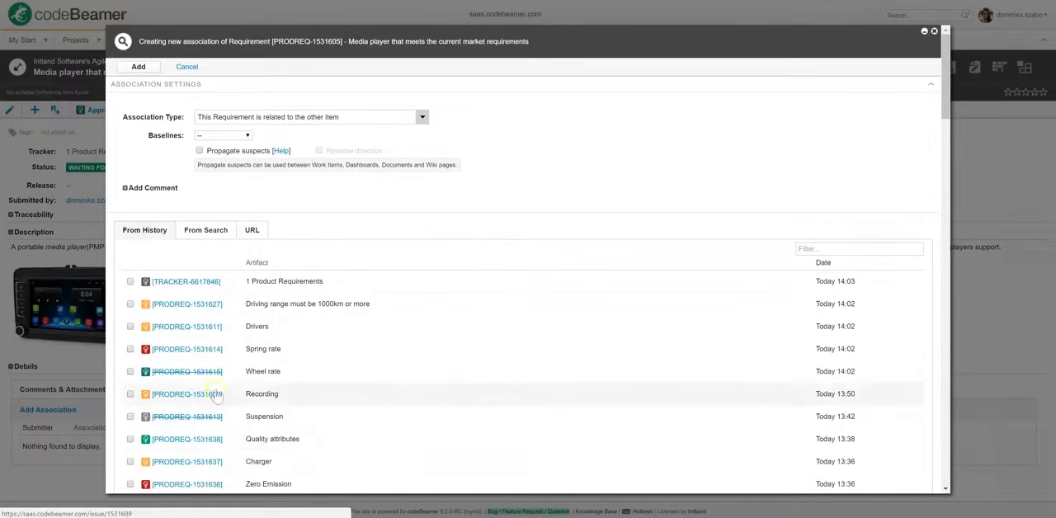
{"action": "left_click", "coordinate": [205, 231]}
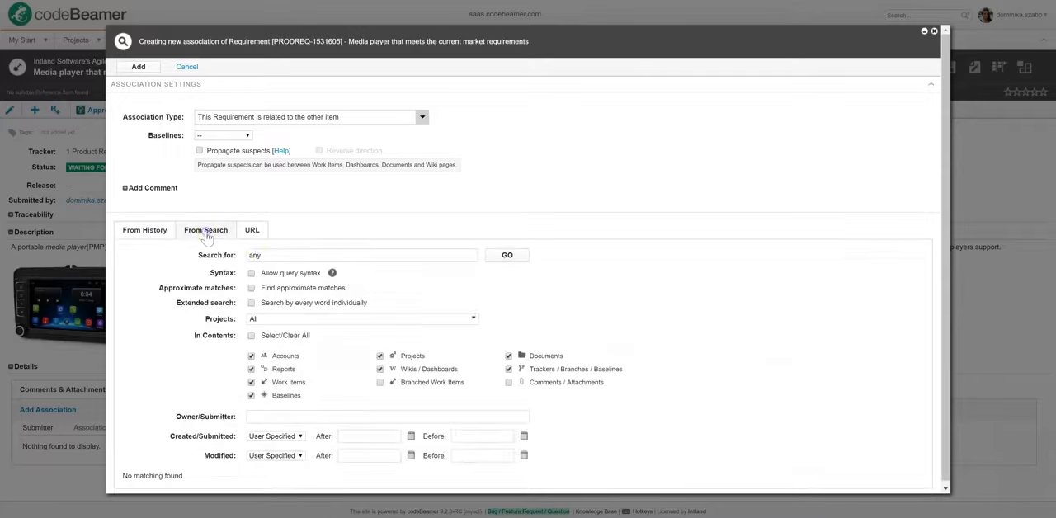
{"action": "left_click", "coordinate": [361, 254]}
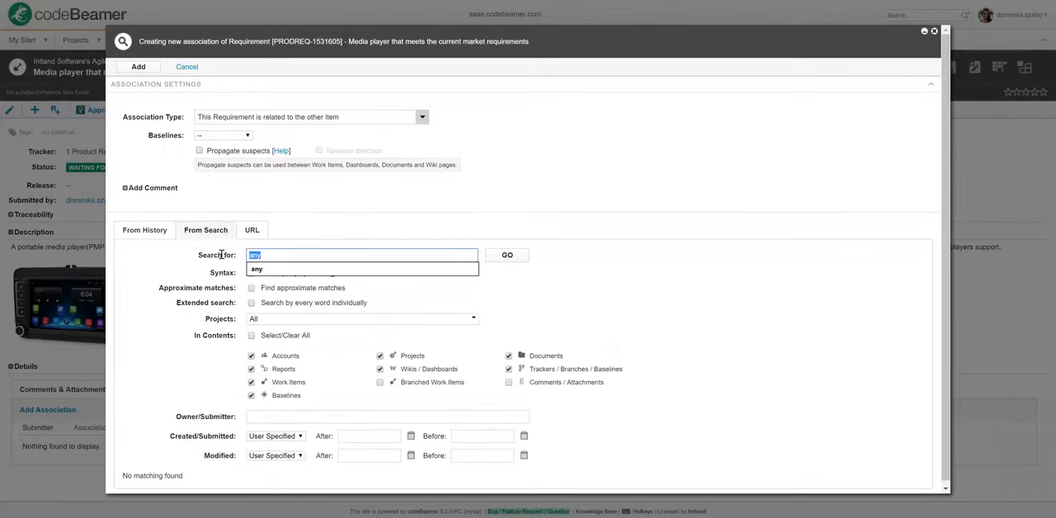
- Search for 'light' and tick Lightning Induced Transient Susceptibility, Battery and Power supply
{"action": "type", "text": "li"}
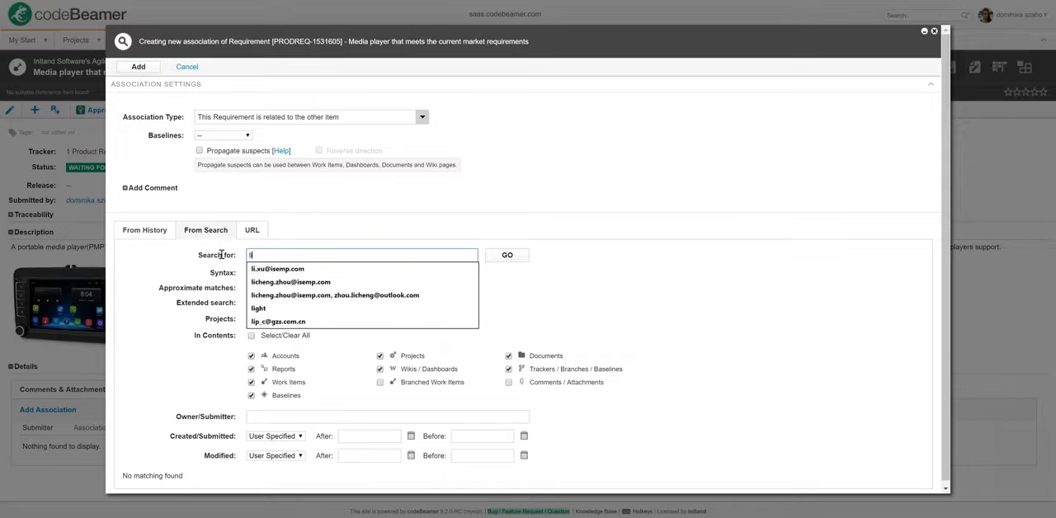
{"action": "type", "text": "igh"}
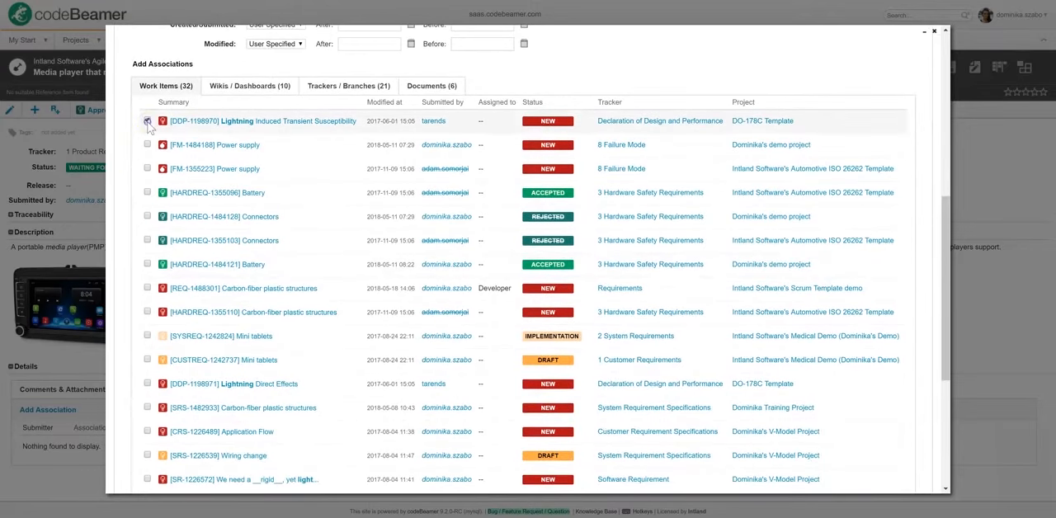
{"action": "left_click", "coordinate": [149, 121]}
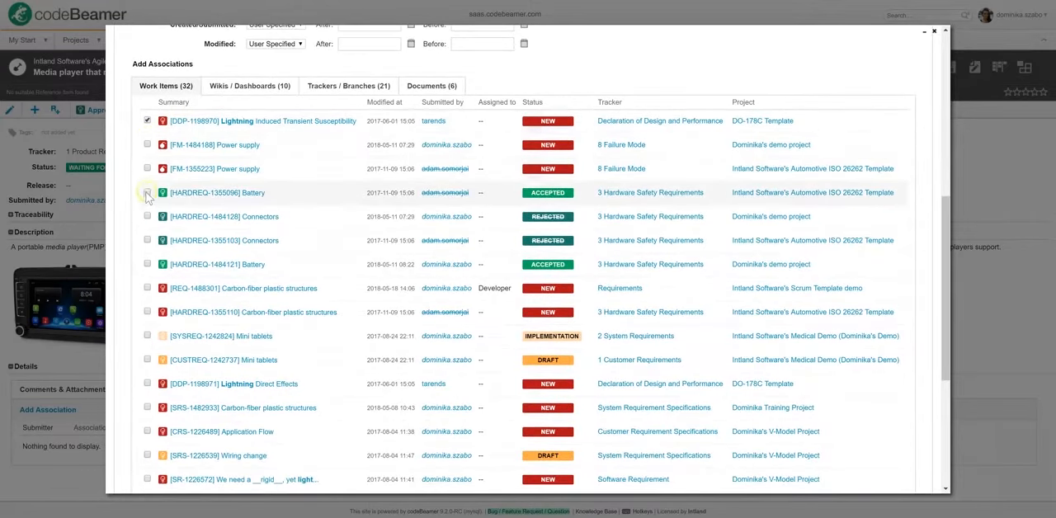
{"action": "left_click", "coordinate": [147, 191]}
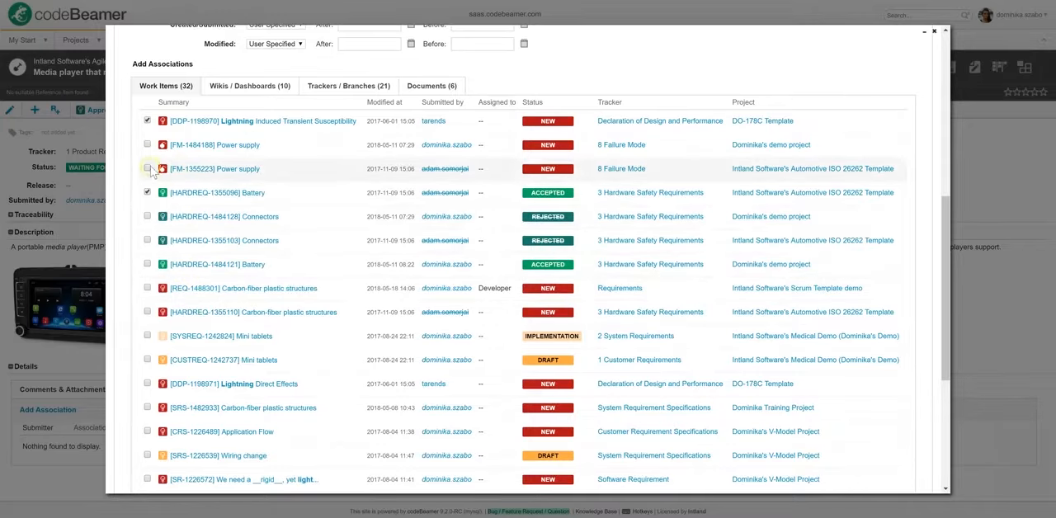
{"action": "left_click", "coordinate": [147, 169]}
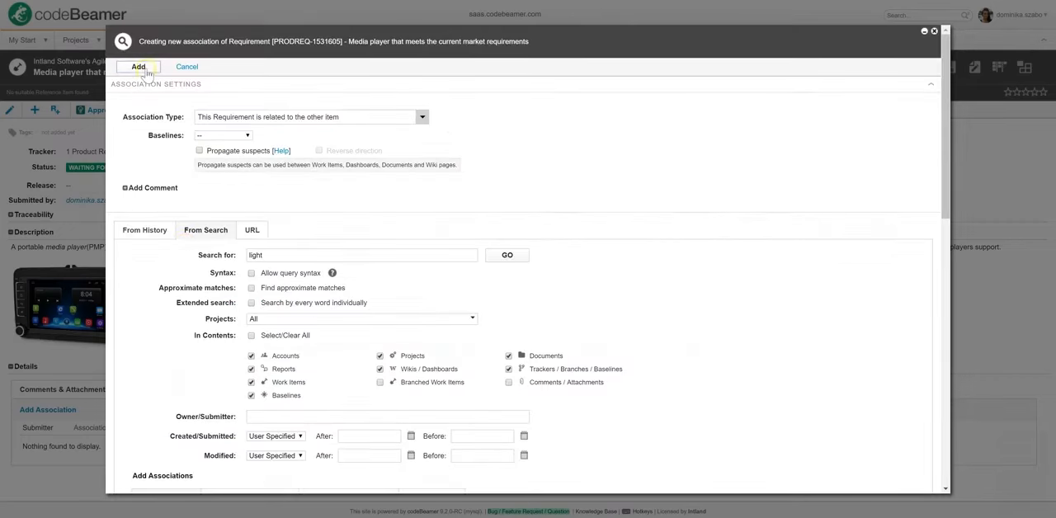
- Add the ticked items and review the four associations listed on the Associations tab
{"action": "left_click", "coordinate": [189, 66]}
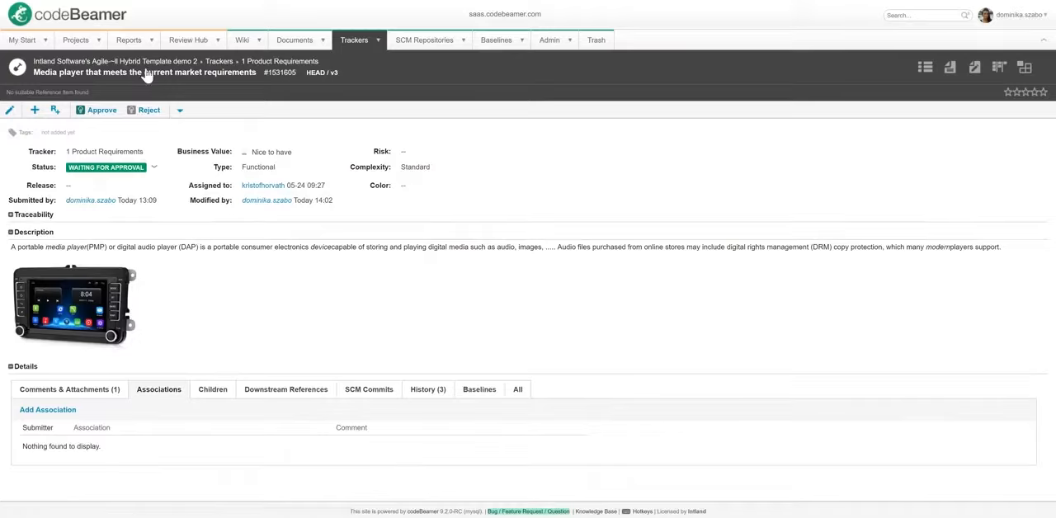
{"action": "left_click", "coordinate": [159, 389]}
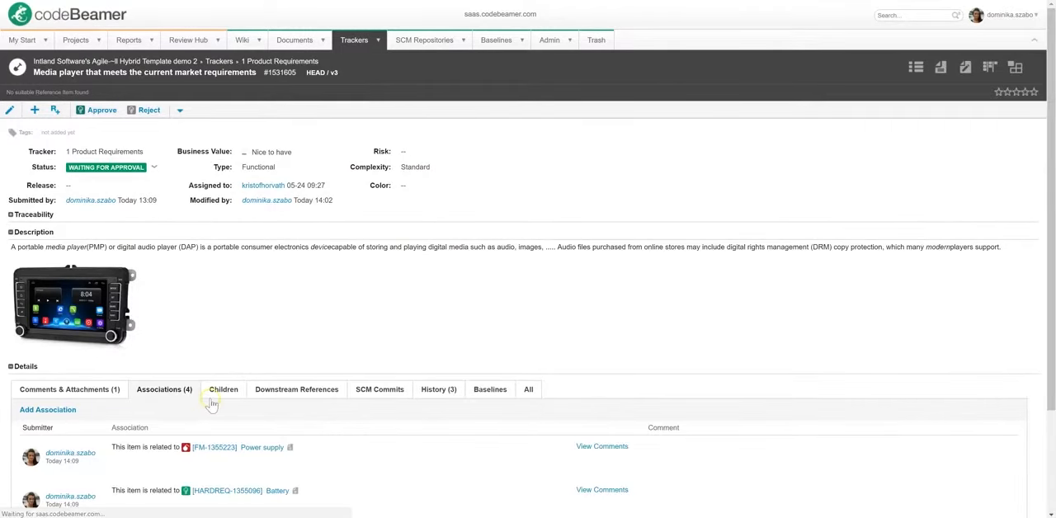
{"action": "scroll", "scroll_direction": "down", "scroll_amount": 3}
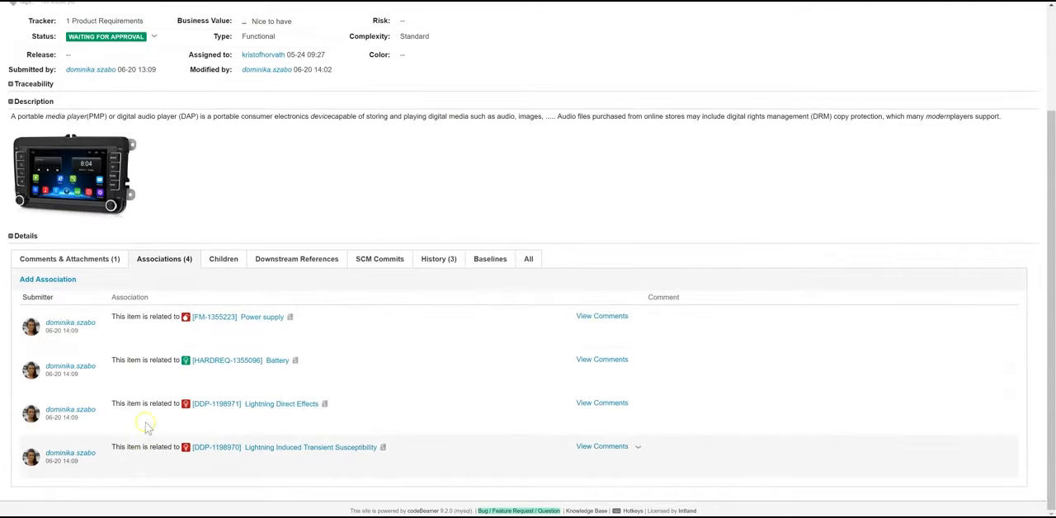
{"action": "mouse_move", "coordinate": [320, 272]}
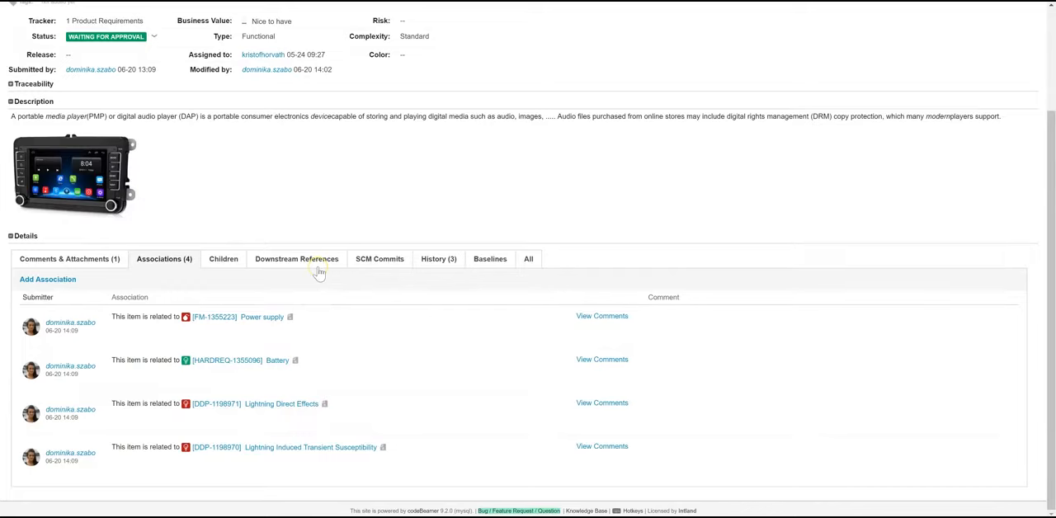
{"action": "scroll", "scroll_direction": "up", "scroll_amount": 3}
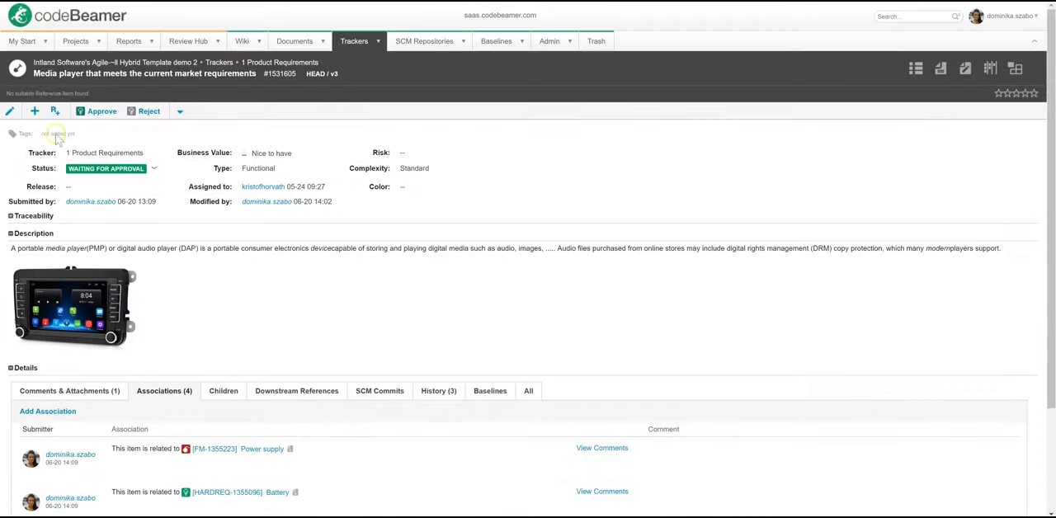
- Save the new Hardware Requirement refining the media player requirement
{"action": "left_click", "coordinate": [35, 110]}
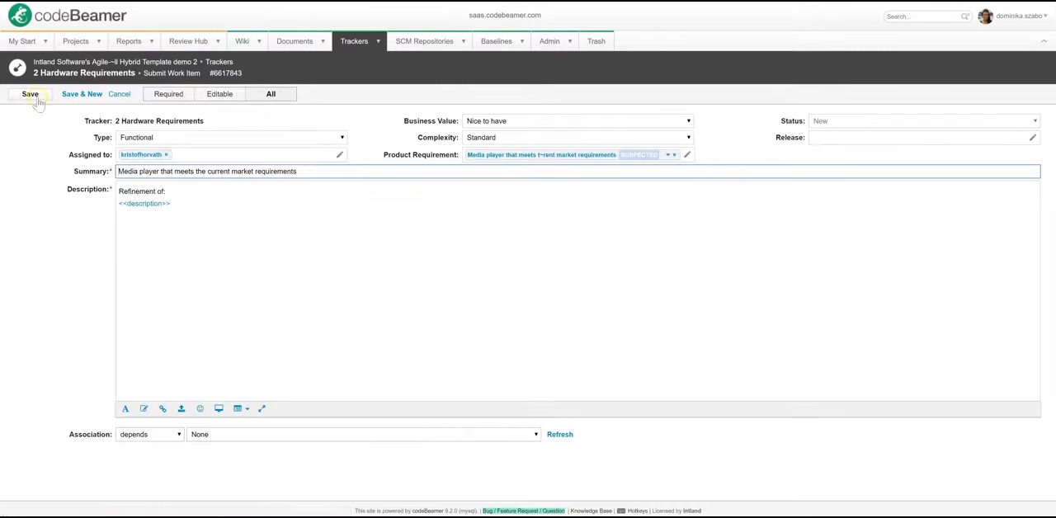
{"action": "left_click", "coordinate": [30, 94]}
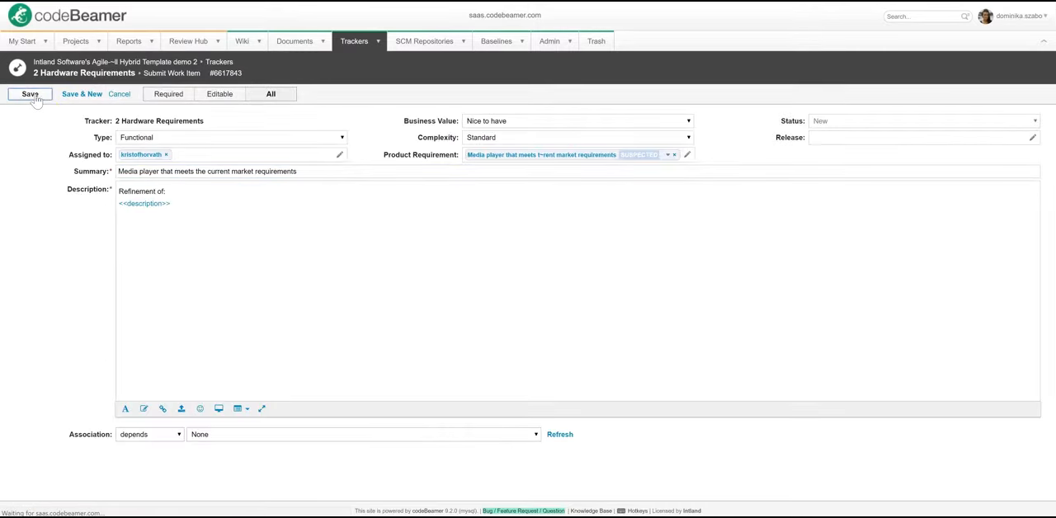
{"action": "left_click", "coordinate": [30, 94]}
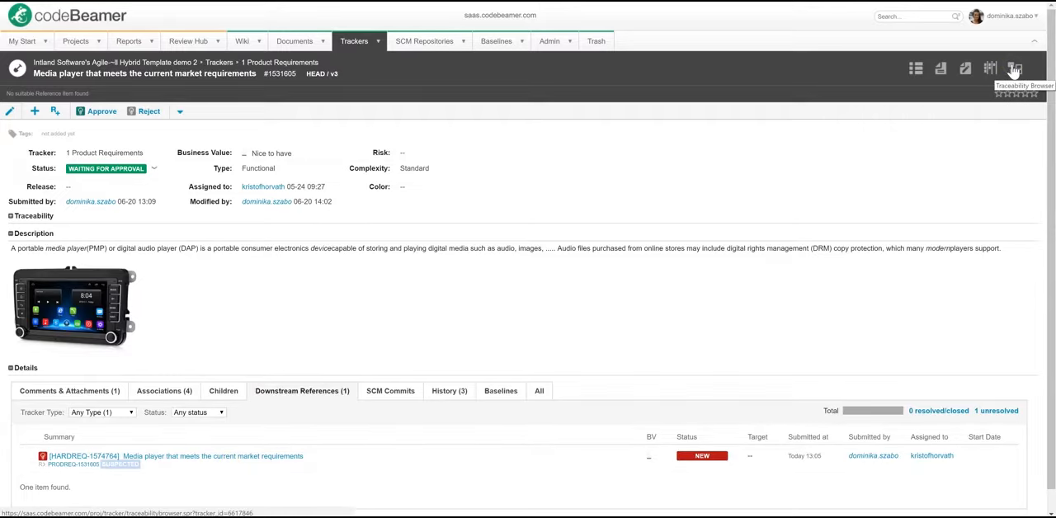
- Trace Product Requirements through Hardware and Software Requirements to Software Test Cases and User Stories in the traceability browser
{"action": "left_click", "coordinate": [1013, 70]}
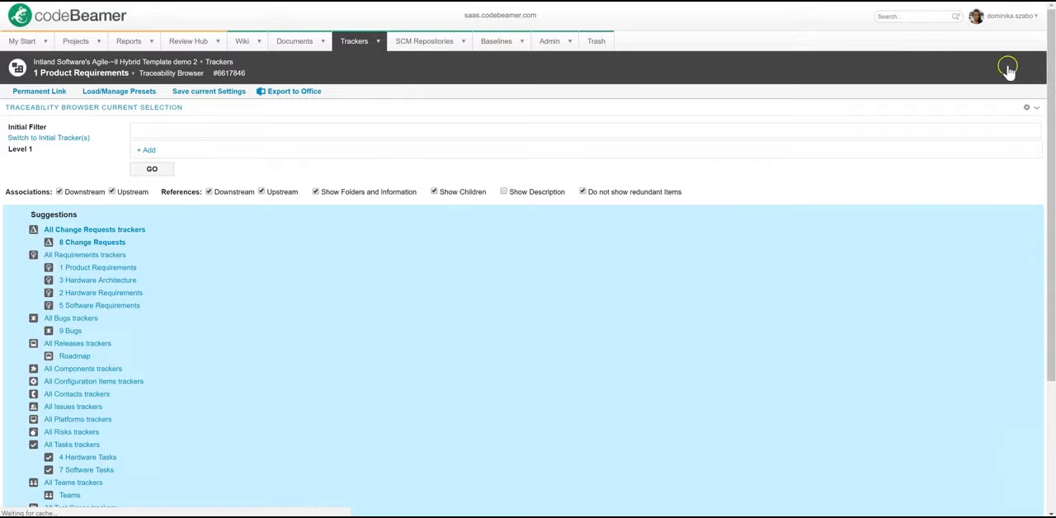
{"action": "left_click", "coordinate": [145, 151]}
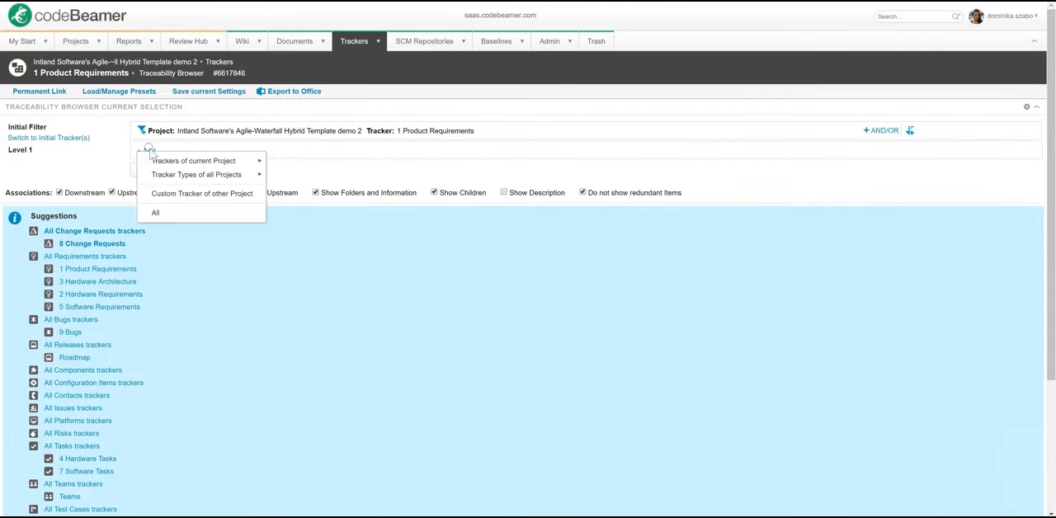
{"action": "left_click", "coordinate": [101, 293]}
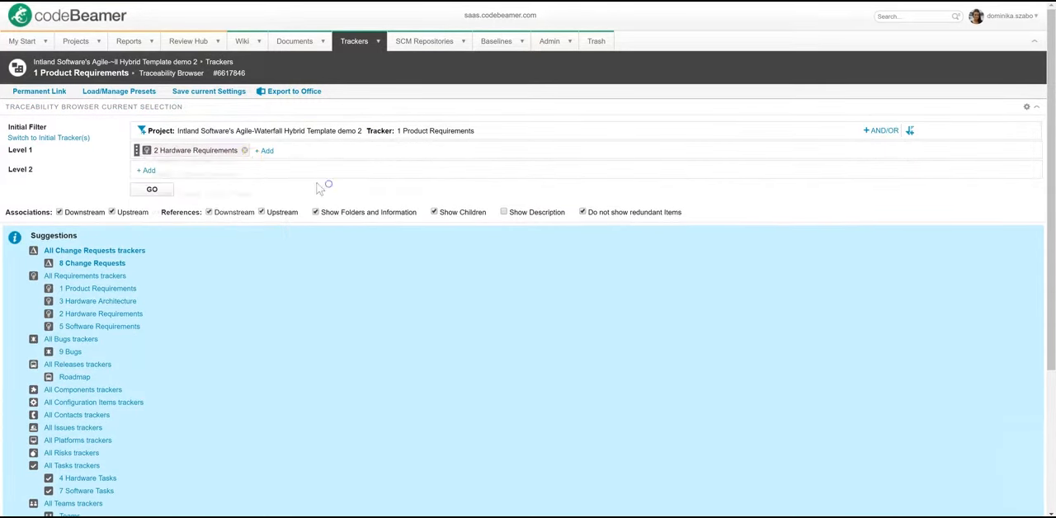
{"action": "left_click", "coordinate": [266, 150]}
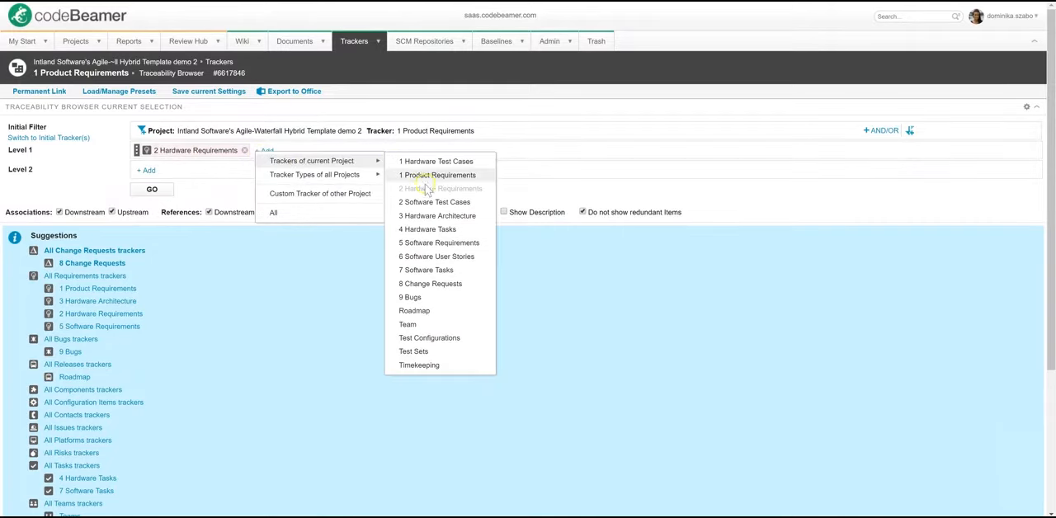
{"action": "left_click", "coordinate": [439, 242]}
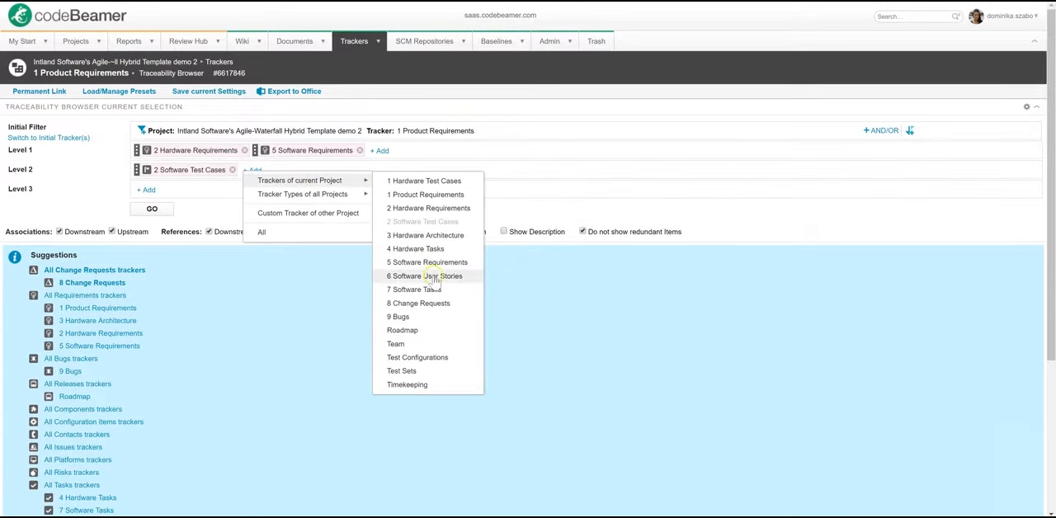
{"action": "left_click", "coordinate": [425, 276]}
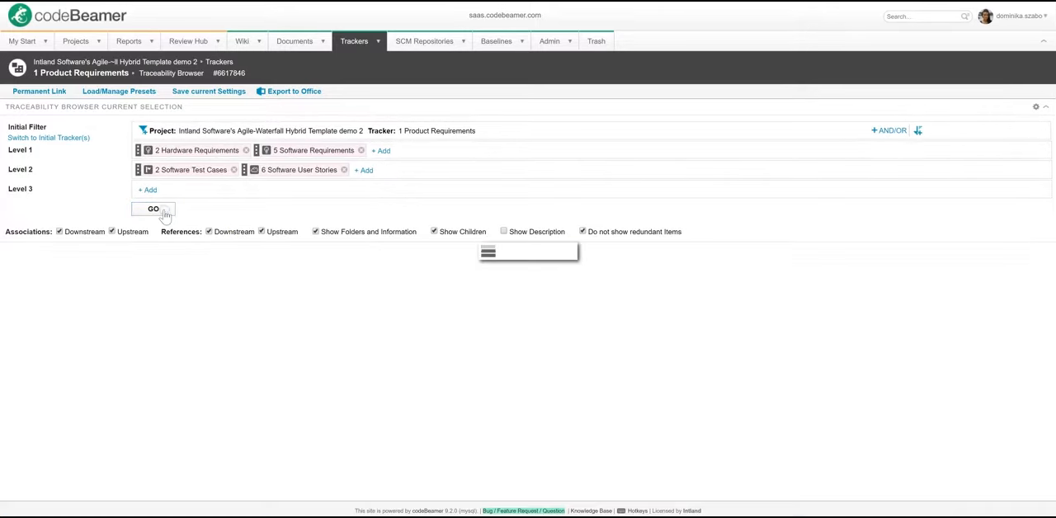
{"action": "left_click", "coordinate": [154, 207]}
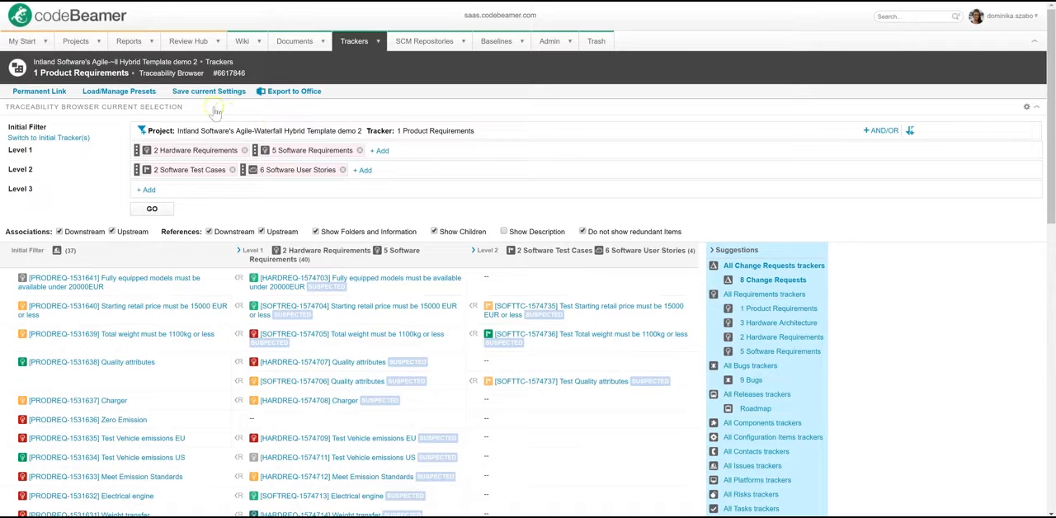
- Save the current traceability settings as a preset named Test2
{"action": "left_click", "coordinate": [207, 91]}
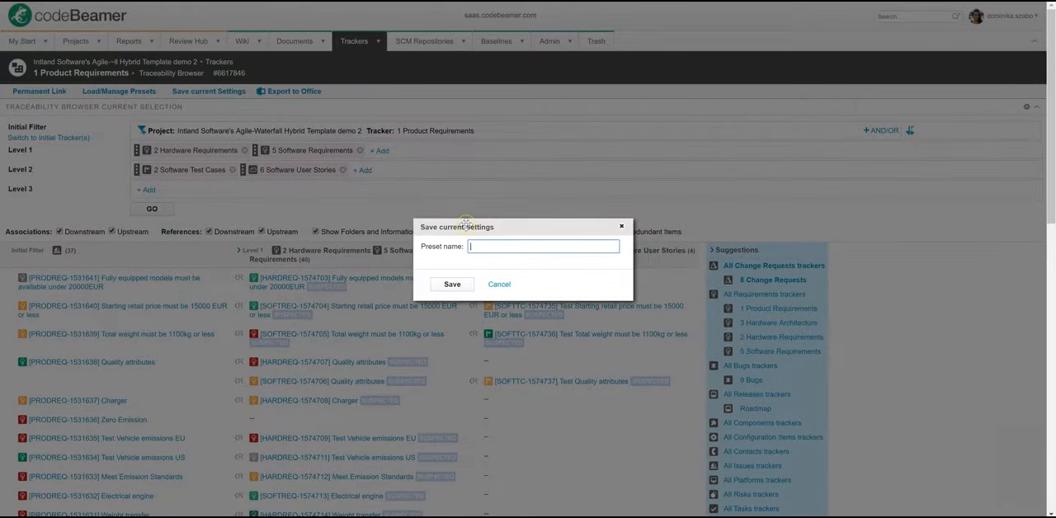
{"action": "type", "text": "Test2"}
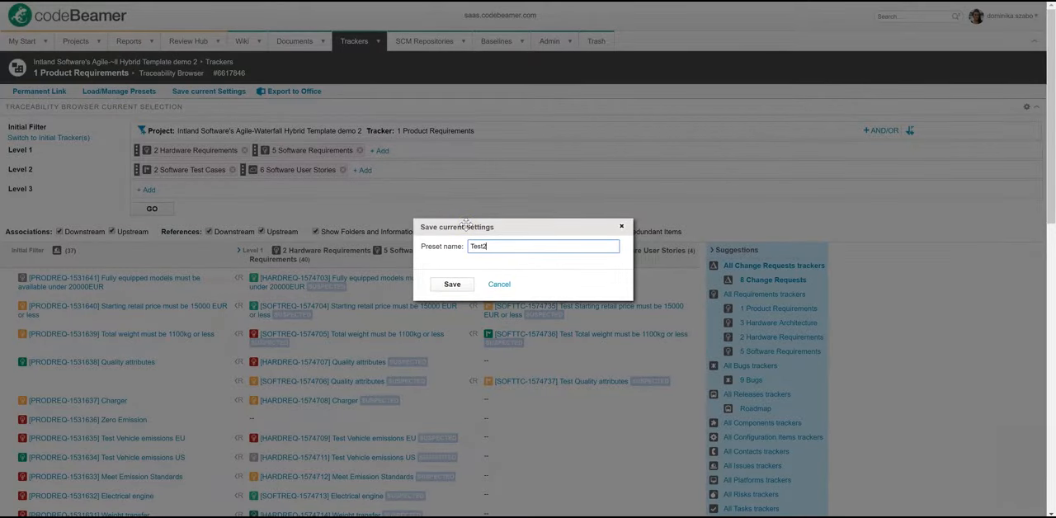
{"action": "left_click", "coordinate": [452, 284]}
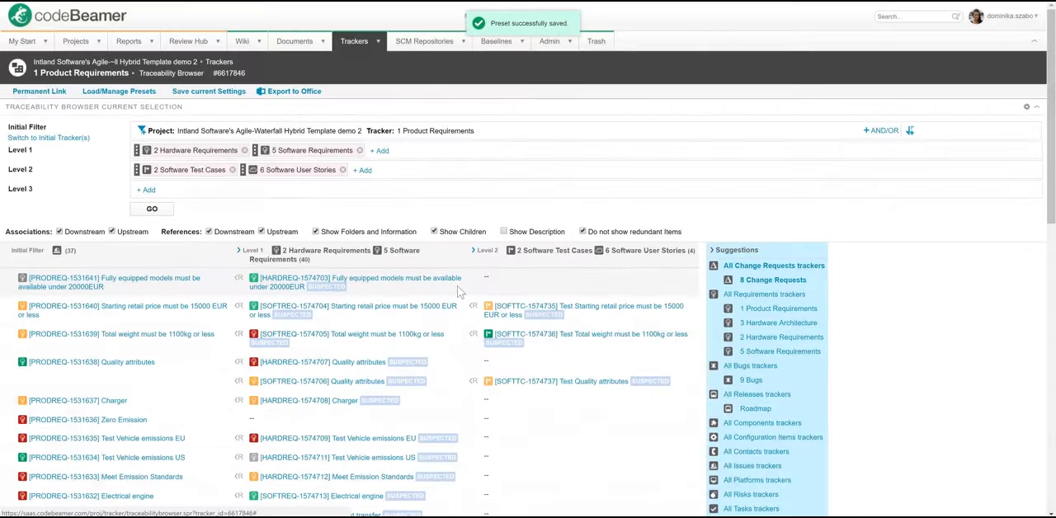
- Review the saved presets list showing General, Test and Test2, then return to the Media player item
{"action": "left_click", "coordinate": [119, 91]}
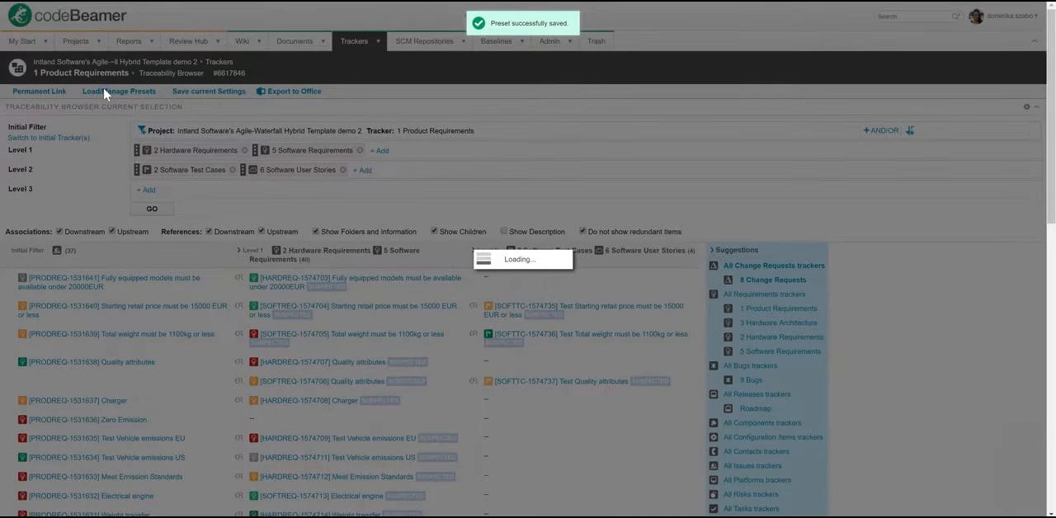
{"action": "left_click", "coordinate": [119, 91]}
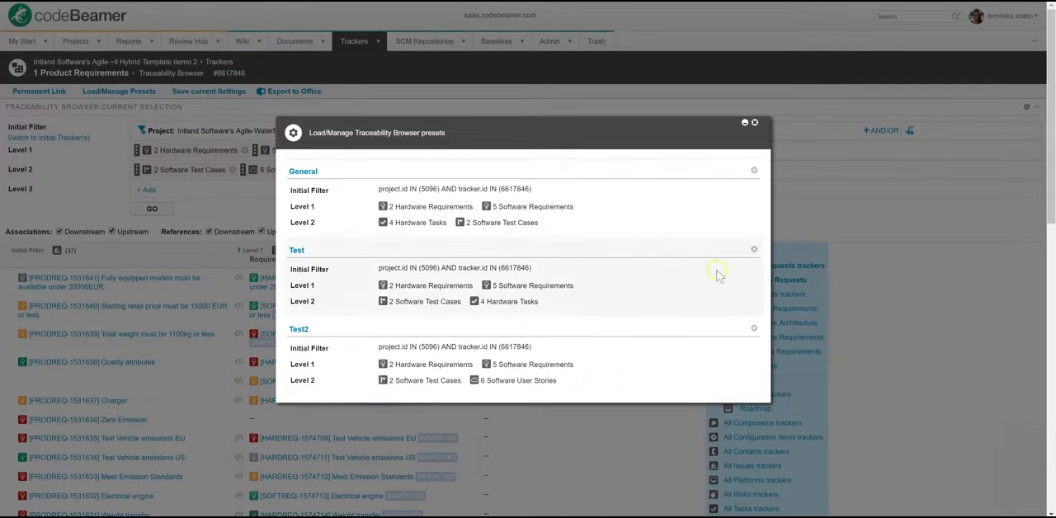
{"action": "left_click", "coordinate": [752, 122]}
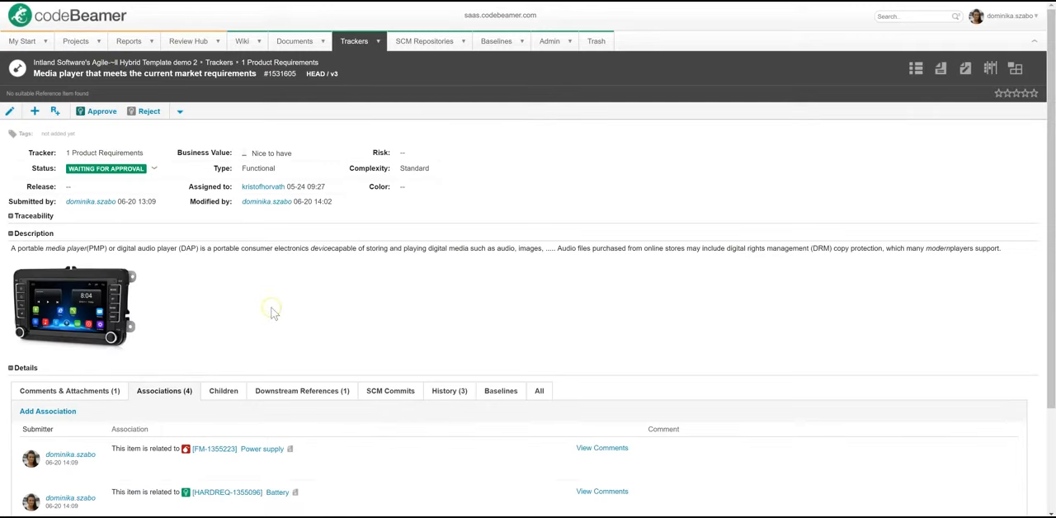
{"action": "mouse_move", "coordinate": [274, 313]}
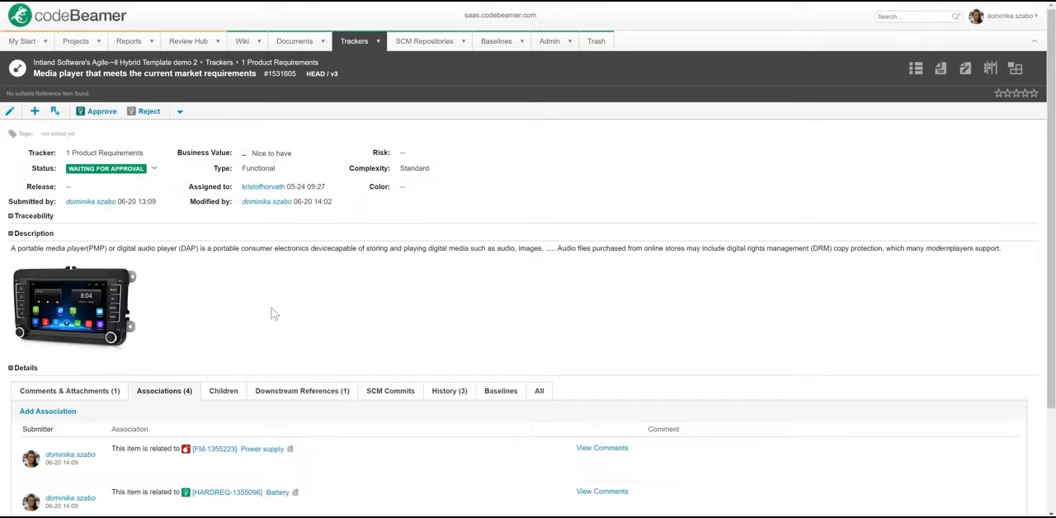
{"action": "mouse_move", "coordinate": [360, 41]}
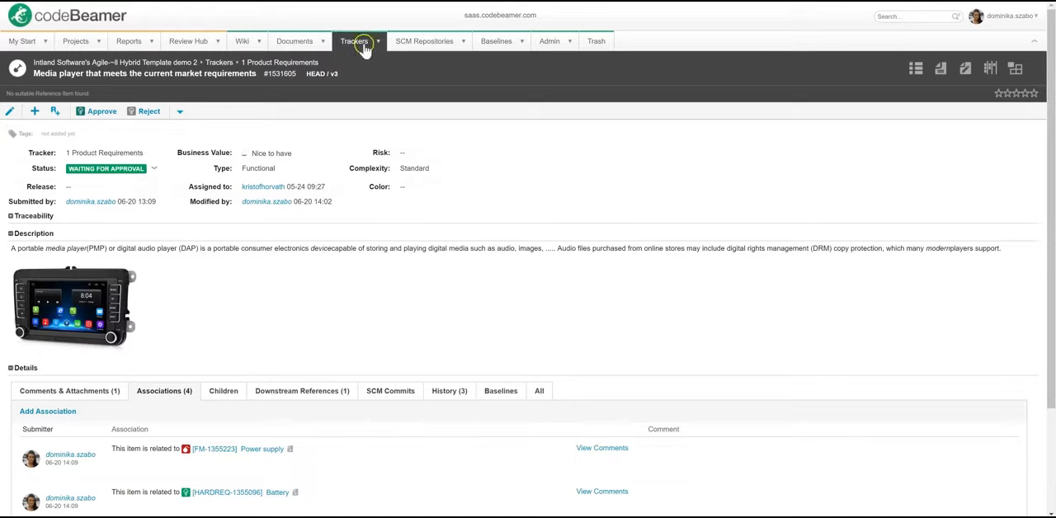
- Go to the 5 Software Requirements tracker and start an import from its more-actions menu
{"action": "left_click", "coordinate": [353, 40]}
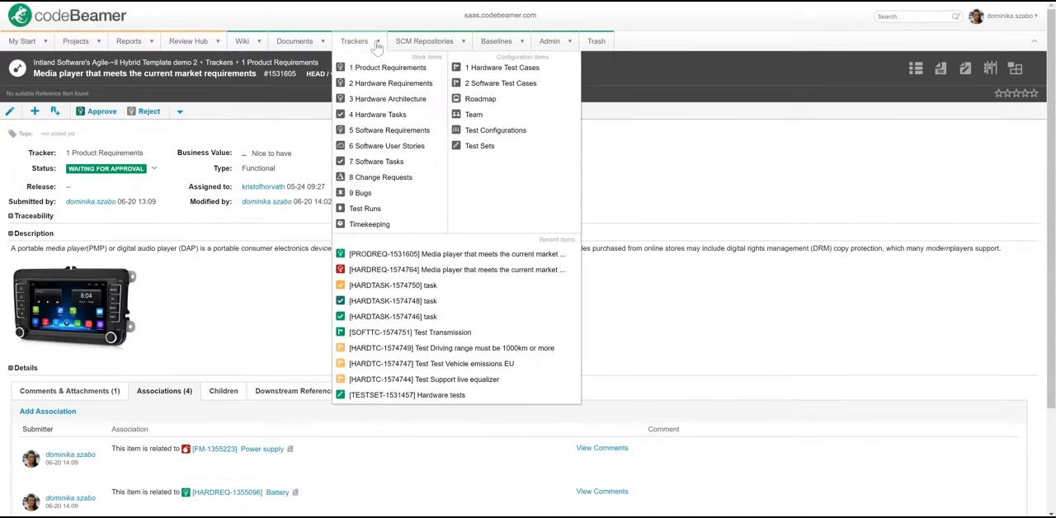
{"action": "left_click", "coordinate": [390, 130]}
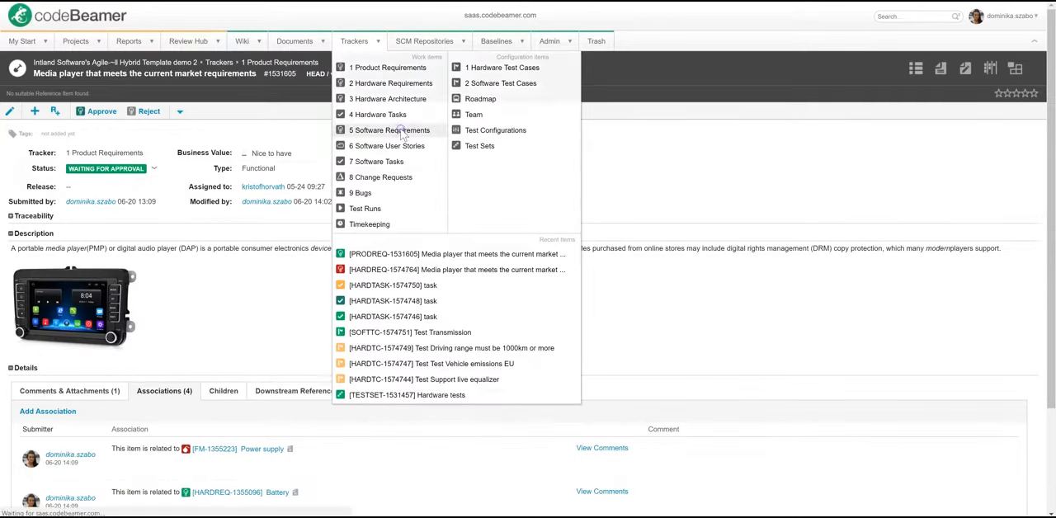
{"action": "left_click", "coordinate": [389, 128]}
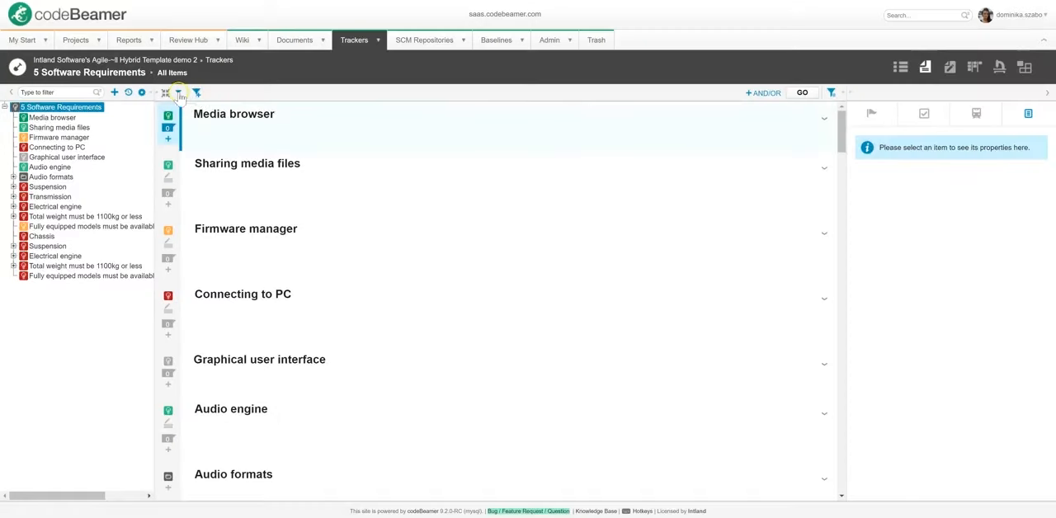
{"action": "left_click", "coordinate": [180, 92]}
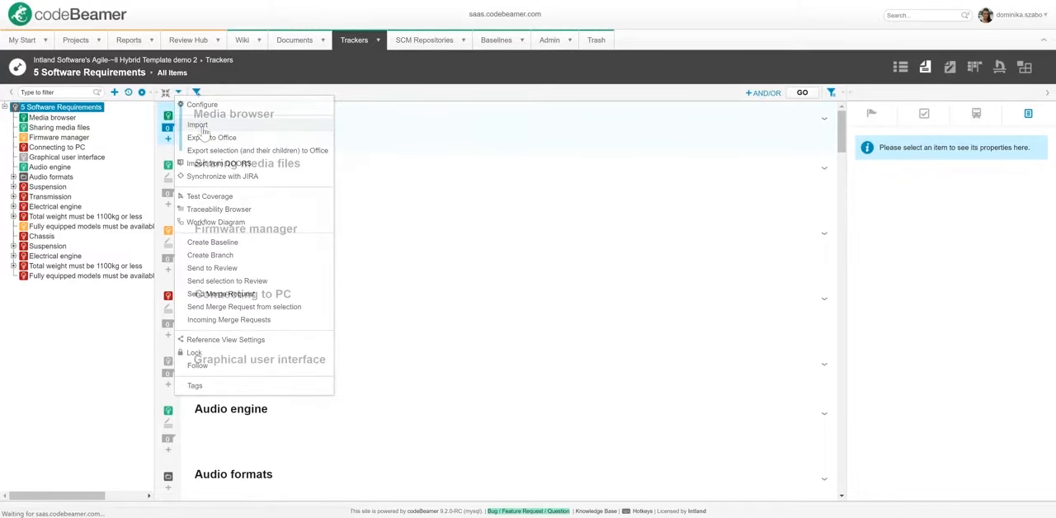
{"action": "left_click", "coordinate": [198, 125]}
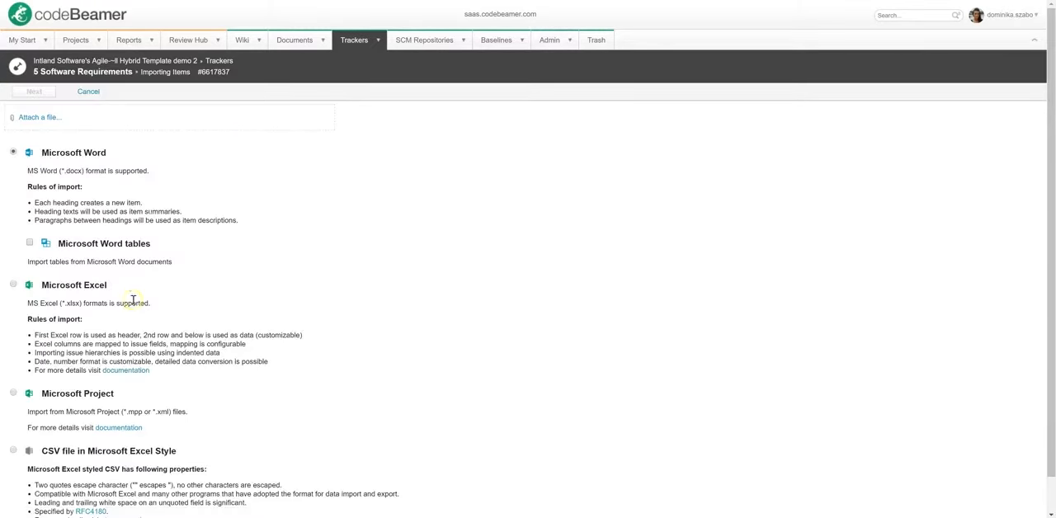
{"action": "mouse_move", "coordinate": [142, 403]}
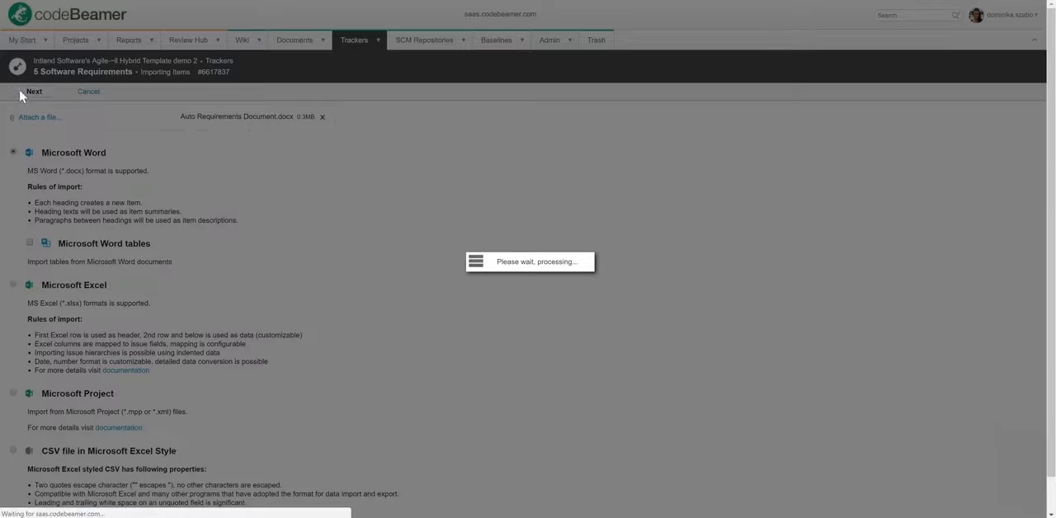
- Review the Word import preview and save it, importing sections like Transmission and Electrical engine
{"action": "left_click", "coordinate": [33, 91]}
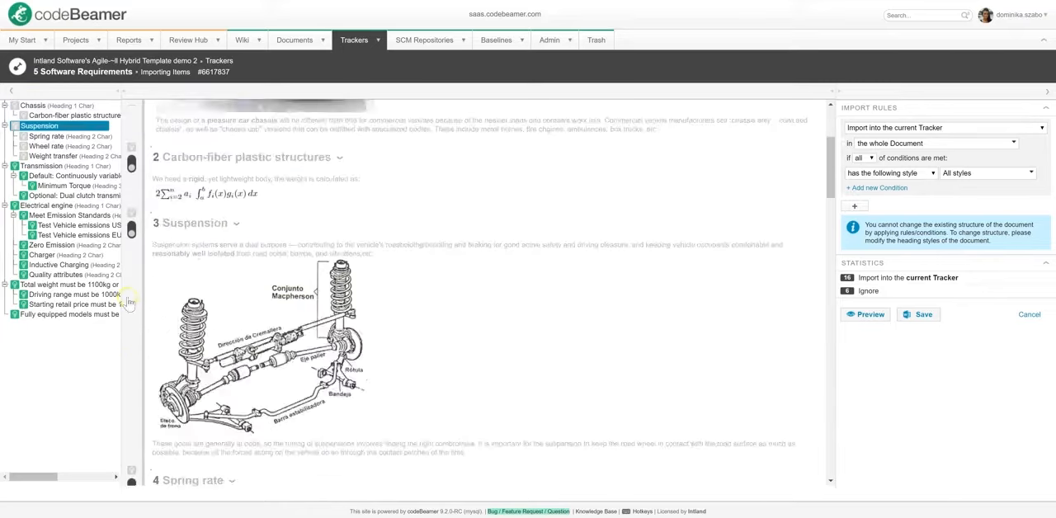
{"action": "scroll", "scroll_direction": "down", "scroll_amount": 3}
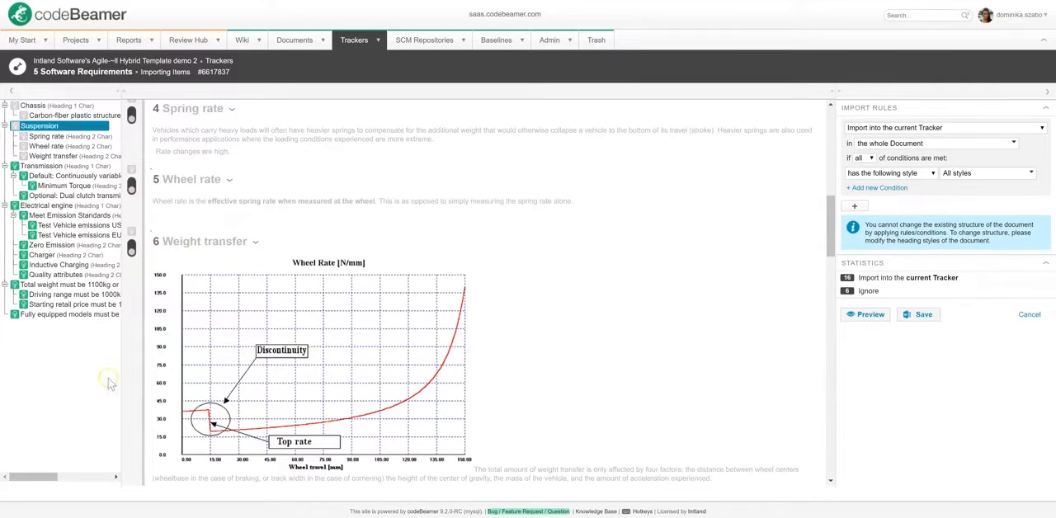
{"action": "scroll", "scroll_direction": "down", "scroll_amount": 3}
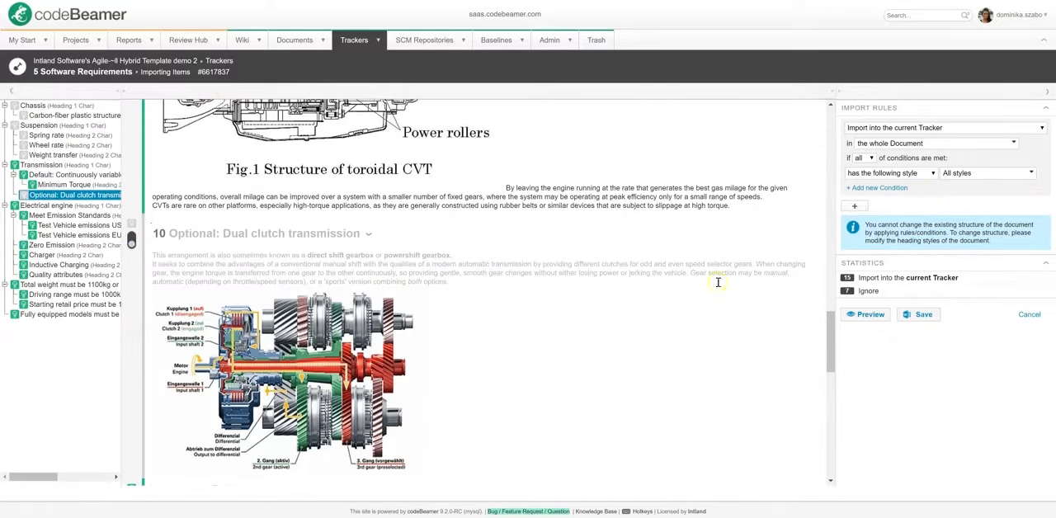
{"action": "left_click", "coordinate": [924, 314]}
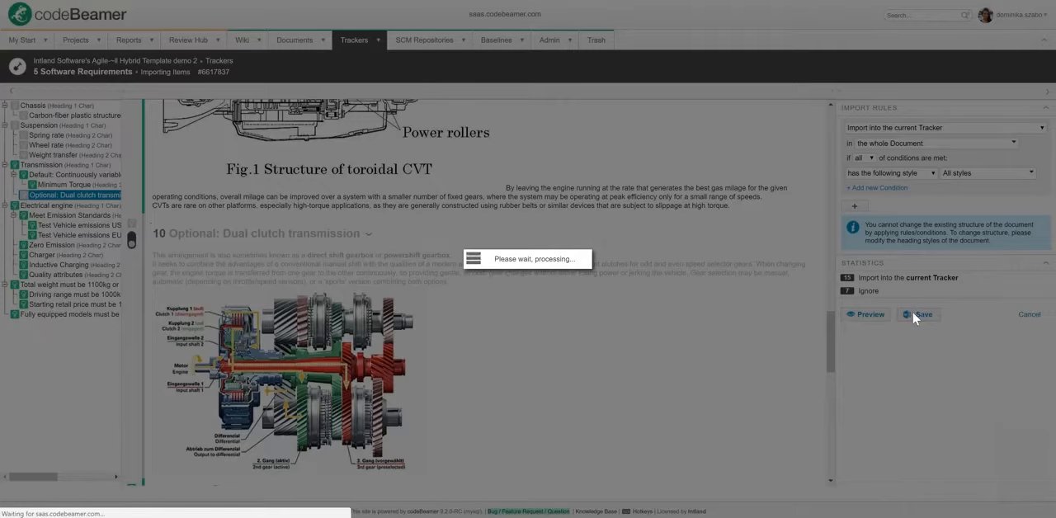
{"action": "left_click", "coordinate": [918, 313]}
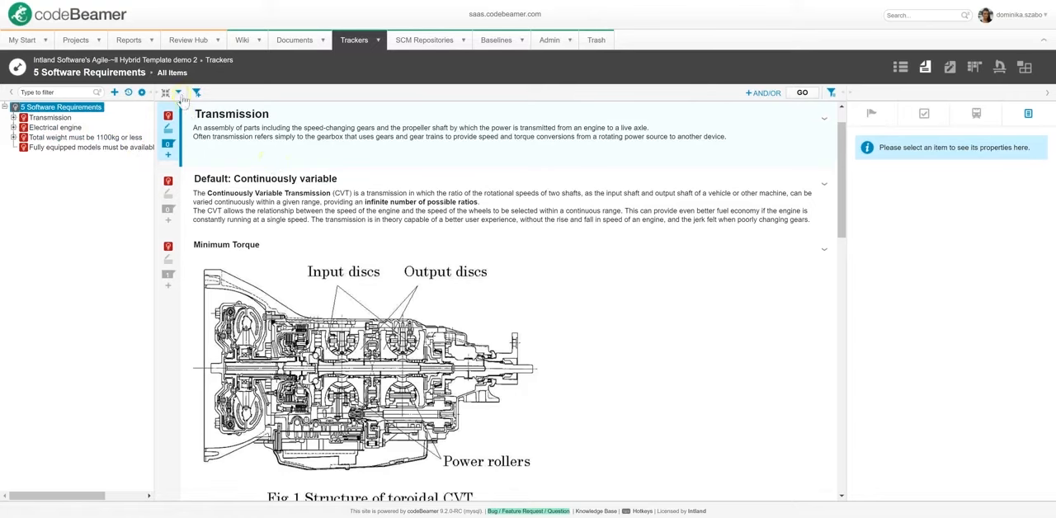
- Export the Software Requirements items as a Round-trip Word document and open the downloaded .docx
{"action": "left_click", "coordinate": [165, 92]}
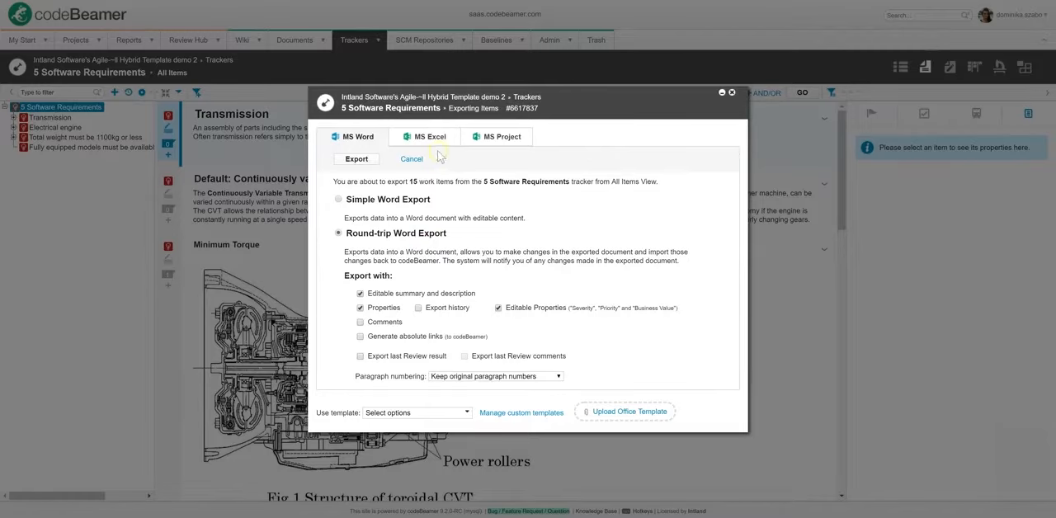
{"action": "left_click", "coordinate": [429, 135]}
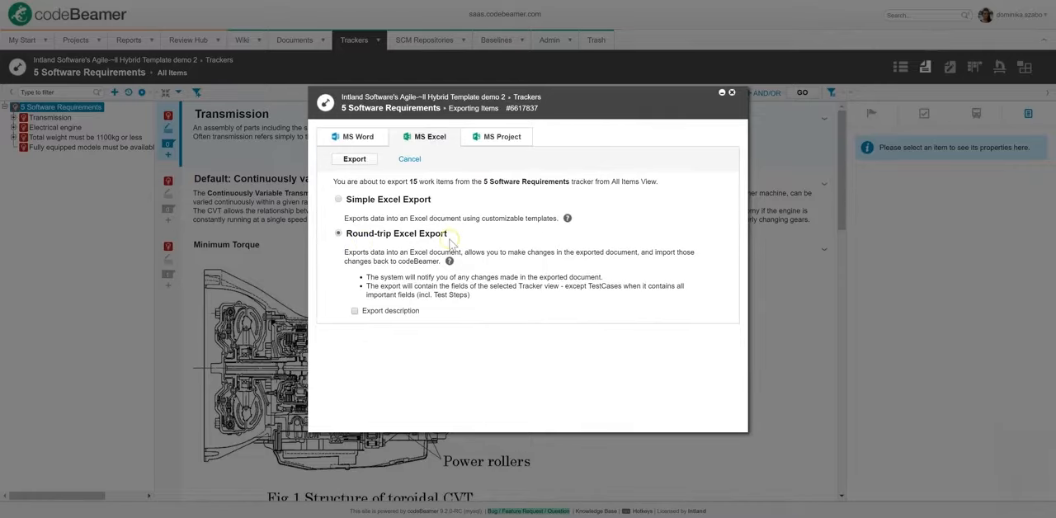
{"action": "left_click", "coordinate": [353, 136]}
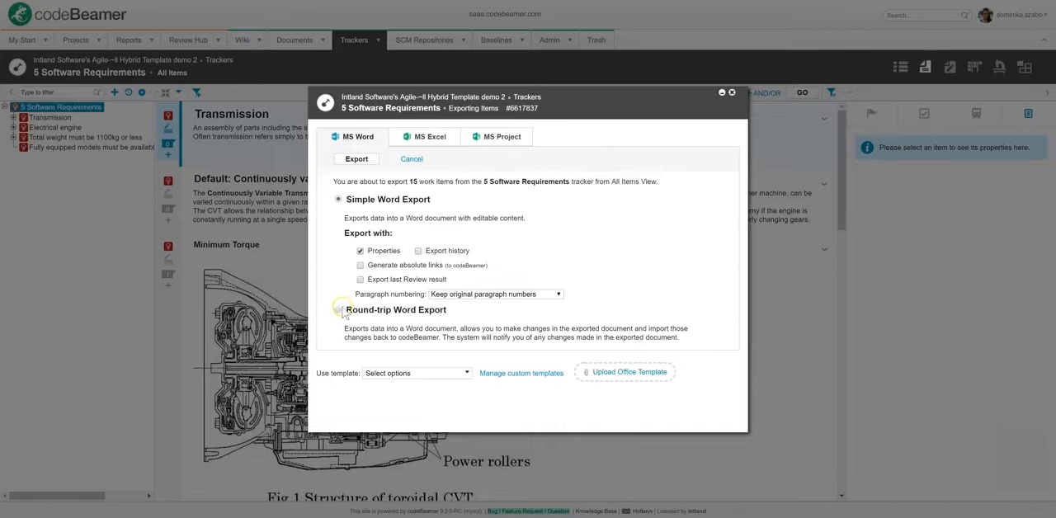
{"action": "left_click", "coordinate": [338, 311]}
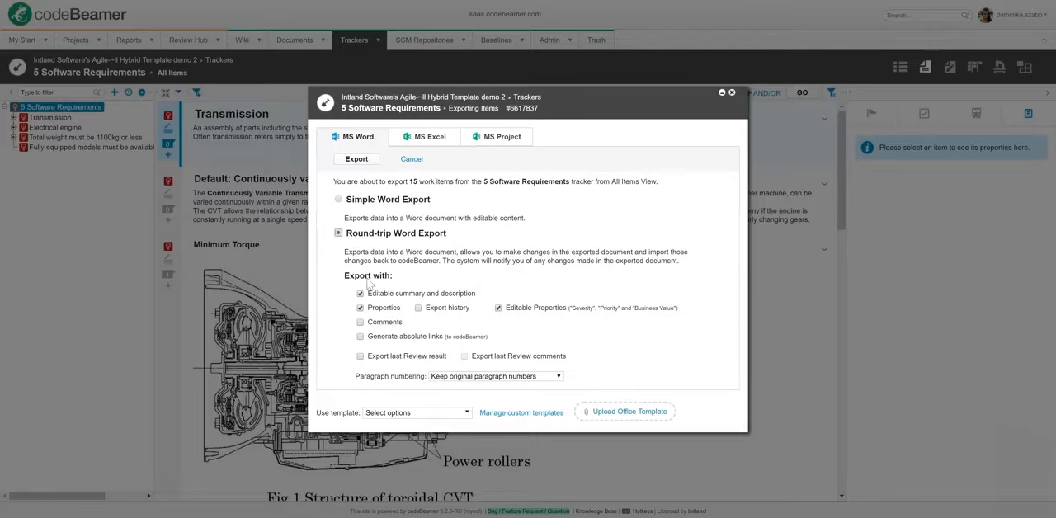
{"action": "left_click", "coordinate": [357, 159]}
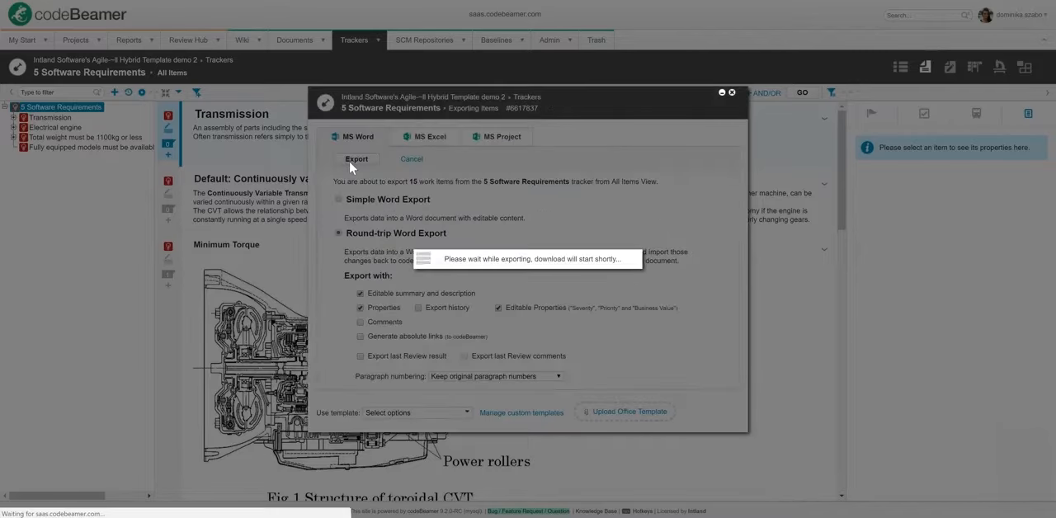
{"action": "left_click", "coordinate": [356, 158]}
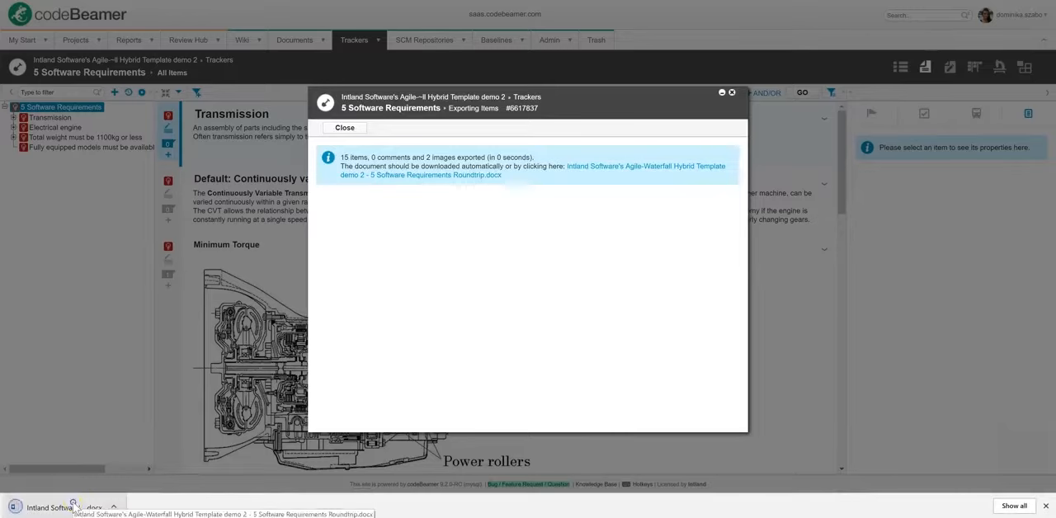
{"action": "left_click", "coordinate": [57, 508]}
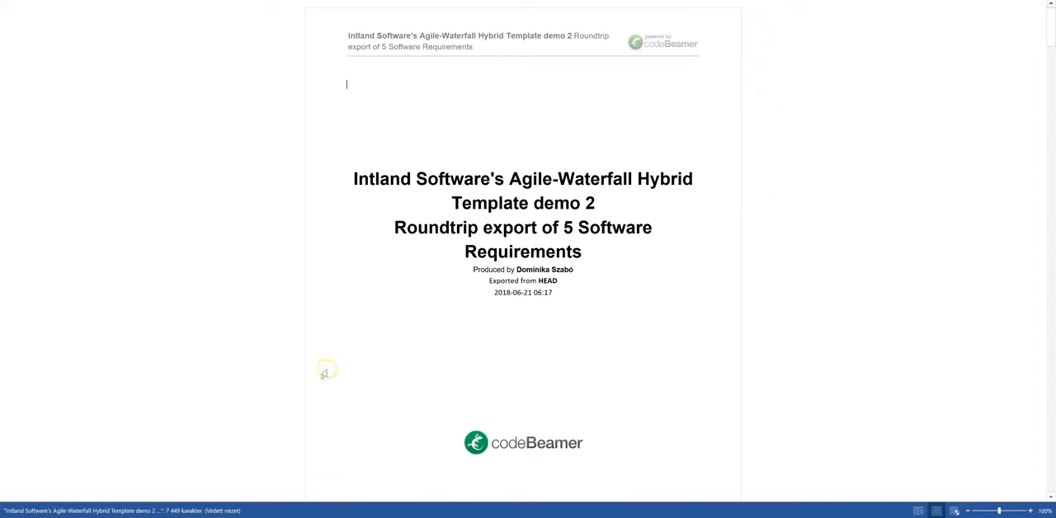
- Scroll through the exported document's title page, overview and Transmission table
{"action": "scroll", "scroll_direction": "down", "scroll_amount": 3}
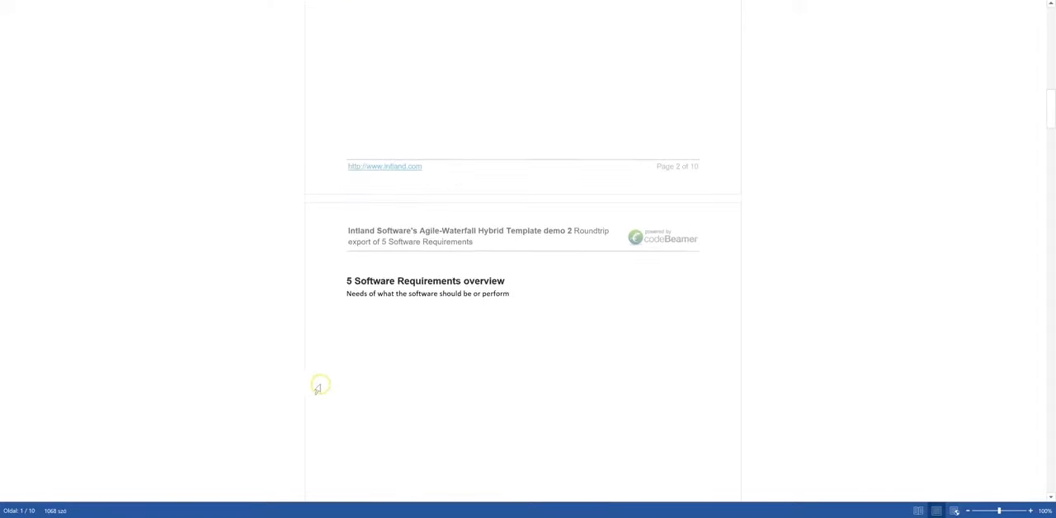
{"action": "scroll", "scroll_direction": "down", "scroll_amount": 3}
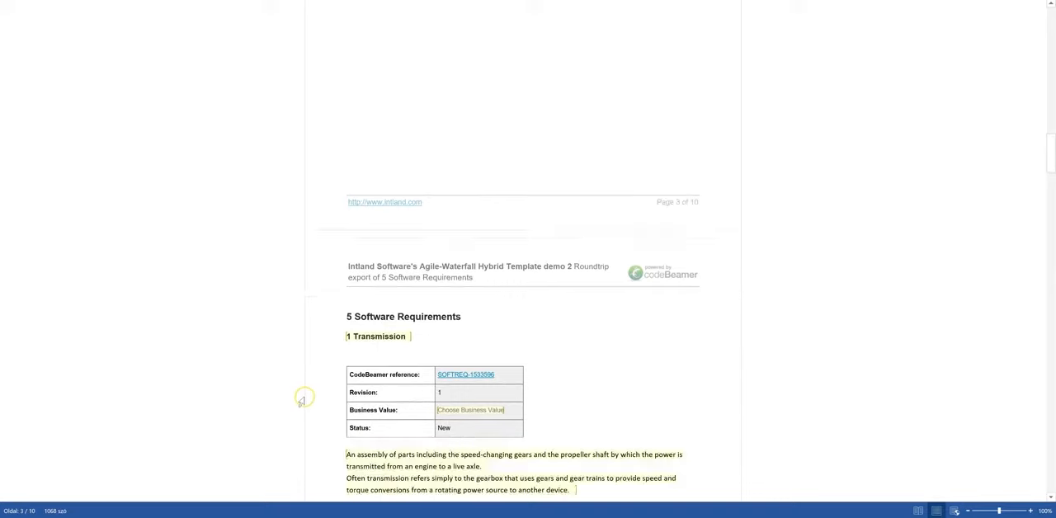
{"action": "scroll", "scroll_direction": "down", "scroll_amount": 3}
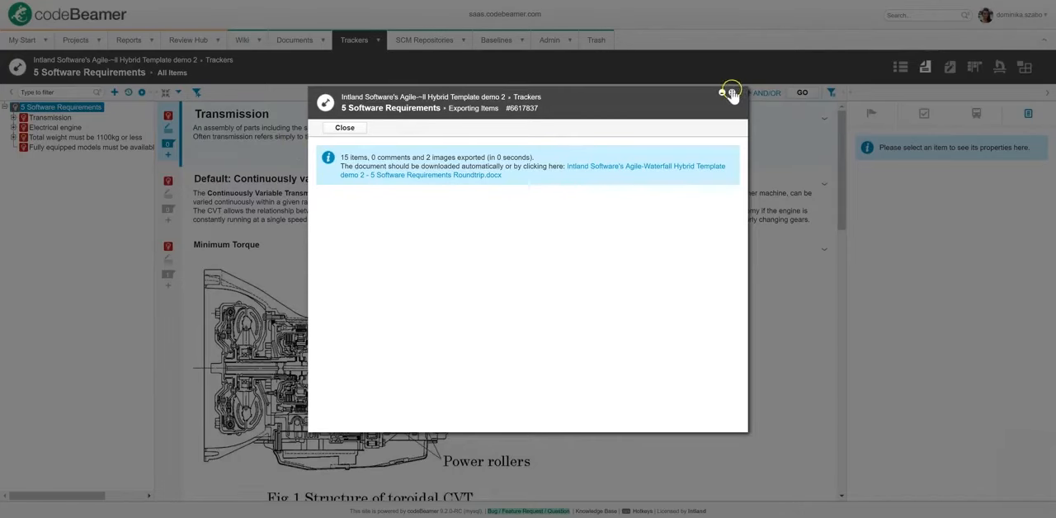
- Close the export summary and go to the Review Hub listing all 13 reviews
{"action": "left_click", "coordinate": [188, 40]}
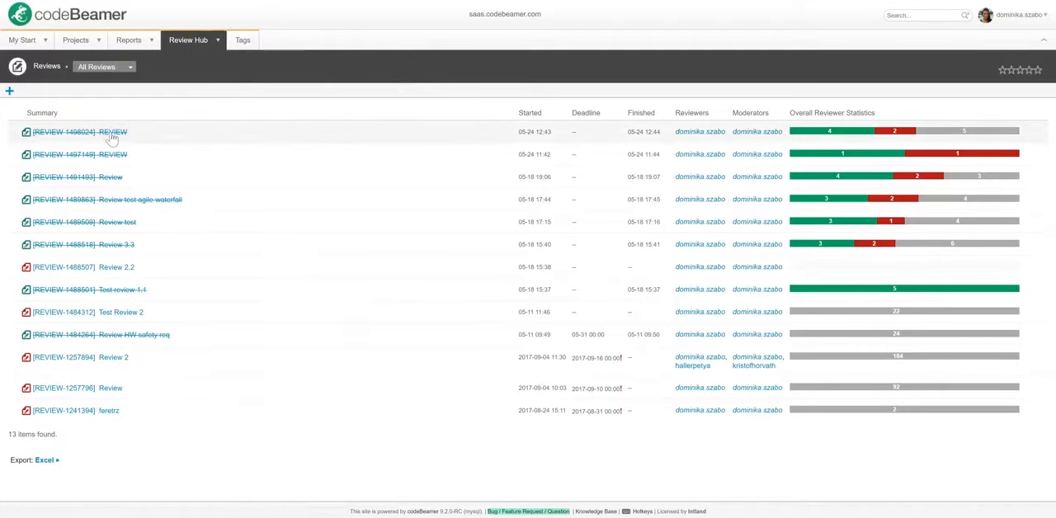
- View the finished REVIEW's feedback and its statistics page with the reviewer pie chart
{"action": "left_click", "coordinate": [79, 132]}
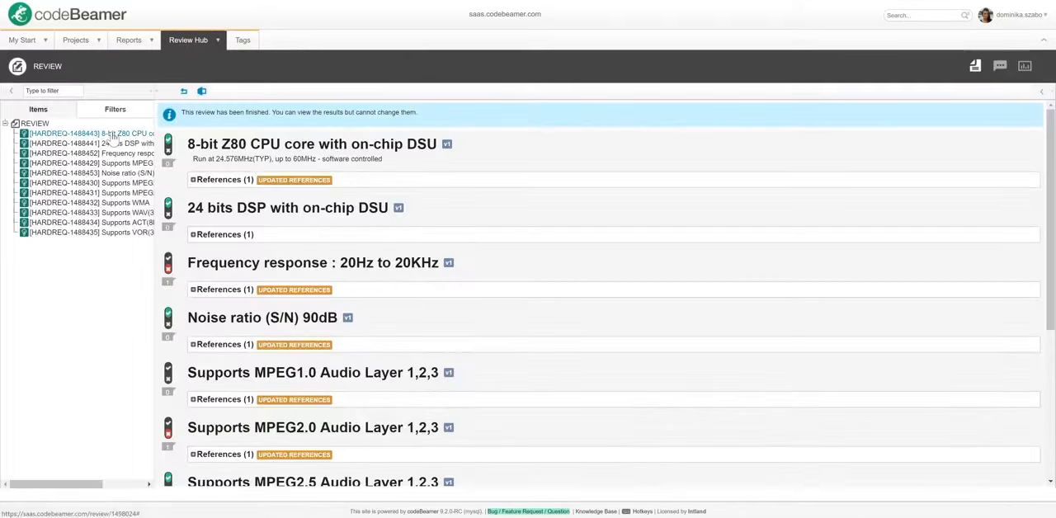
{"action": "left_click", "coordinate": [90, 134]}
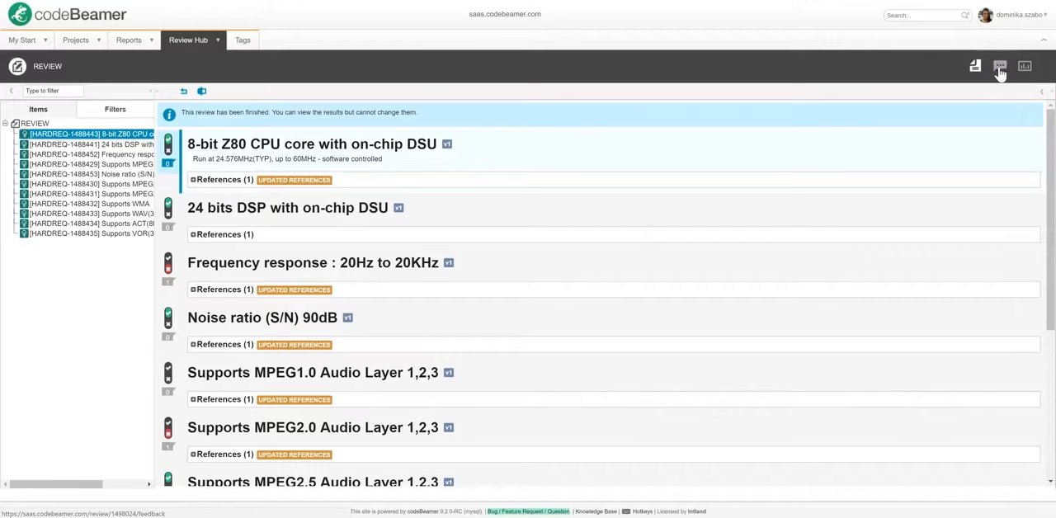
{"action": "left_click", "coordinate": [999, 66]}
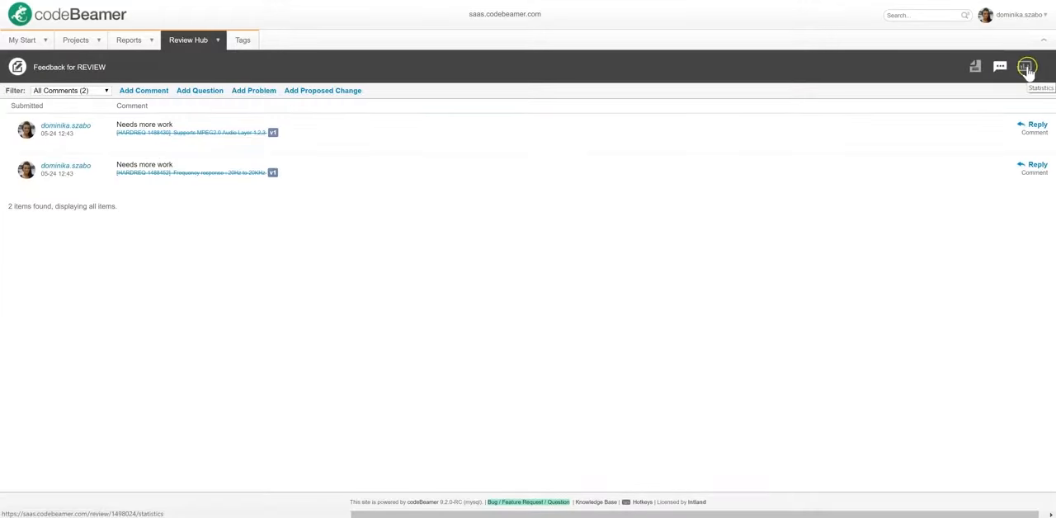
{"action": "left_click", "coordinate": [1026, 66]}
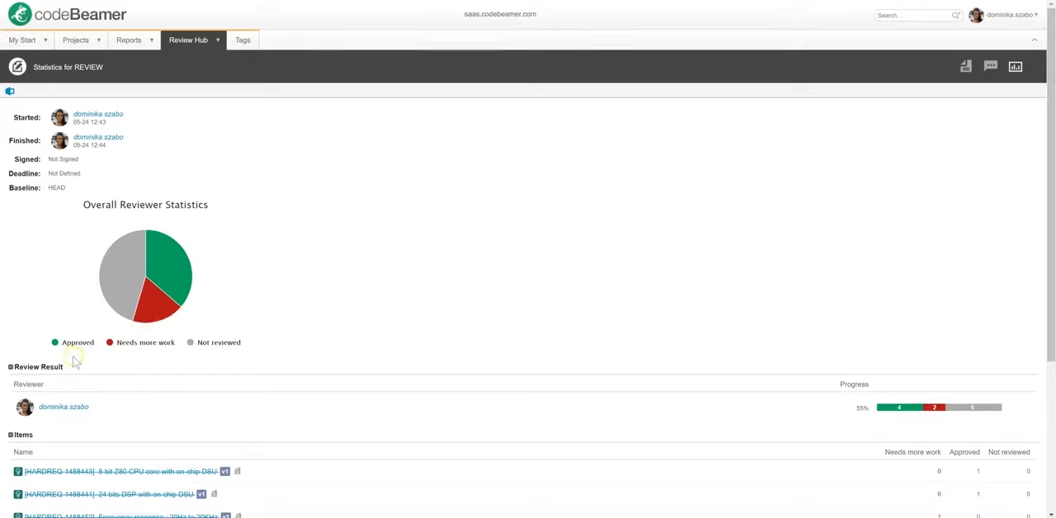
{"action": "mouse_move", "coordinate": [237, 355]}
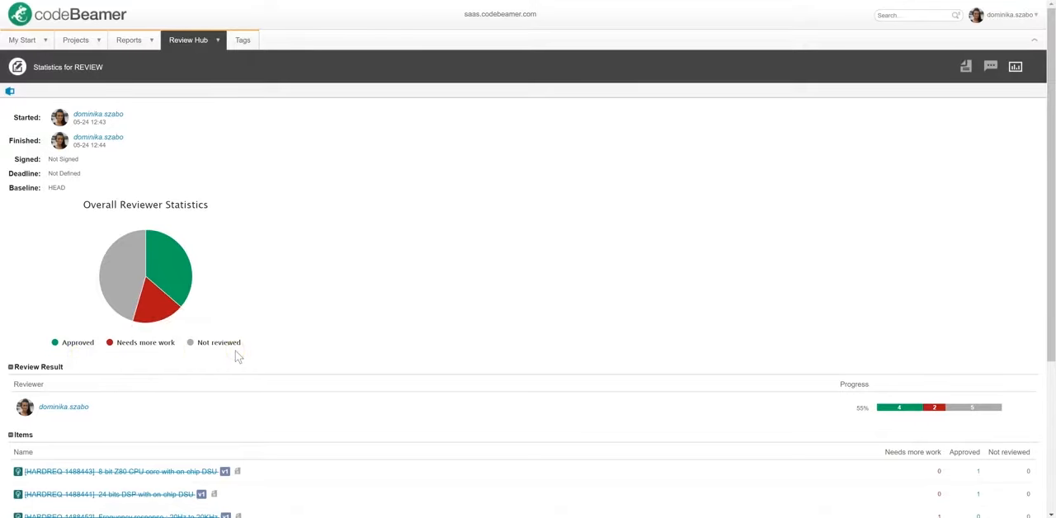
{"action": "mouse_move", "coordinate": [284, 342]}
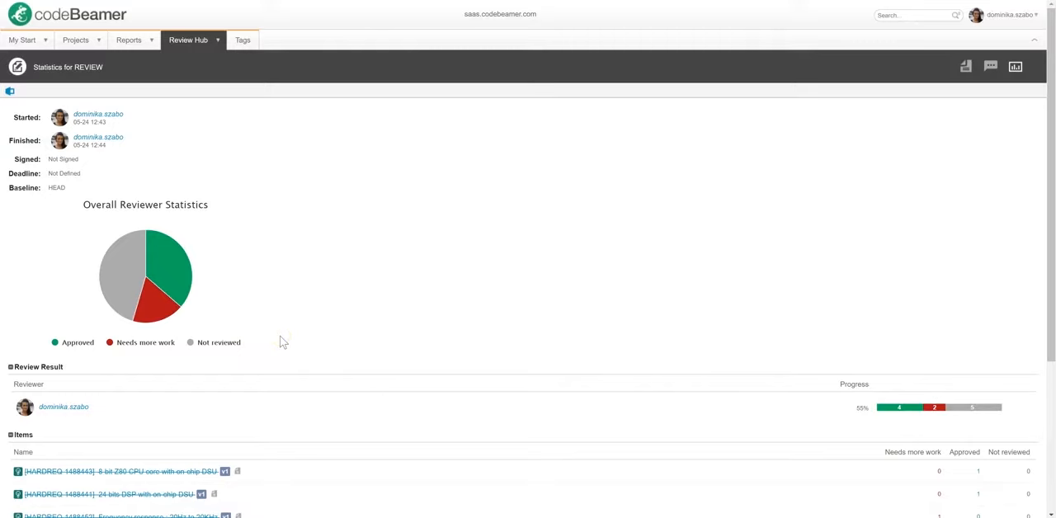
{"action": "scroll", "scroll_direction": "down", "scroll_amount": 3}
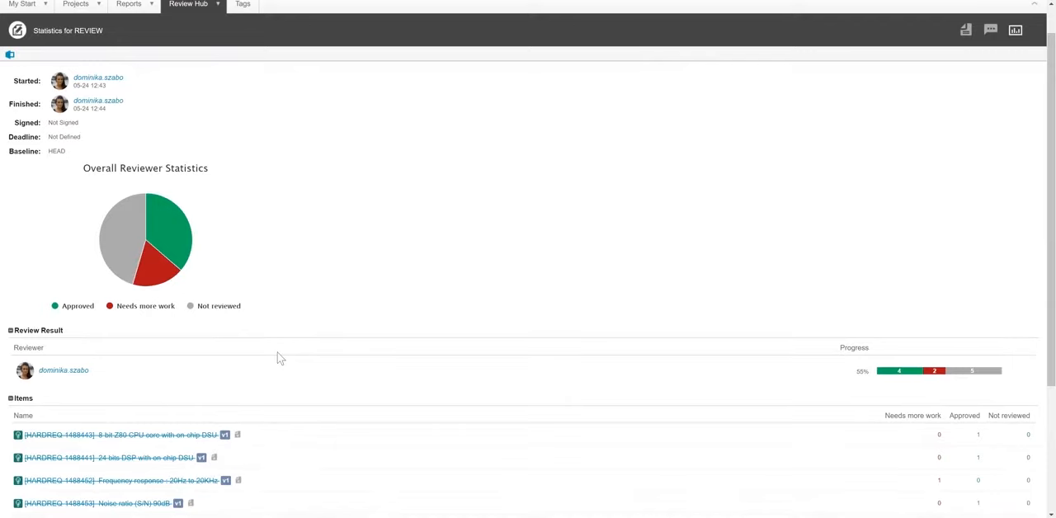
{"action": "scroll", "scroll_direction": "down", "scroll_amount": 3}
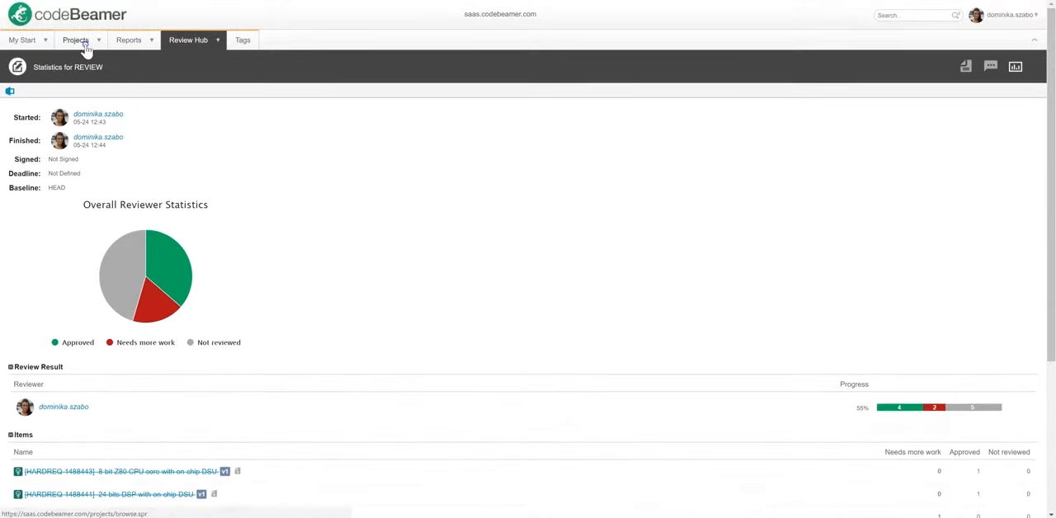
- Switch to the Agile-Waterfall Hybrid Template demo project and open its 2 Hardware Requirements tracker
{"action": "left_click", "coordinate": [75, 40]}
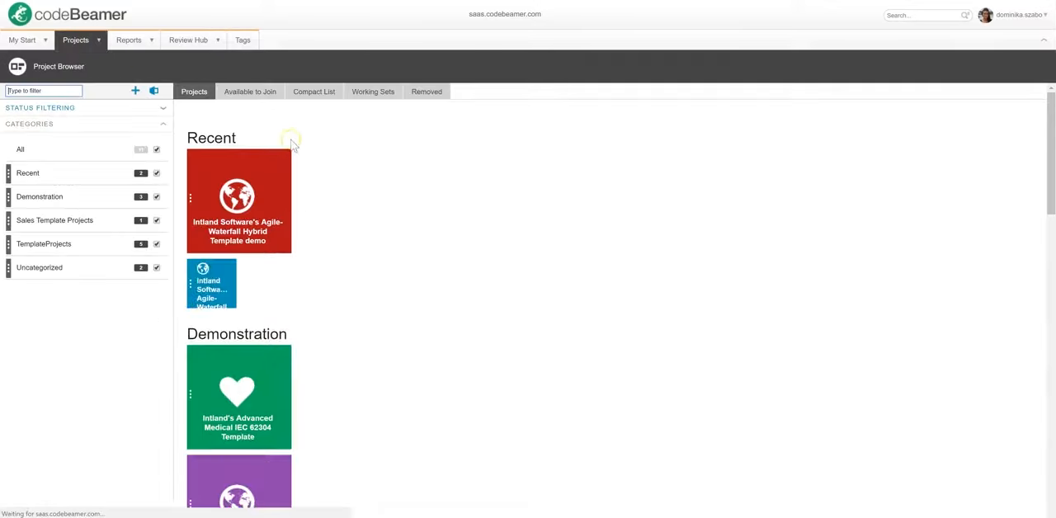
{"action": "left_click", "coordinate": [238, 201]}
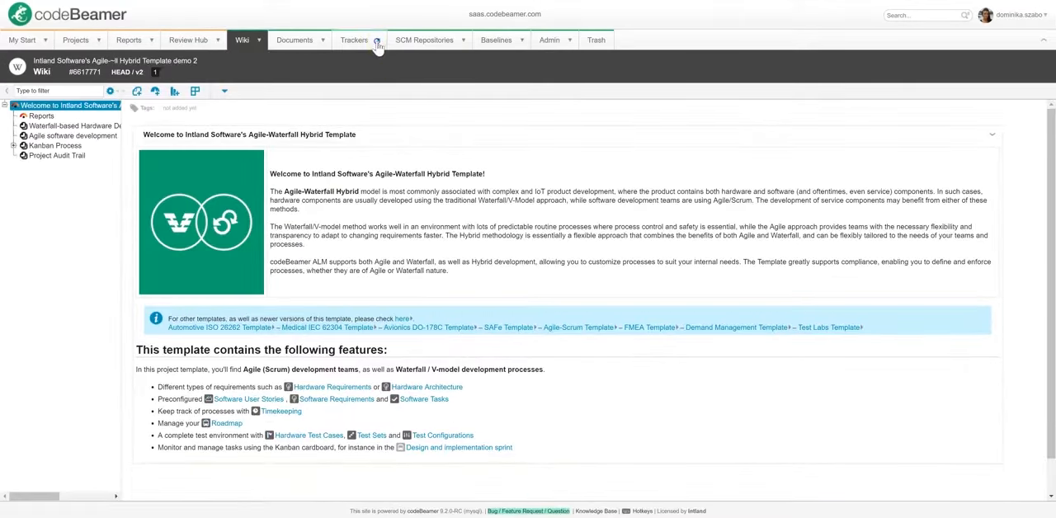
{"action": "left_click", "coordinate": [354, 39]}
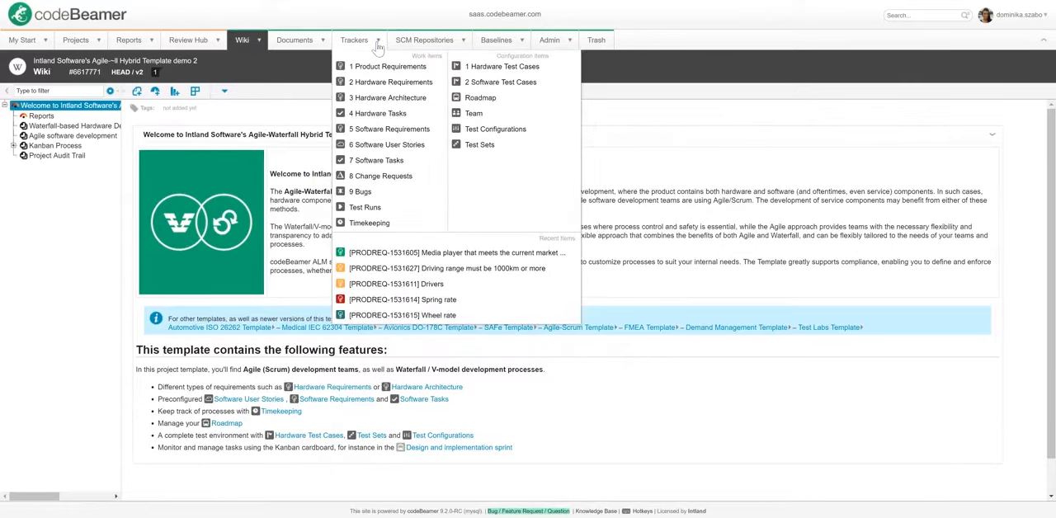
{"action": "left_click", "coordinate": [353, 39]}
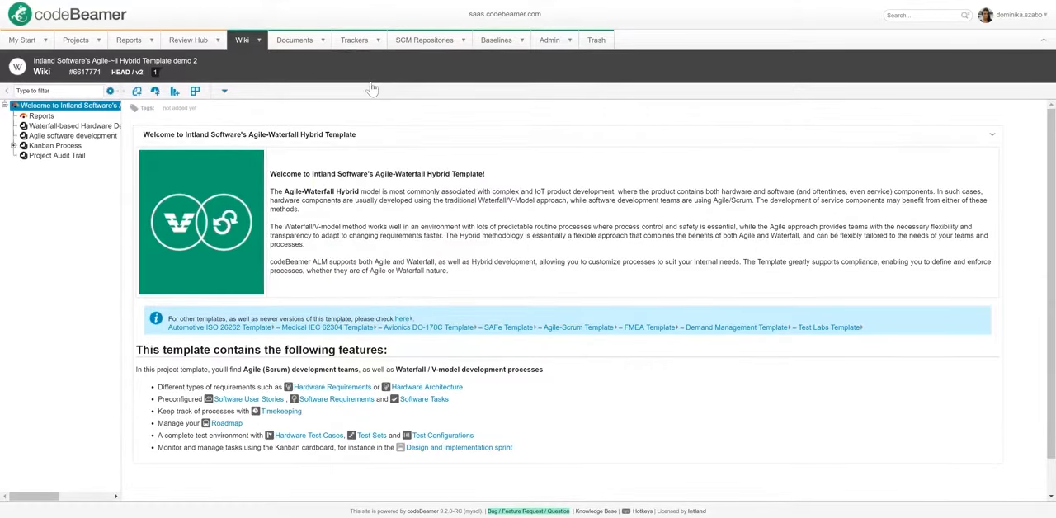
{"action": "left_click", "coordinate": [332, 386]}
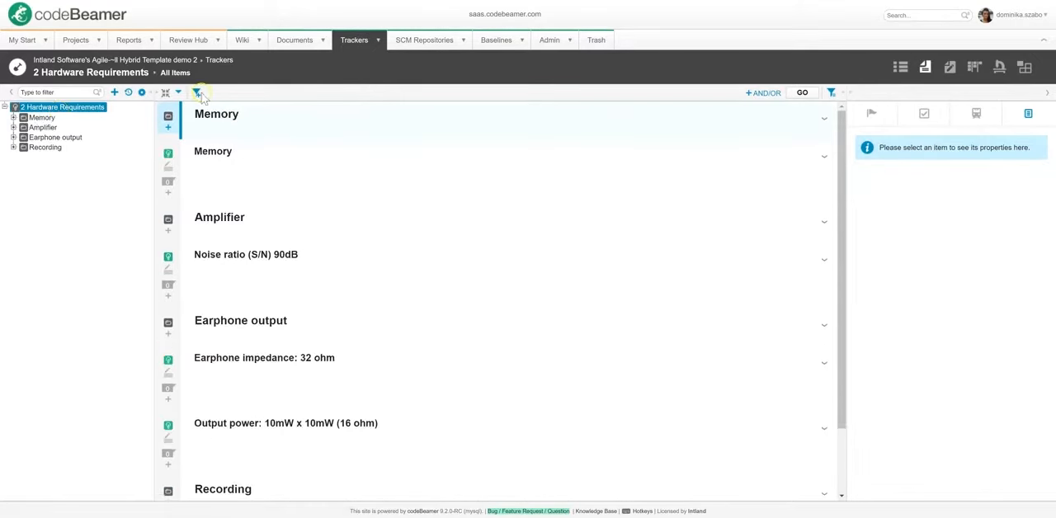
- Filter the tracker to items waiting for approval and select Memory through Record with mic
{"action": "left_click", "coordinate": [198, 91]}
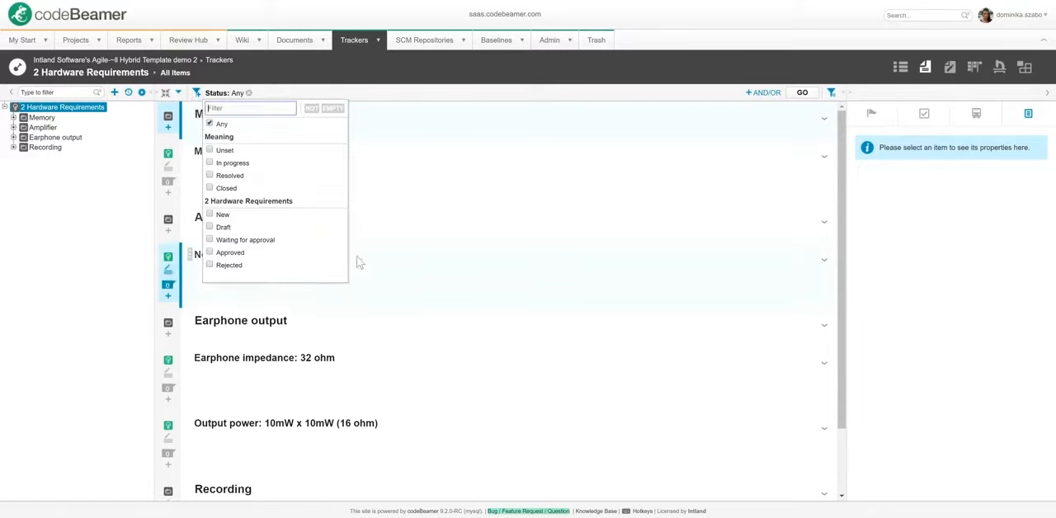
{"action": "left_click", "coordinate": [209, 239]}
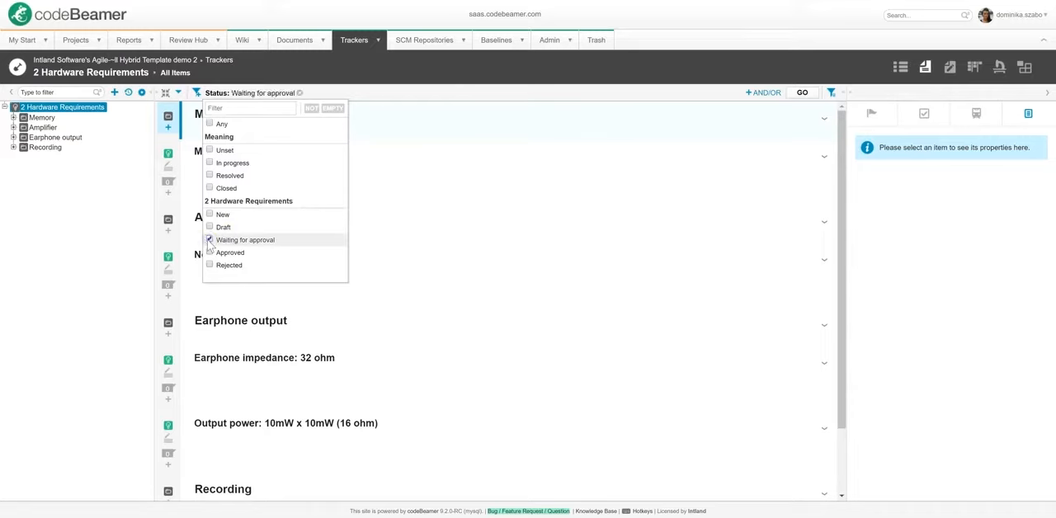
{"action": "left_click", "coordinate": [800, 91]}
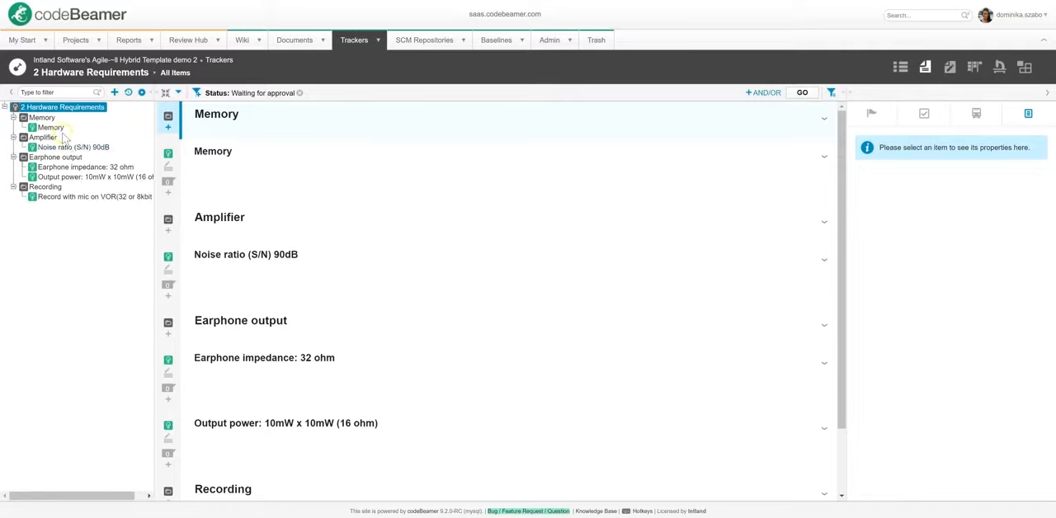
{"action": "left_click", "coordinate": [72, 146]}
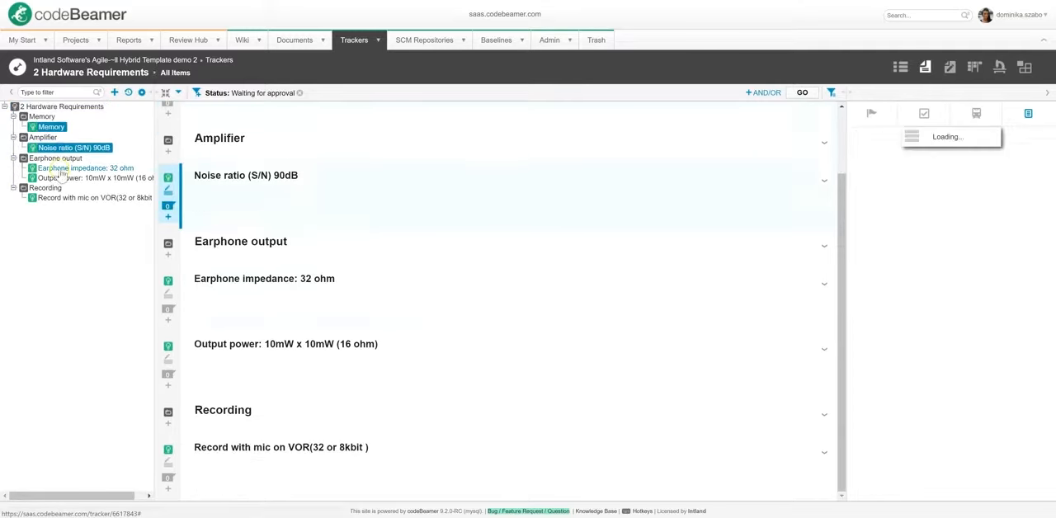
{"action": "left_click", "coordinate": [83, 201]}
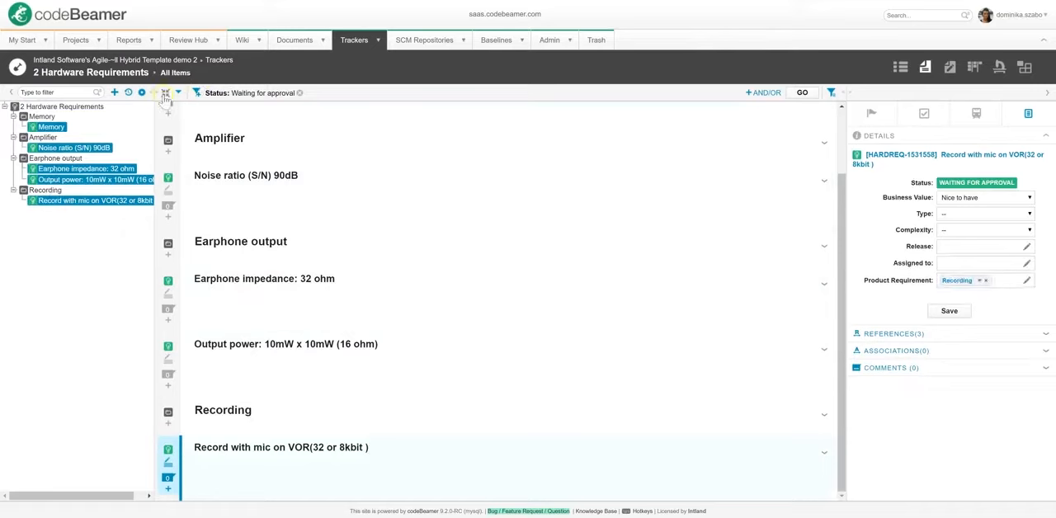
- Send the selected items to a new review named 'Review June 8th' and continue to Set Up Review
{"action": "left_click", "coordinate": [165, 92]}
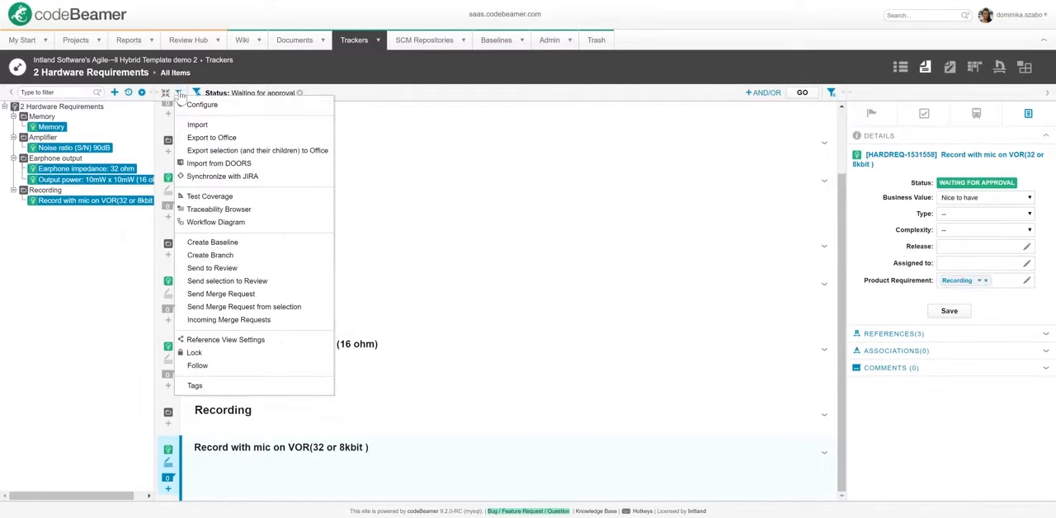
{"action": "left_click", "coordinate": [227, 280]}
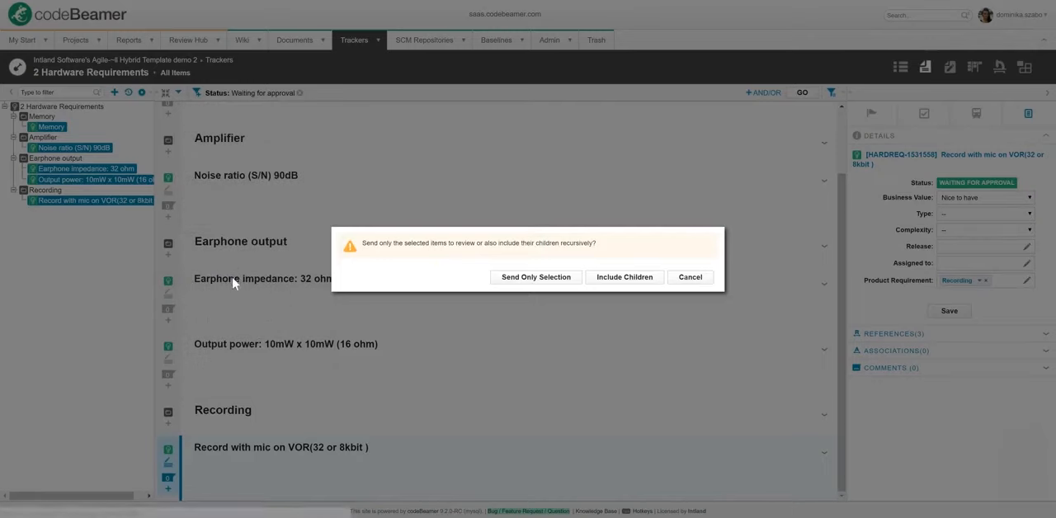
{"action": "left_click", "coordinate": [534, 277]}
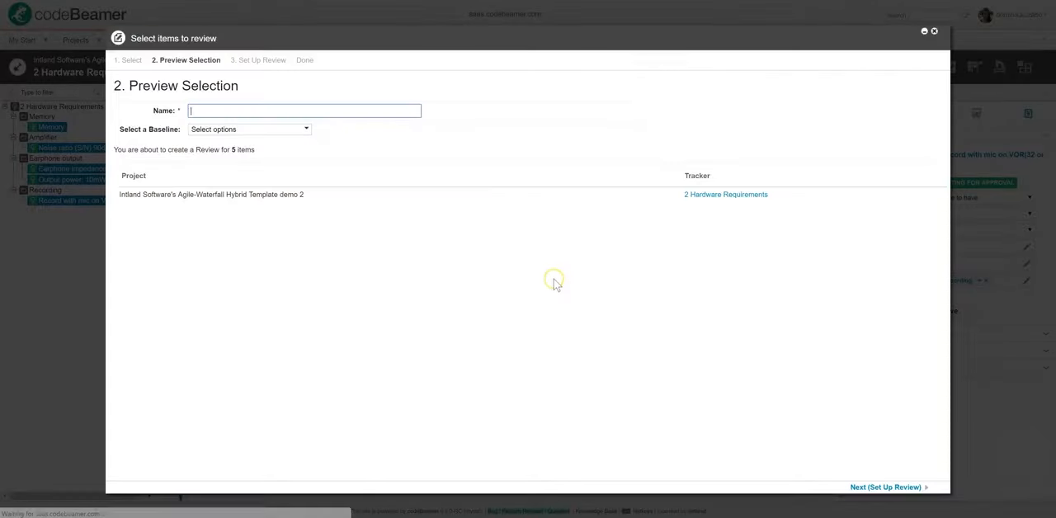
{"action": "type", "text": "Review June 8th"}
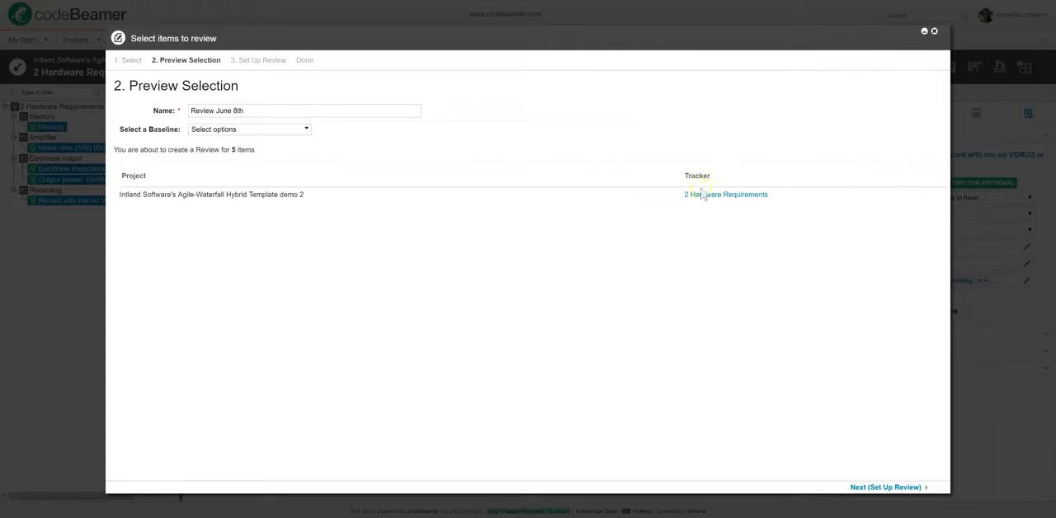
{"action": "left_click", "coordinate": [884, 487]}
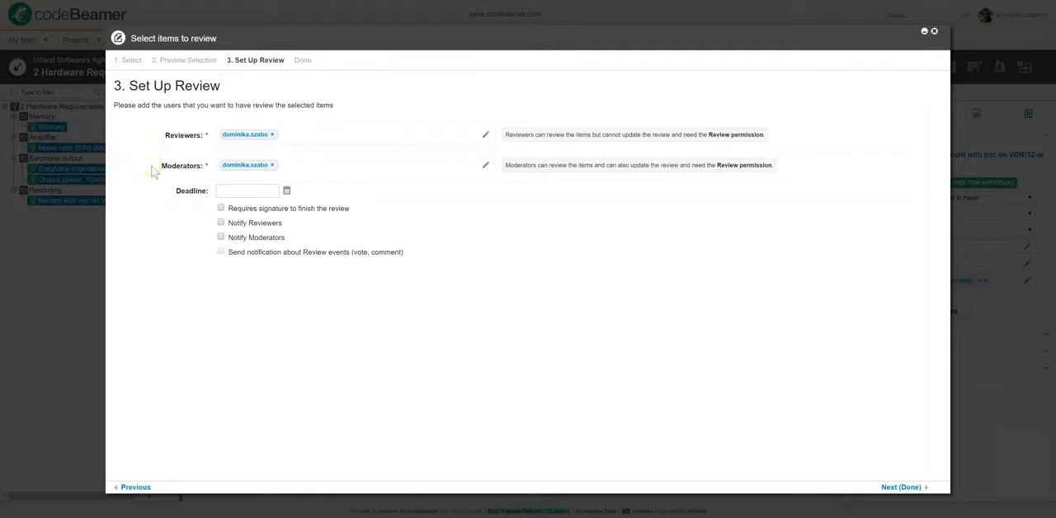
{"action": "mouse_move", "coordinate": [185, 294]}
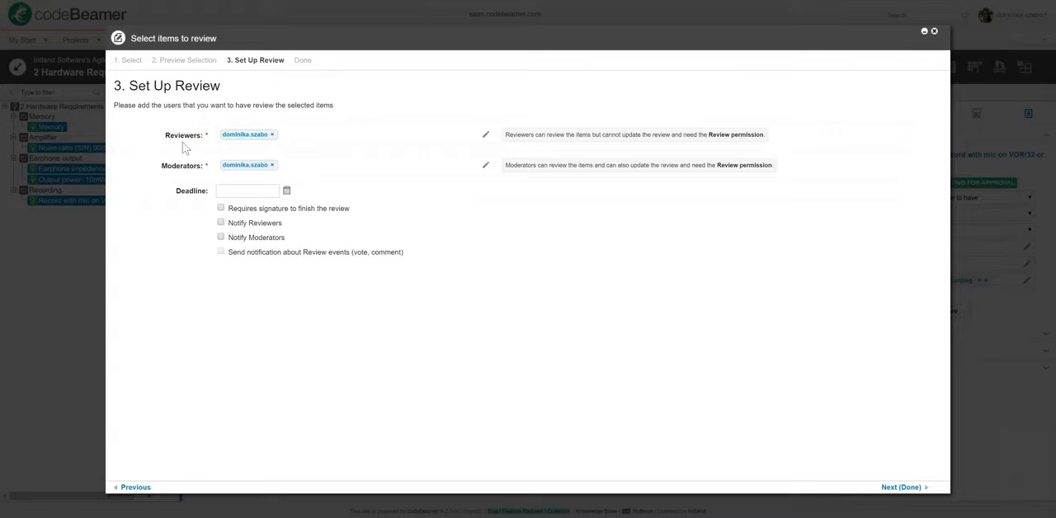
{"action": "mouse_move", "coordinate": [183, 181]}
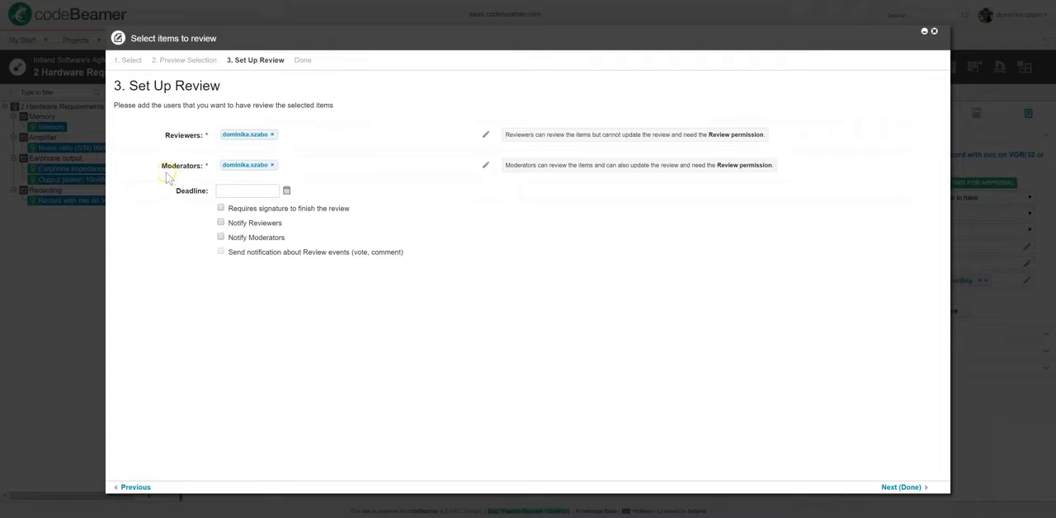
{"action": "mouse_move", "coordinate": [198, 179]}
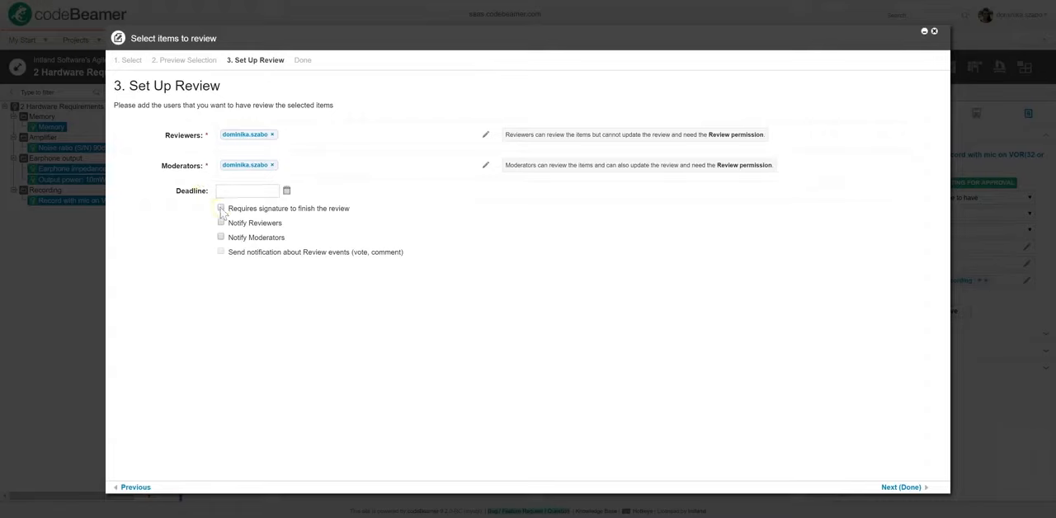
- Toggle the signature and notify options back off, then proceed to the final Done summary
{"action": "left_click", "coordinate": [221, 208]}
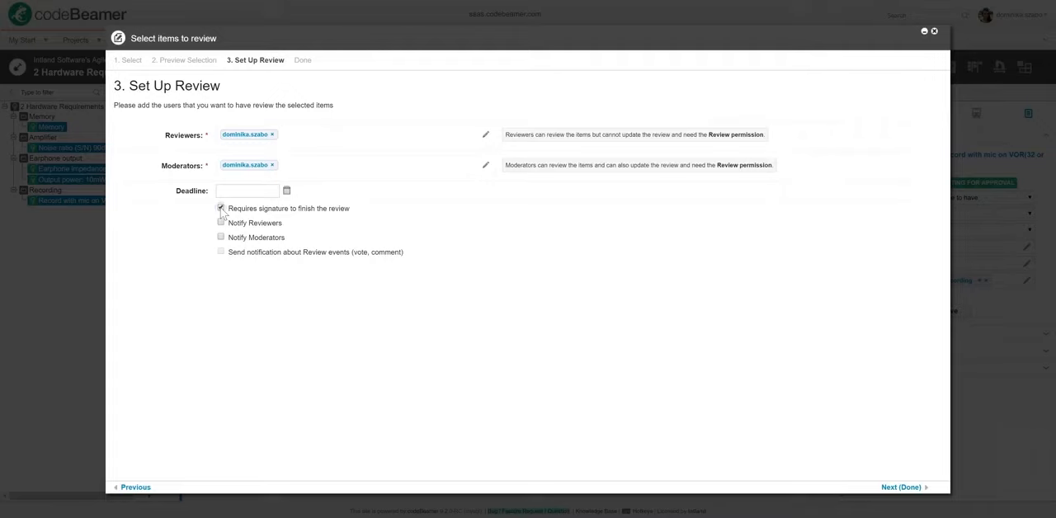
{"action": "left_click", "coordinate": [219, 208]}
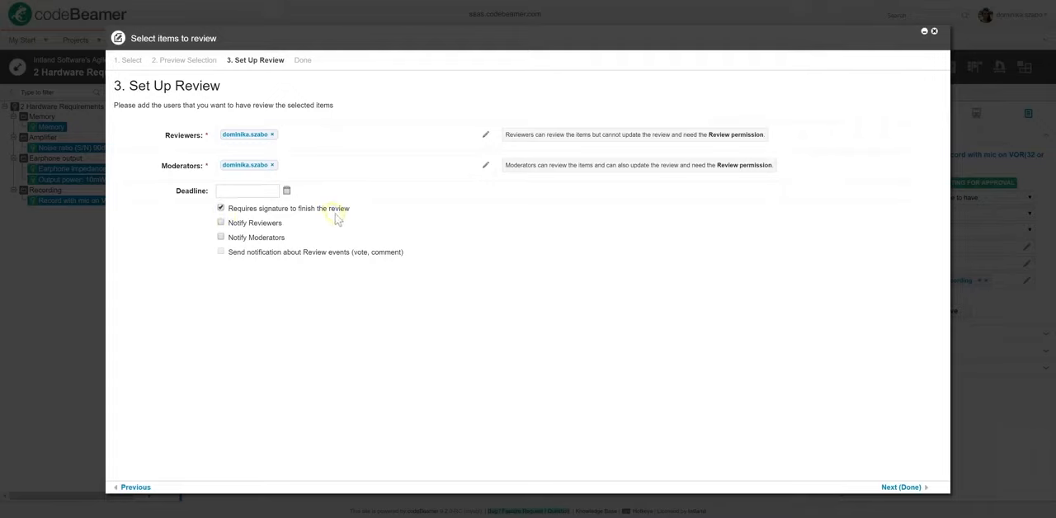
{"action": "mouse_move", "coordinate": [348, 218]}
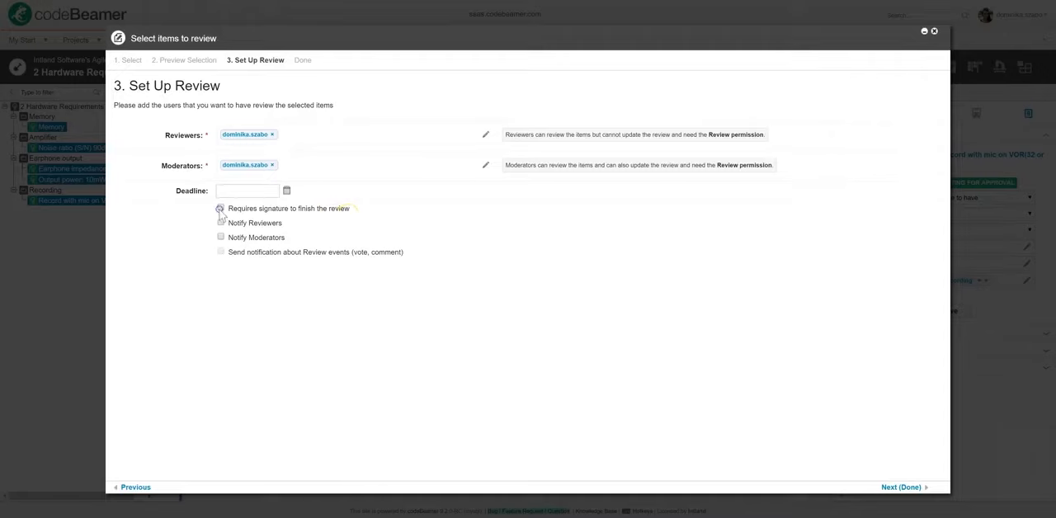
{"action": "left_click", "coordinate": [219, 208]}
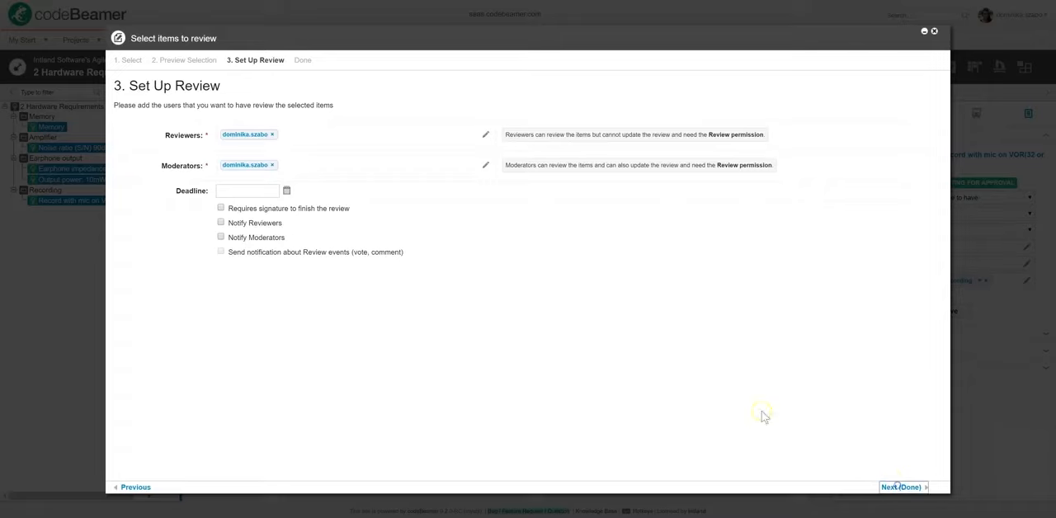
{"action": "left_click", "coordinate": [896, 487]}
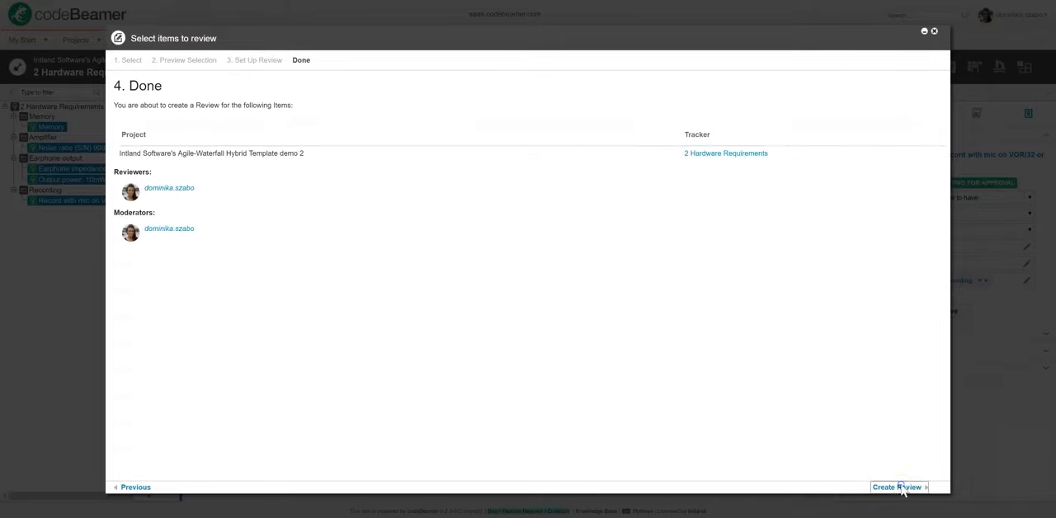
- Create Review June 8th and save a 'Needs more work' comment on Noise ratio (S/N) 90dB
{"action": "left_click", "coordinate": [898, 487]}
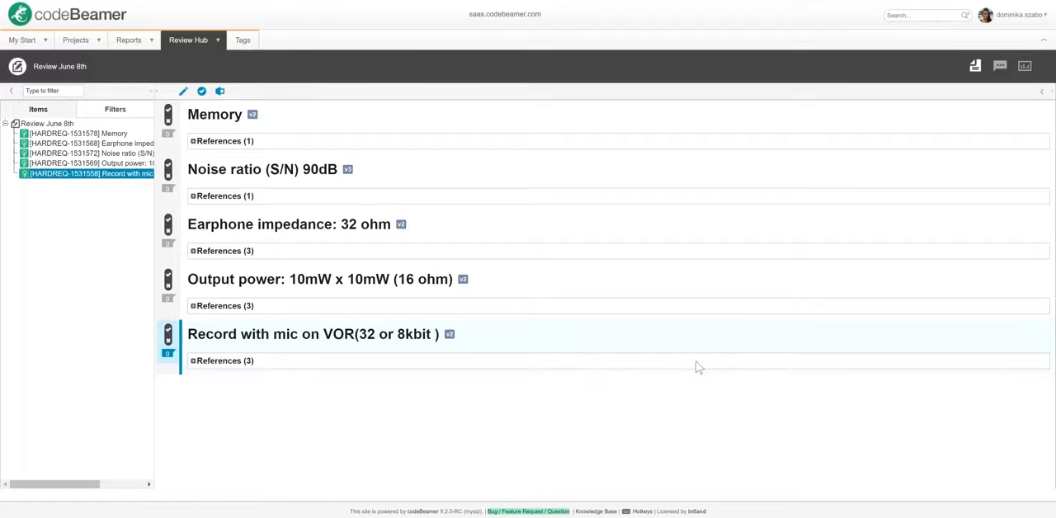
{"action": "left_click", "coordinate": [91, 154]}
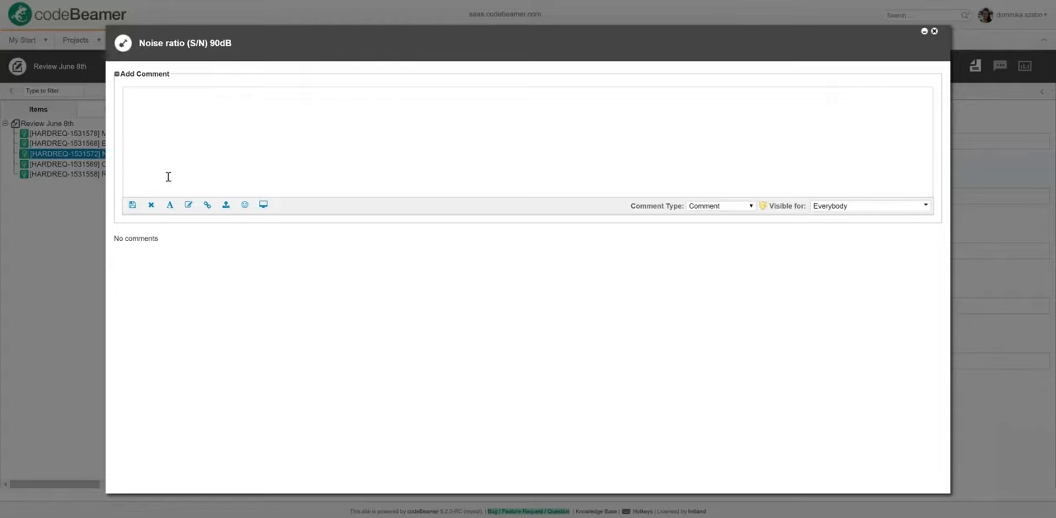
{"action": "type", "text": "Needs more"}
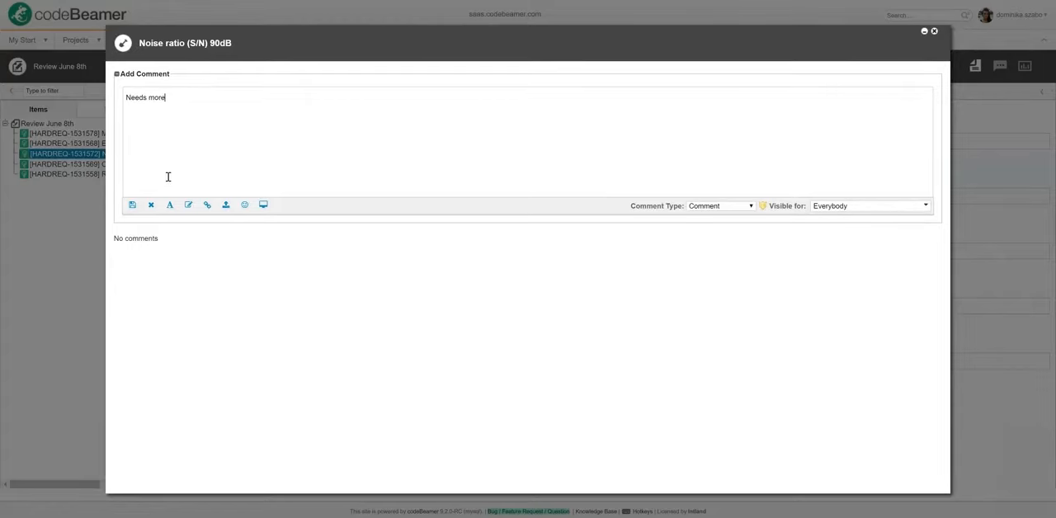
{"action": "type", "text": "work"}
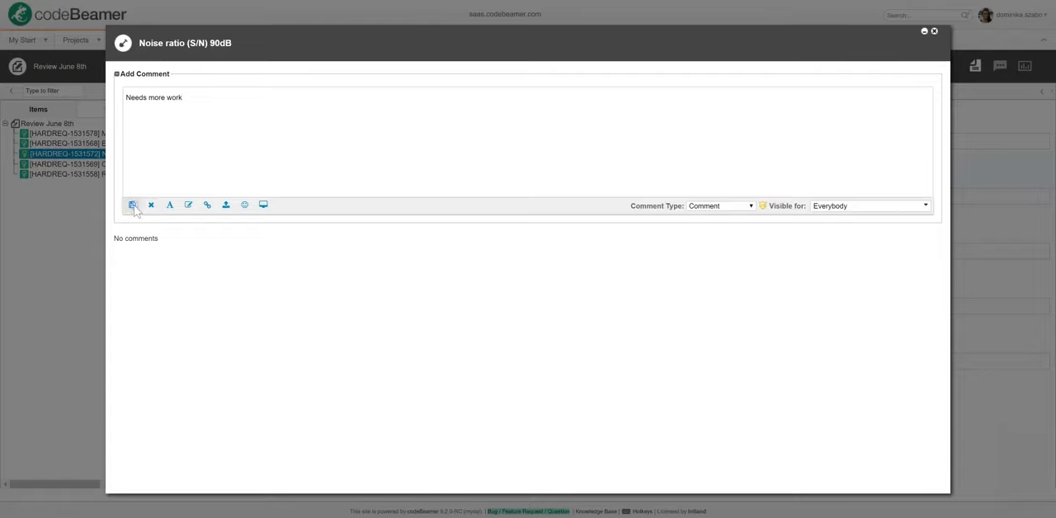
{"action": "left_click", "coordinate": [132, 205]}
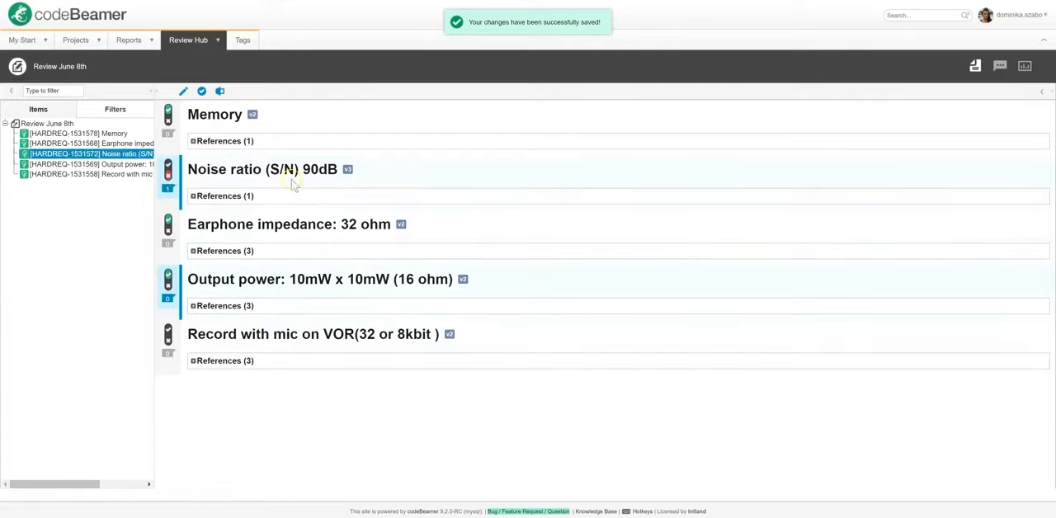
- Finish Review June 8th so its statistics page shows the reviewer pie chart
{"action": "left_click", "coordinate": [201, 91]}
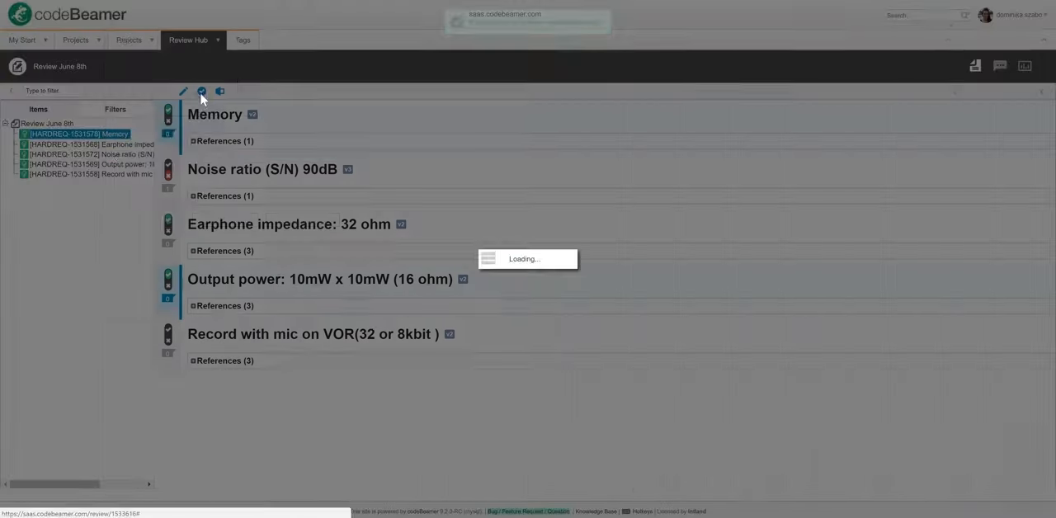
{"action": "left_click", "coordinate": [201, 91]}
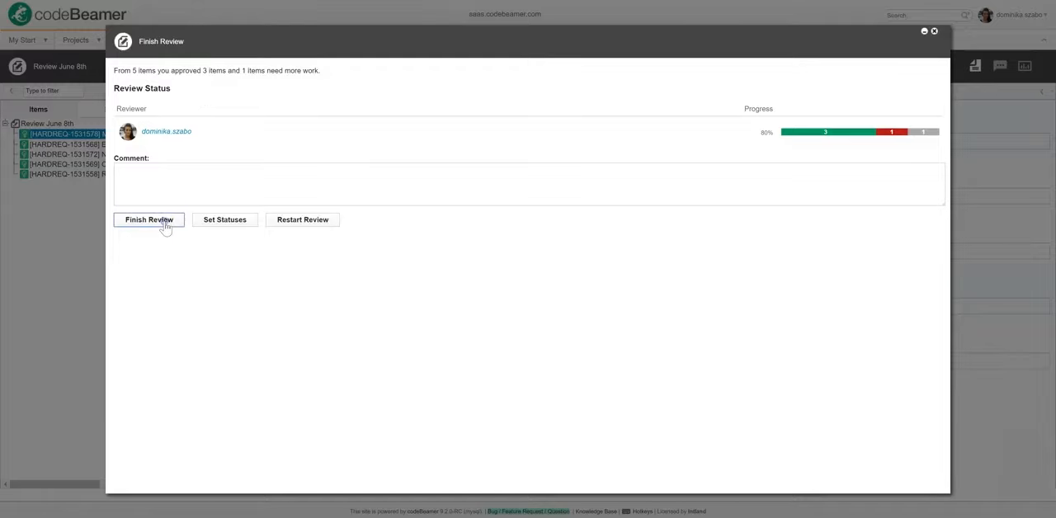
{"action": "left_click", "coordinate": [149, 220]}
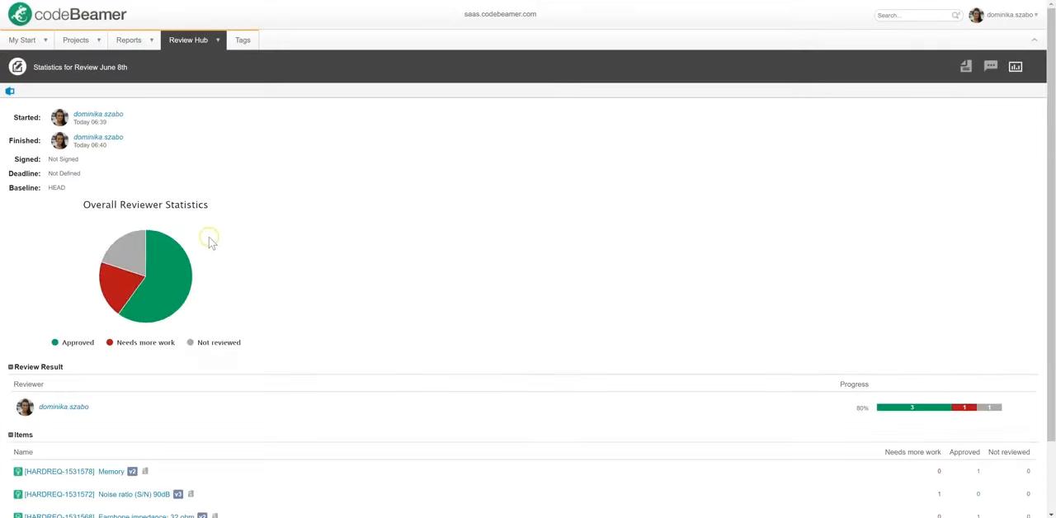
{"action": "mouse_move", "coordinate": [157, 356]}
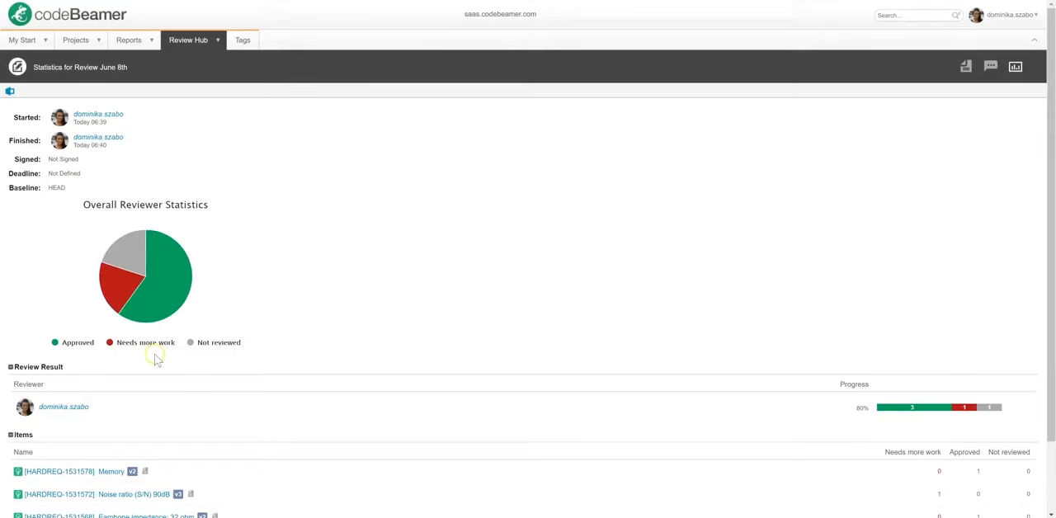
- Show the 6 Software User Stories tracker in Document View
{"action": "left_click", "coordinate": [242, 40]}
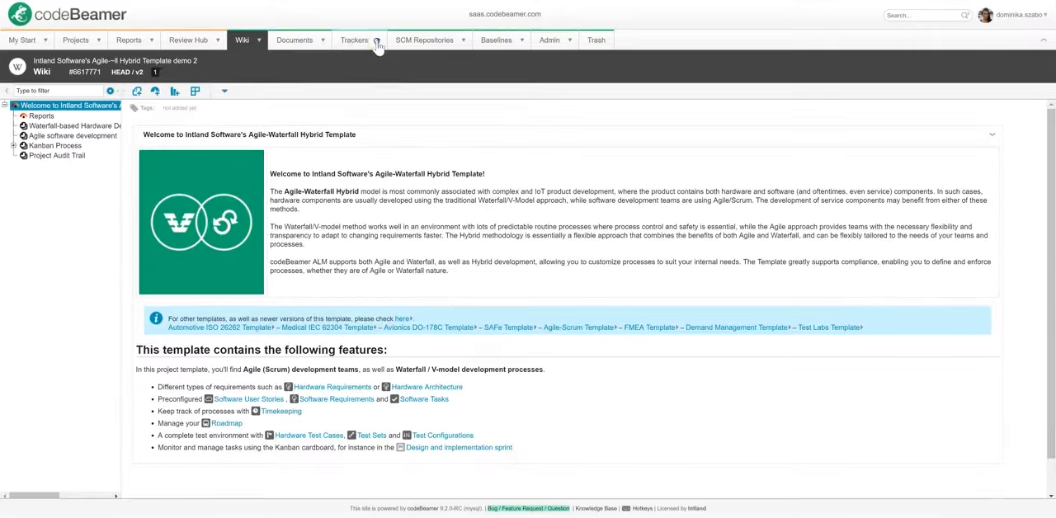
{"action": "left_click", "coordinate": [353, 40]}
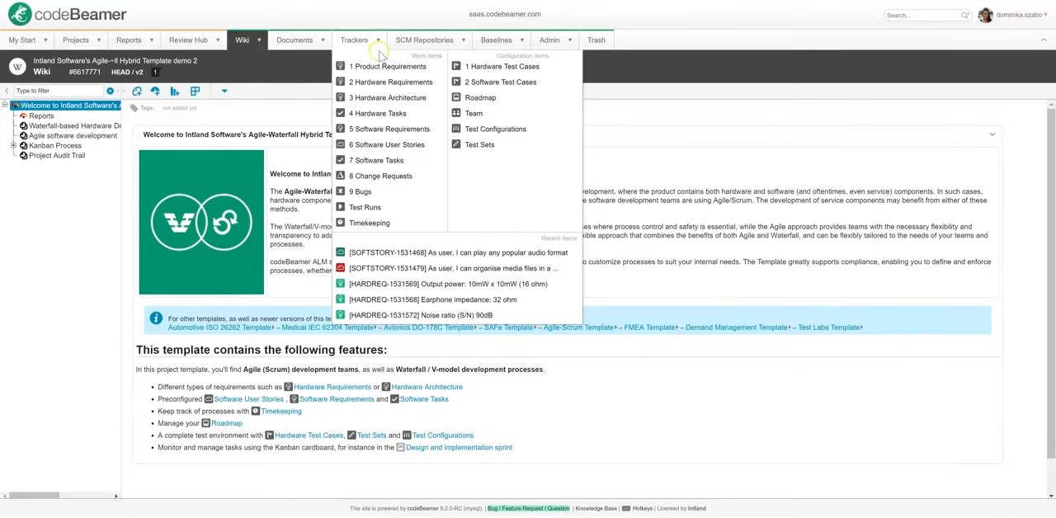
{"action": "left_click", "coordinate": [383, 150]}
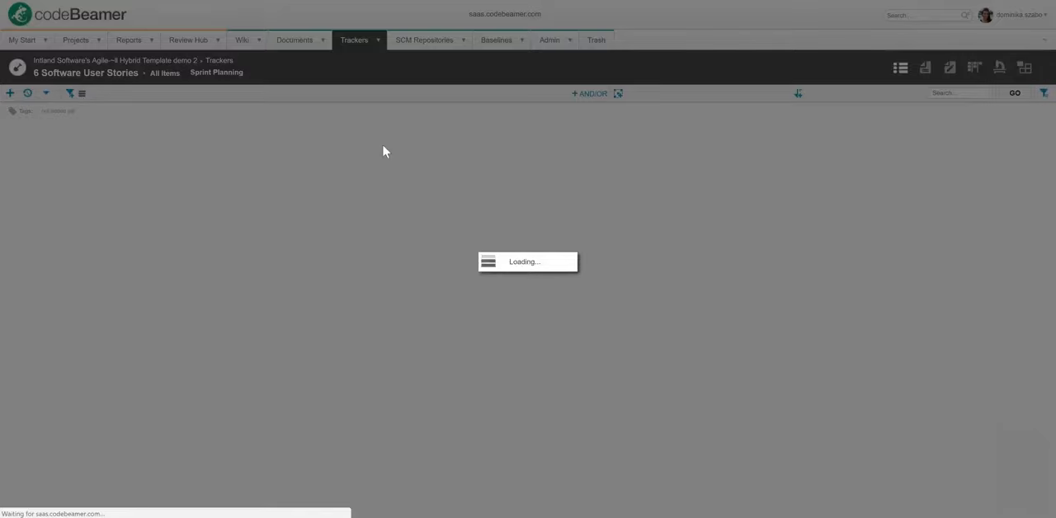
{"action": "left_click", "coordinate": [926, 68]}
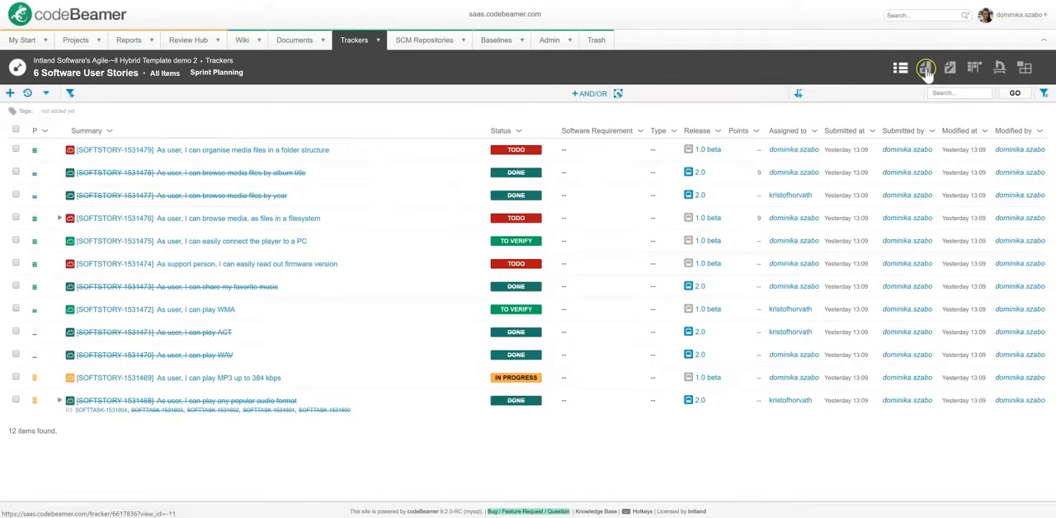
{"action": "left_click", "coordinate": [926, 67]}
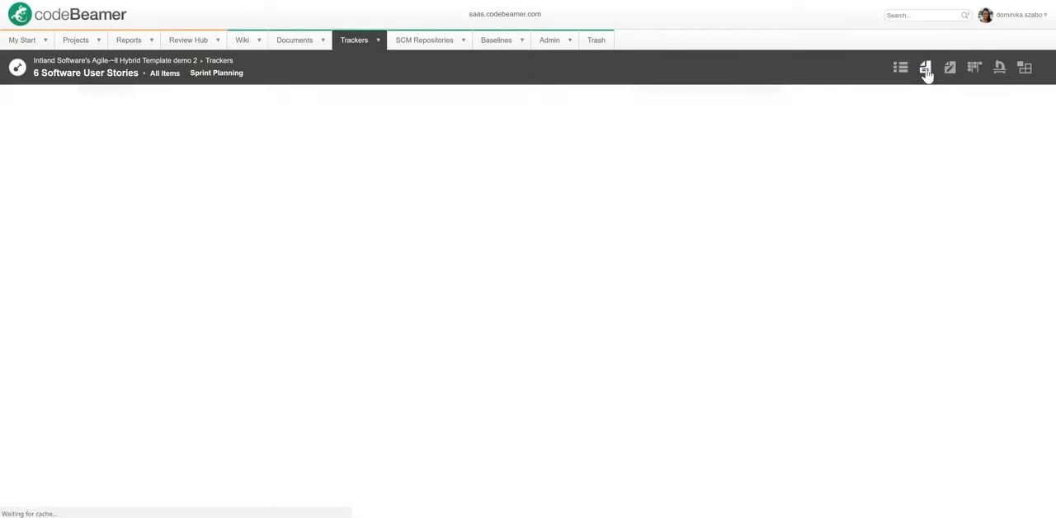
{"action": "left_click", "coordinate": [924, 67]}
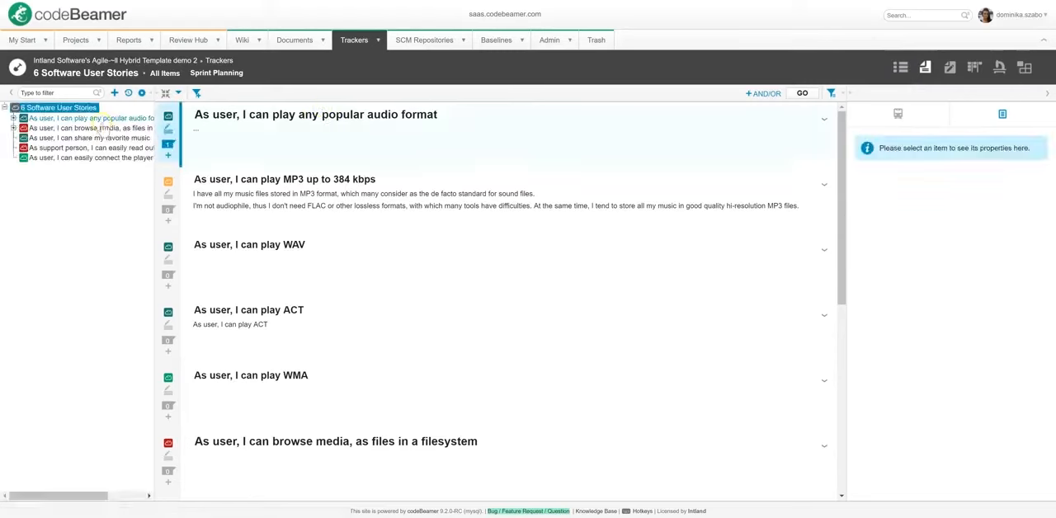
- Bring up the 'As user, I can play any popular audio format' story on its own page
{"action": "left_click", "coordinate": [89, 117]}
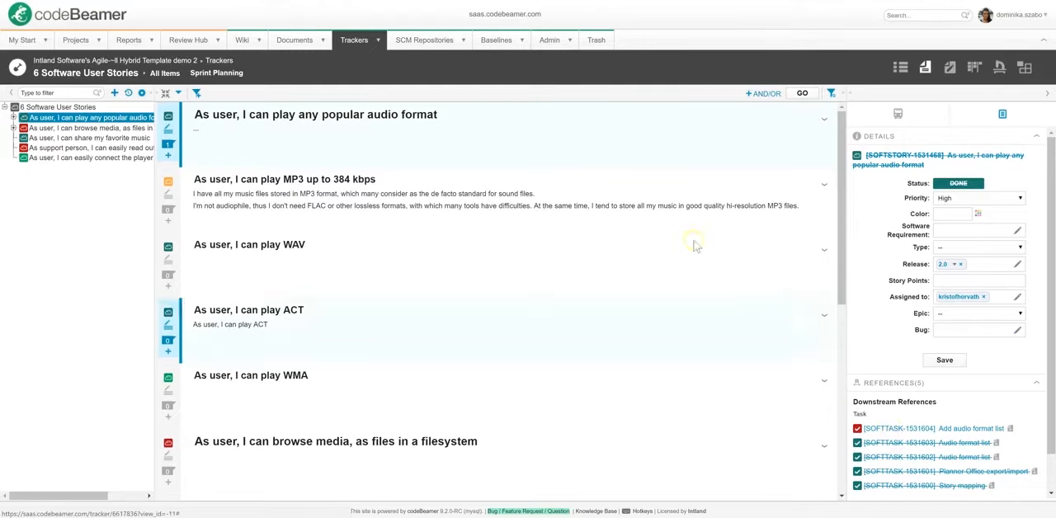
{"action": "mouse_move", "coordinate": [169, 158]}
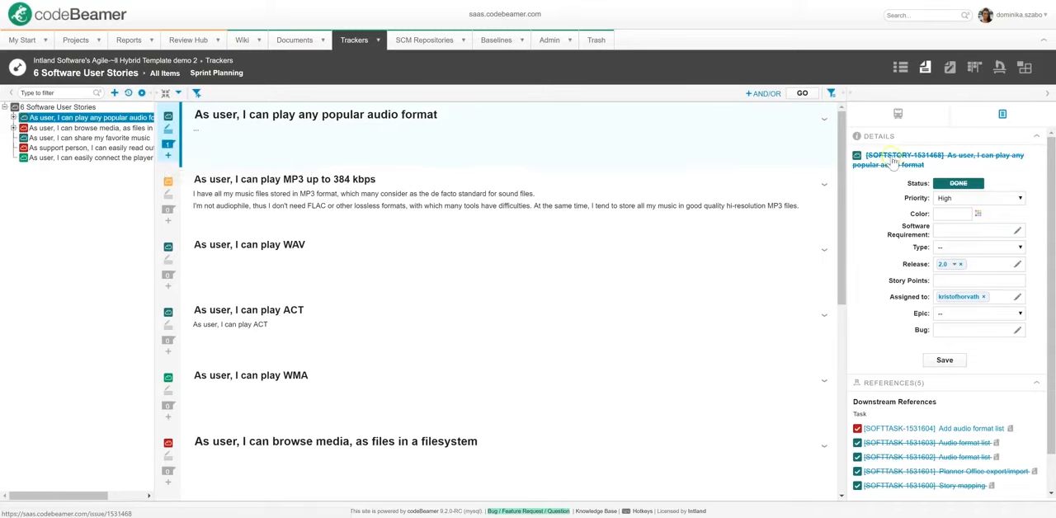
{"action": "left_click", "coordinate": [891, 158]}
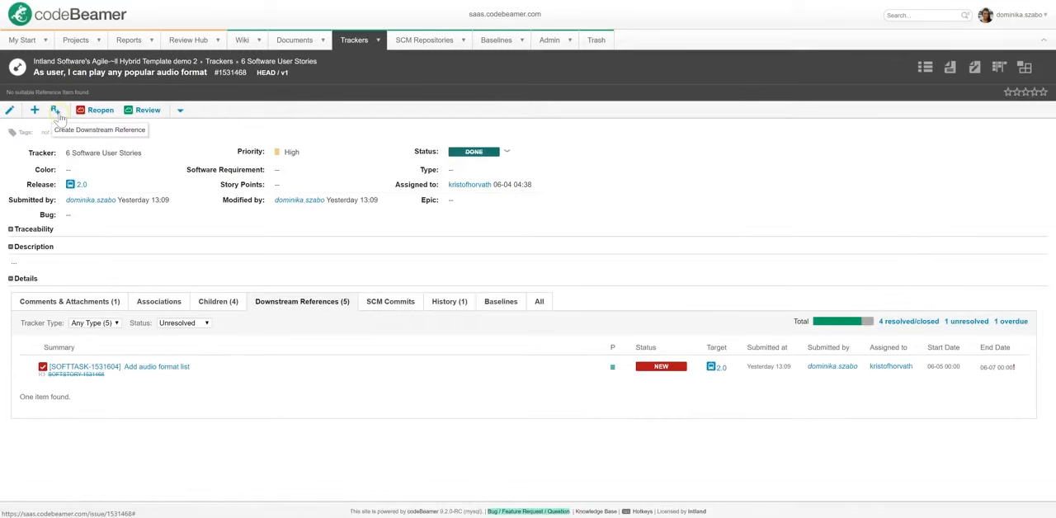
{"action": "mouse_move", "coordinate": [57, 109]}
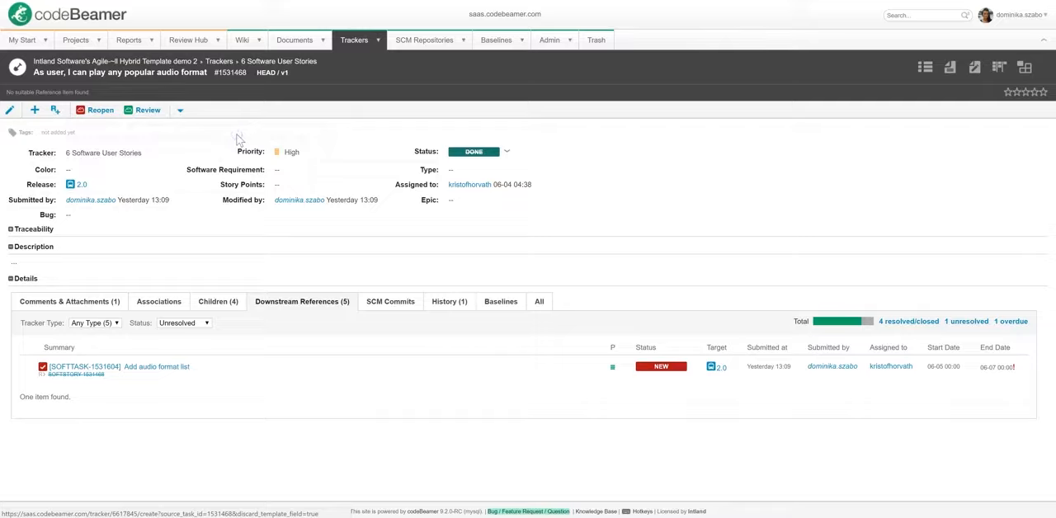
- Fill the new task's Summary and Description with 'Add audio format list'
{"action": "left_click", "coordinate": [33, 109]}
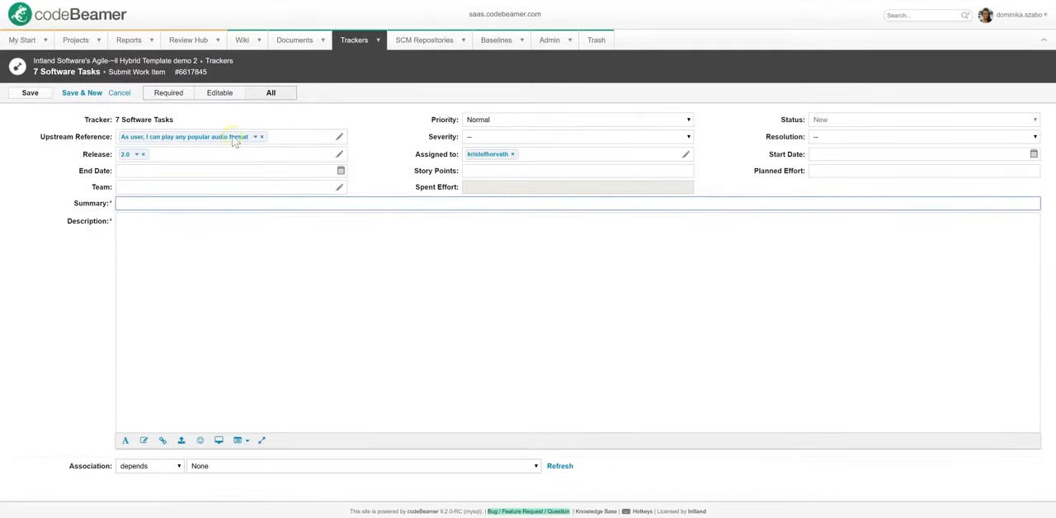
{"action": "type", "text": "Add audio format list"}
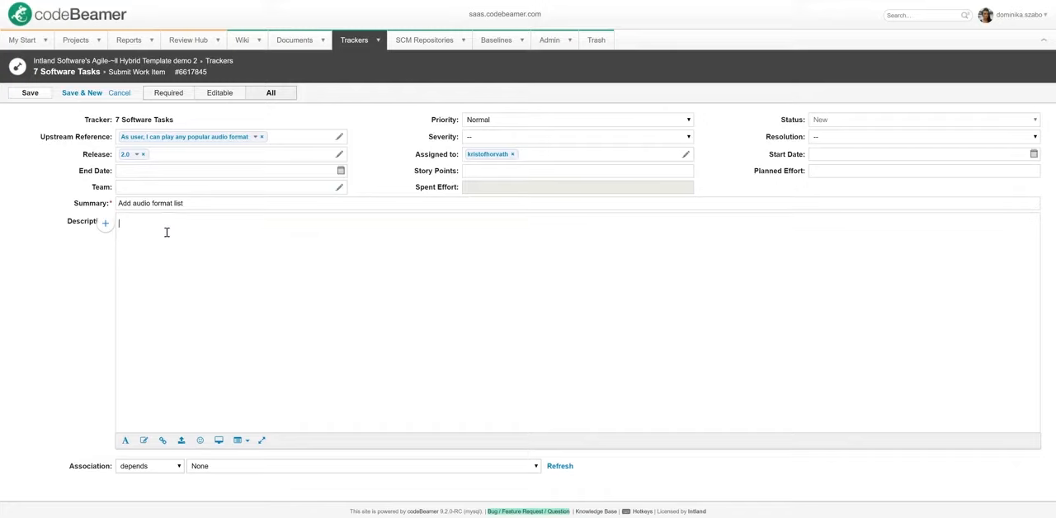
{"action": "type", "text": "Add audio format list"}
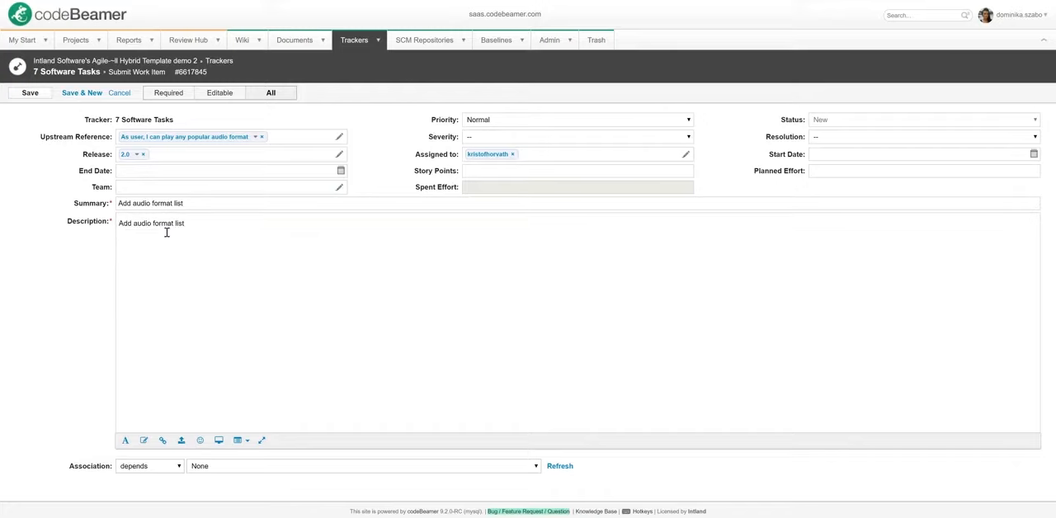
{"action": "left_click", "coordinate": [165, 223]}
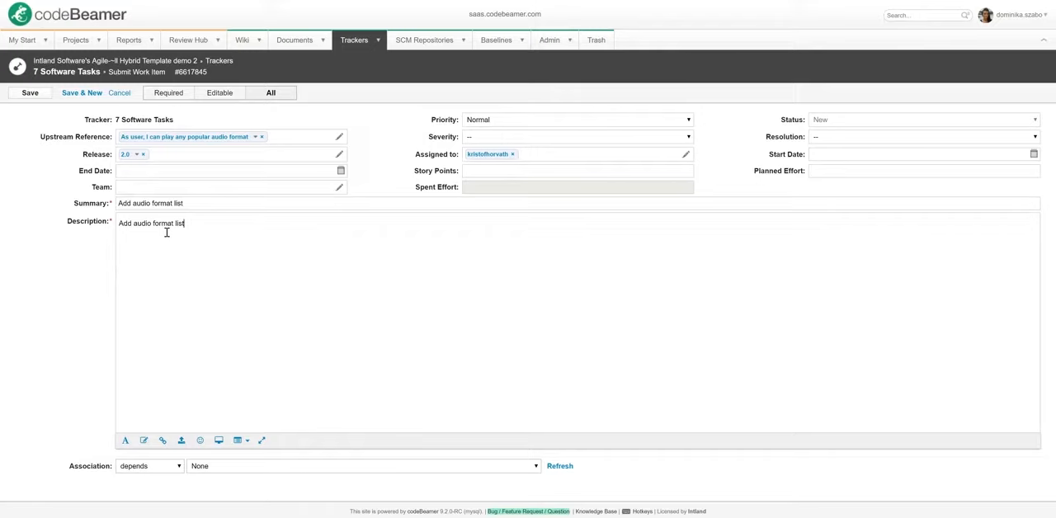
{"action": "mouse_move", "coordinate": [237, 158]}
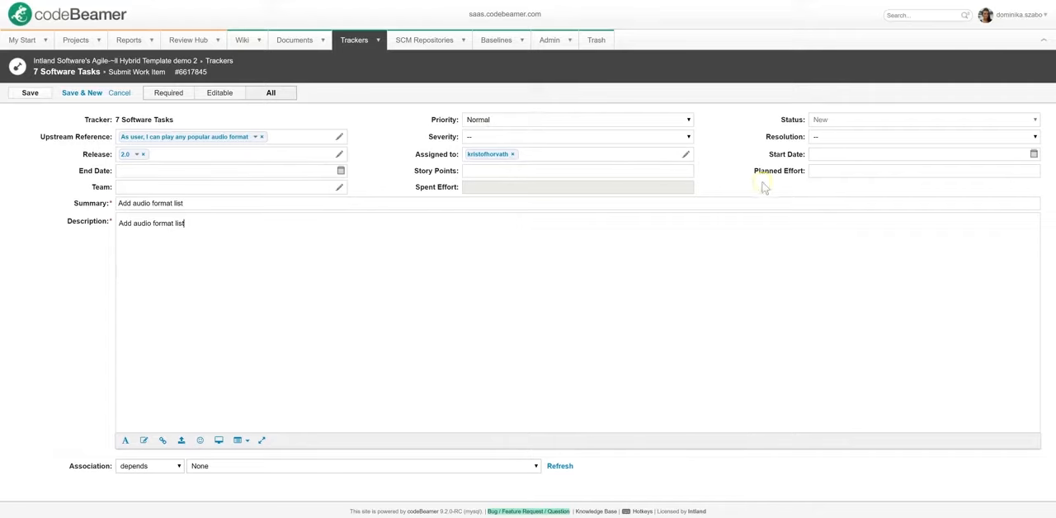
{"action": "mouse_move", "coordinate": [603, 146]}
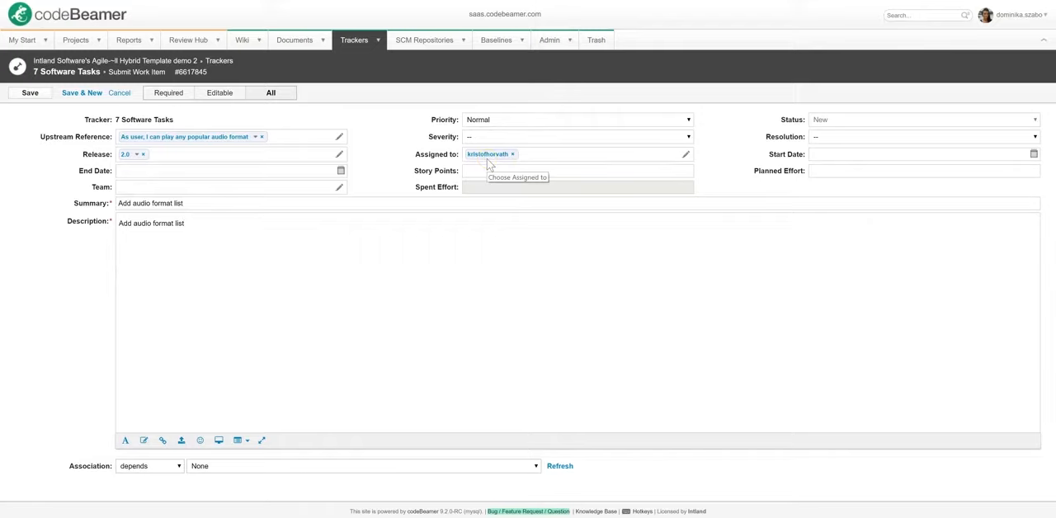
{"action": "mouse_move", "coordinate": [996, 168]}
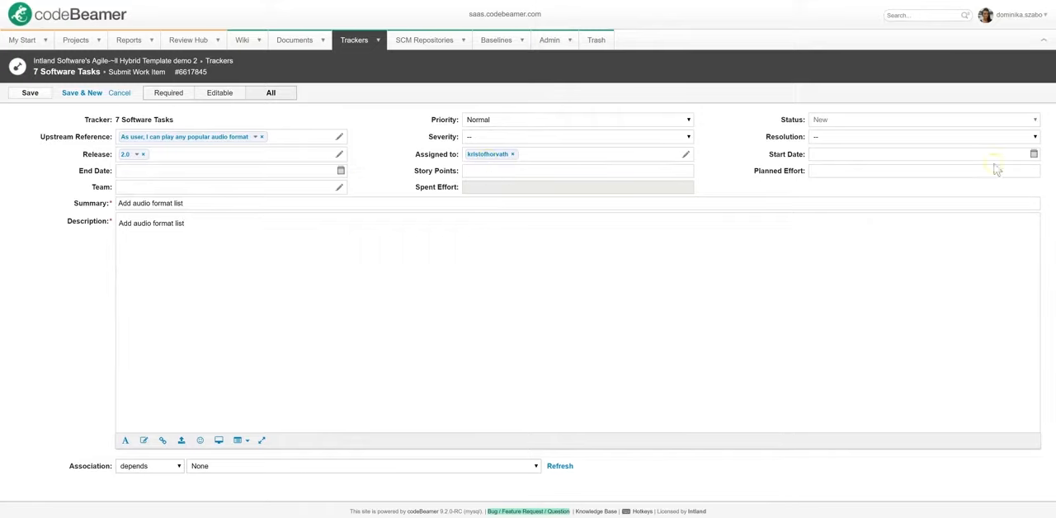
- Set start date 2018-06-21 and end date 2018-06-24 and save the task
{"action": "left_click", "coordinate": [920, 155]}
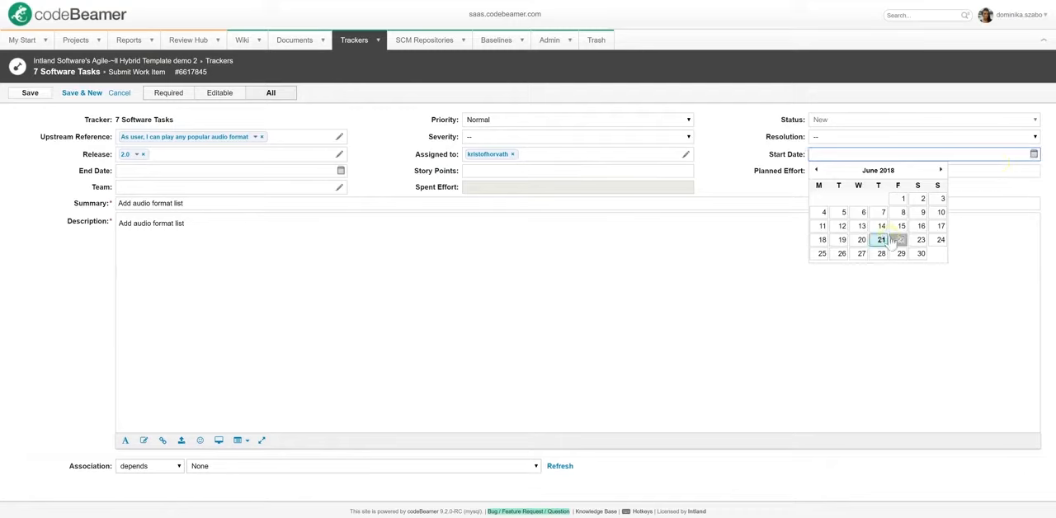
{"action": "left_click", "coordinate": [881, 239]}
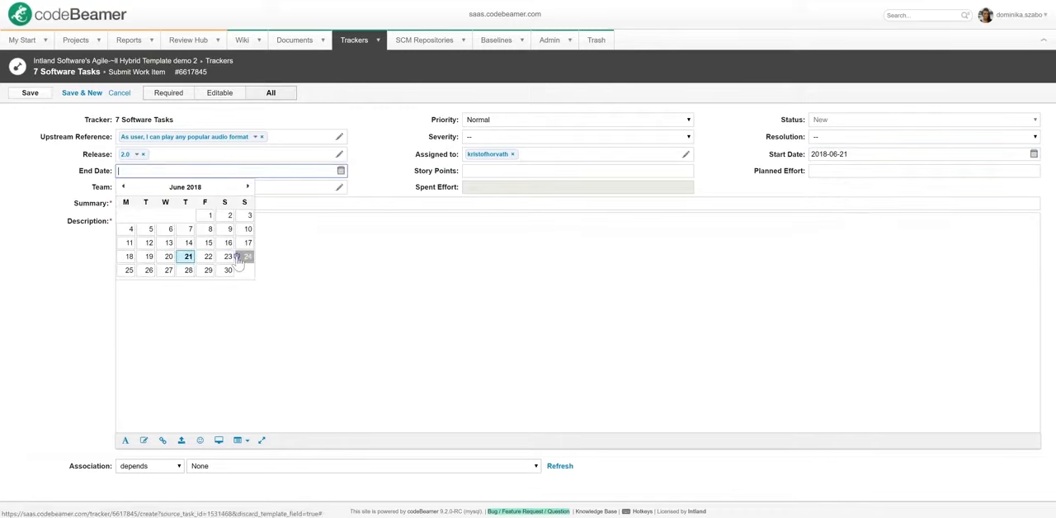
{"action": "left_click", "coordinate": [247, 258]}
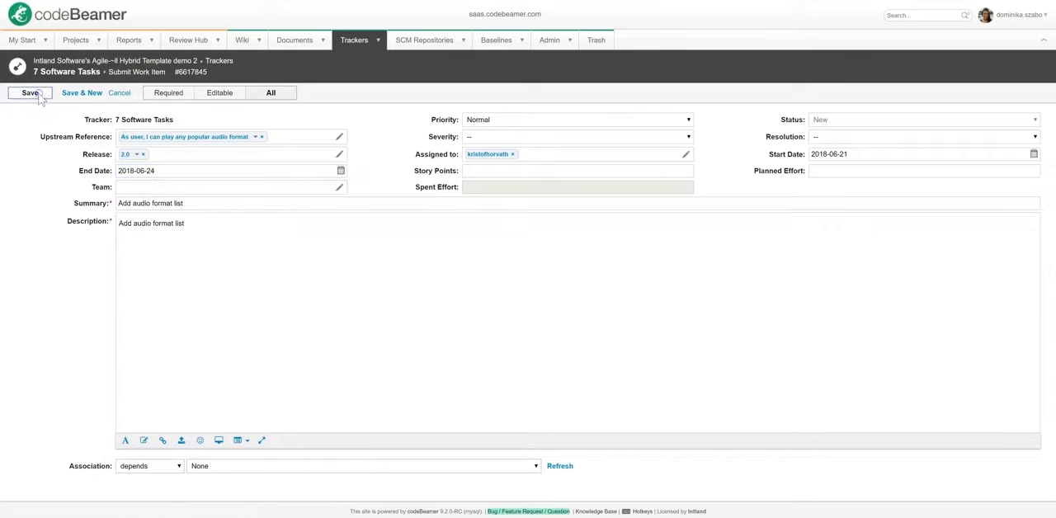
{"action": "left_click", "coordinate": [30, 92]}
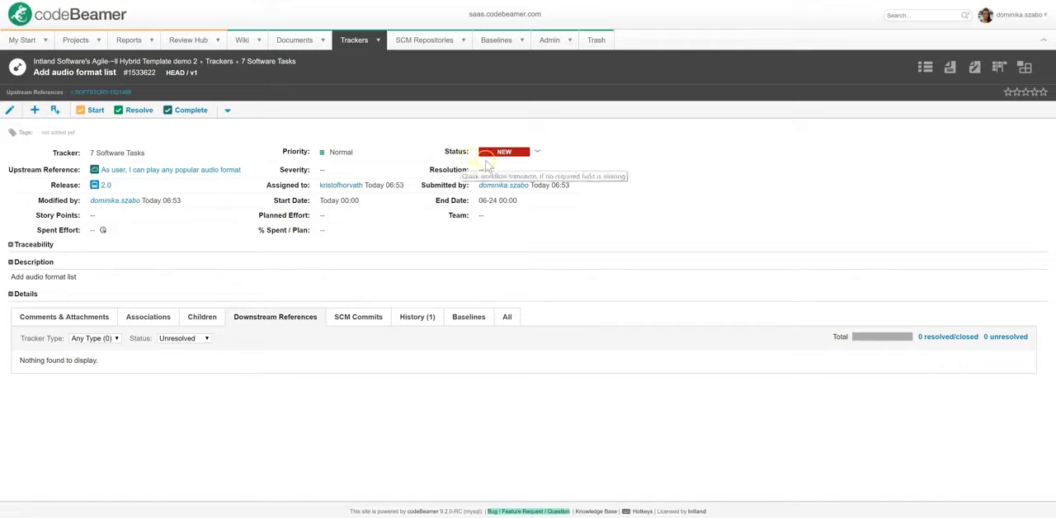
{"action": "mouse_move", "coordinate": [267, 66]}
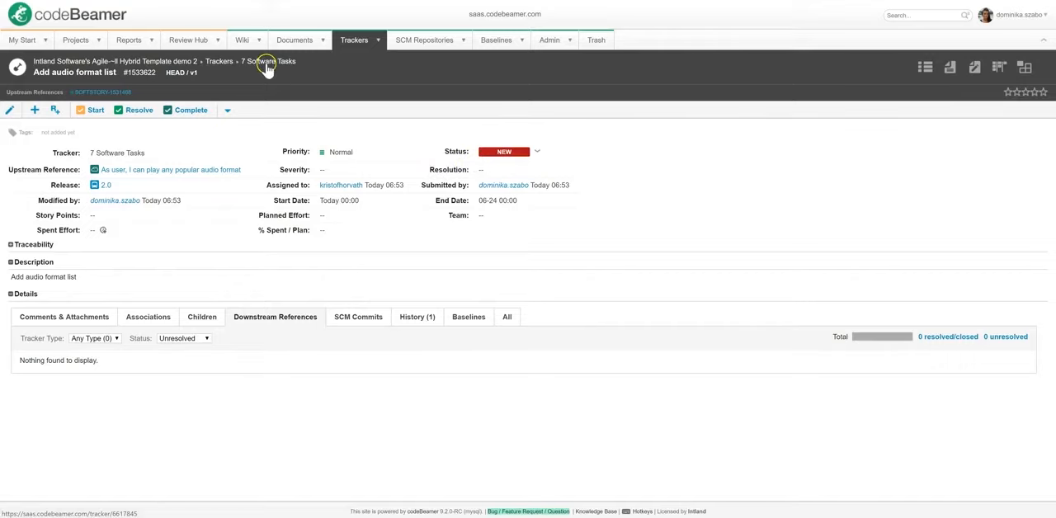
- Return to the 7 Software Tasks list and reopen the new 'Add audio format list' task
{"action": "left_click", "coordinate": [267, 61]}
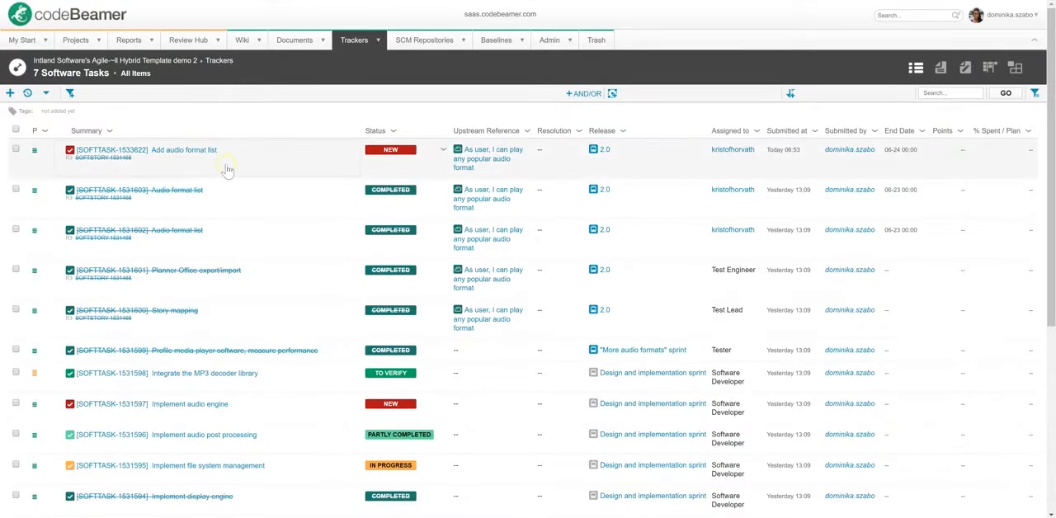
{"action": "mouse_move", "coordinate": [399, 161]}
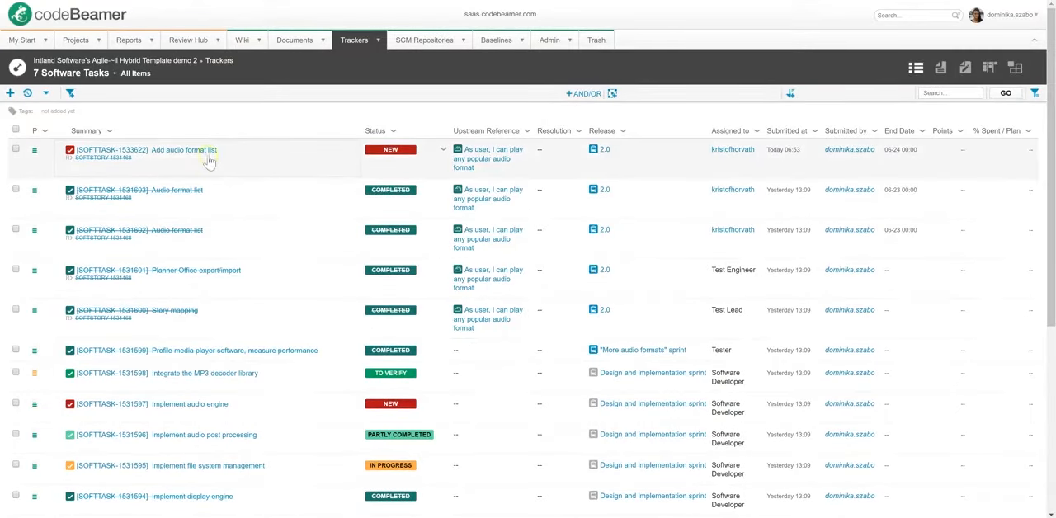
{"action": "left_click", "coordinate": [183, 149]}
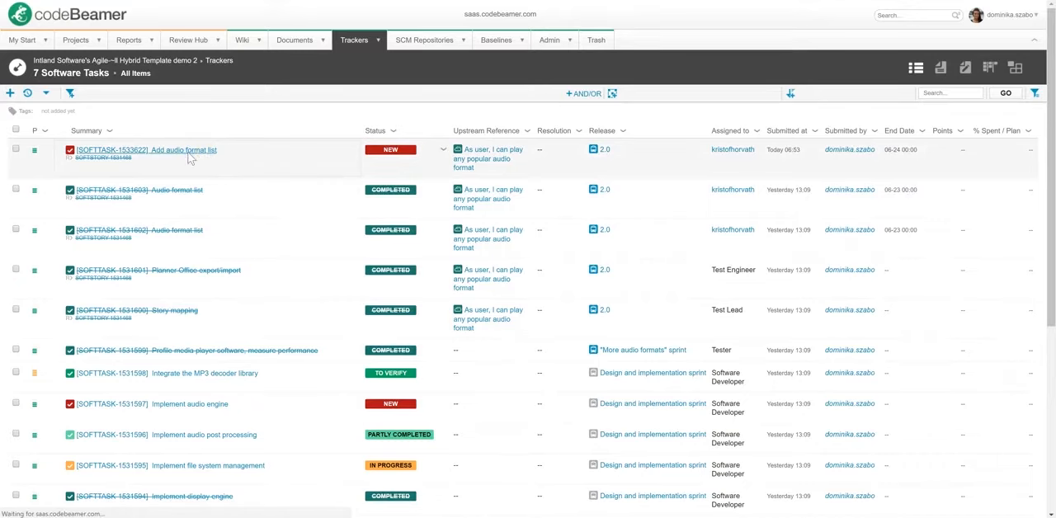
{"action": "left_click", "coordinate": [147, 148]}
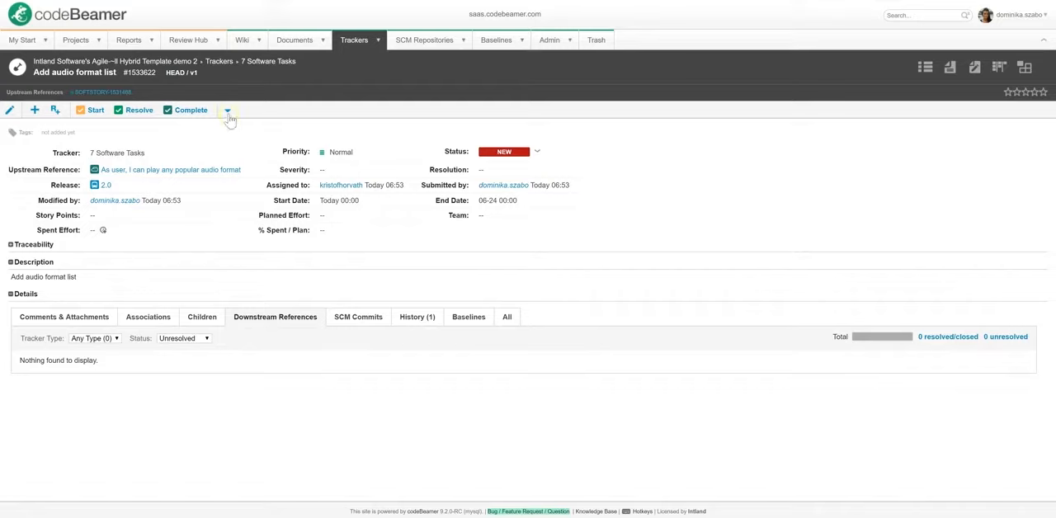
- Copy the 'Add audio format list' task and save the prefilled duplicate
{"action": "left_click", "coordinate": [228, 109]}
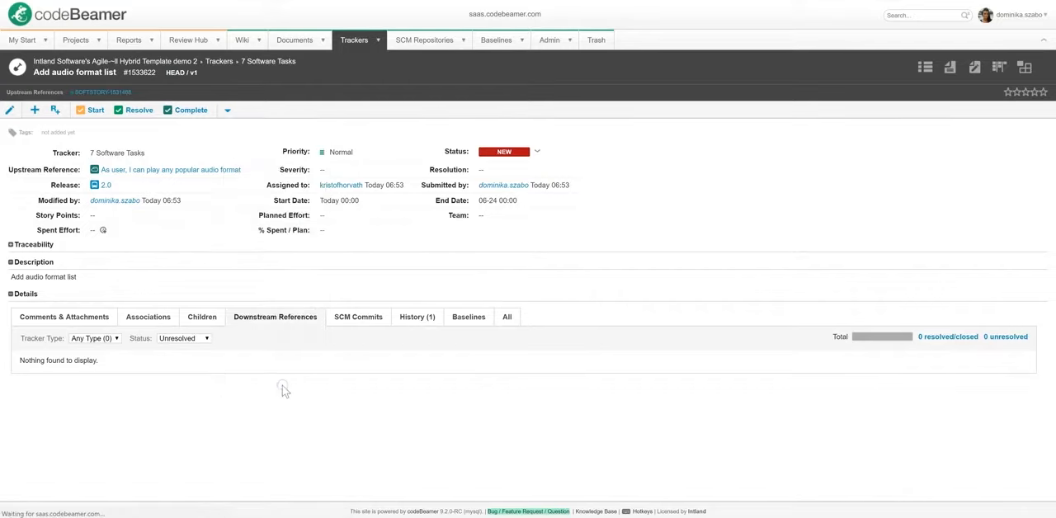
{"action": "left_click", "coordinate": [10, 109]}
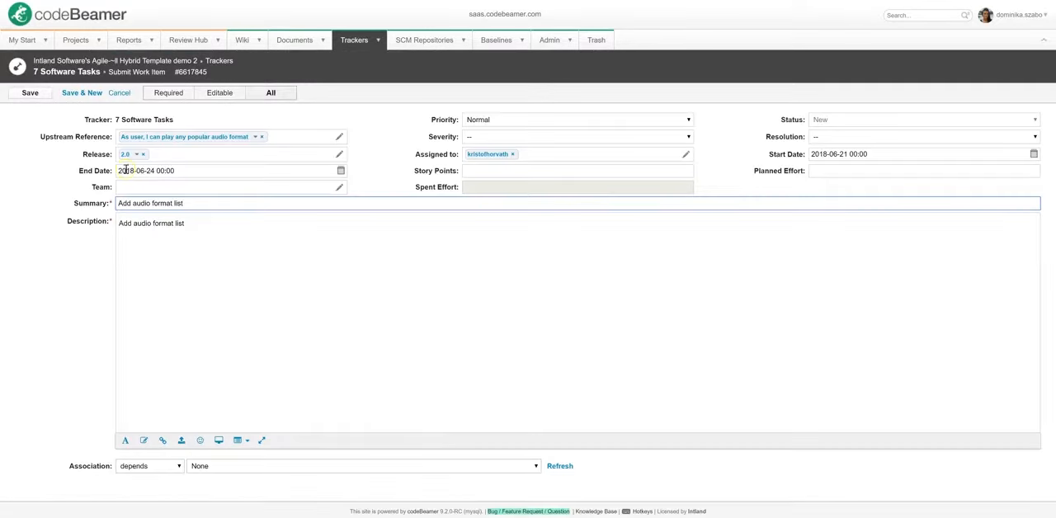
{"action": "mouse_move", "coordinate": [511, 137]}
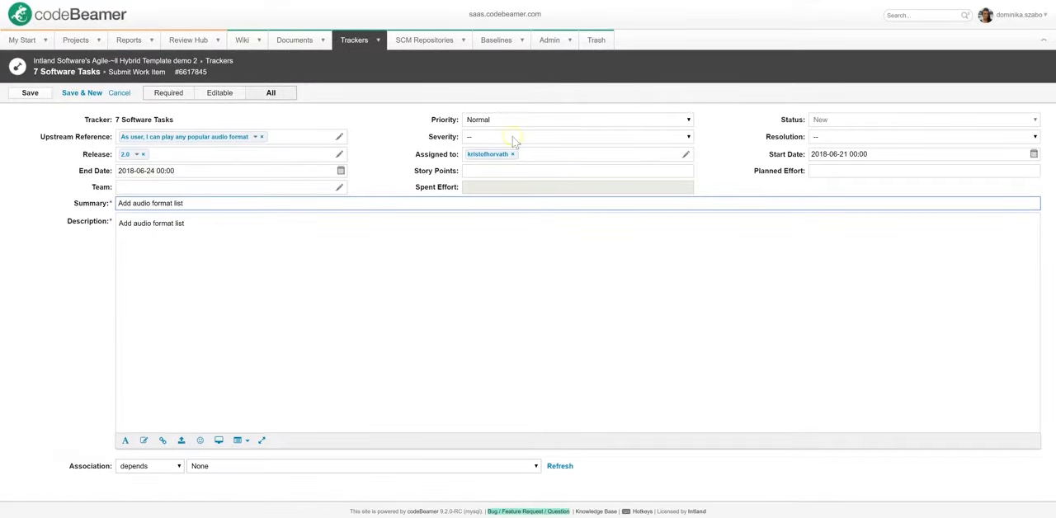
{"action": "left_click", "coordinate": [30, 92]}
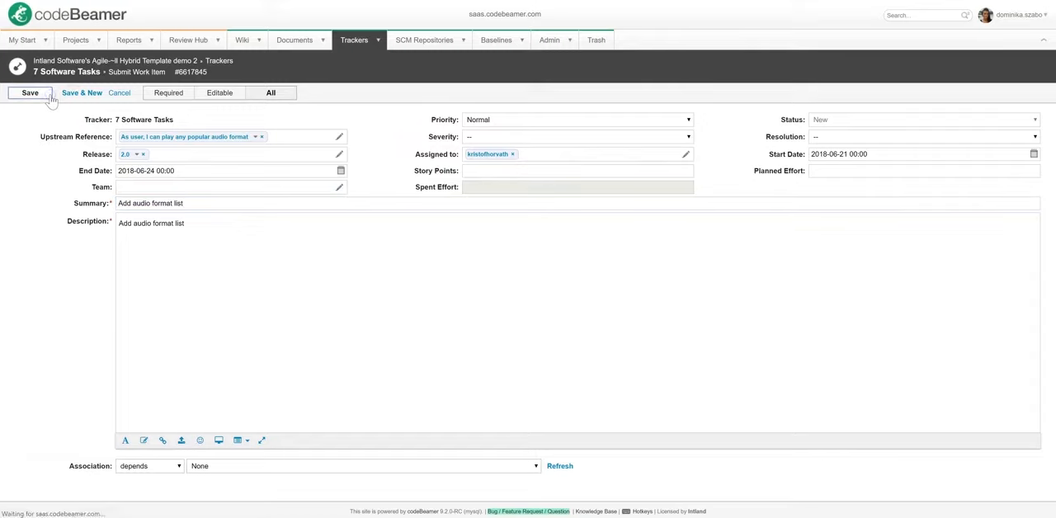
{"action": "left_click", "coordinate": [30, 92]}
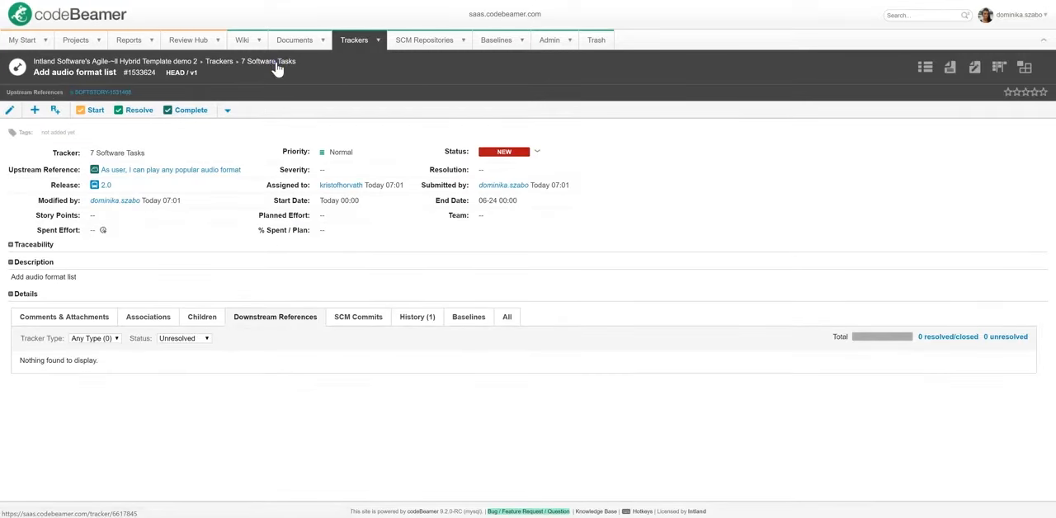
- Filter the 7 Software Tasks list by Assigned to: Test Engineer, Test Lead, Tester
{"action": "left_click", "coordinate": [267, 62]}
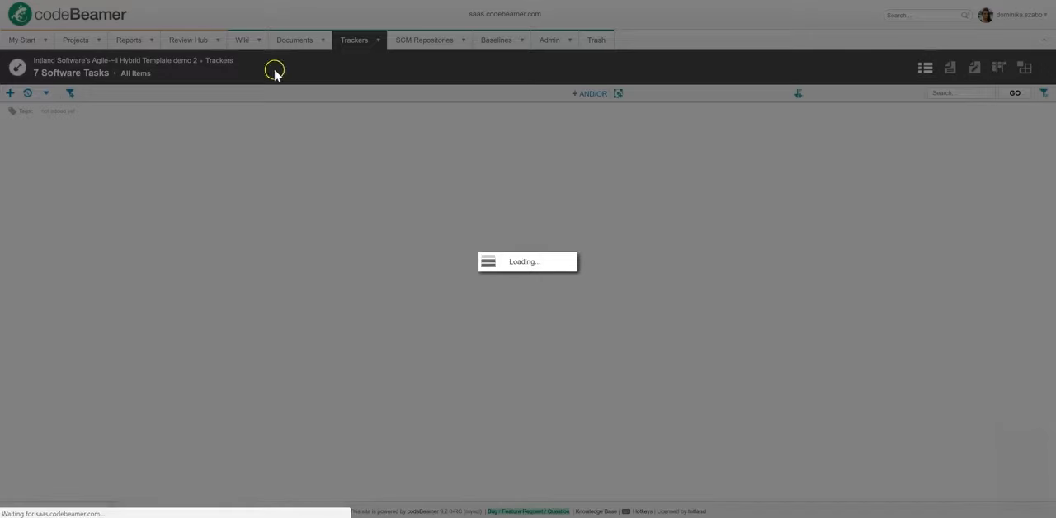
{"action": "left_click", "coordinate": [69, 93]}
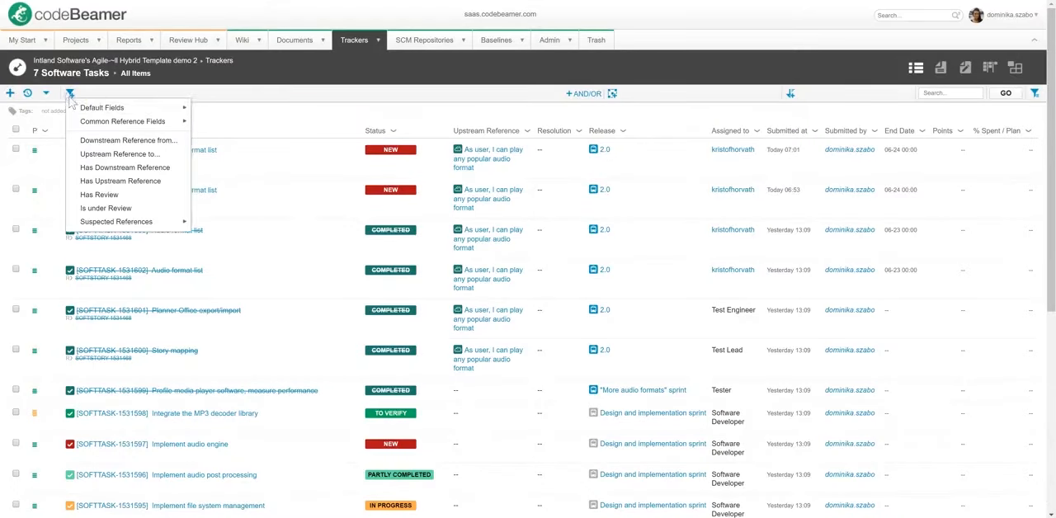
{"action": "left_click", "coordinate": [102, 107]}
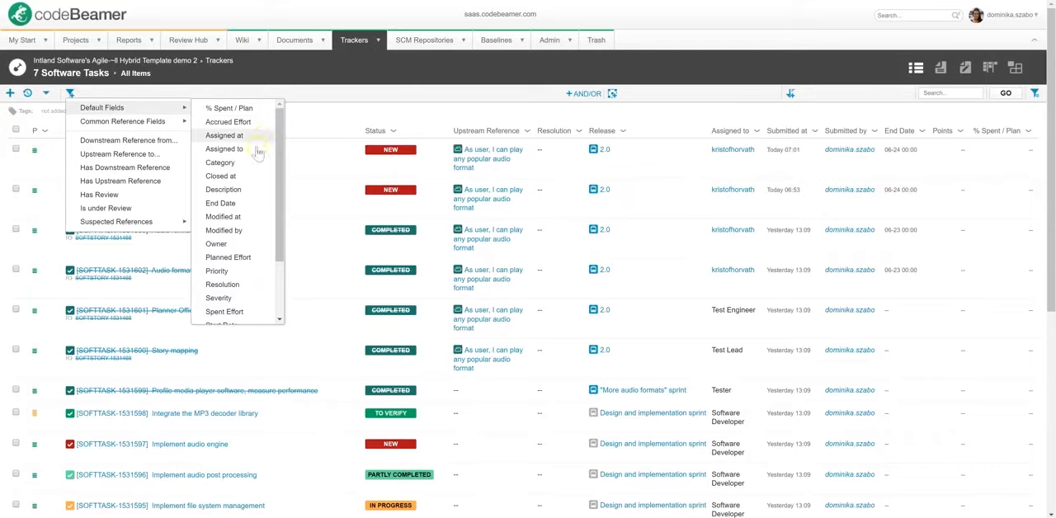
{"action": "left_click", "coordinate": [224, 148]}
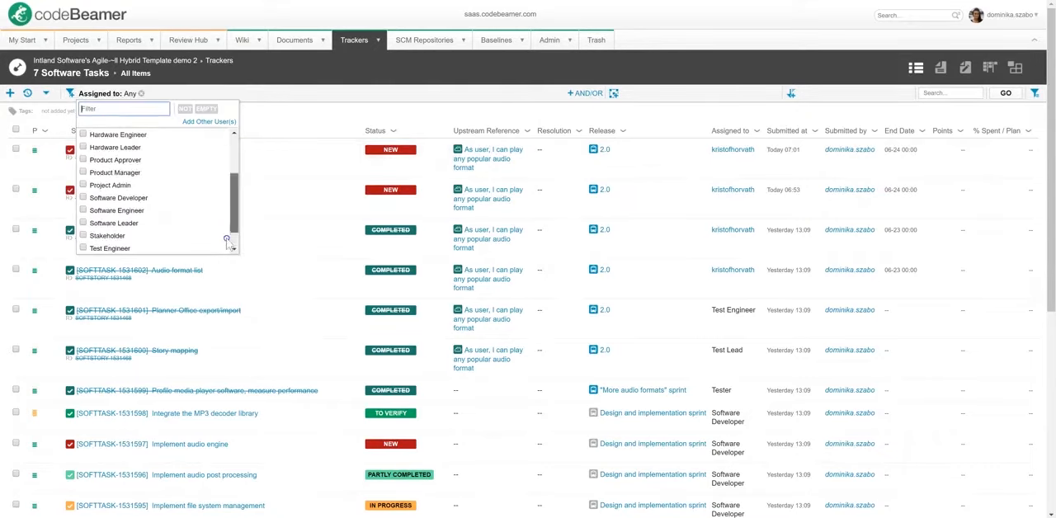
{"action": "left_click", "coordinate": [82, 223]}
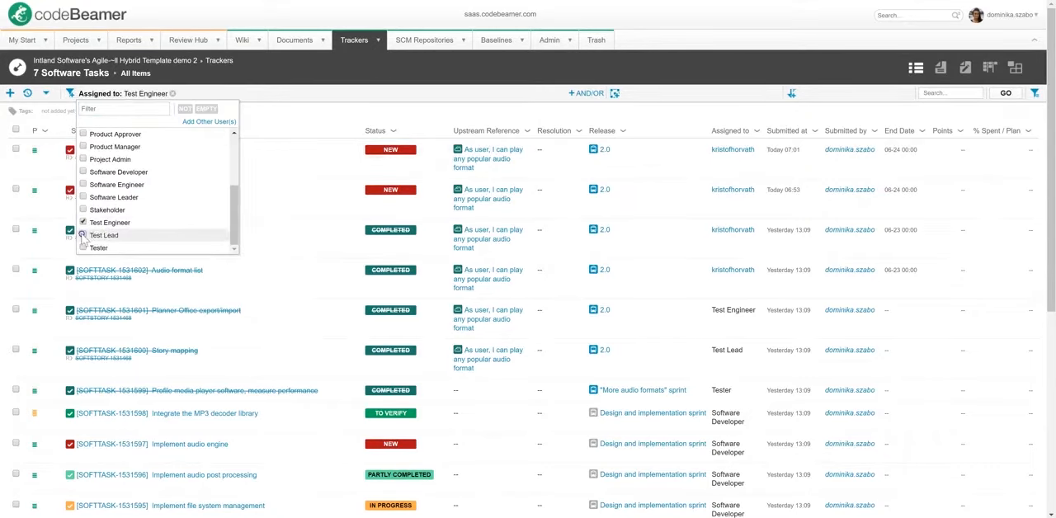
{"action": "left_click", "coordinate": [1006, 92]}
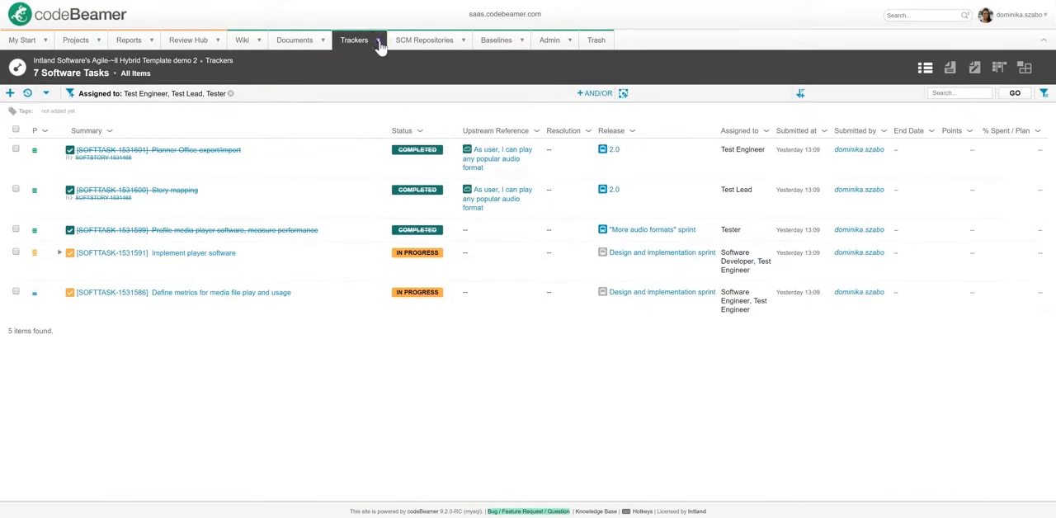
{"action": "left_click", "coordinate": [355, 40]}
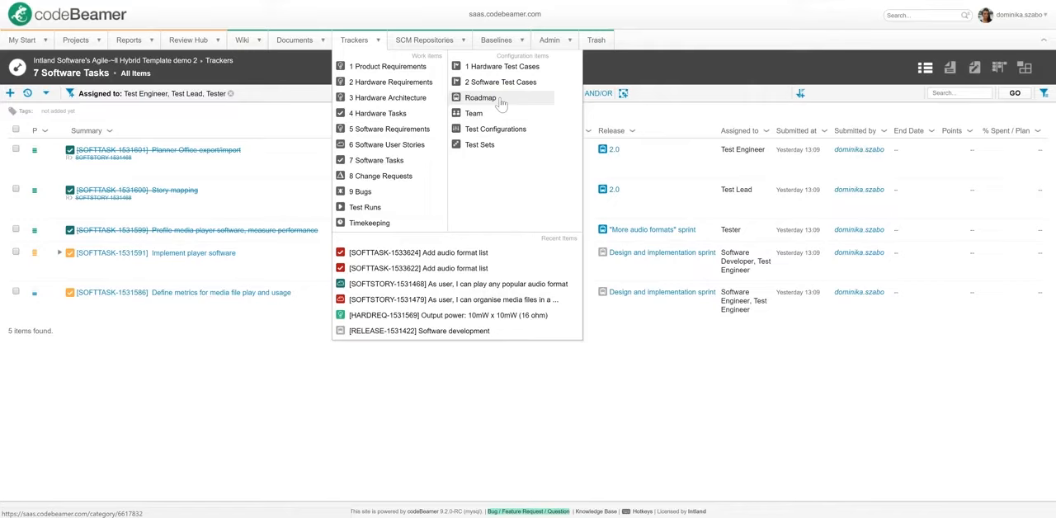
{"action": "left_click", "coordinate": [480, 98]}
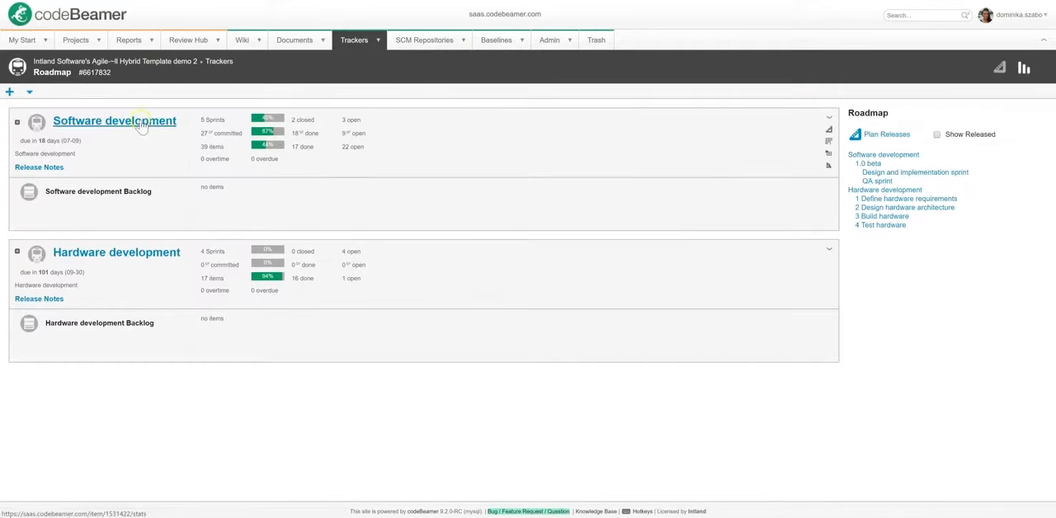
{"action": "left_click", "coordinate": [116, 120]}
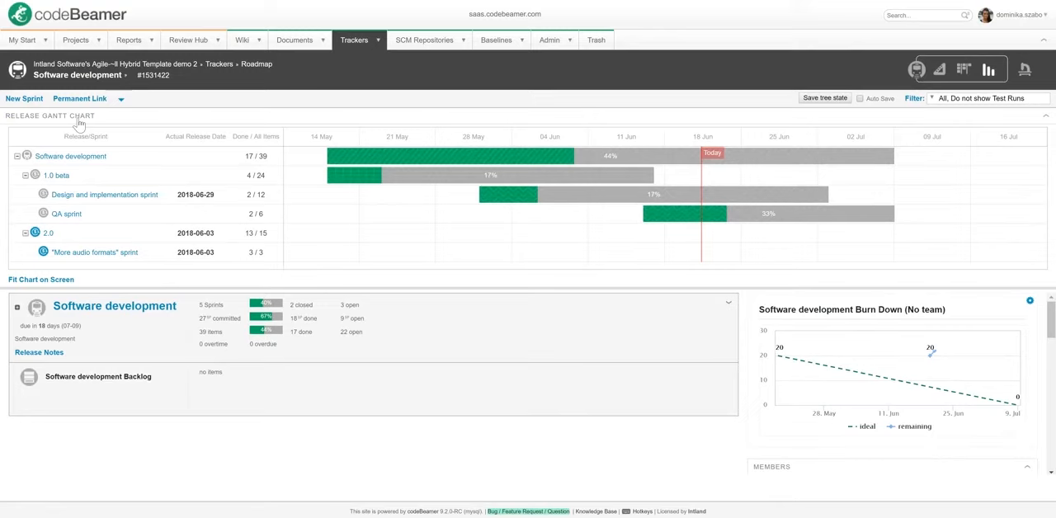
{"action": "mouse_move", "coordinate": [353, 157]}
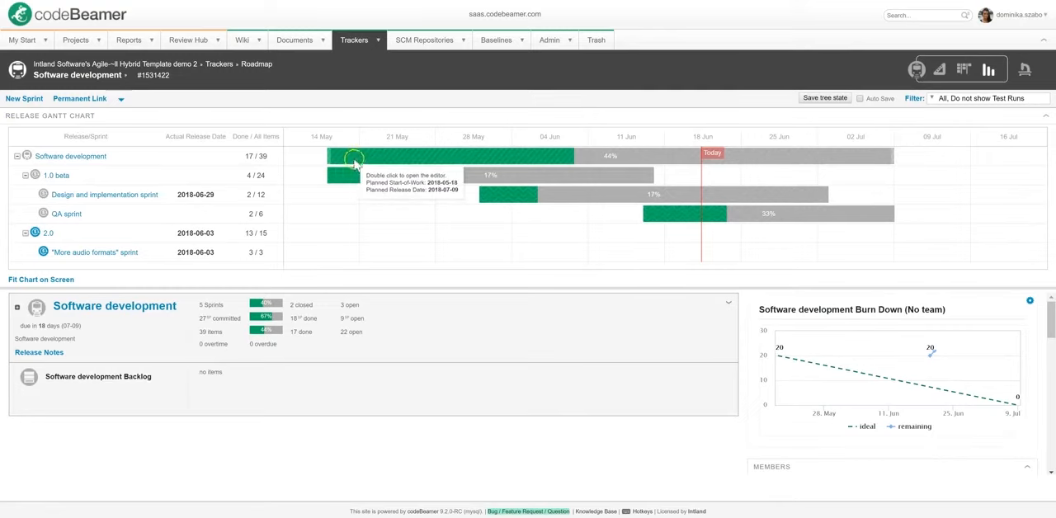
{"action": "mouse_move", "coordinate": [503, 198]}
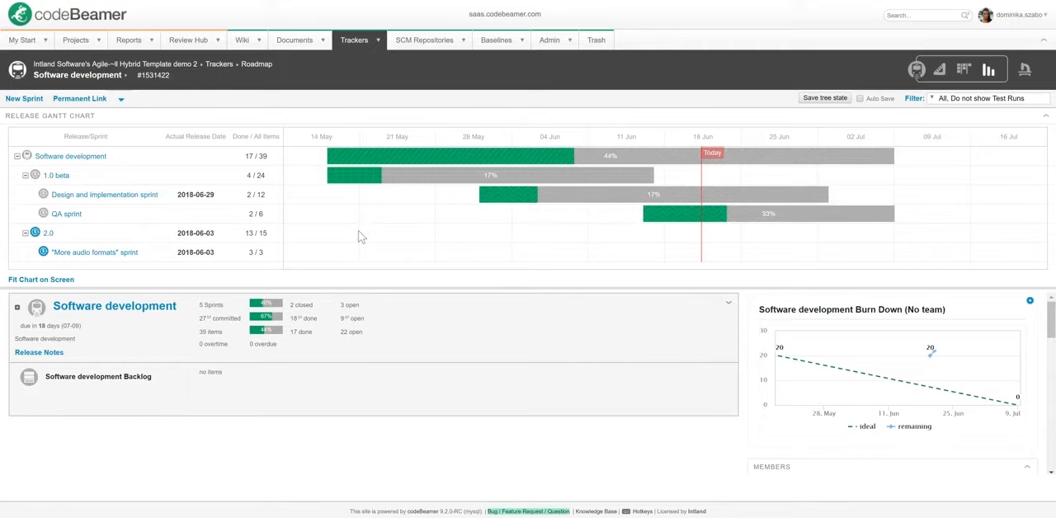
{"action": "mouse_move", "coordinate": [557, 196]}
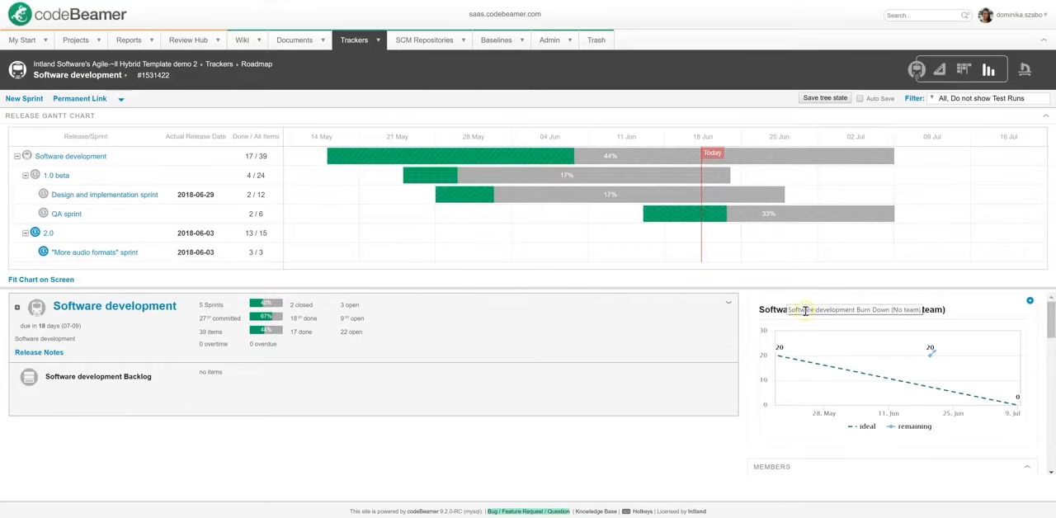
{"action": "mouse_move", "coordinate": [960, 316]}
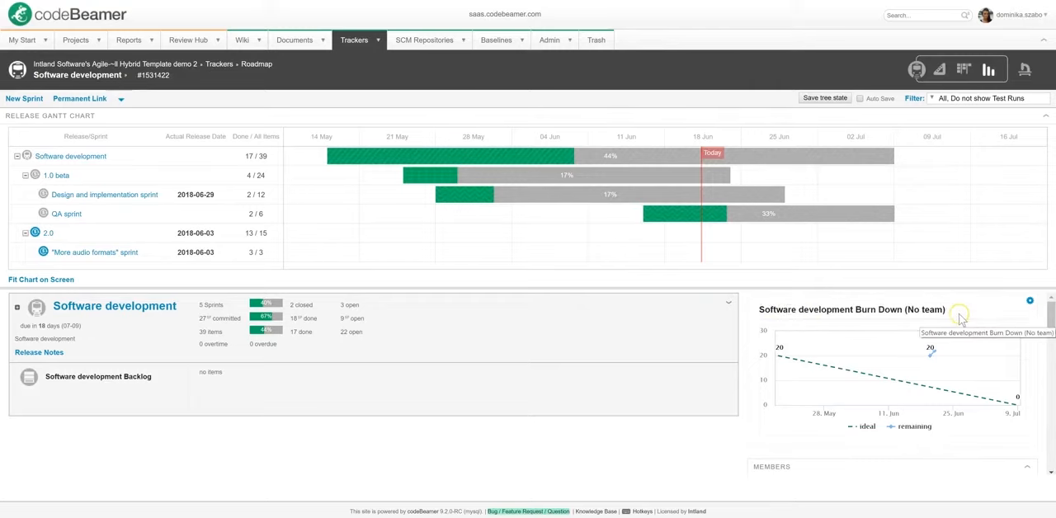
{"action": "mouse_move", "coordinate": [1033, 320]}
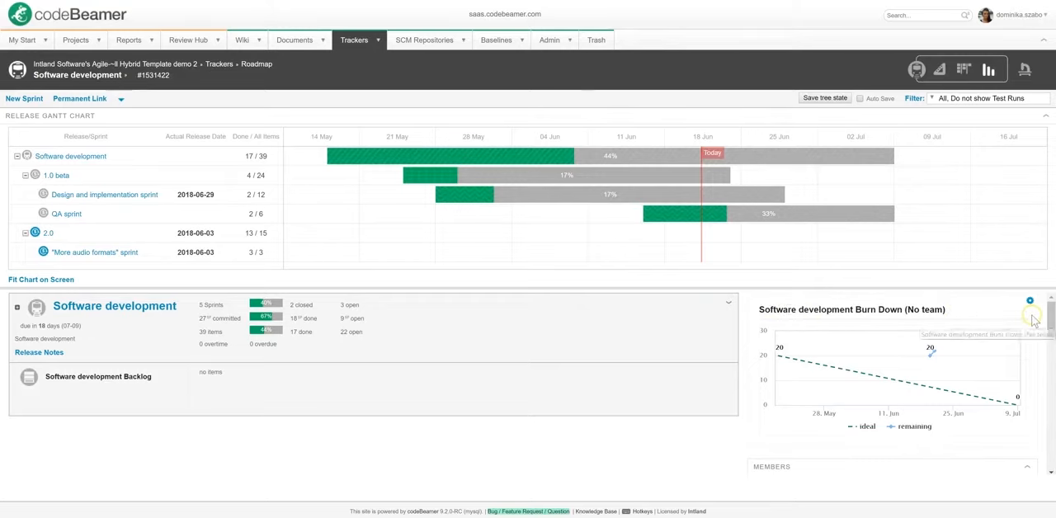
{"action": "scroll", "scroll_direction": "down", "scroll_amount": 3}
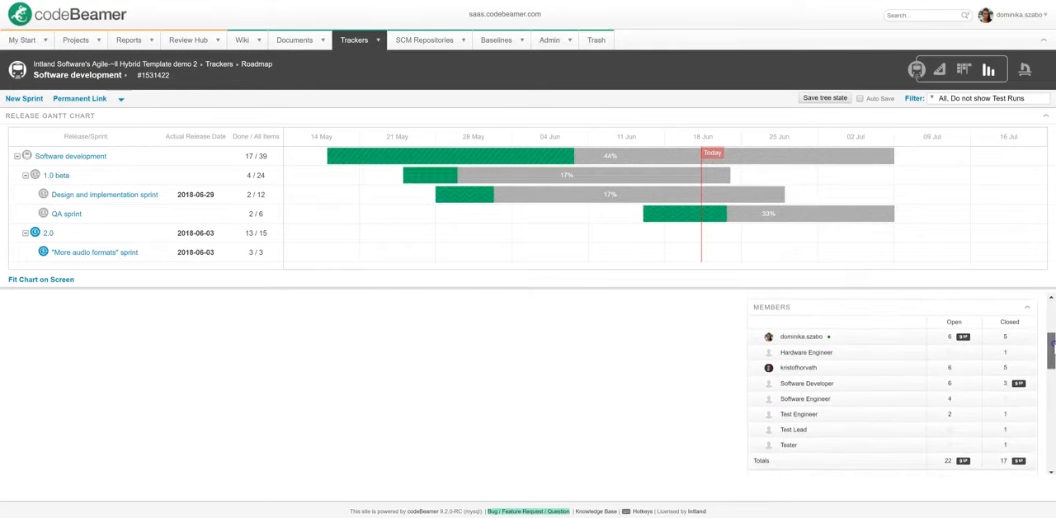
{"action": "scroll", "scroll_direction": "down", "scroll_amount": 3}
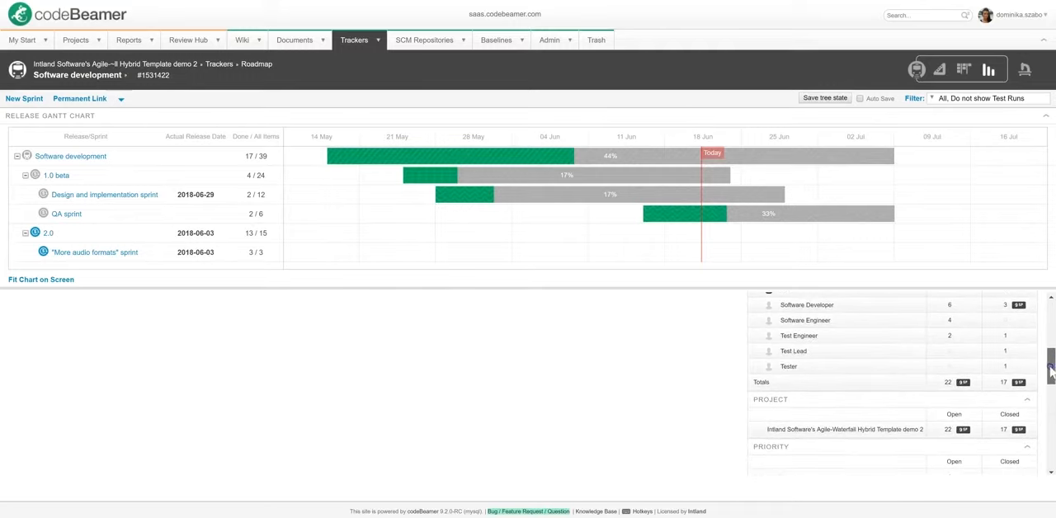
{"action": "scroll", "scroll_direction": "down", "scroll_amount": 3}
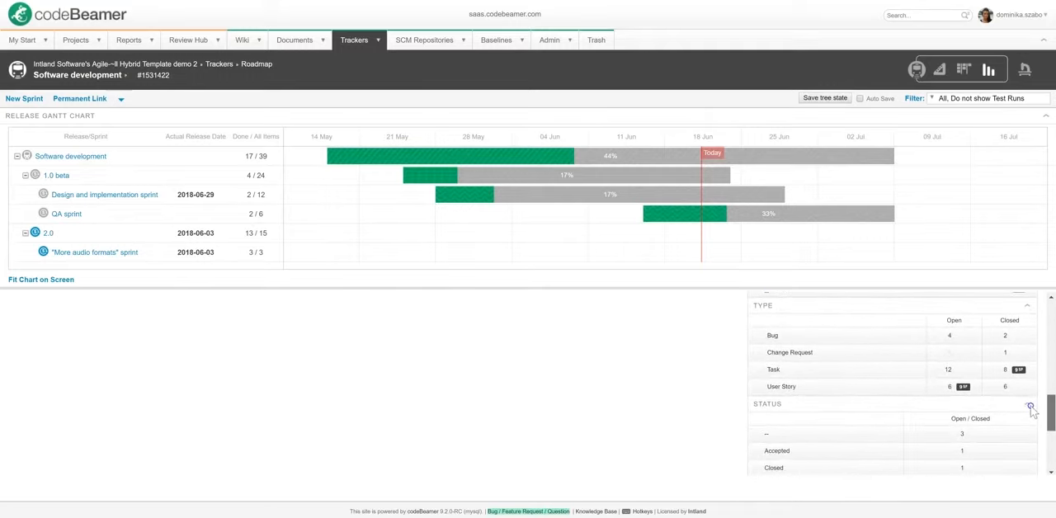
- In the QA sprint planner, move the 'Player show less space than computer' bug to the top and add assignee 'domi'
{"action": "left_click", "coordinate": [66, 215]}
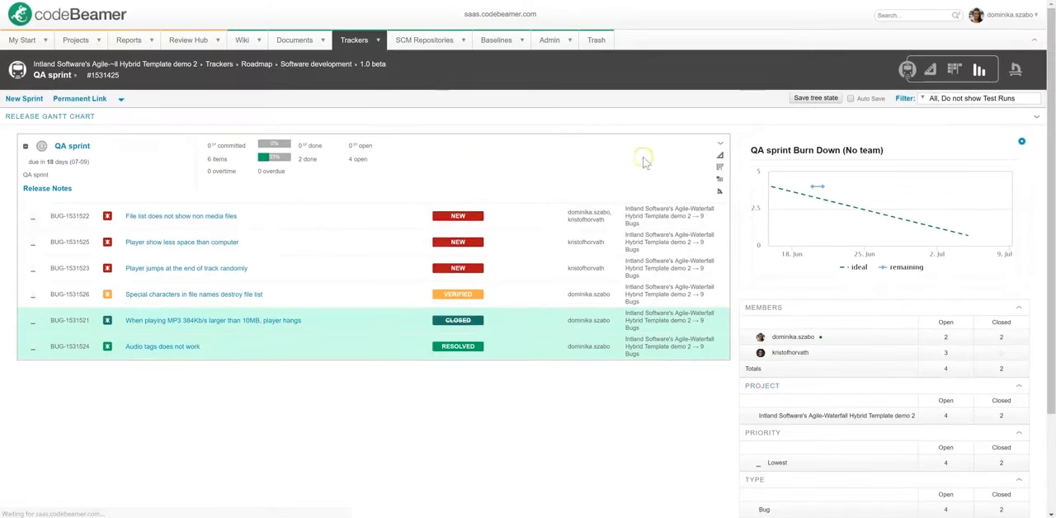
{"action": "mouse_move", "coordinate": [722, 158]}
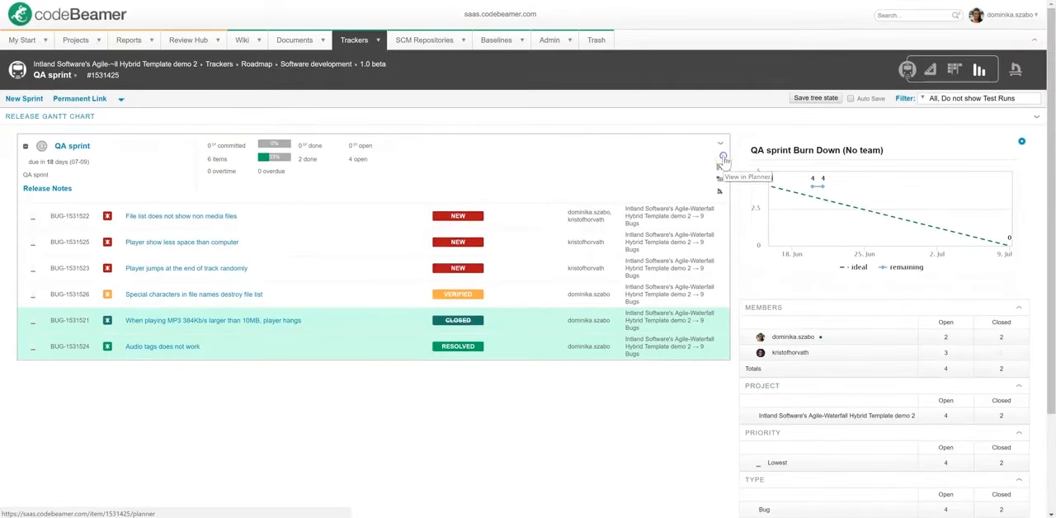
{"action": "left_click", "coordinate": [723, 157]}
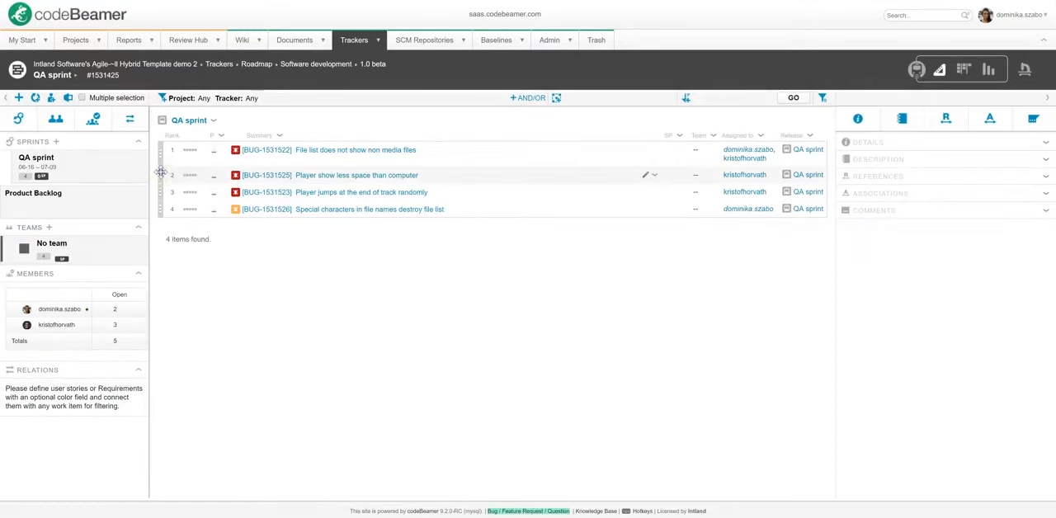
{"action": "left_click_drag", "start_coordinate": [189, 175], "coordinate": [190, 149]}
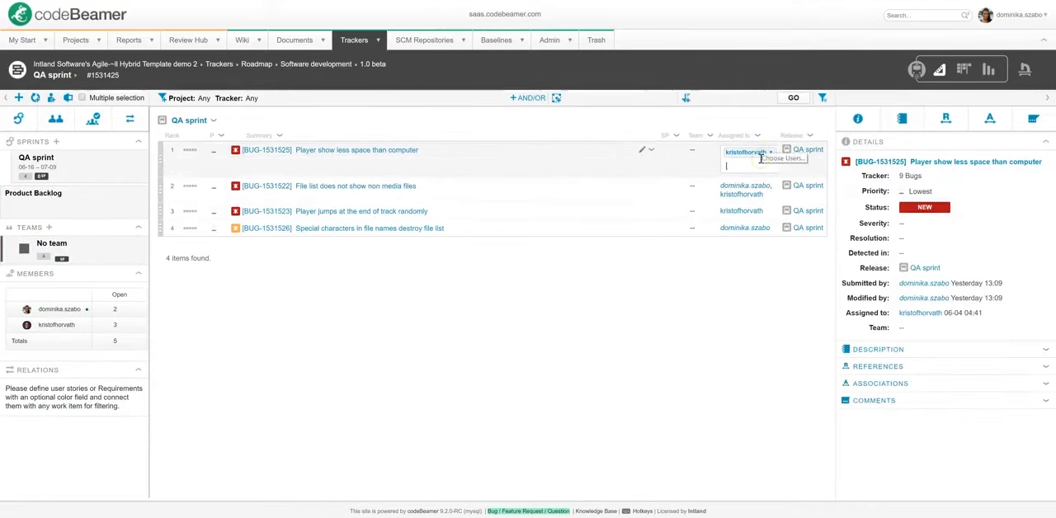
{"action": "type", "text": "domi"}
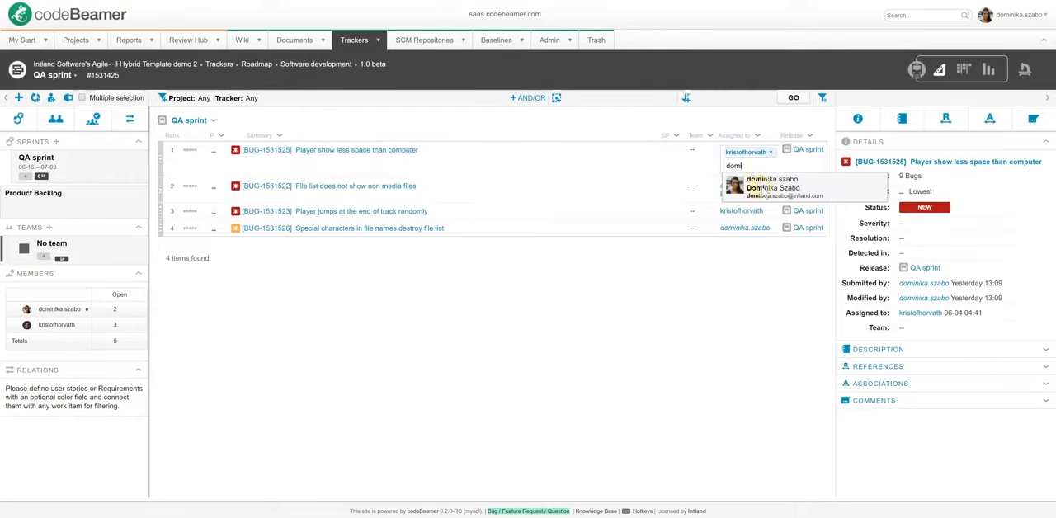
{"action": "left_click", "coordinate": [772, 187]}
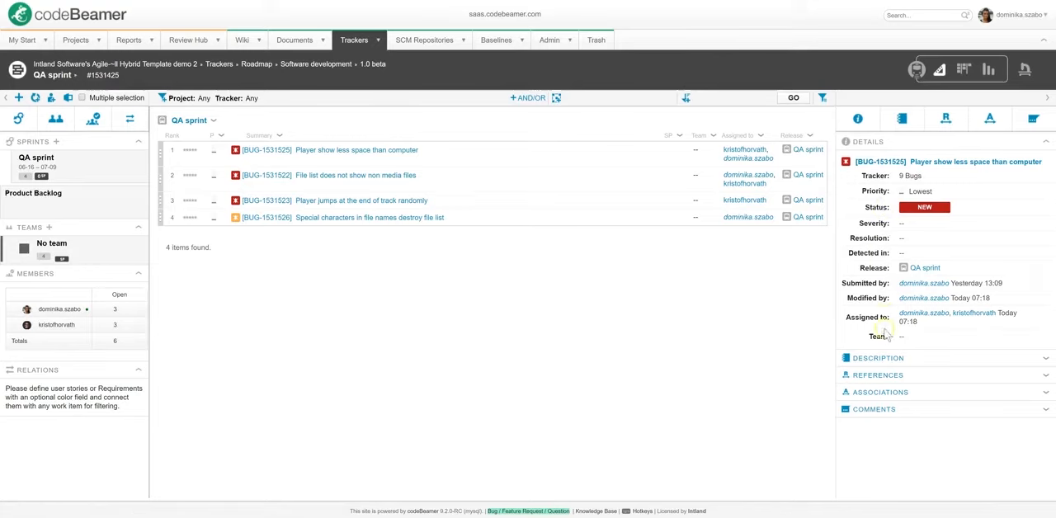
{"action": "mouse_move", "coordinate": [147, 241]}
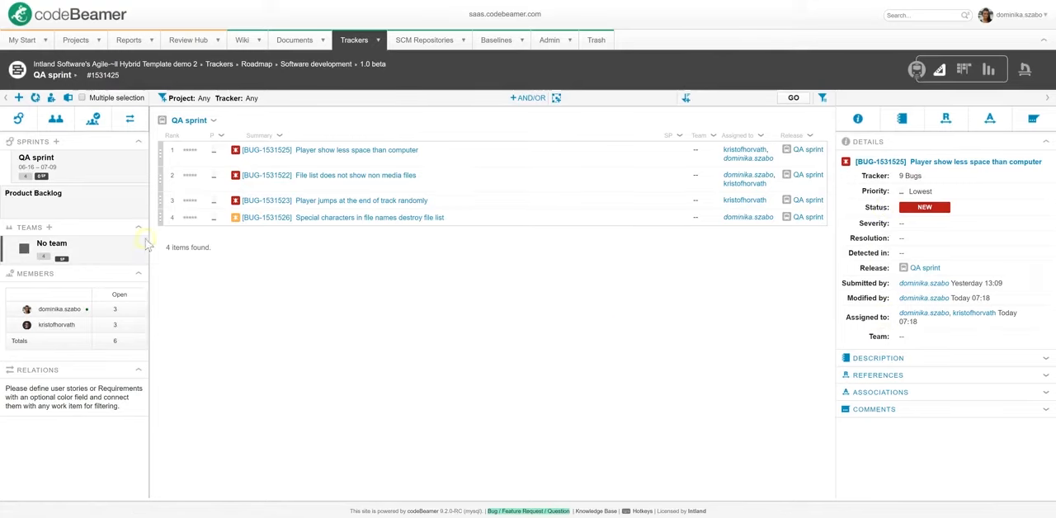
{"action": "mouse_move", "coordinate": [81, 308]}
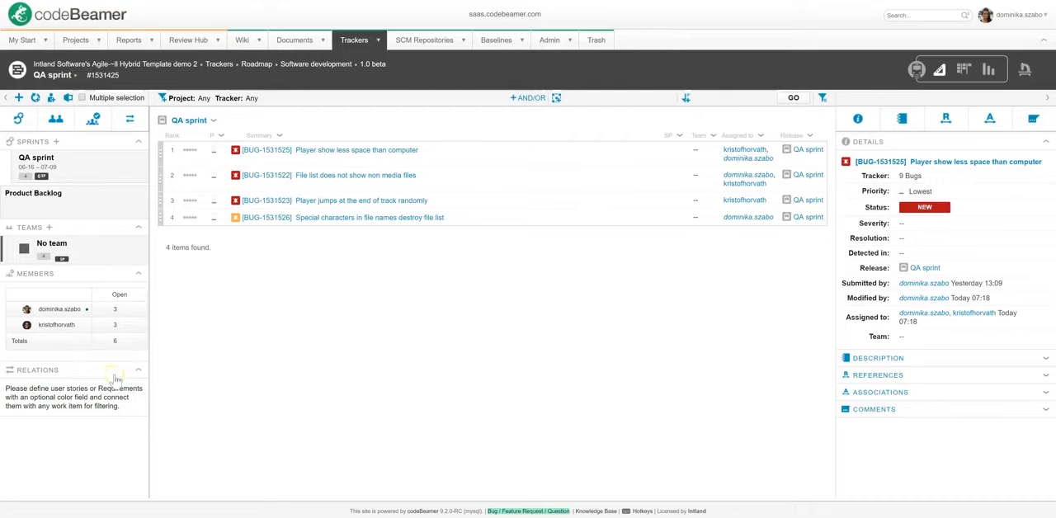
{"action": "mouse_move", "coordinate": [201, 368]}
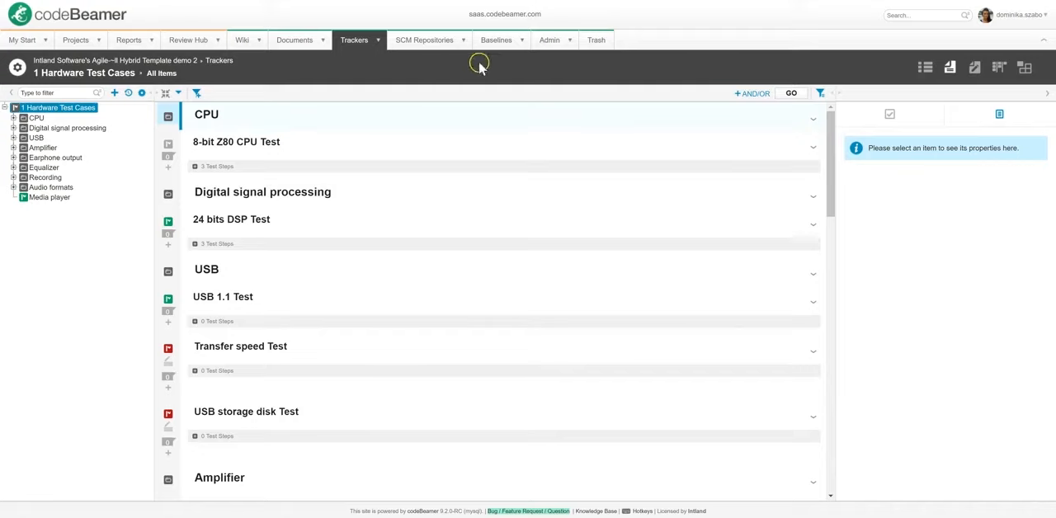
- Show the 1 Hardware Test Cases tracker as a plain table of test cases
{"action": "left_click", "coordinate": [924, 68]}
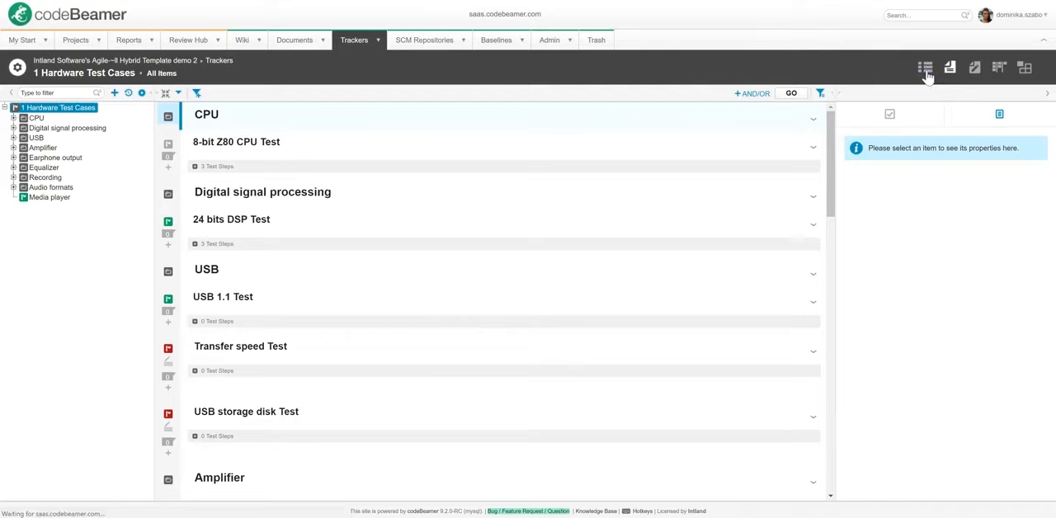
{"action": "left_click", "coordinate": [924, 68]}
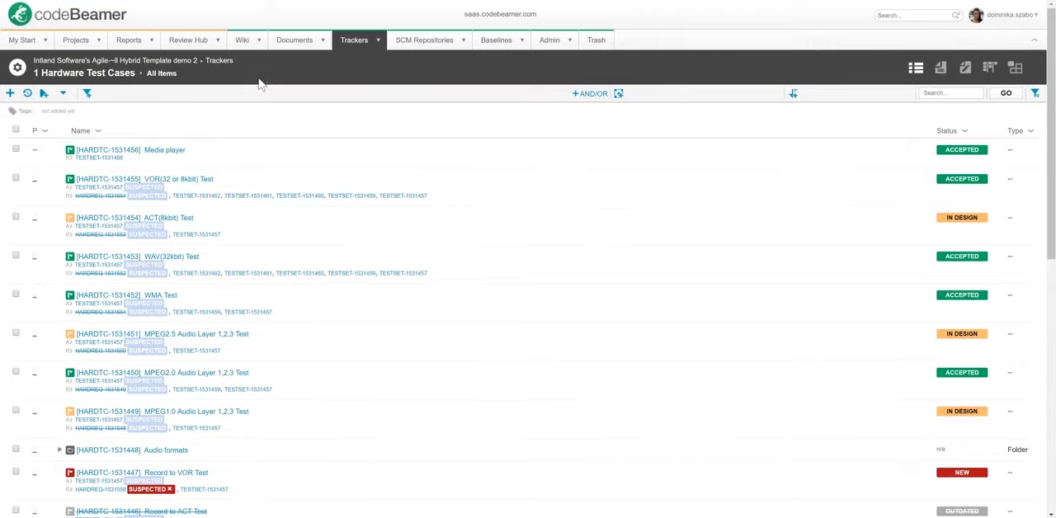
- Start a new Hardware Test Case named 'Media player'
{"action": "left_click", "coordinate": [10, 93]}
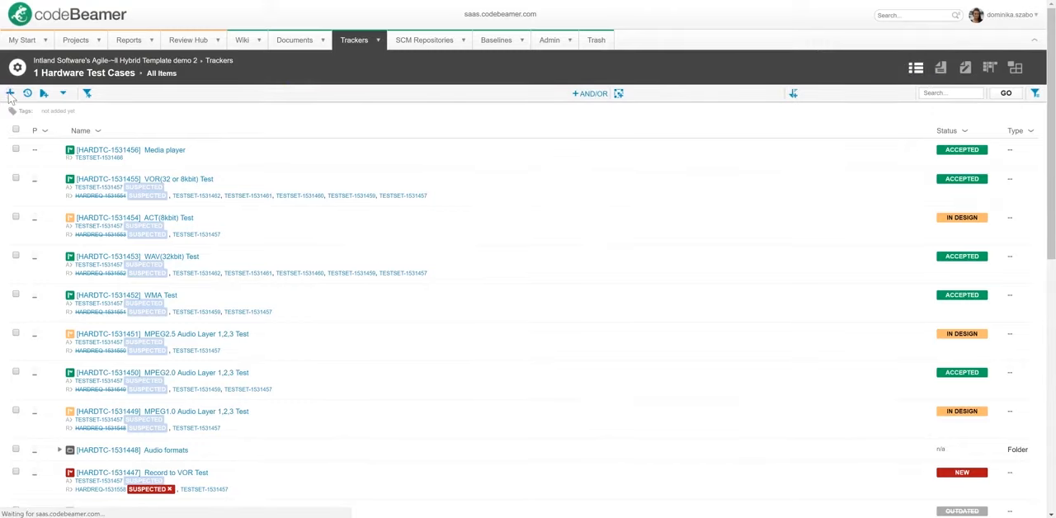
{"action": "left_click", "coordinate": [10, 92]}
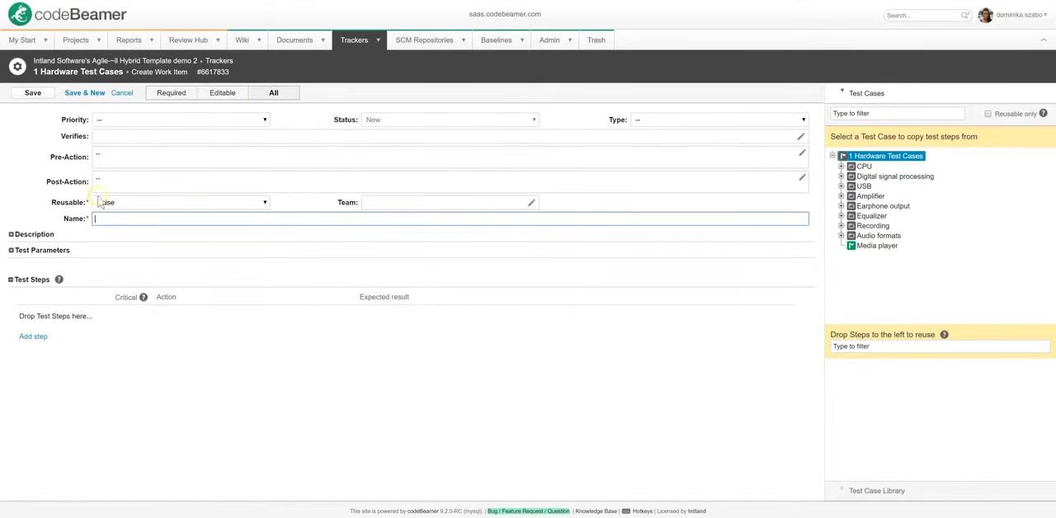
{"action": "left_click", "coordinate": [180, 202]}
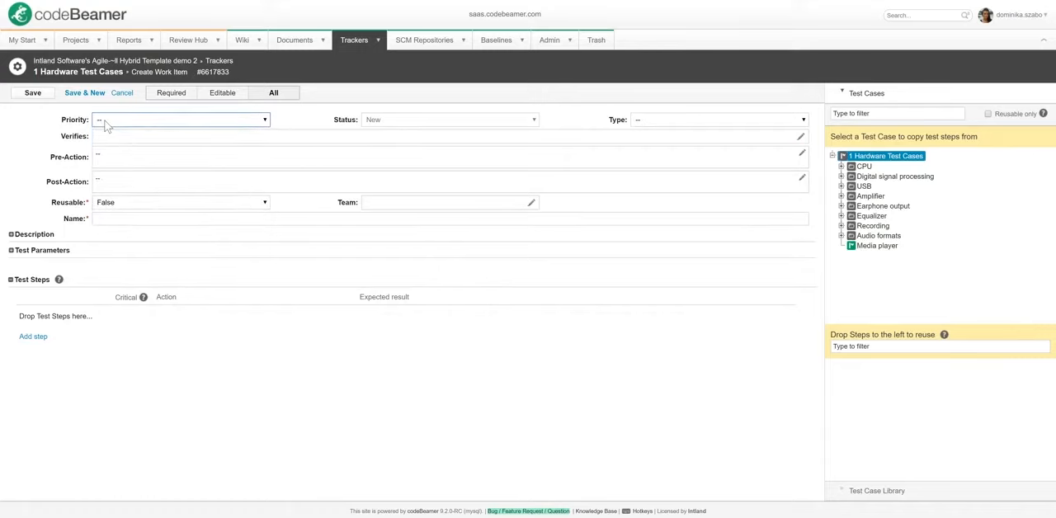
{"action": "left_click", "coordinate": [449, 218]}
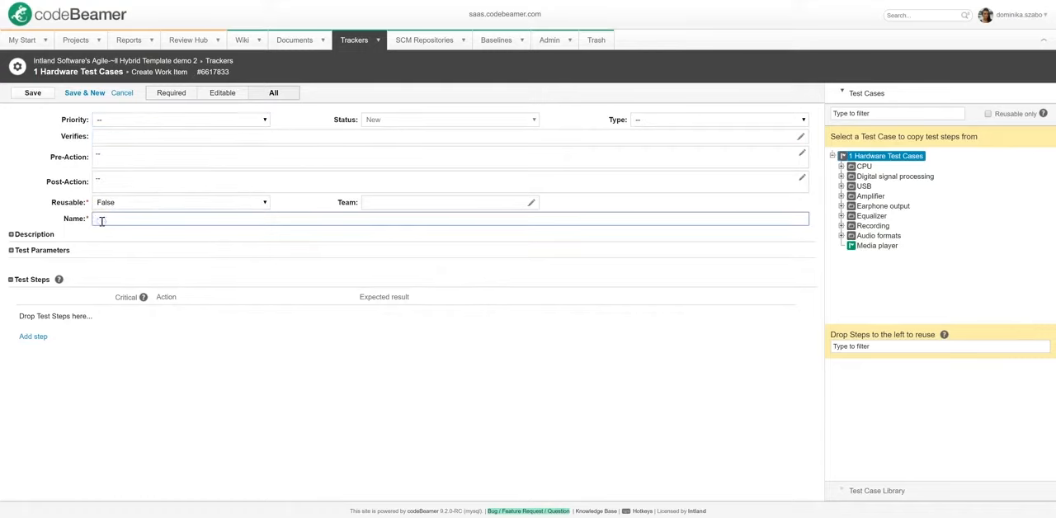
{"action": "type", "text": "Media player"}
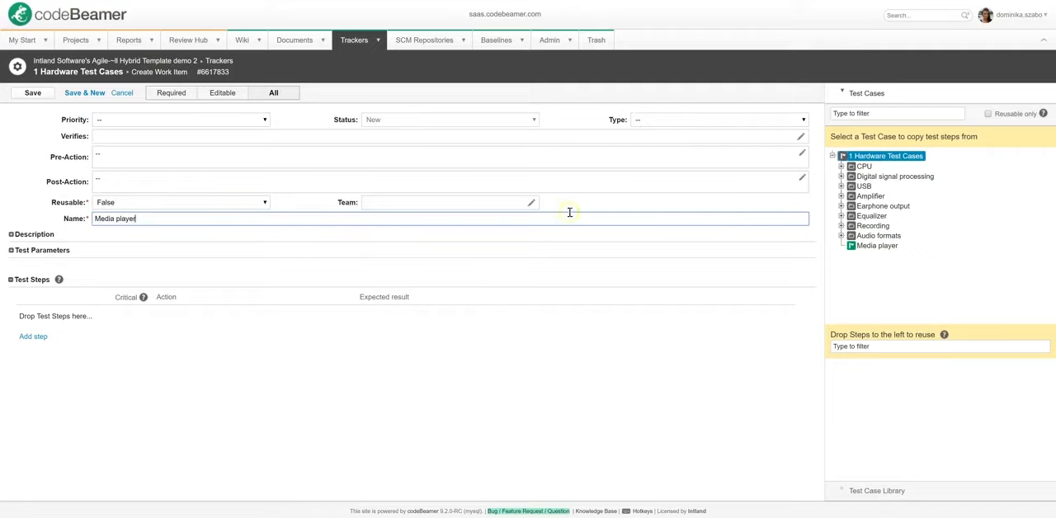
- Expand the CPU and Digital signal processing groups in the Test Cases library tree
{"action": "left_click", "coordinate": [842, 165]}
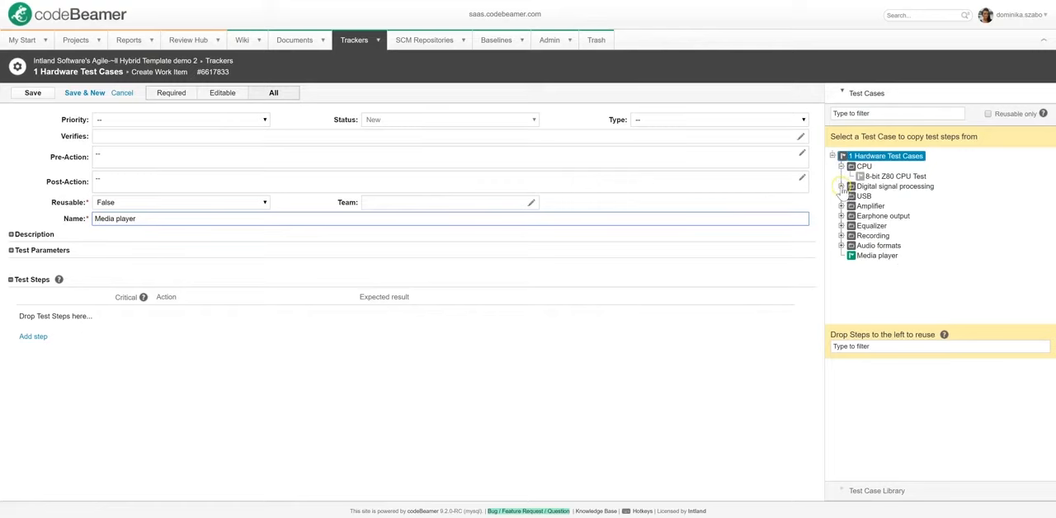
{"action": "left_click", "coordinate": [842, 196]}
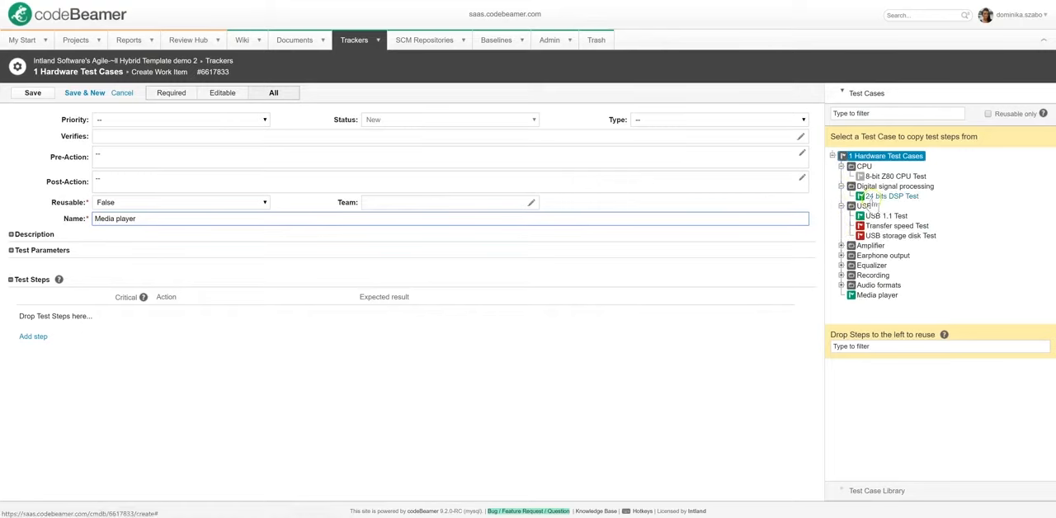
- Reuse all three test steps from the Amplifier group's 24 bits DSP Test in the Media player test case
{"action": "left_click", "coordinate": [842, 244]}
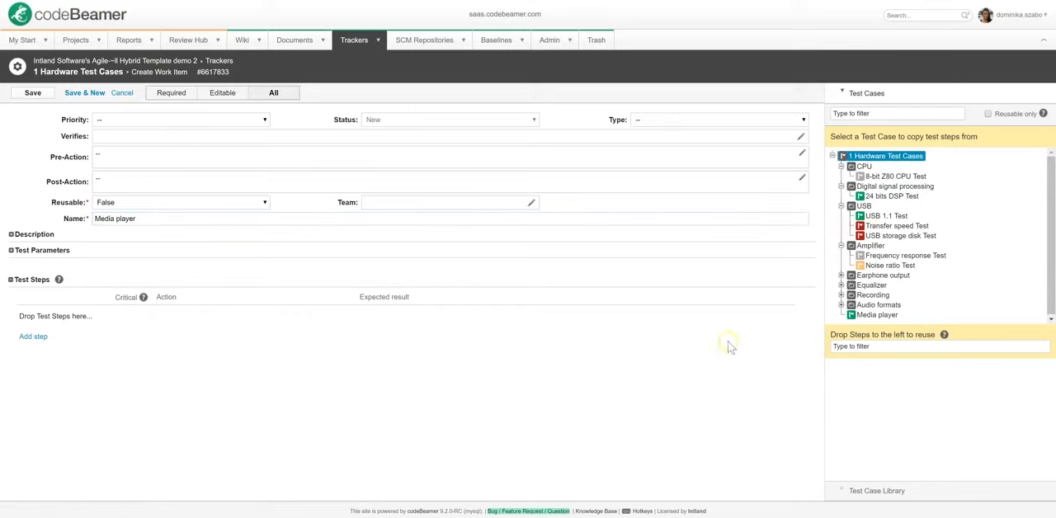
{"action": "left_click", "coordinate": [892, 196]}
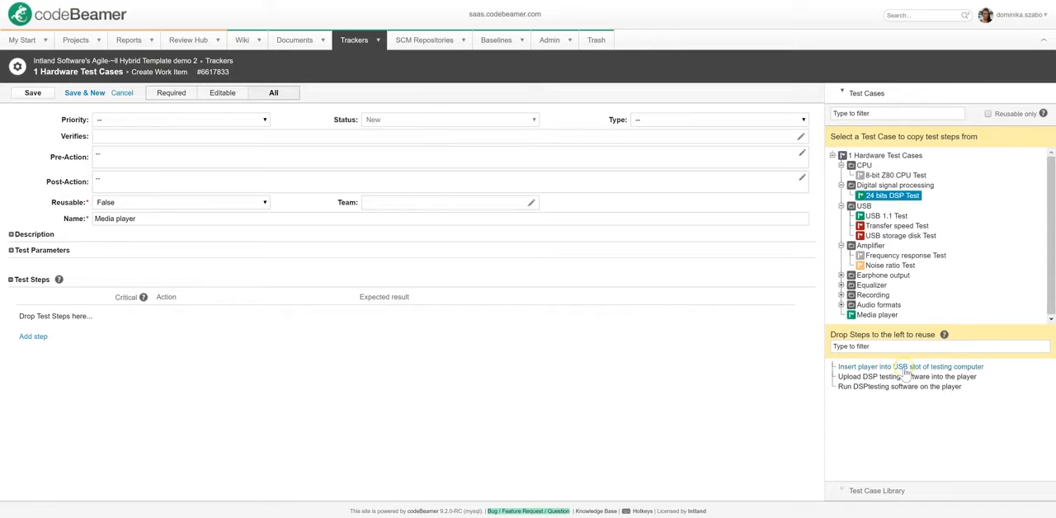
{"action": "left_click", "coordinate": [911, 366]}
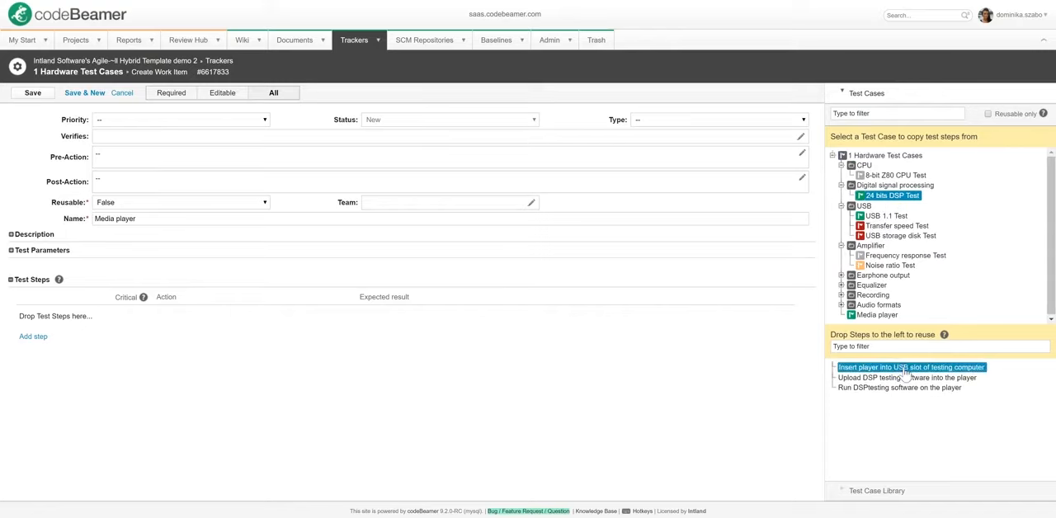
{"action": "left_click", "coordinate": [897, 389]}
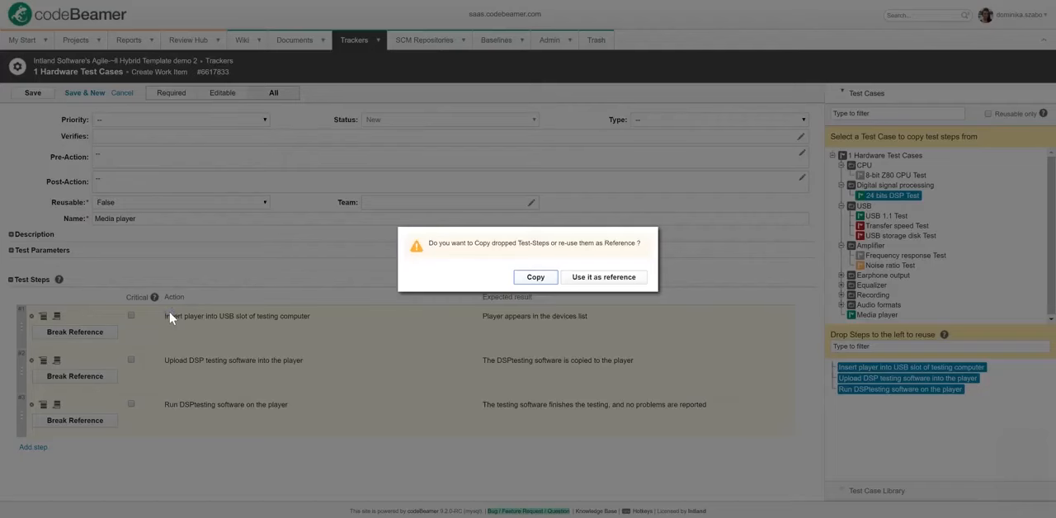
{"action": "left_click", "coordinate": [535, 277]}
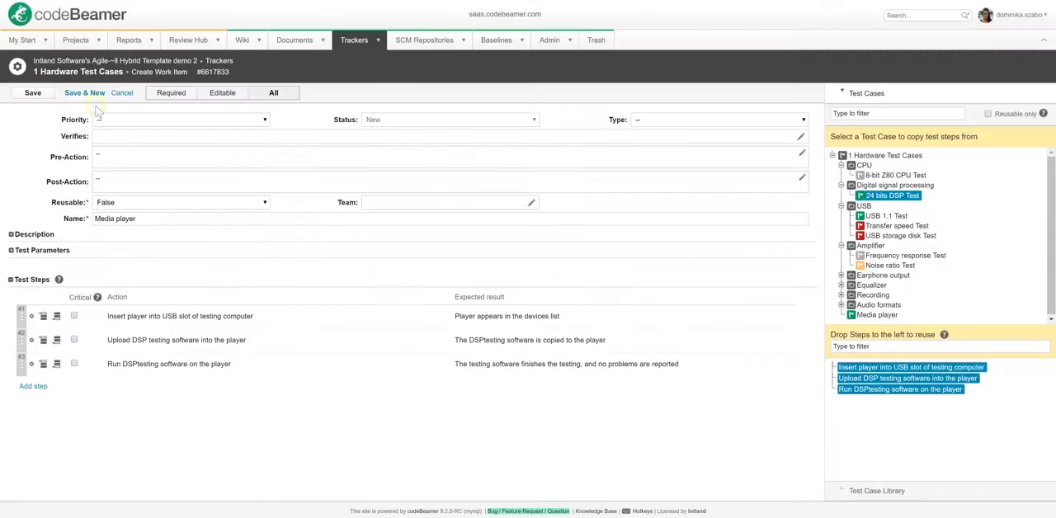
- Save the Media player hardware test case and switch to the Test Sets tracker
{"action": "left_click", "coordinate": [33, 92]}
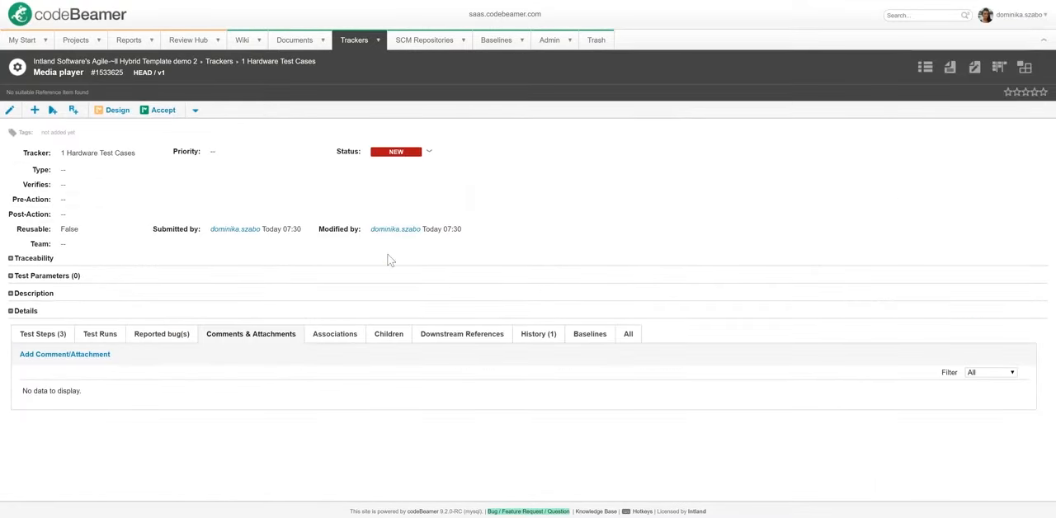
{"action": "left_click", "coordinate": [353, 39]}
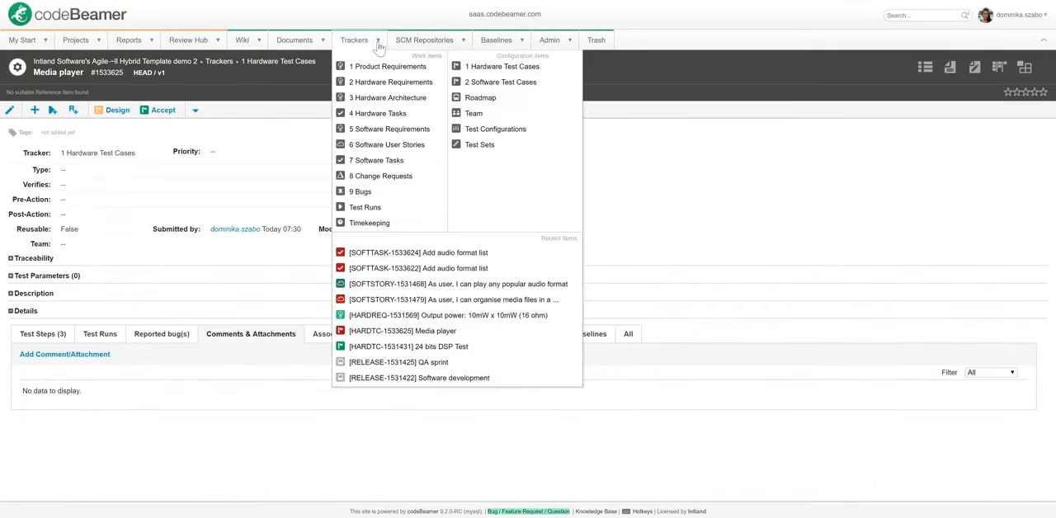
{"action": "mouse_move", "coordinate": [508, 147]}
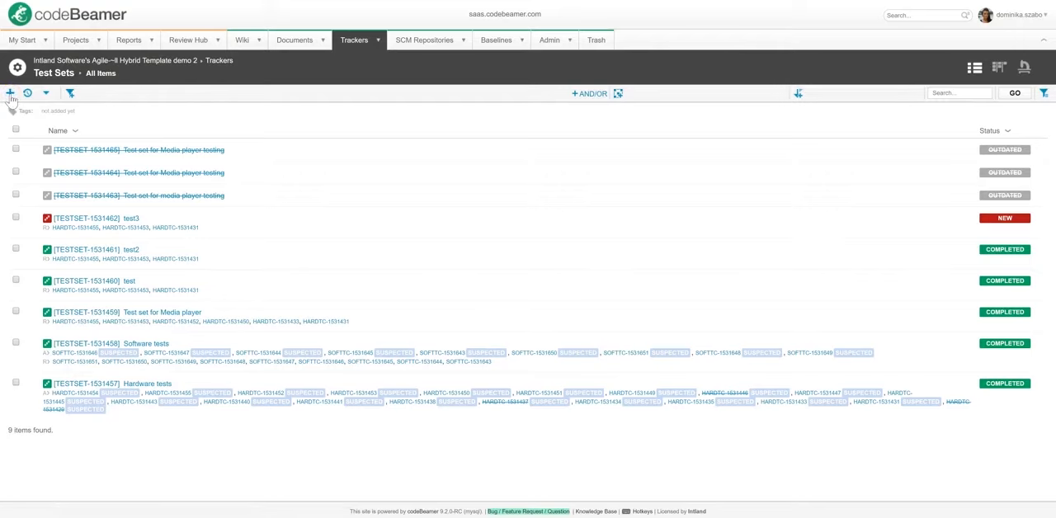
- Create a new test set named and described 'Test set for Media player testing'
{"action": "left_click", "coordinate": [10, 92]}
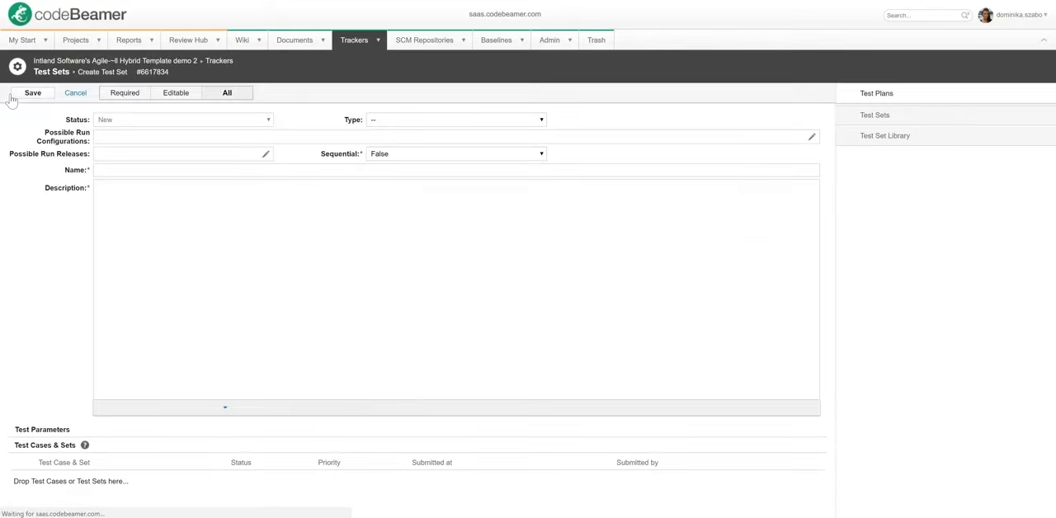
{"action": "type", "text": "Test set for Media player testing"}
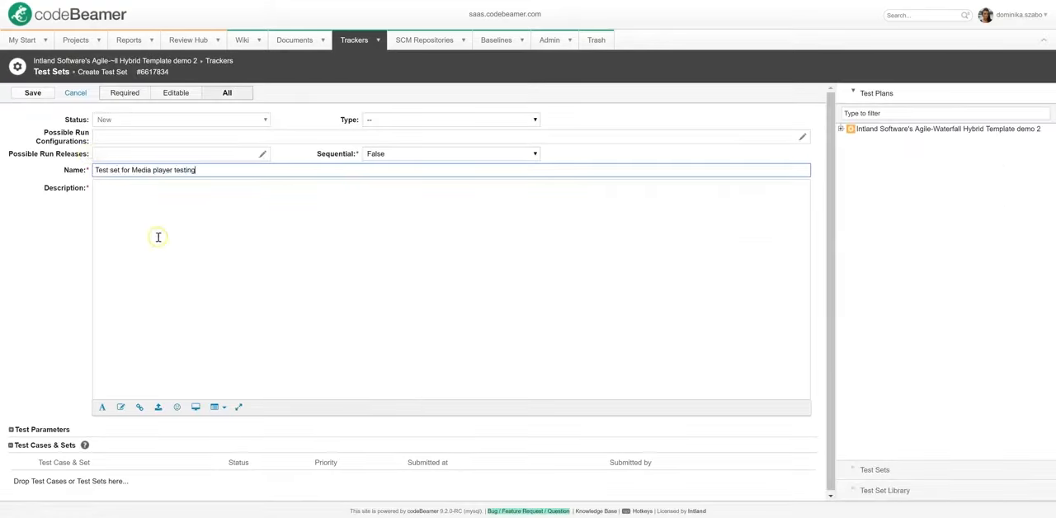
{"action": "type", "text": "Test set for Media player testing"}
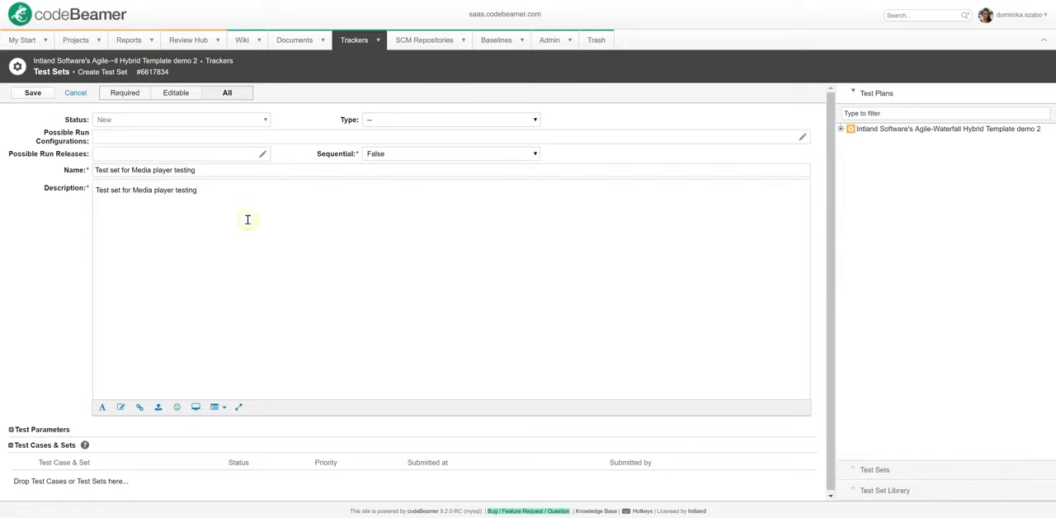
- Add the Media player test case from the project tree to the set and save it
{"action": "left_click", "coordinate": [841, 129]}
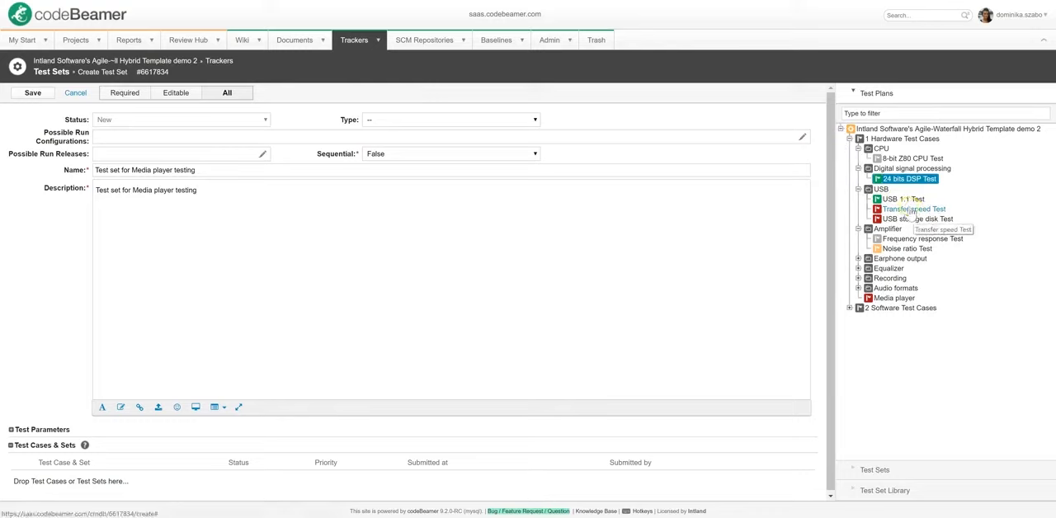
{"action": "left_click", "coordinate": [894, 297]}
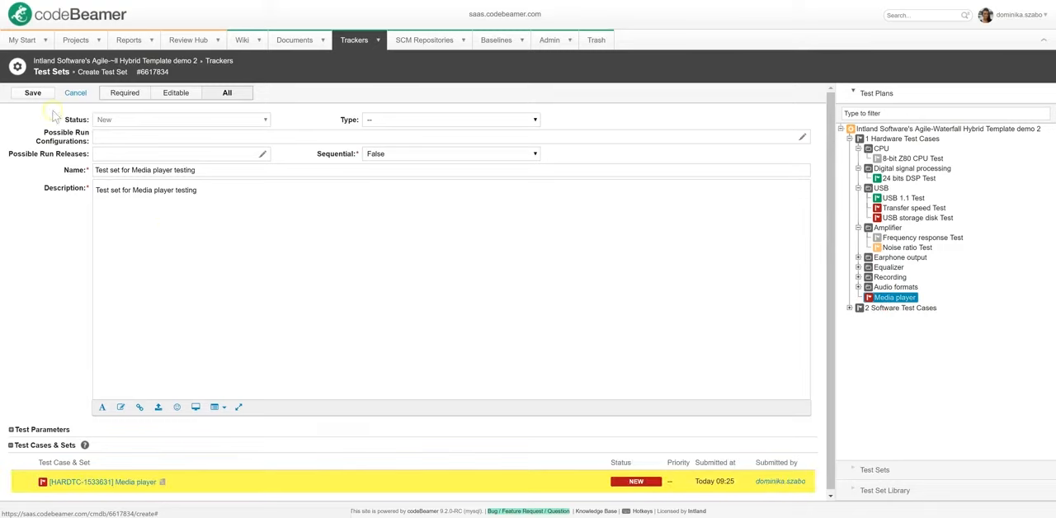
{"action": "left_click", "coordinate": [33, 93]}
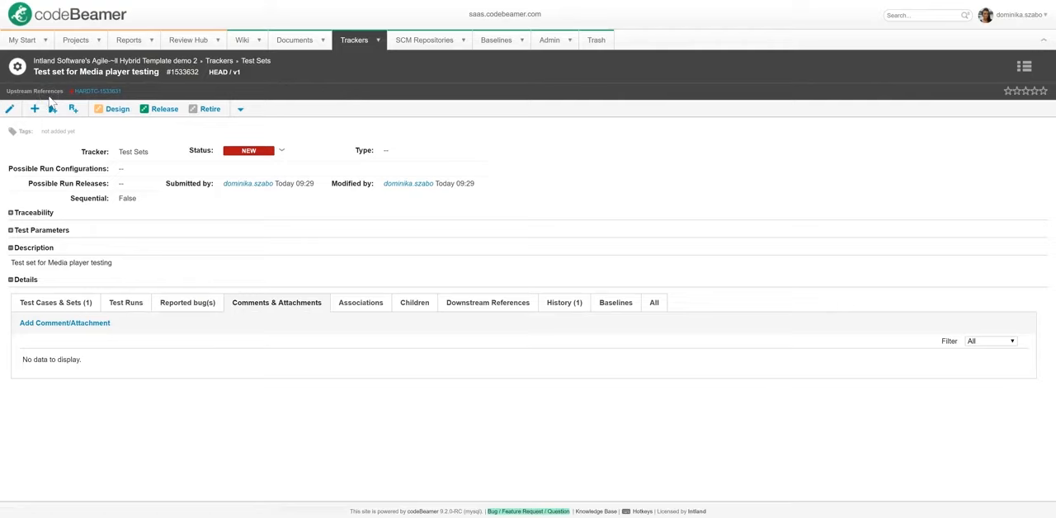
{"action": "mouse_move", "coordinate": [73, 109]}
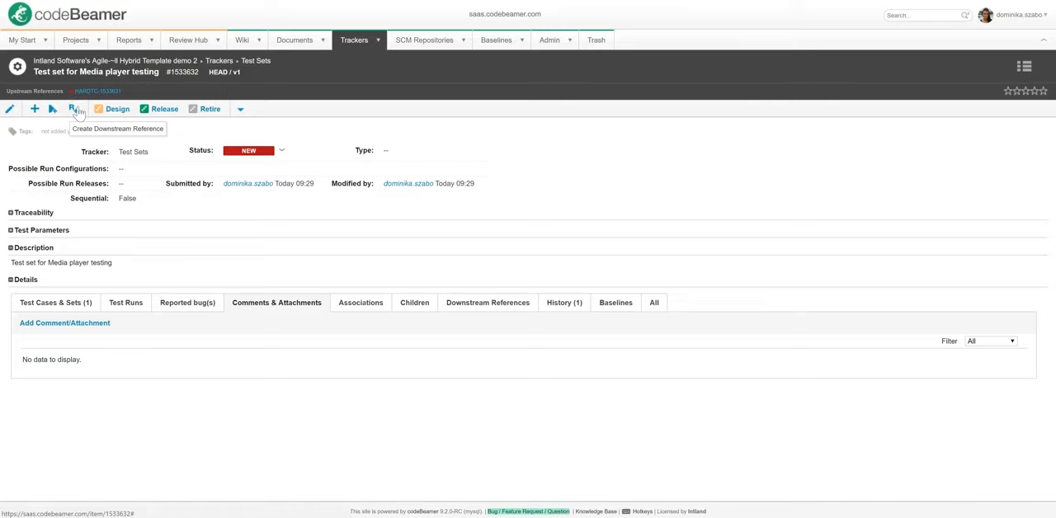
{"action": "mouse_move", "coordinate": [379, 40]}
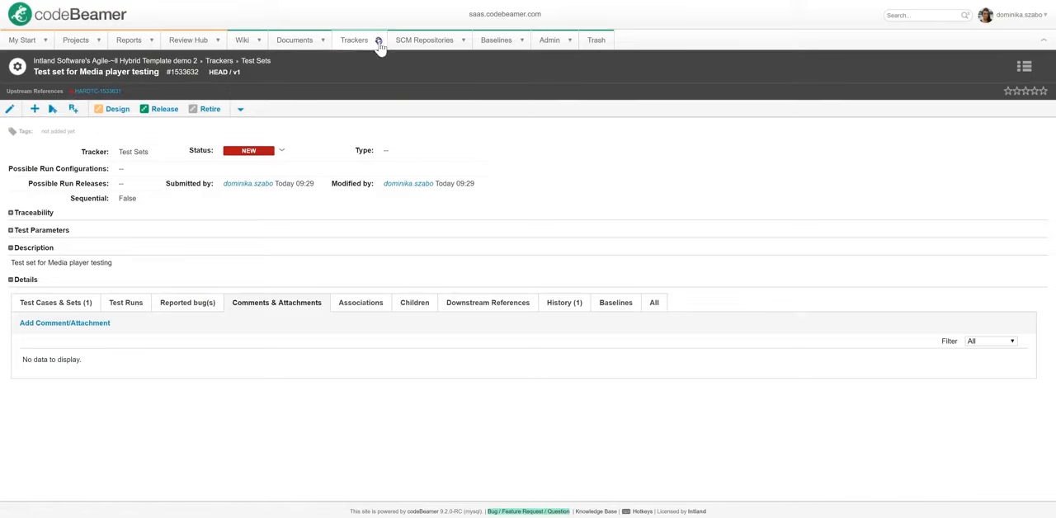
- Return to the 1 Hardware Test Cases tracker
{"action": "left_click", "coordinate": [353, 40]}
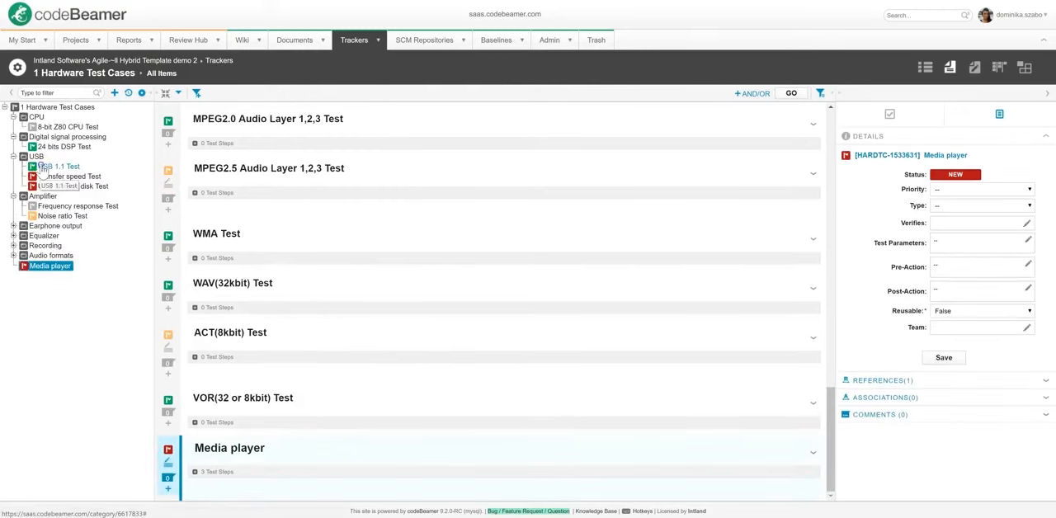
- Select the Media player test case in the tree, accept it and save the acceptance
{"action": "left_click", "coordinate": [53, 167]}
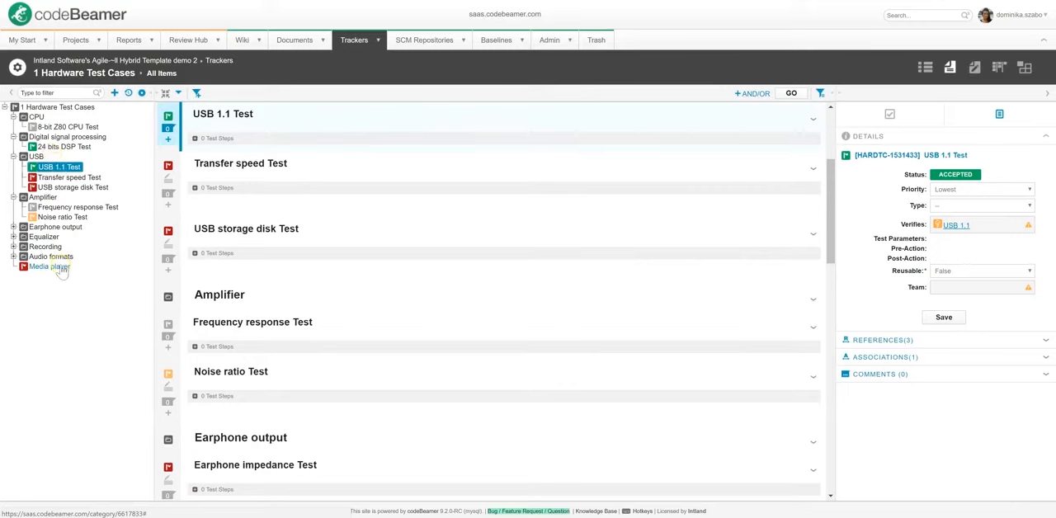
{"action": "mouse_move", "coordinate": [47, 267]}
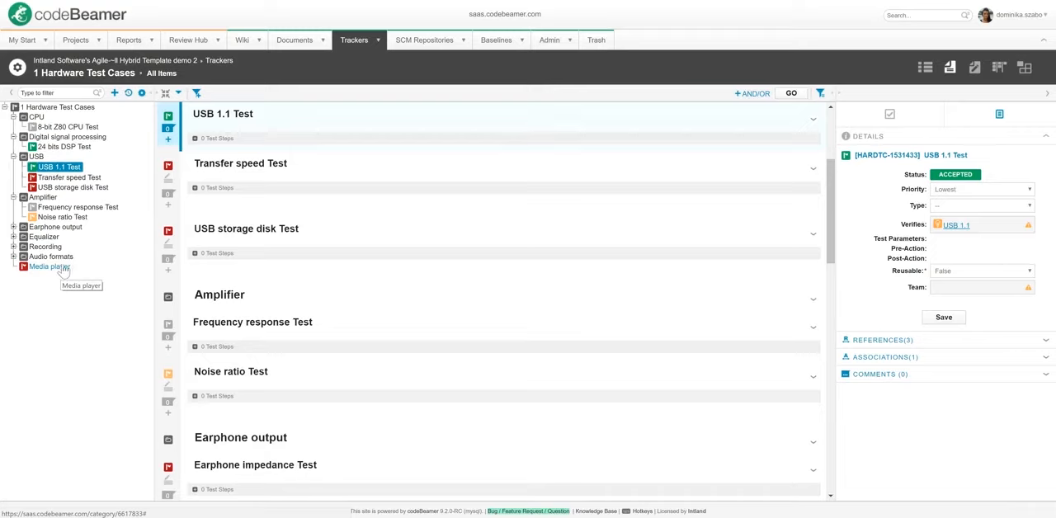
{"action": "left_click", "coordinate": [50, 265]}
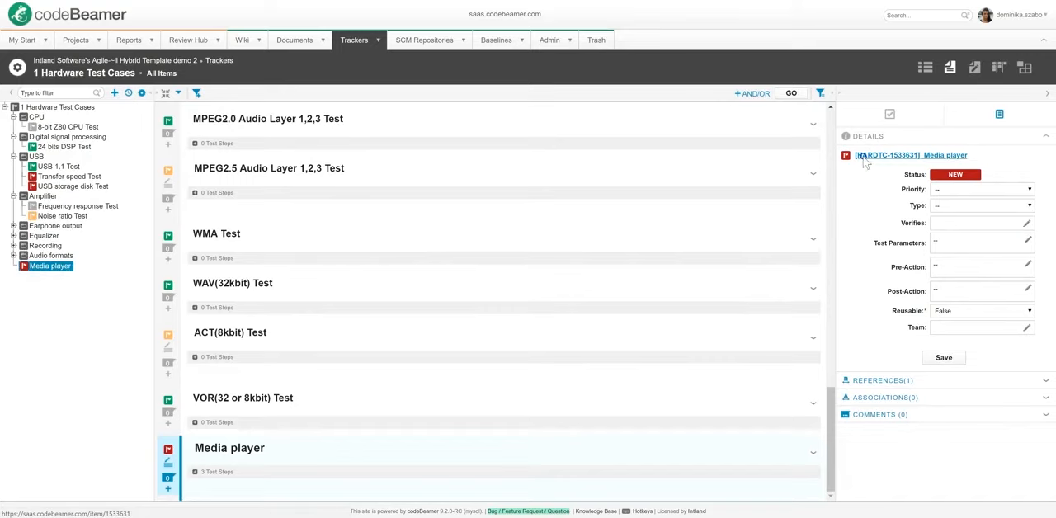
{"action": "left_click", "coordinate": [911, 155]}
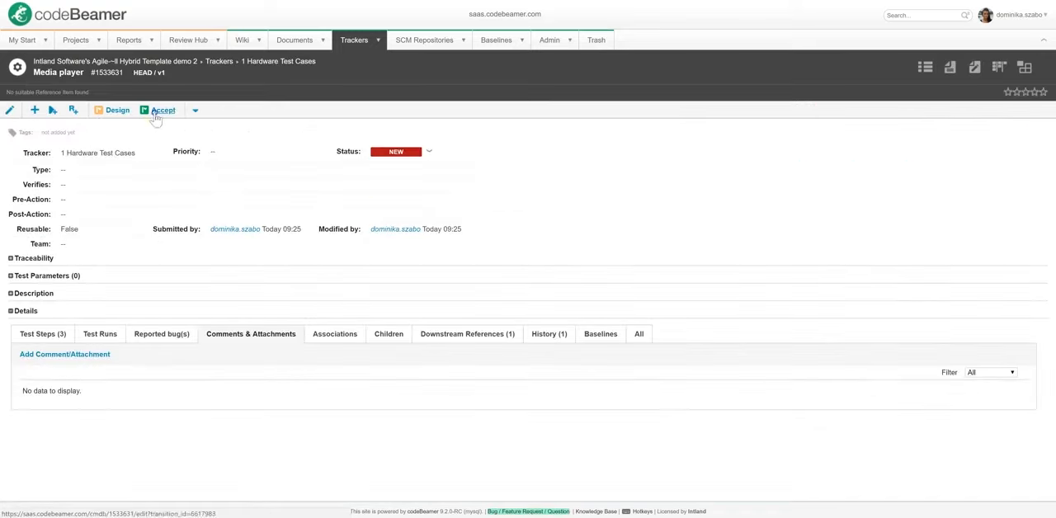
{"action": "left_click", "coordinate": [161, 108]}
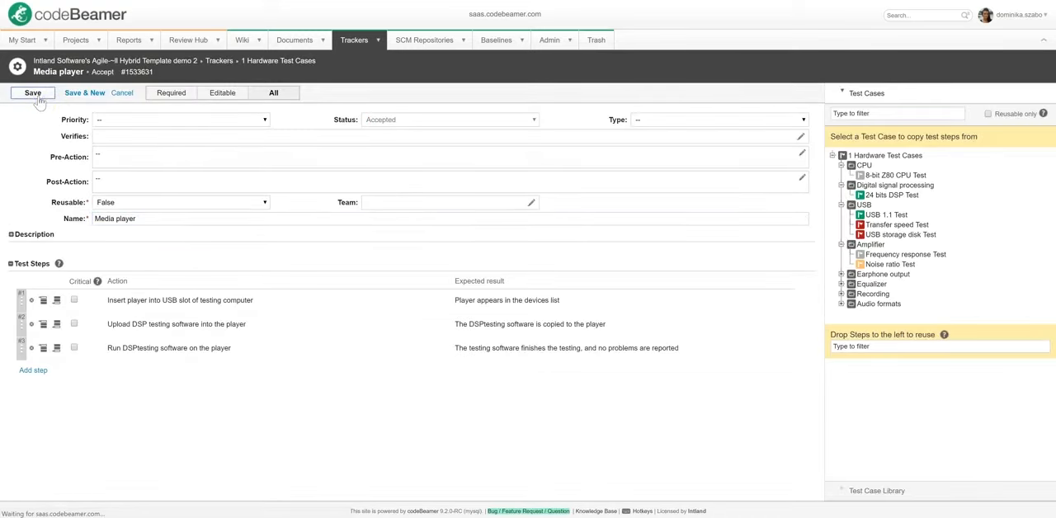
{"action": "left_click", "coordinate": [33, 93]}
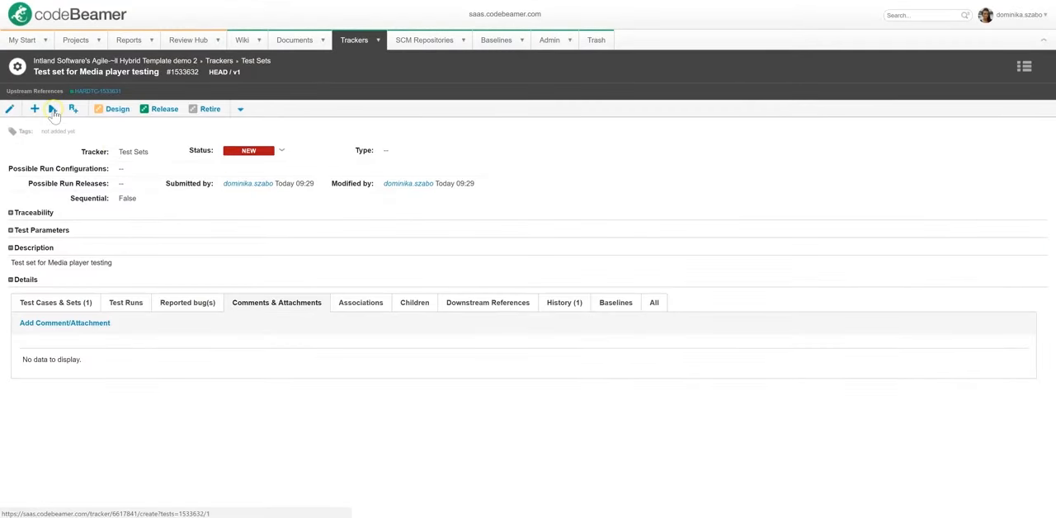
- Create a test run for the test set assigned to 'kris' and save it
{"action": "left_click", "coordinate": [51, 109]}
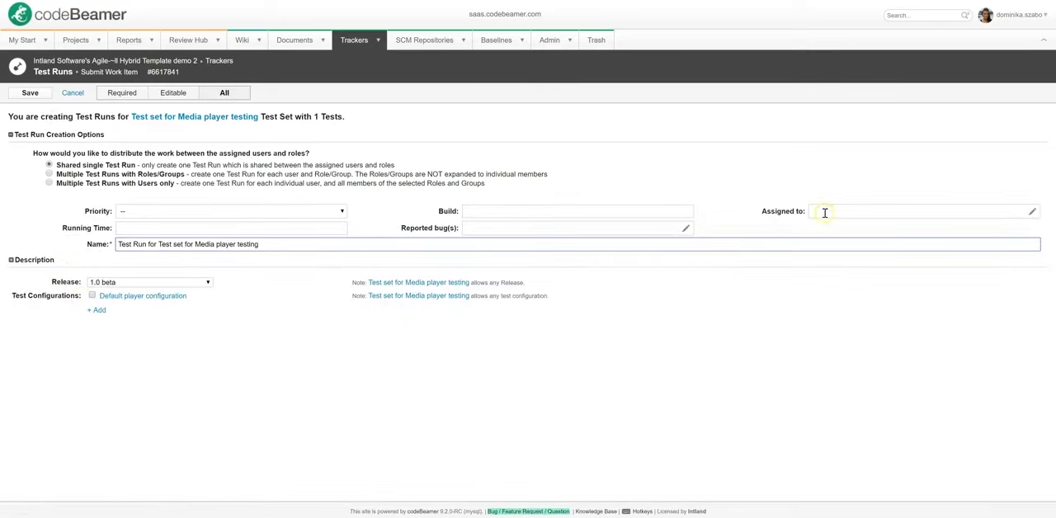
{"action": "type", "text": "kristofhorvath"}
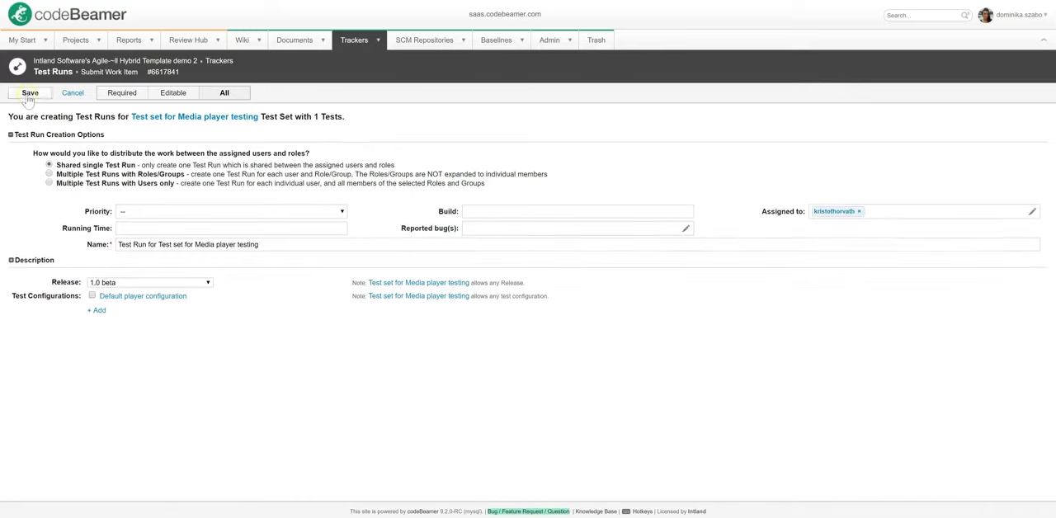
{"action": "left_click", "coordinate": [29, 92]}
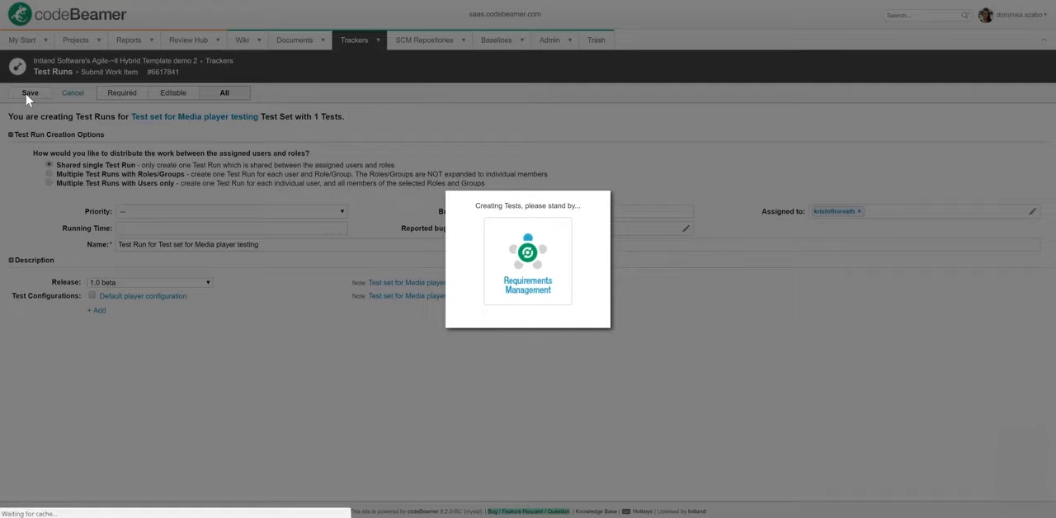
{"action": "left_click", "coordinate": [30, 93]}
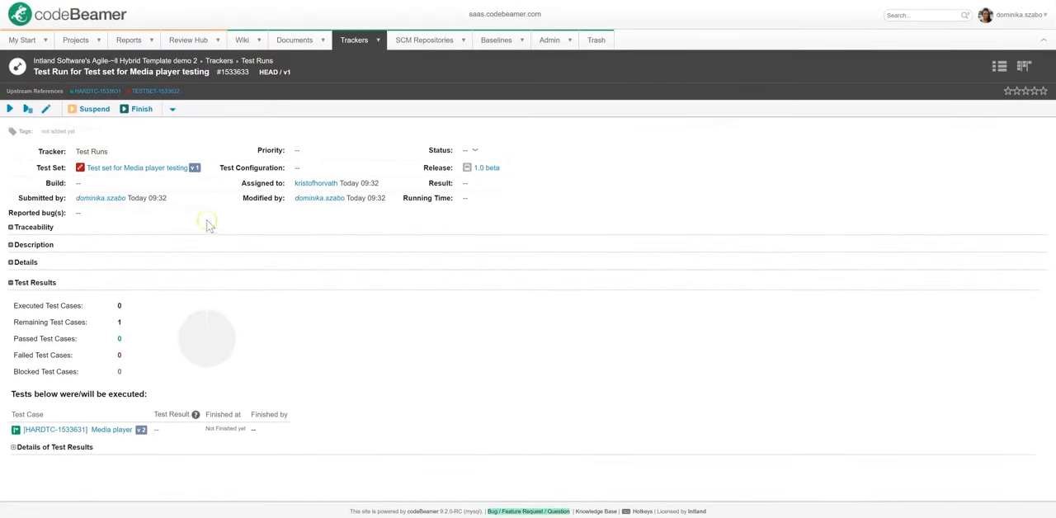
{"action": "mouse_move", "coordinate": [10, 108]}
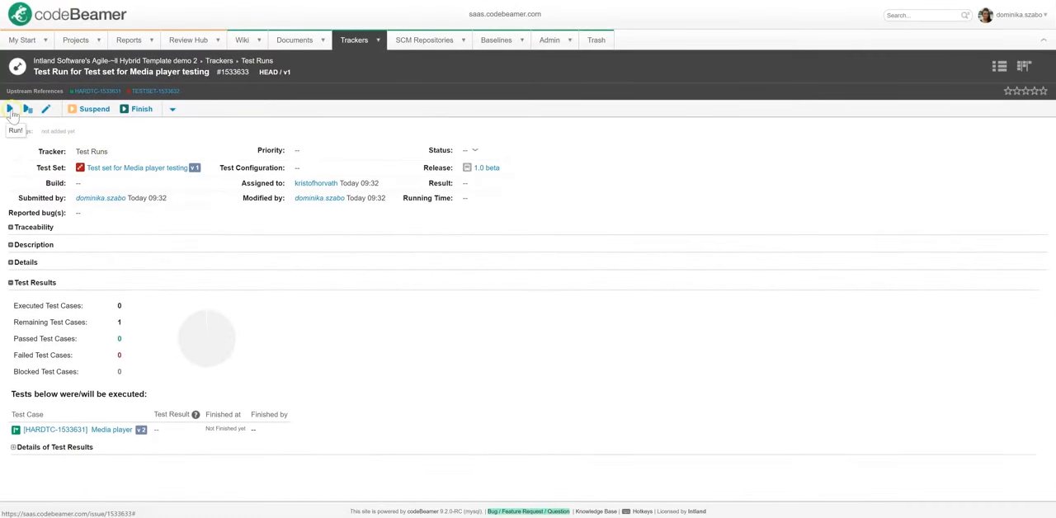
- Execute the run, block the last step and save with conclusion 'Need work'
{"action": "left_click", "coordinate": [13, 109]}
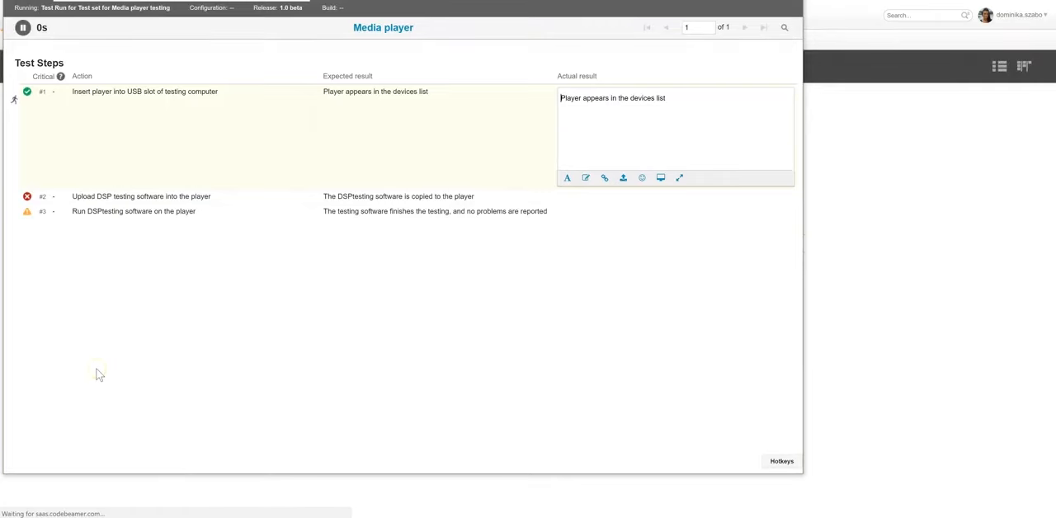
{"action": "left_click", "coordinate": [53, 450]}
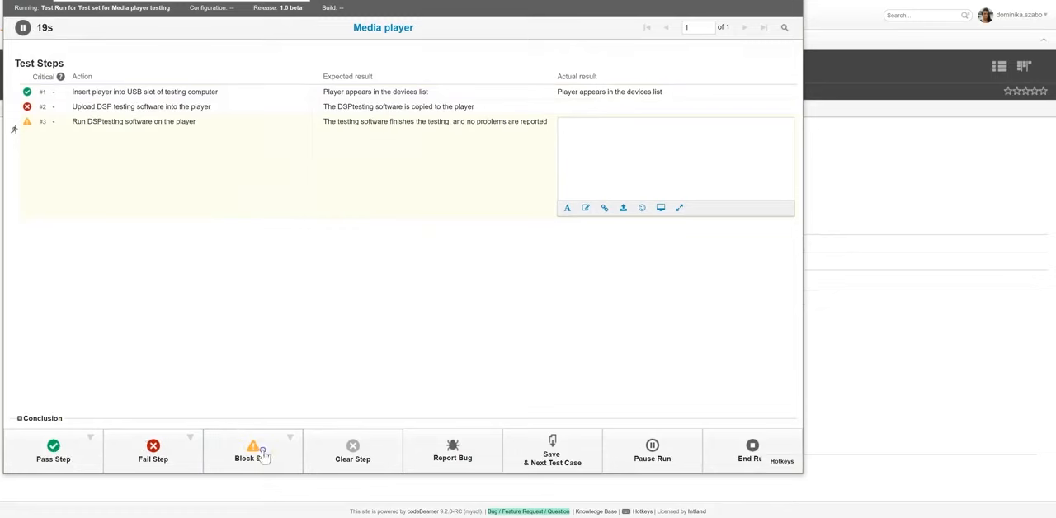
{"action": "left_click", "coordinate": [252, 451]}
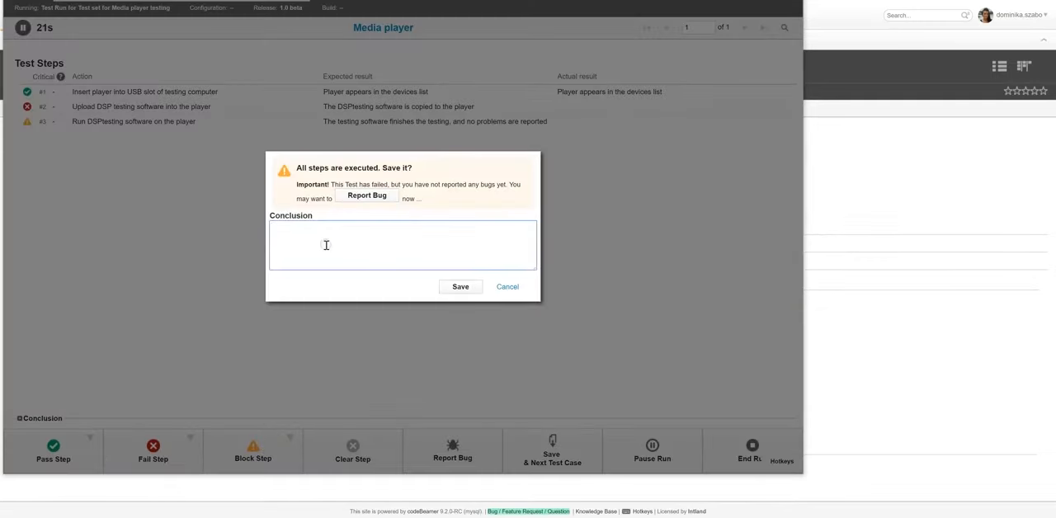
{"action": "type", "text": "Need work"}
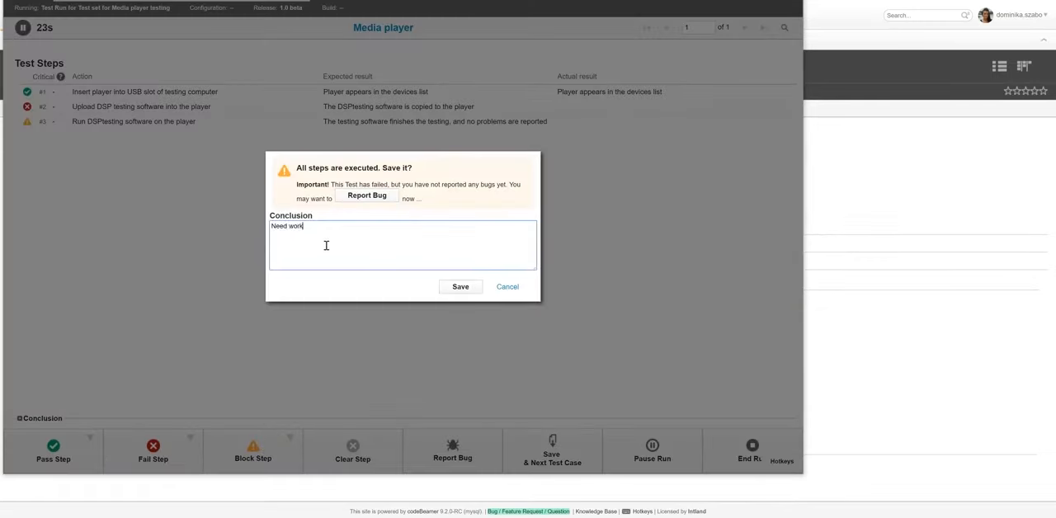
{"action": "left_click", "coordinate": [459, 287]}
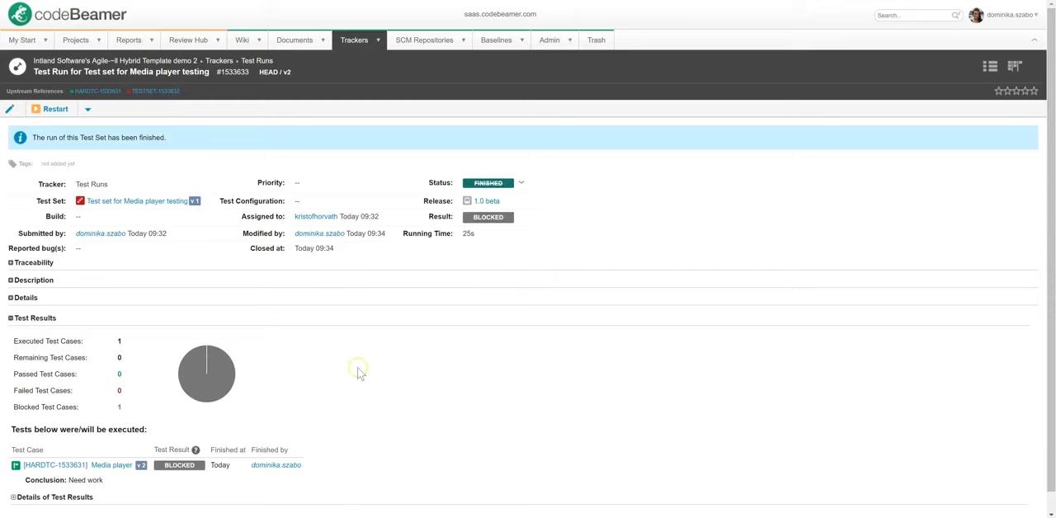
{"action": "mouse_move", "coordinate": [495, 188]}
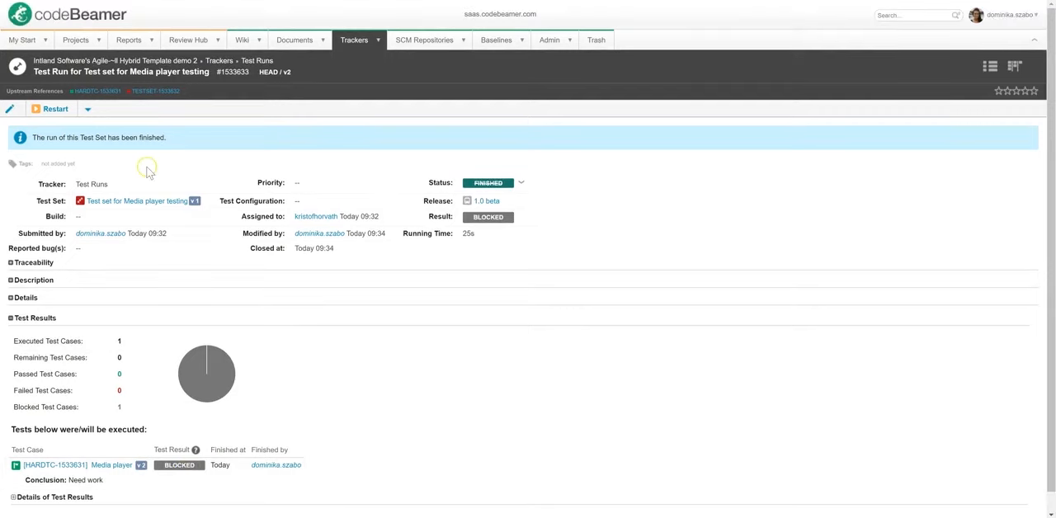
- Restart the finished run as a new copy, re-running all tests with previous results cleared
{"action": "left_click", "coordinate": [56, 109]}
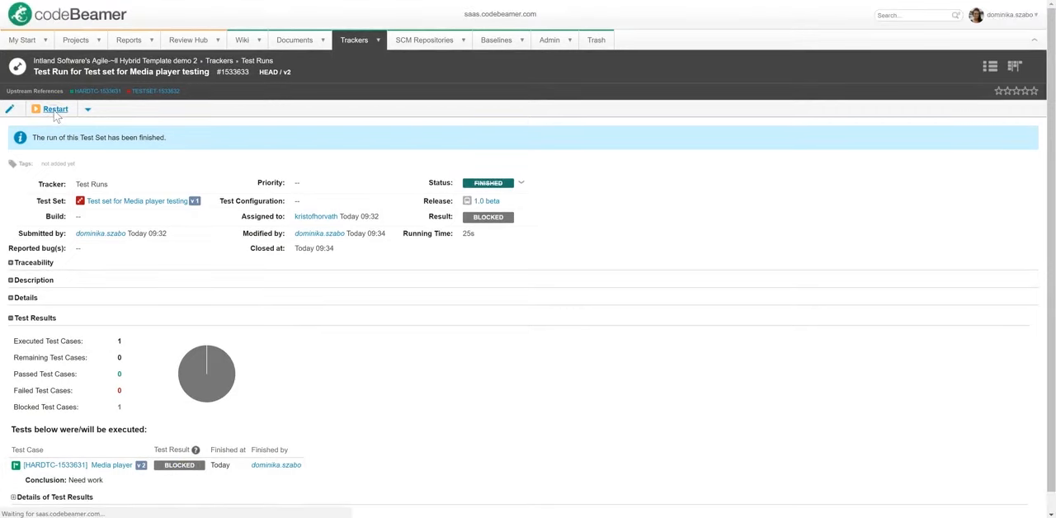
{"action": "left_click", "coordinate": [56, 108]}
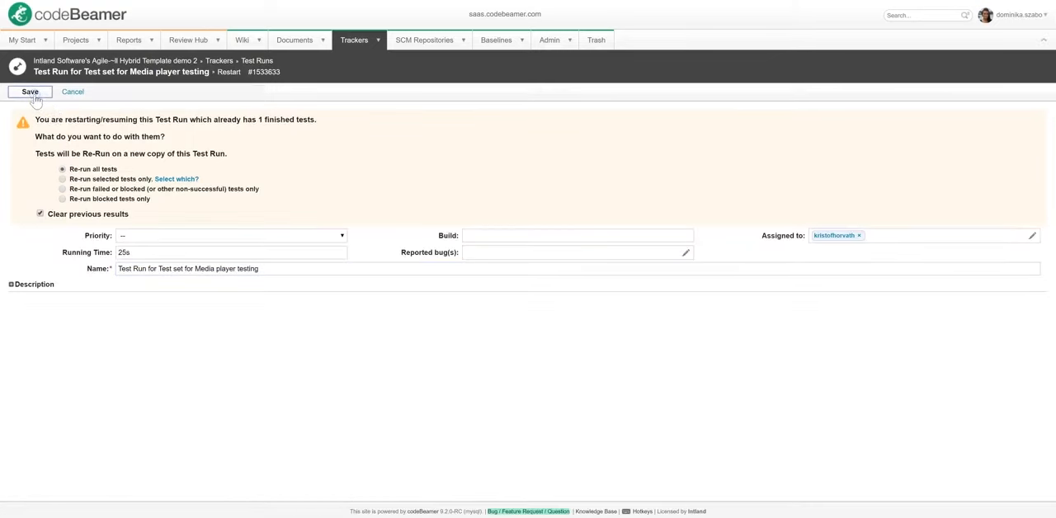
{"action": "left_click", "coordinate": [30, 91]}
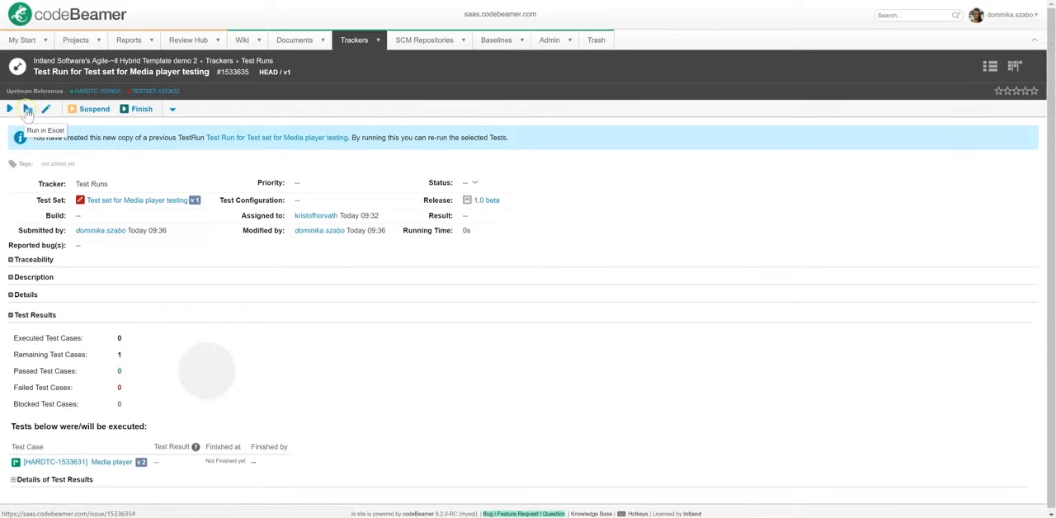
- Download the run as Excel, set step results PASSED, FAILED and BLOCKED, and save the workbook on close
{"action": "left_click", "coordinate": [26, 109]}
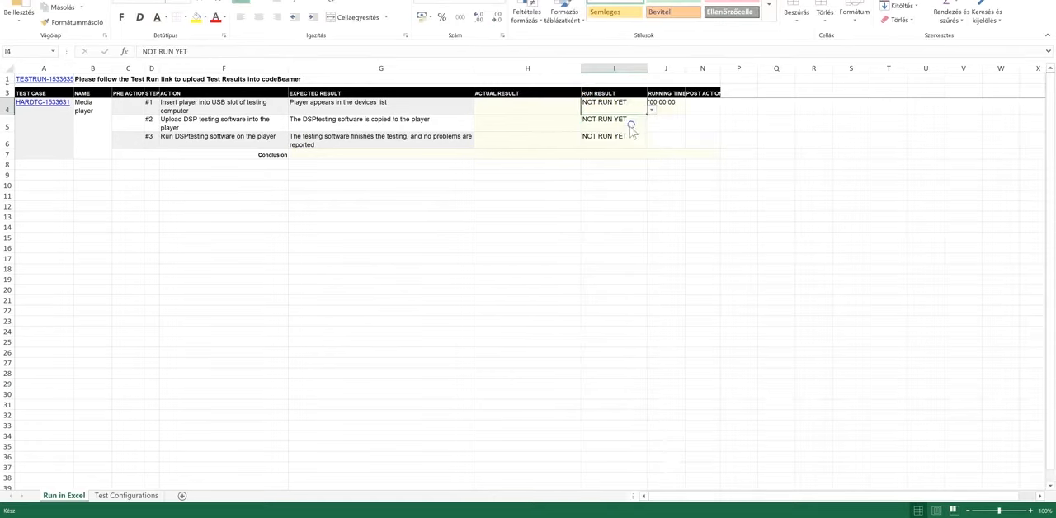
{"action": "left_click", "coordinate": [652, 125]}
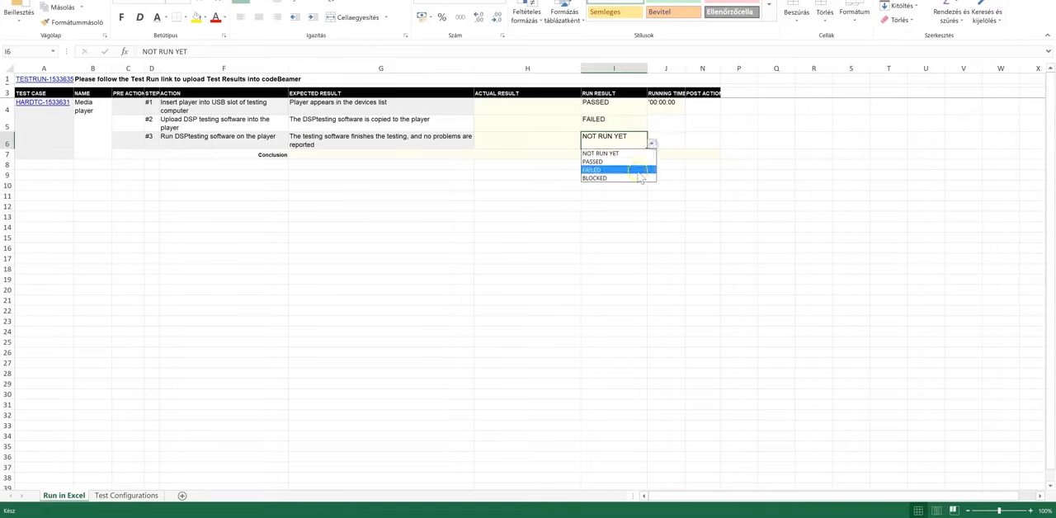
{"action": "left_click", "coordinate": [596, 178]}
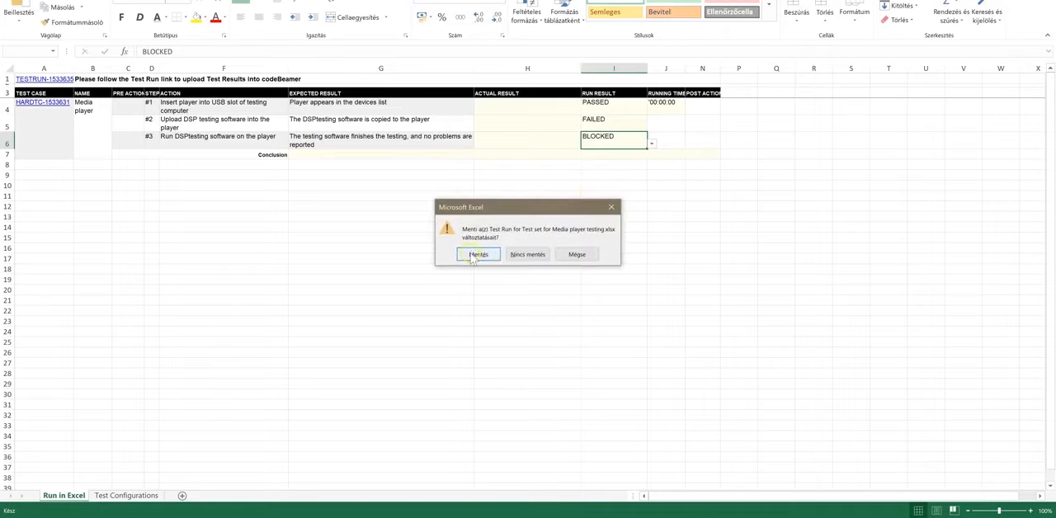
{"action": "left_click", "coordinate": [479, 254]}
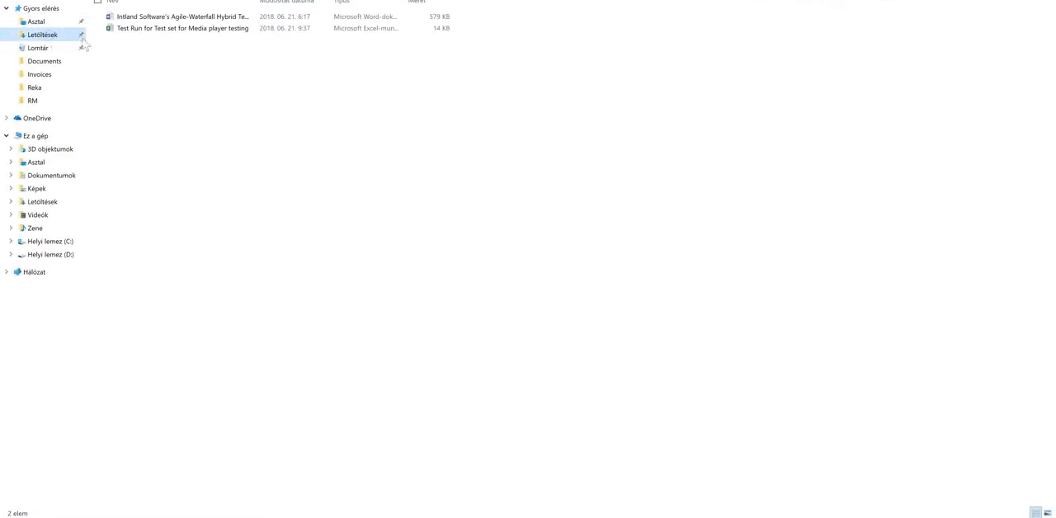
- Drop the saved xlsx onto the run's upload area to import the results, then go to Hardware Requirements
{"action": "left_click_drag", "start_coordinate": [182, 27], "coordinate": [99, 412]}
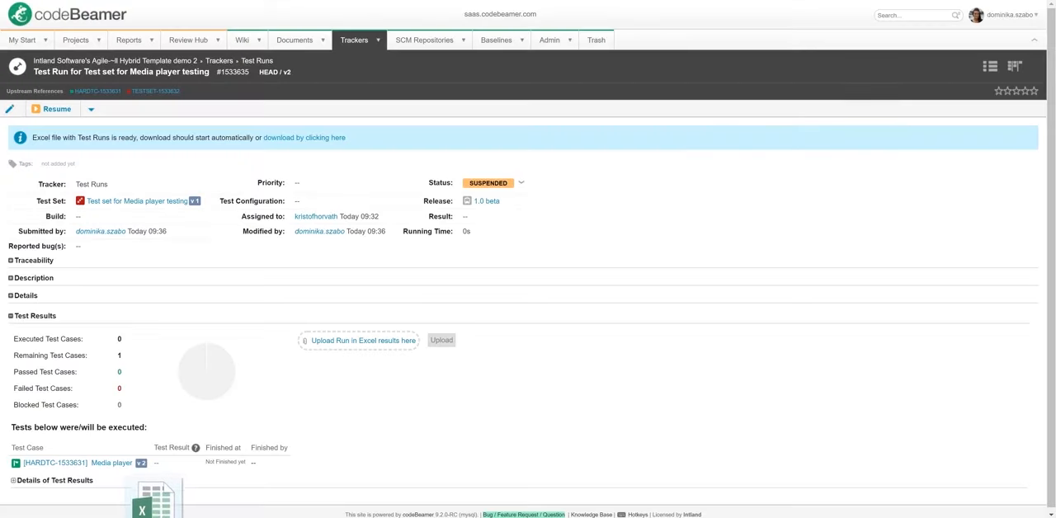
{"action": "left_click_drag", "start_coordinate": [155, 498], "coordinate": [376, 327]}
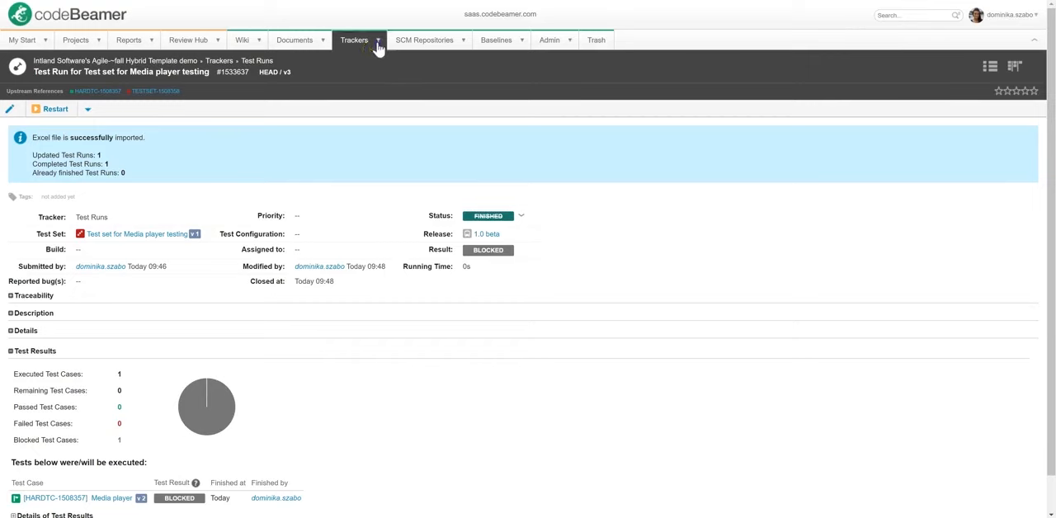
{"action": "left_click", "coordinate": [355, 39]}
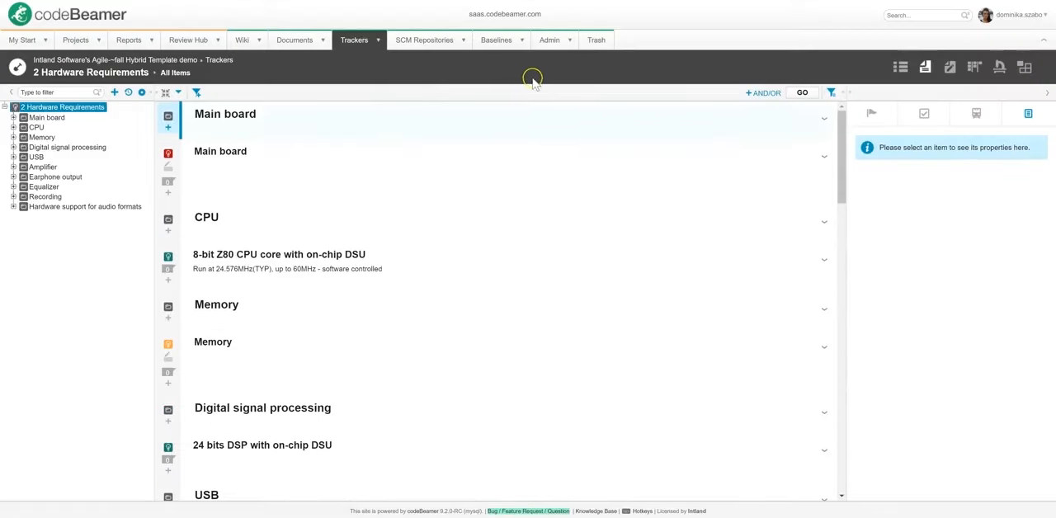
{"action": "mouse_move", "coordinate": [1000, 73]}
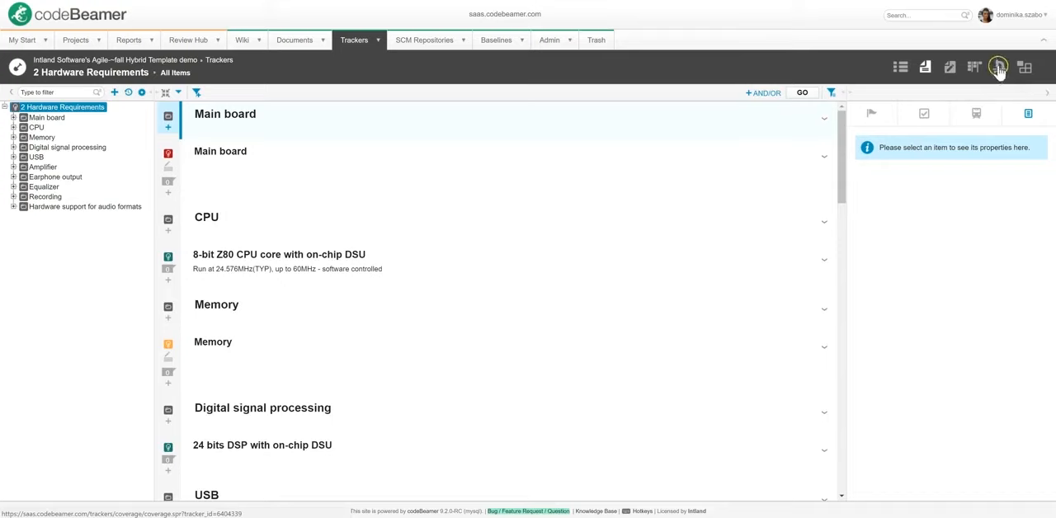
{"action": "mouse_move", "coordinate": [998, 68]}
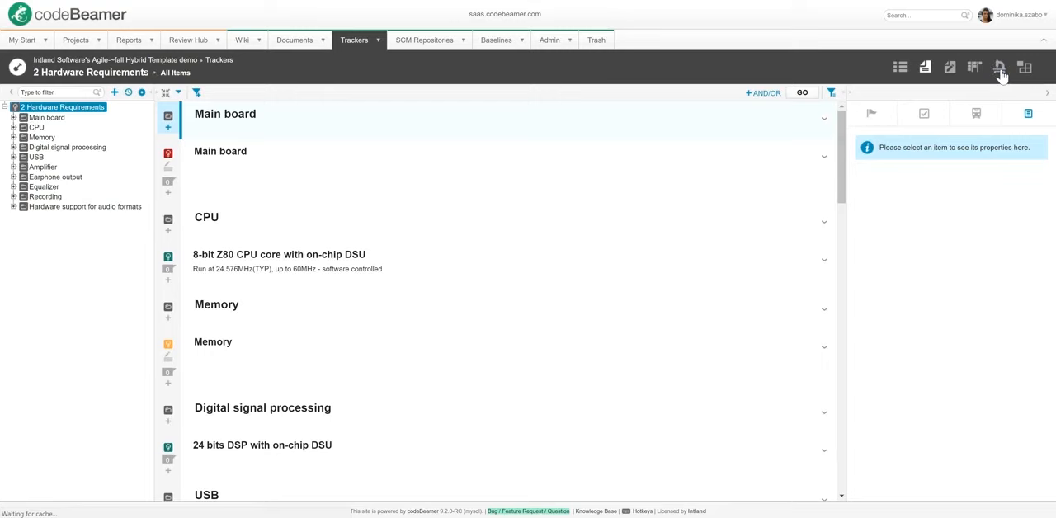
- Show test coverage filtered to test run release '1 Define hardware requirements'
{"action": "left_click", "coordinate": [998, 66]}
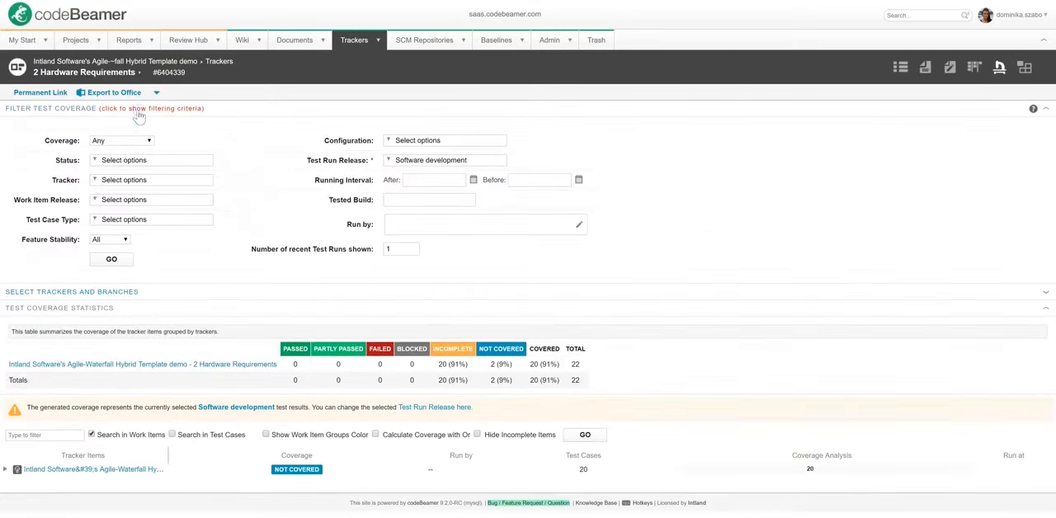
{"action": "left_click", "coordinate": [445, 159]}
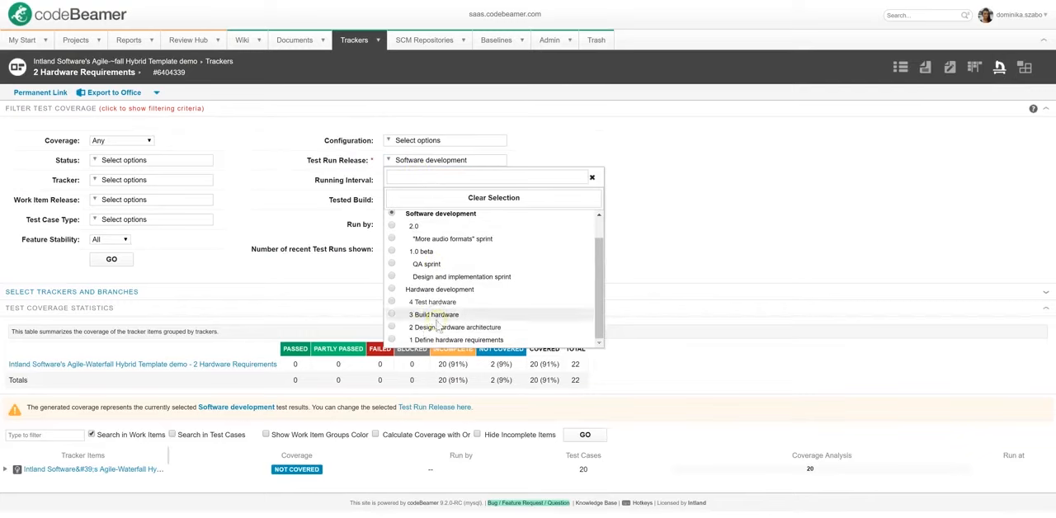
{"action": "left_click", "coordinate": [456, 340]}
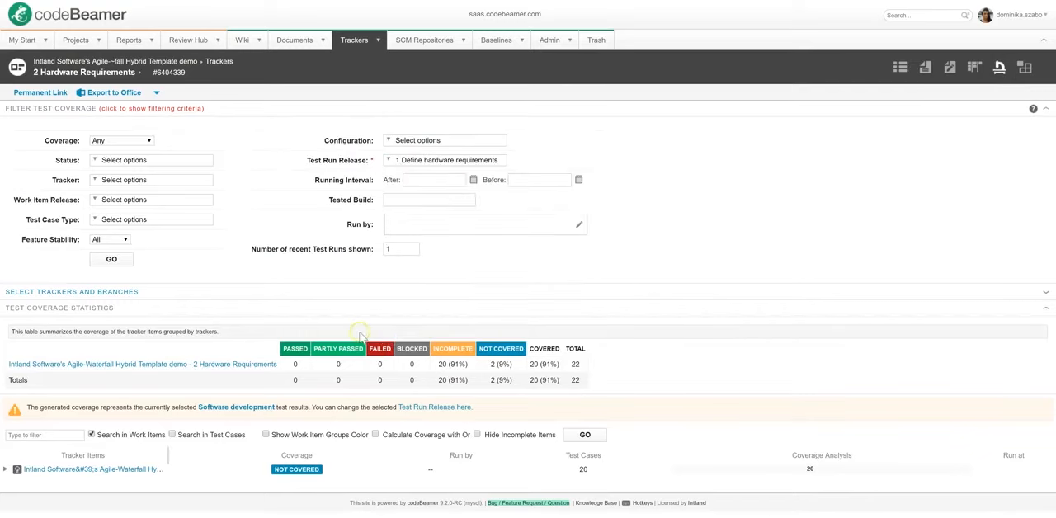
{"action": "left_click", "coordinate": [110, 259]}
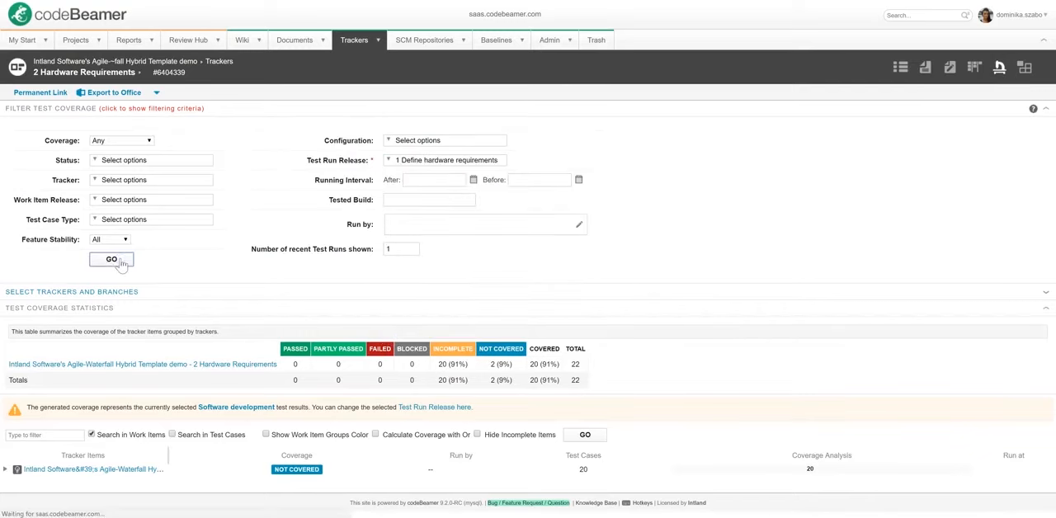
{"action": "left_click", "coordinate": [111, 259]}
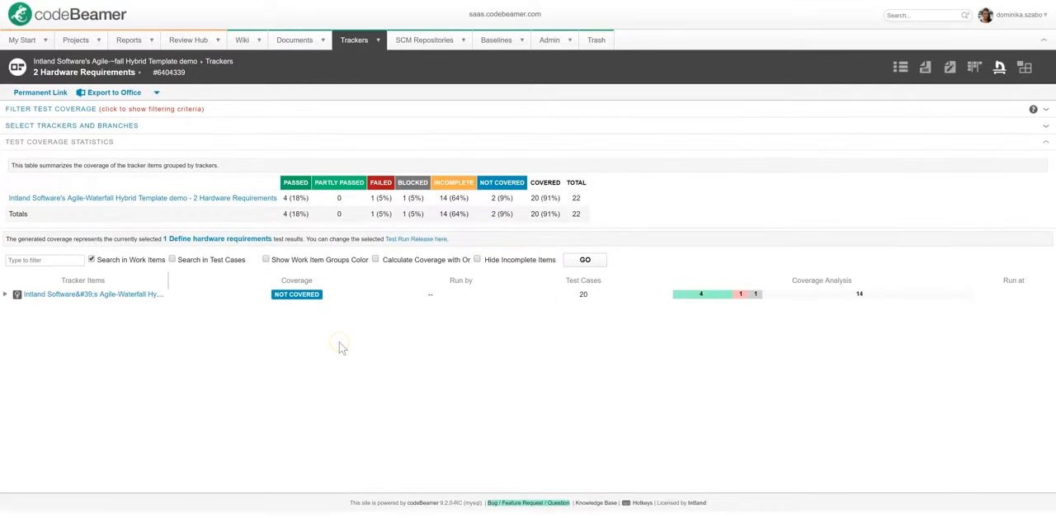
{"action": "mouse_move", "coordinate": [313, 229]}
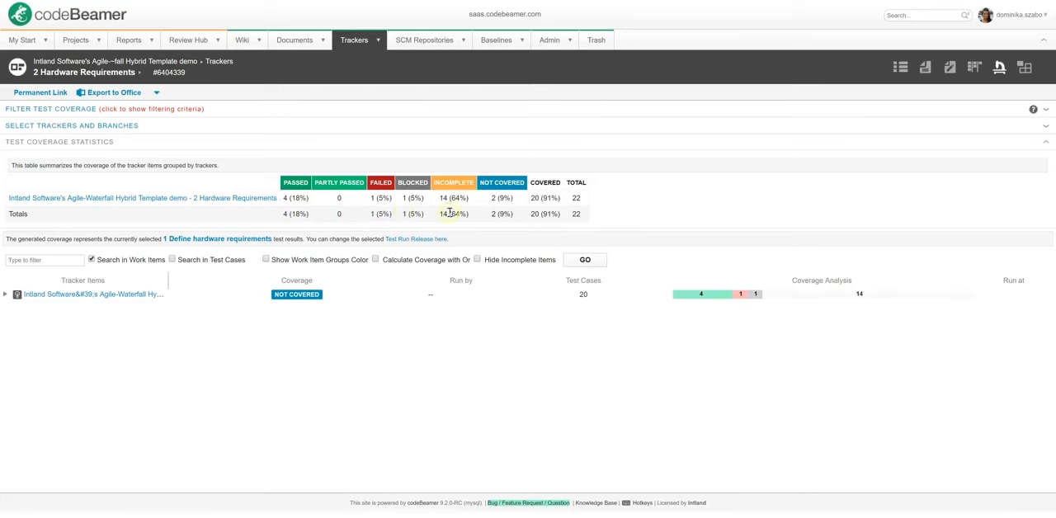
- Expand the tracker, Main board and CPU requirements to reveal their covering tests
{"action": "left_click", "coordinate": [5, 294]}
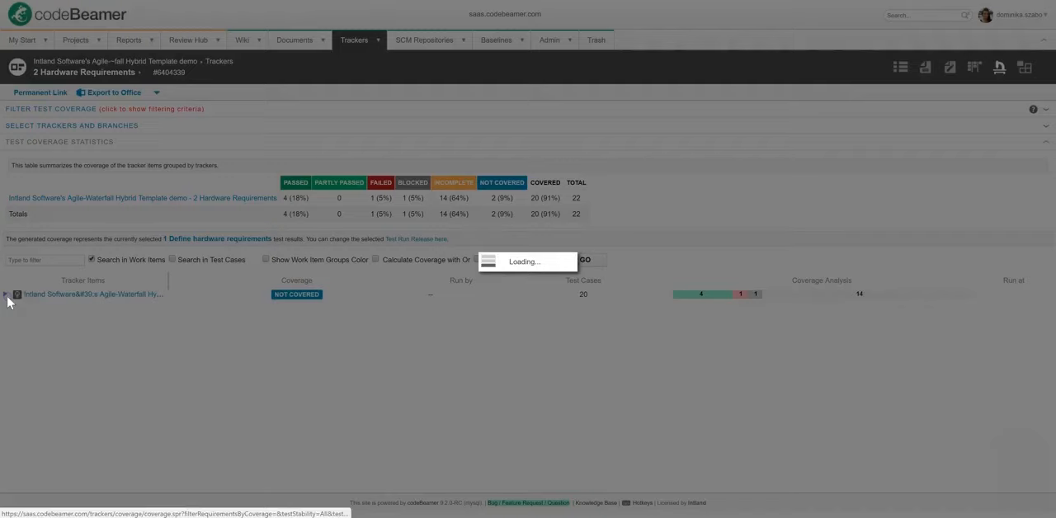
{"action": "left_click", "coordinate": [5, 294]}
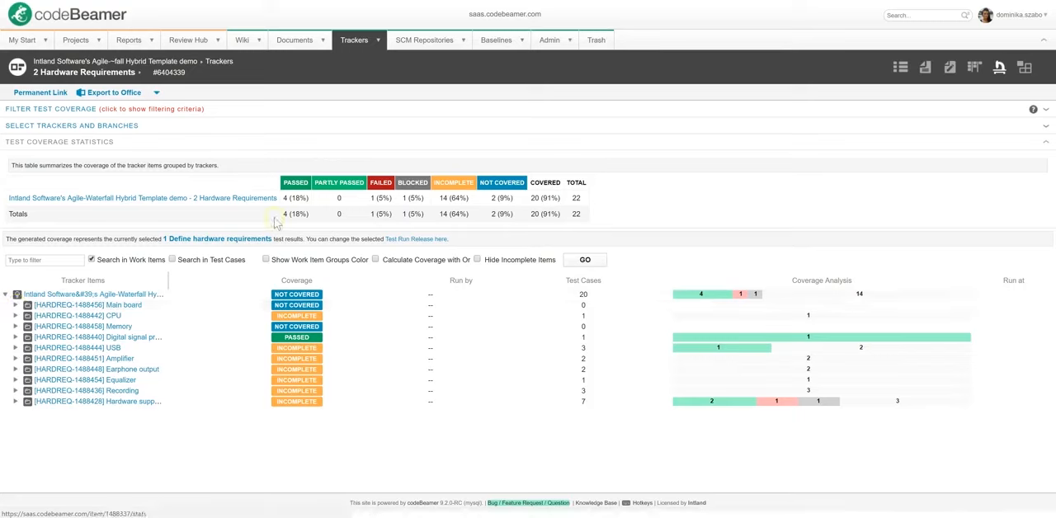
{"action": "mouse_move", "coordinate": [574, 213]}
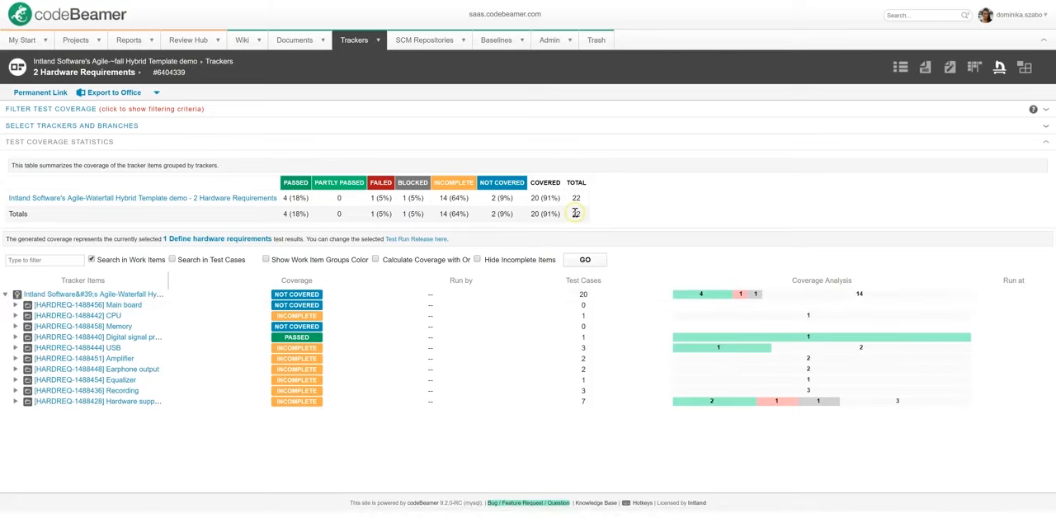
{"action": "mouse_move", "coordinate": [576, 213]}
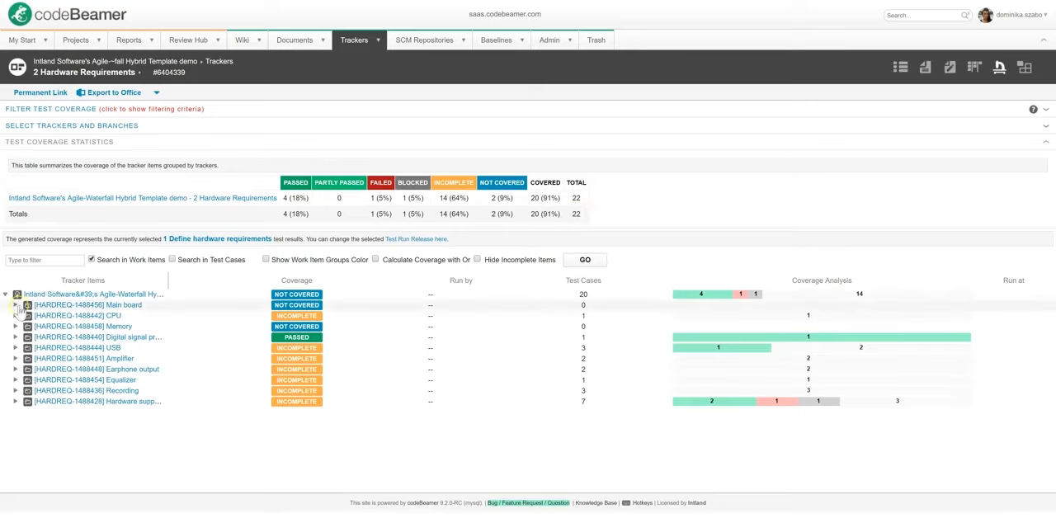
{"action": "left_click", "coordinate": [15, 304]}
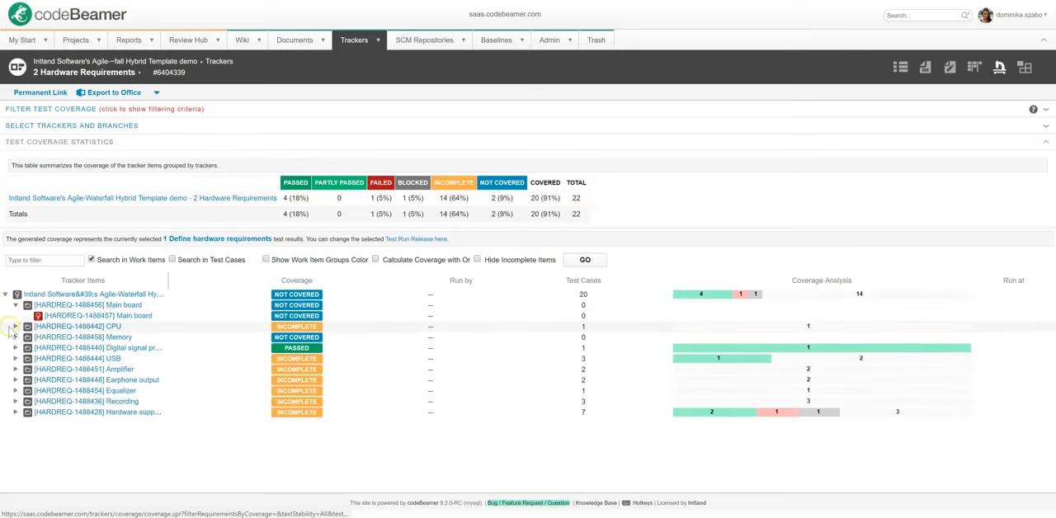
{"action": "left_click", "coordinate": [17, 327]}
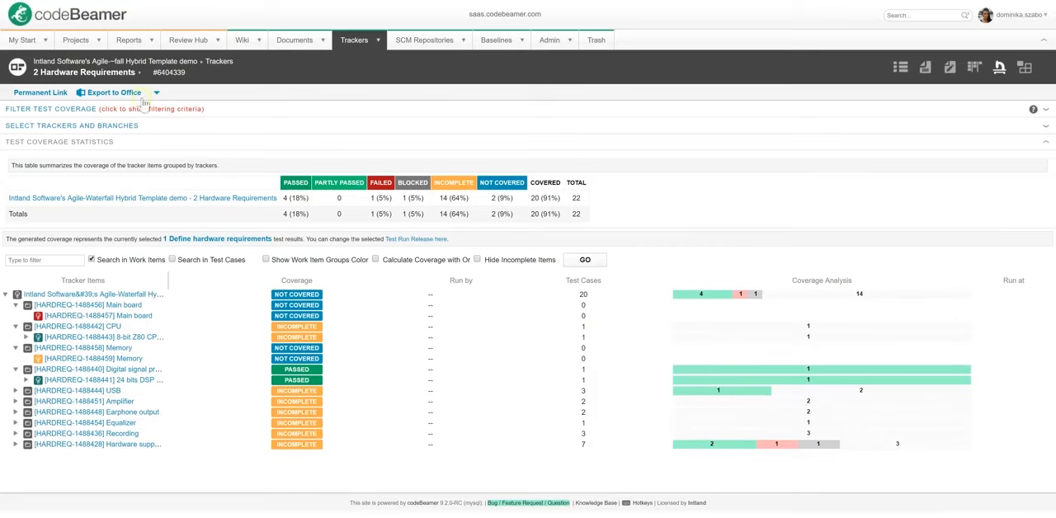
- Export the hardware requirements coverage to Excel, review the Coverage and Statistics sheets, and close the dialog
{"action": "left_click", "coordinate": [112, 93]}
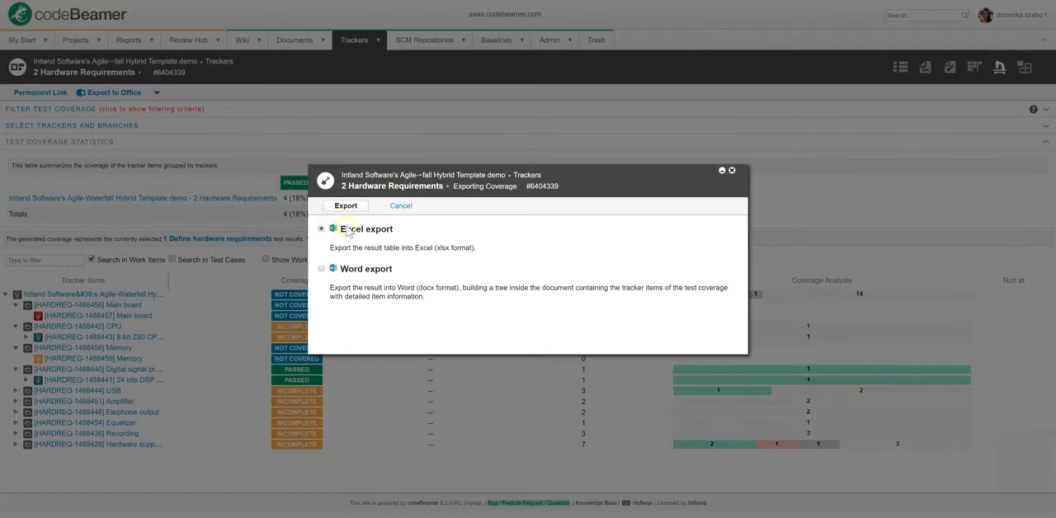
{"action": "left_click", "coordinate": [347, 206]}
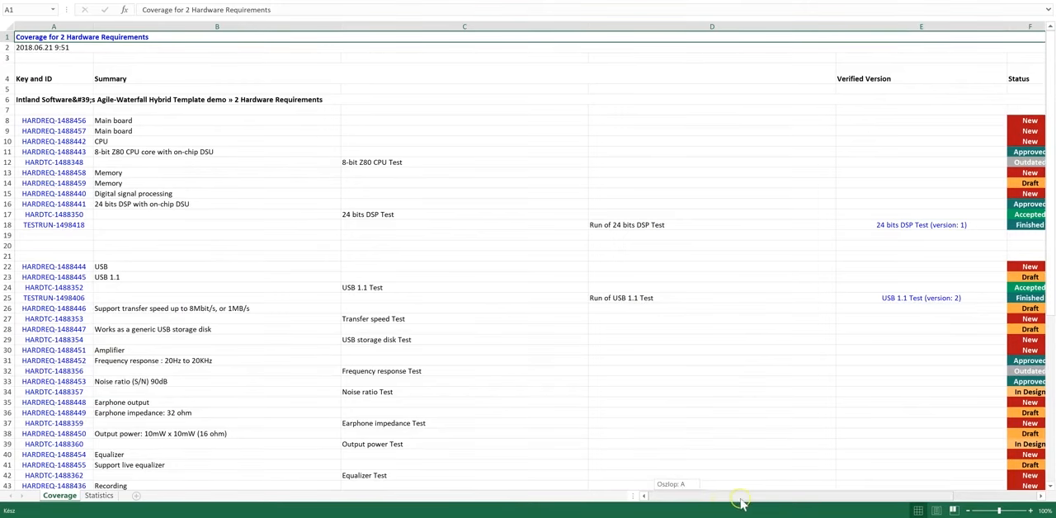
{"action": "scroll", "scroll_direction": "right", "scroll_amount": 3}
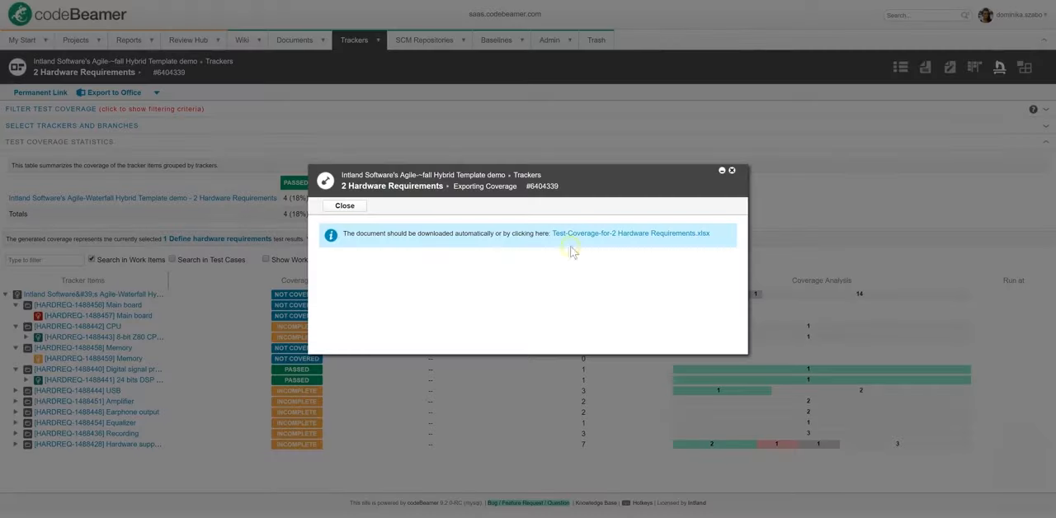
{"action": "left_click", "coordinate": [343, 206]}
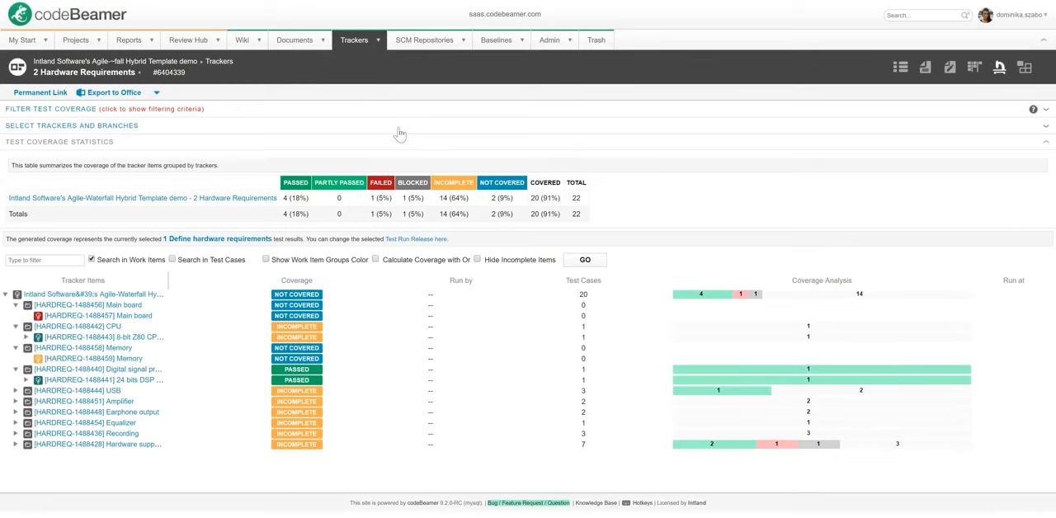
{"action": "mouse_move", "coordinate": [391, 132]}
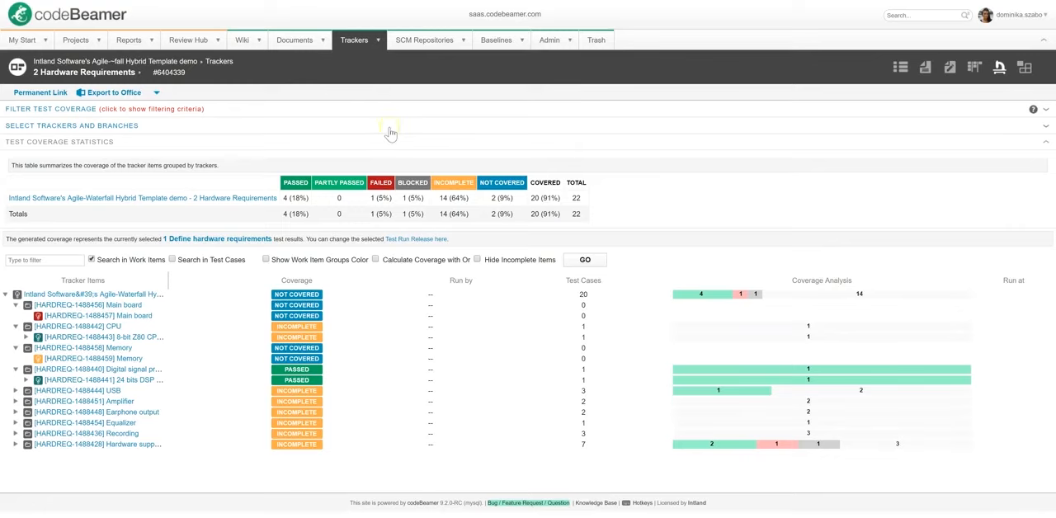
{"action": "mouse_move", "coordinate": [129, 39]}
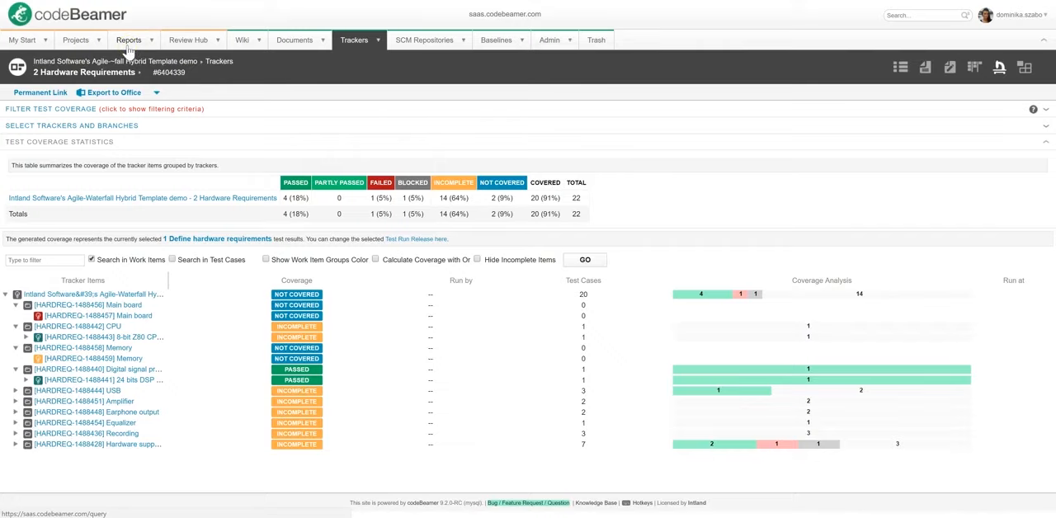
- Start a new report on the Agile-Waterfall Hybrid Template demo project's 5 Software Requirements tracker
{"action": "left_click", "coordinate": [128, 40]}
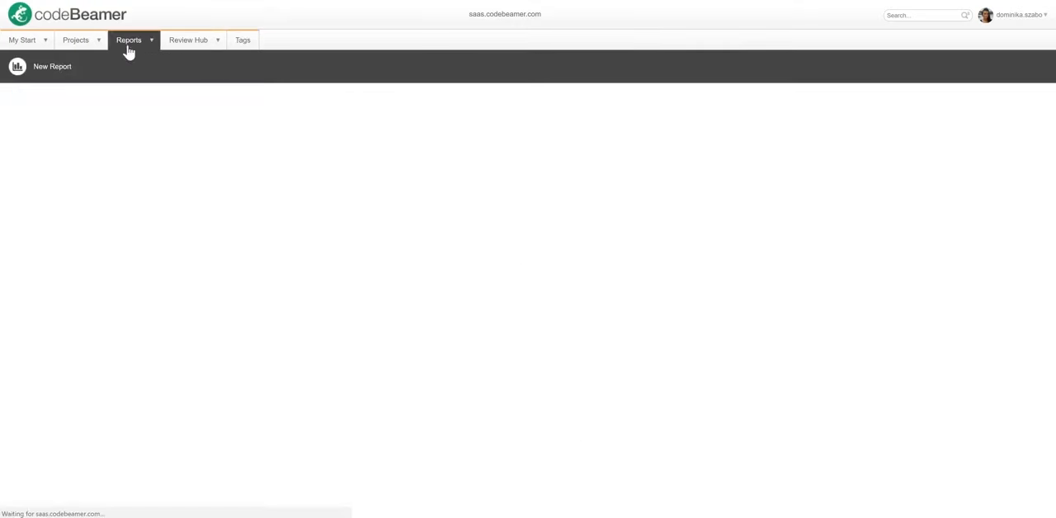
{"action": "left_click", "coordinate": [53, 66]}
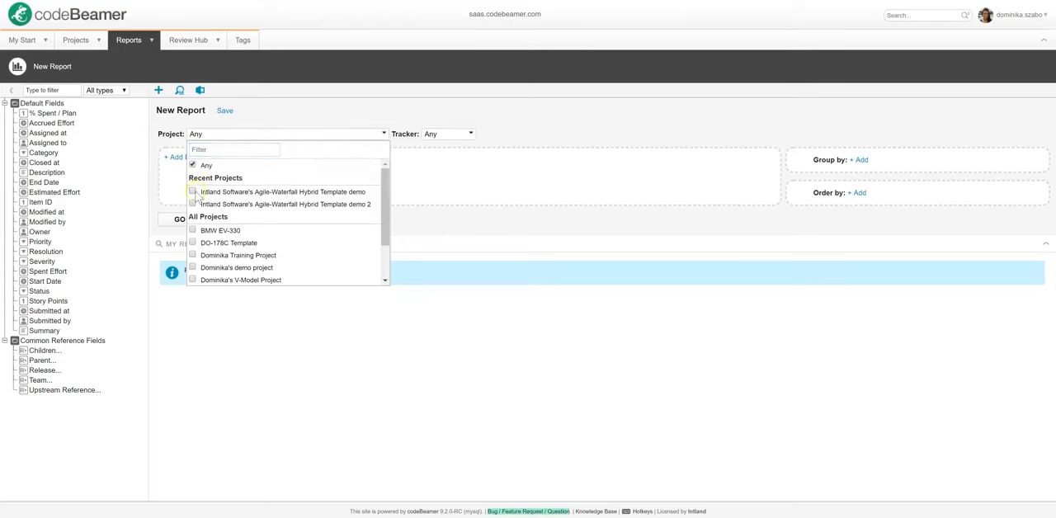
{"action": "left_click", "coordinate": [191, 191]}
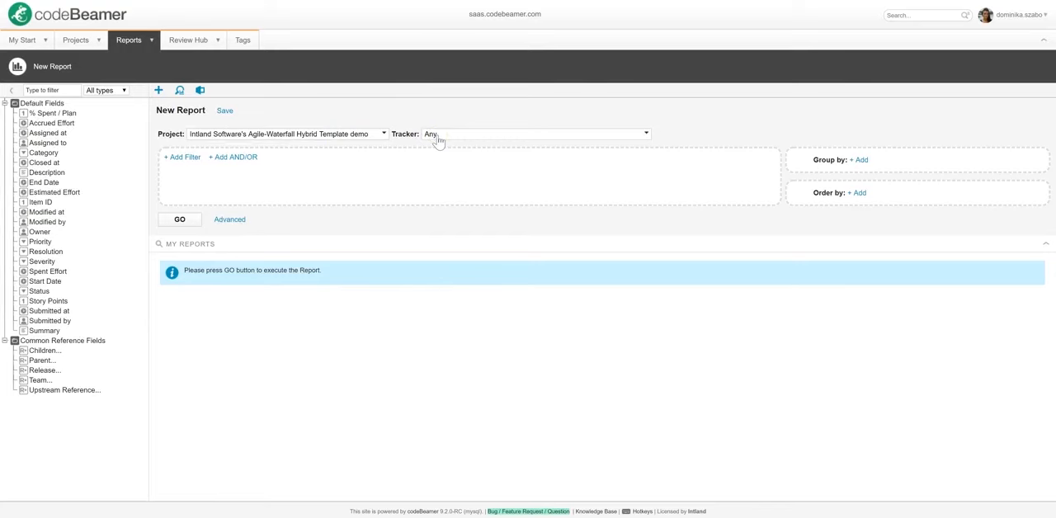
{"action": "left_click", "coordinate": [535, 132]}
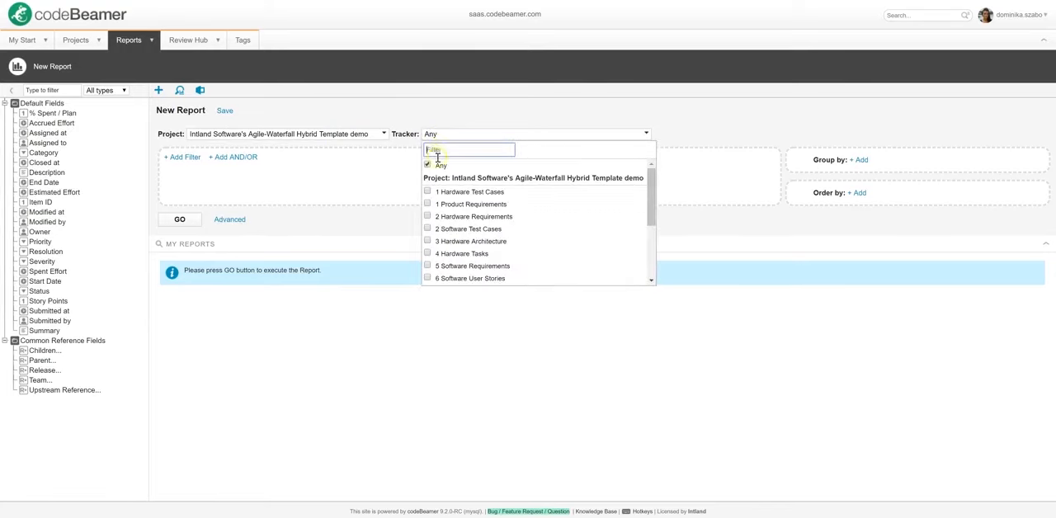
{"action": "left_click", "coordinate": [472, 266]}
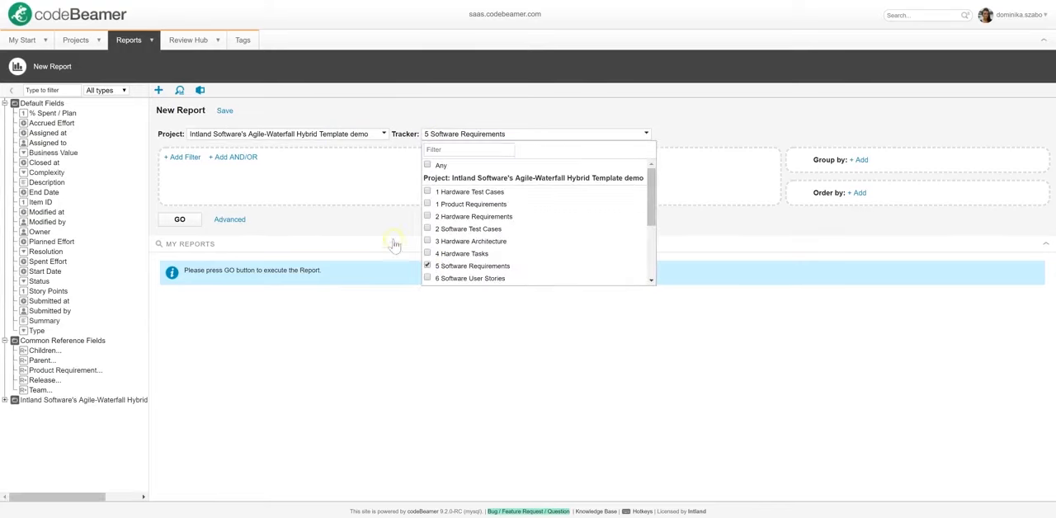
{"action": "left_click", "coordinate": [472, 266]}
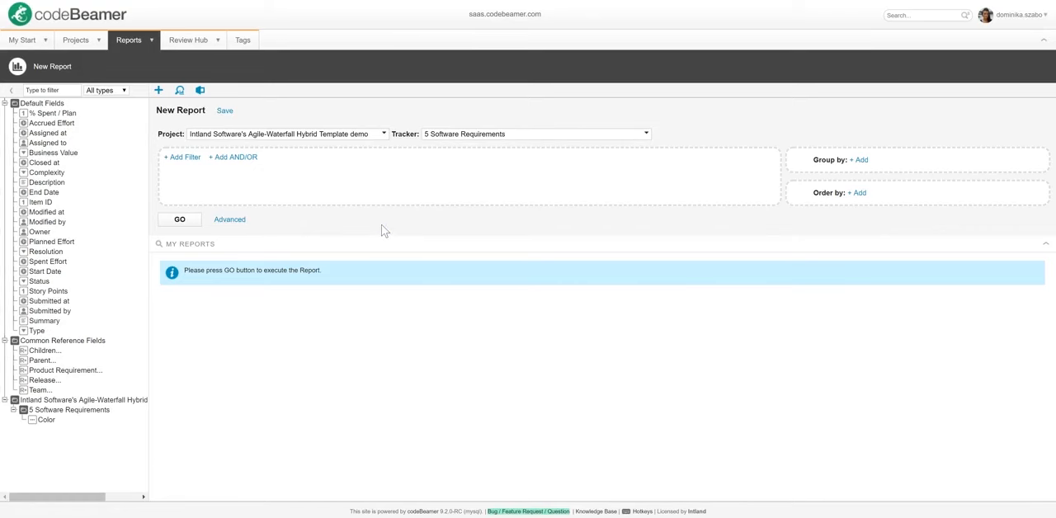
- Group the software requirements by Status with an 'Assigned to: NOT Me' filter and run the report
{"action": "left_click", "coordinate": [178, 219]}
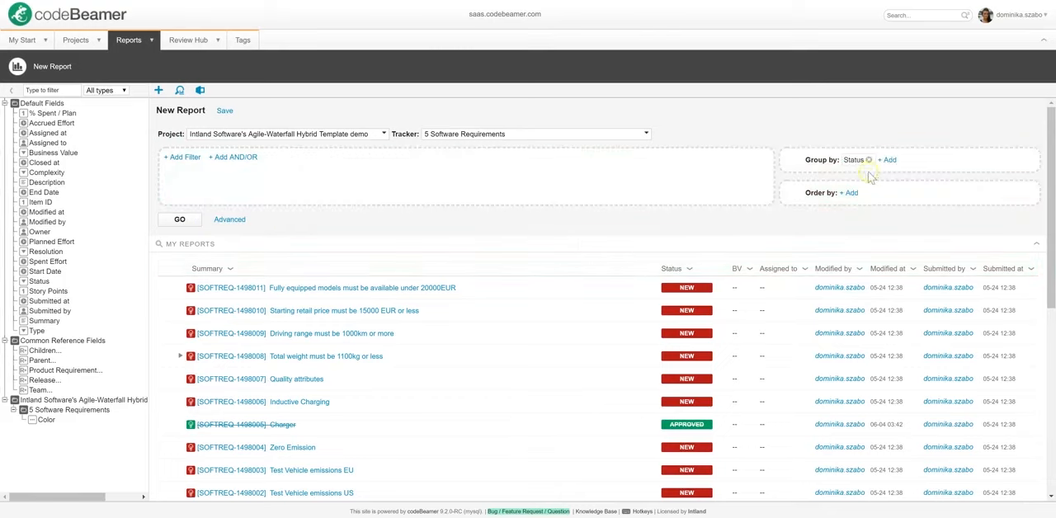
{"action": "mouse_move", "coordinate": [426, 214]}
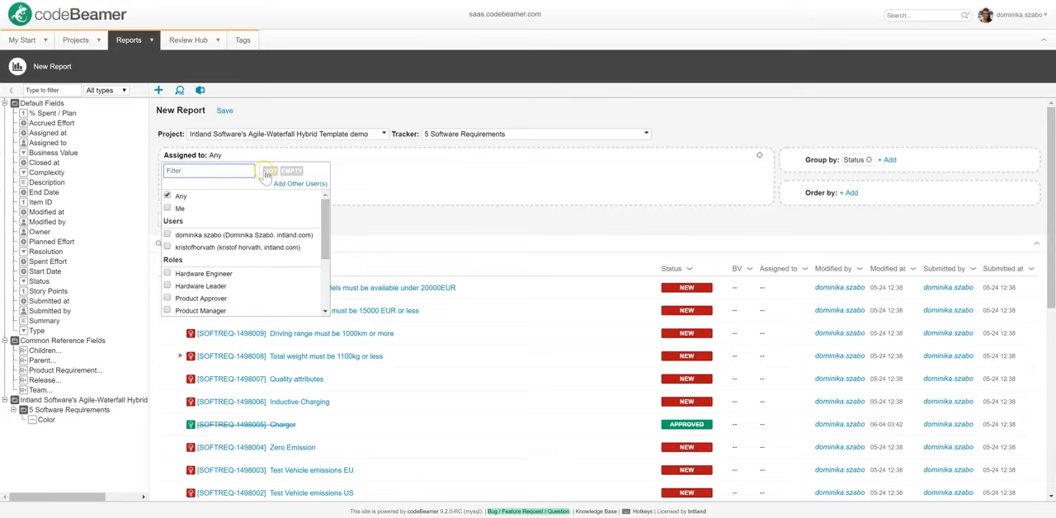
{"action": "left_click", "coordinate": [271, 172]}
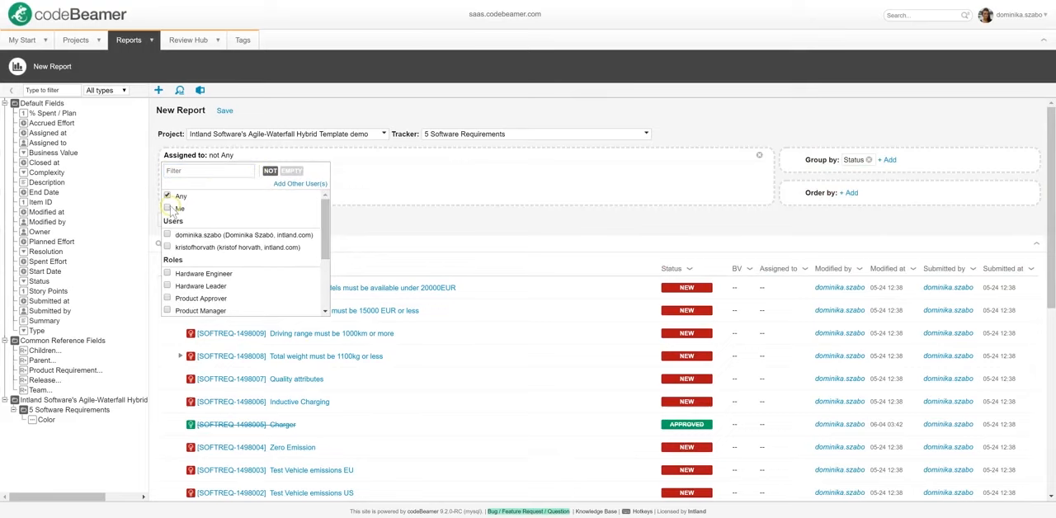
{"action": "left_click", "coordinate": [169, 208]}
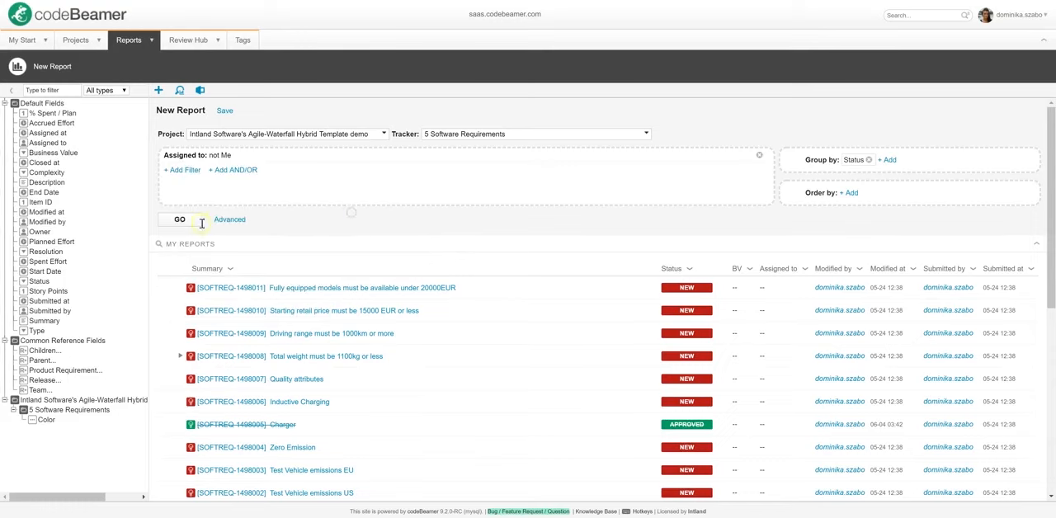
{"action": "left_click", "coordinate": [178, 219]}
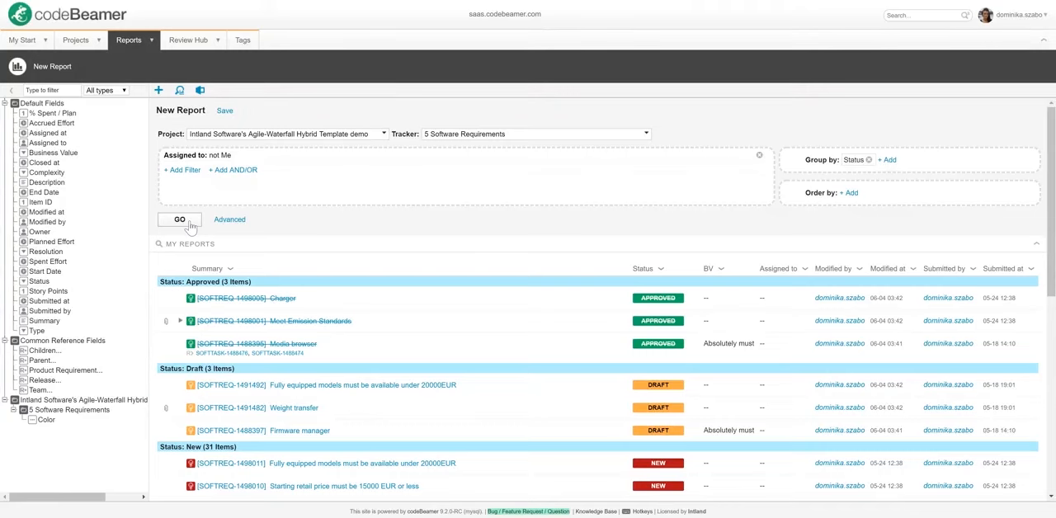
{"action": "scroll", "scroll_direction": "down", "scroll_amount": 3}
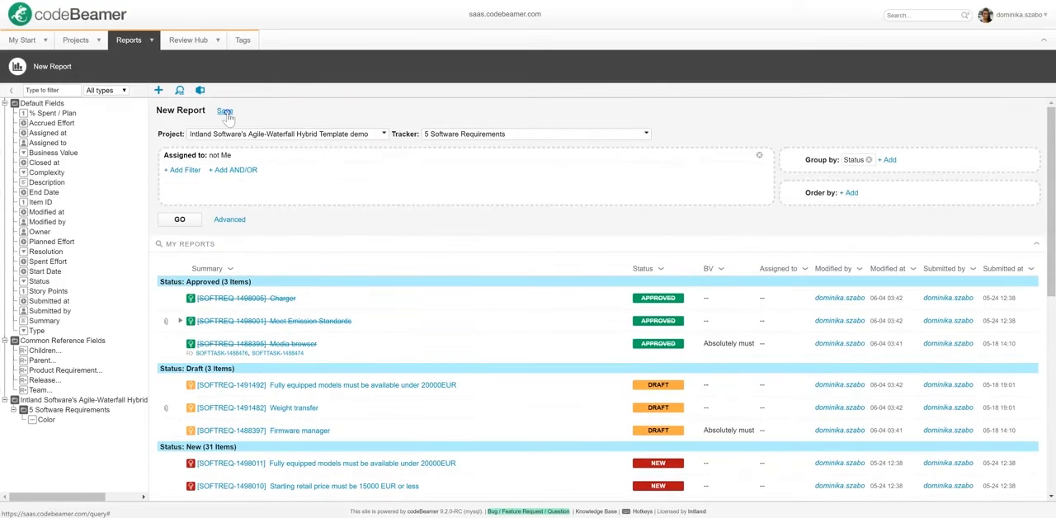
- Save the report as 'Software Requirements by status', shared with all project roles
{"action": "left_click", "coordinate": [225, 108]}
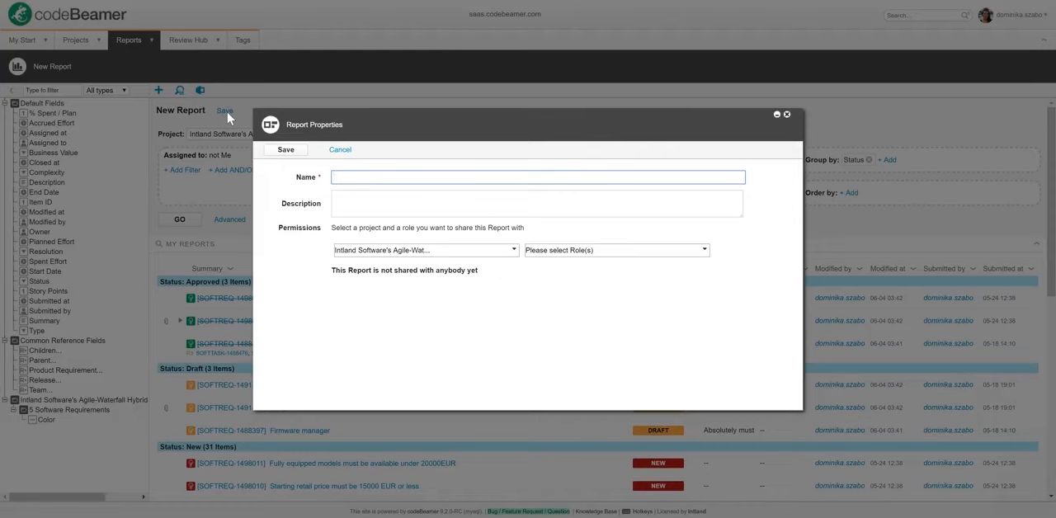
{"action": "type", "text": "Software Requirements by status"}
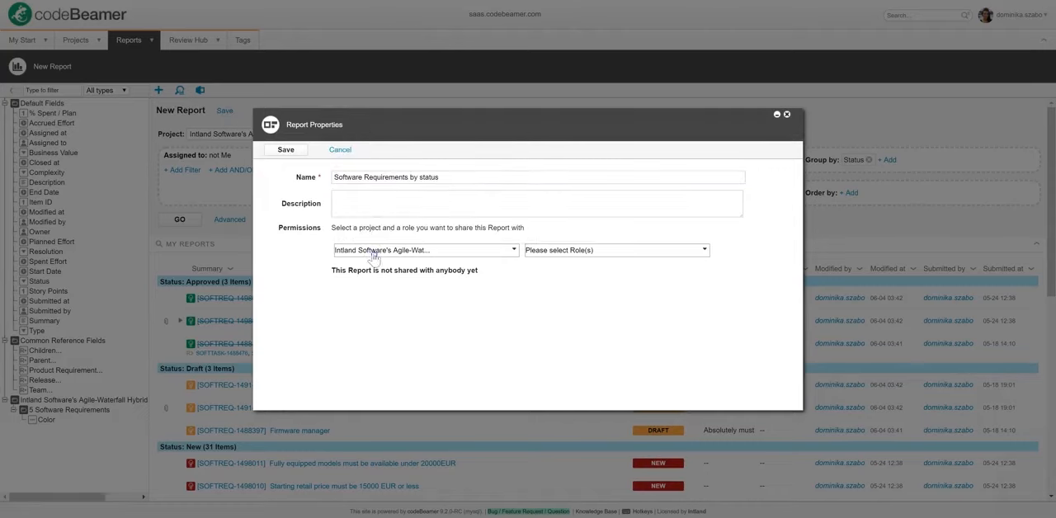
{"action": "left_click", "coordinate": [613, 251]}
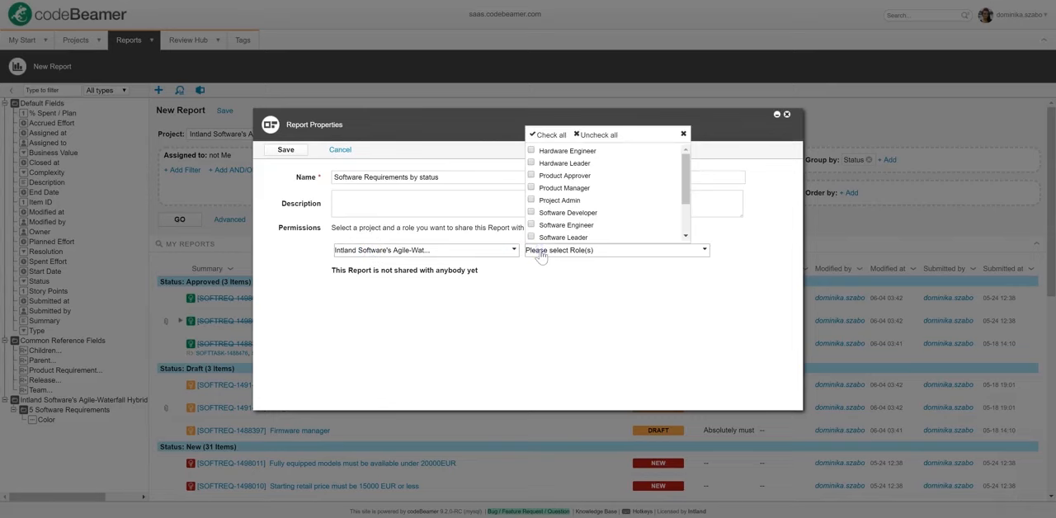
{"action": "left_click", "coordinate": [547, 136]}
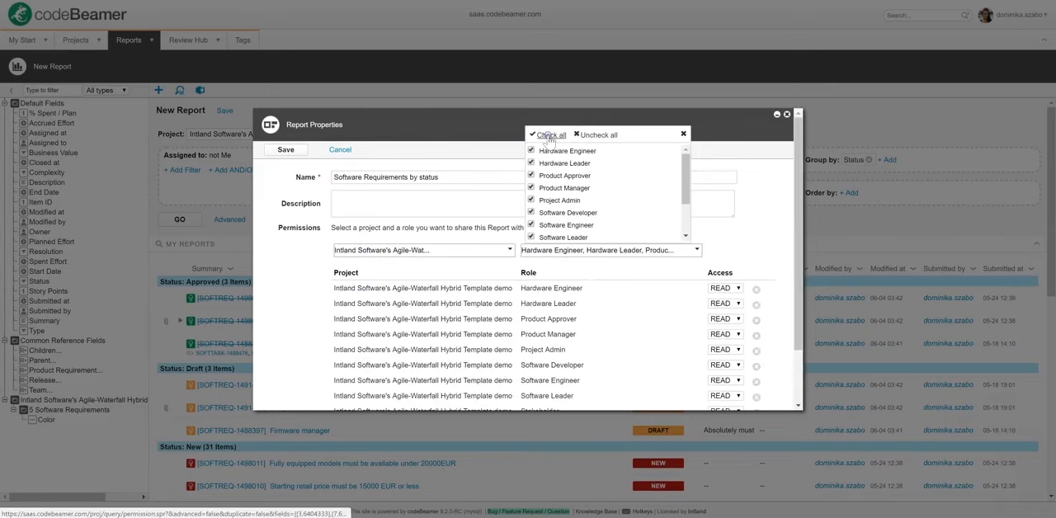
{"action": "left_click", "coordinate": [696, 250]}
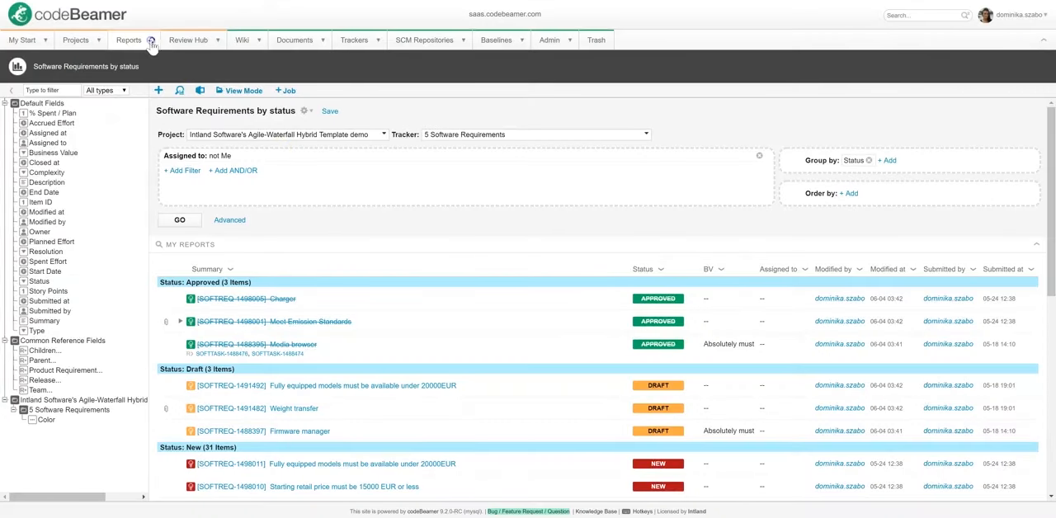
{"action": "left_click", "coordinate": [129, 40]}
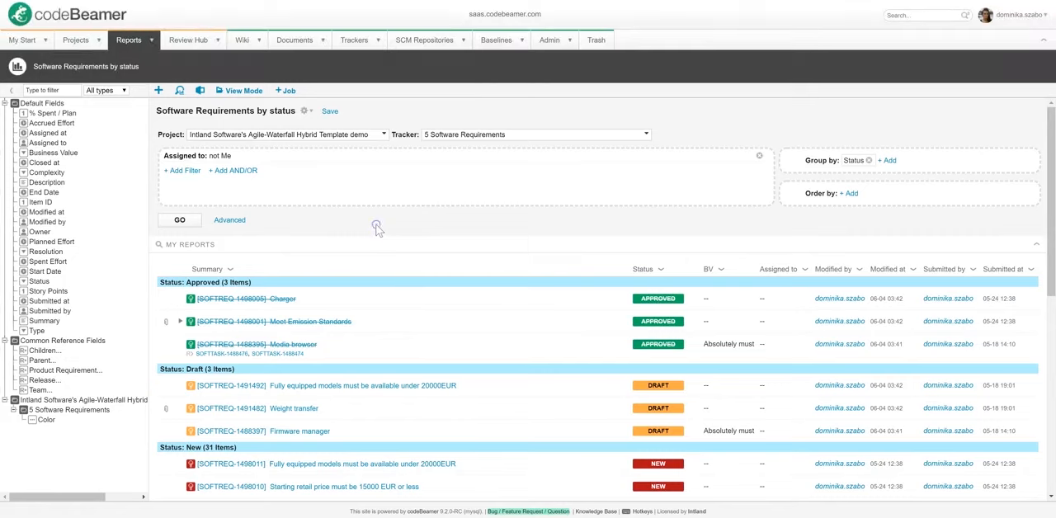
- Add a chart widget on the personal Reports page based on 'Software Requirements by status'
{"action": "left_click", "coordinate": [20, 40]}
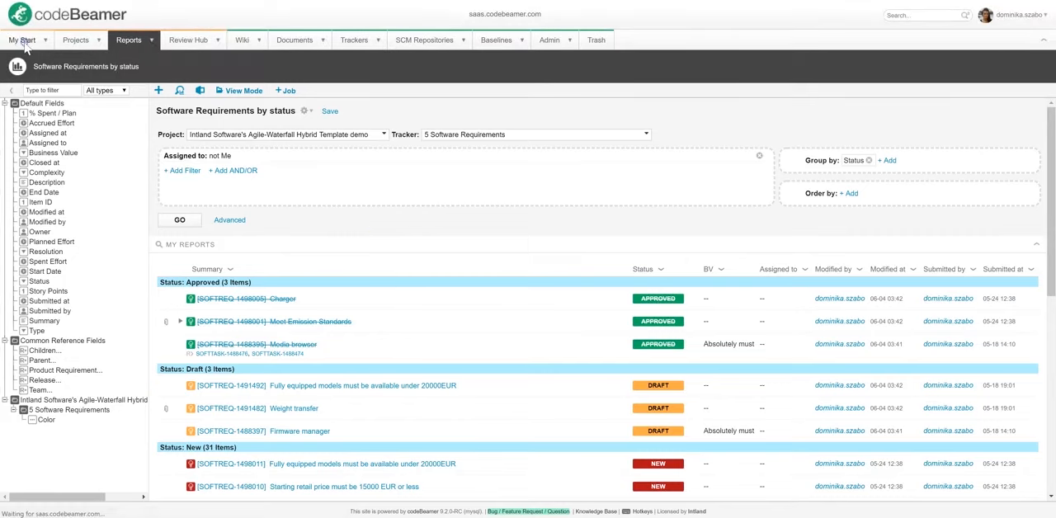
{"action": "left_click", "coordinate": [22, 39]}
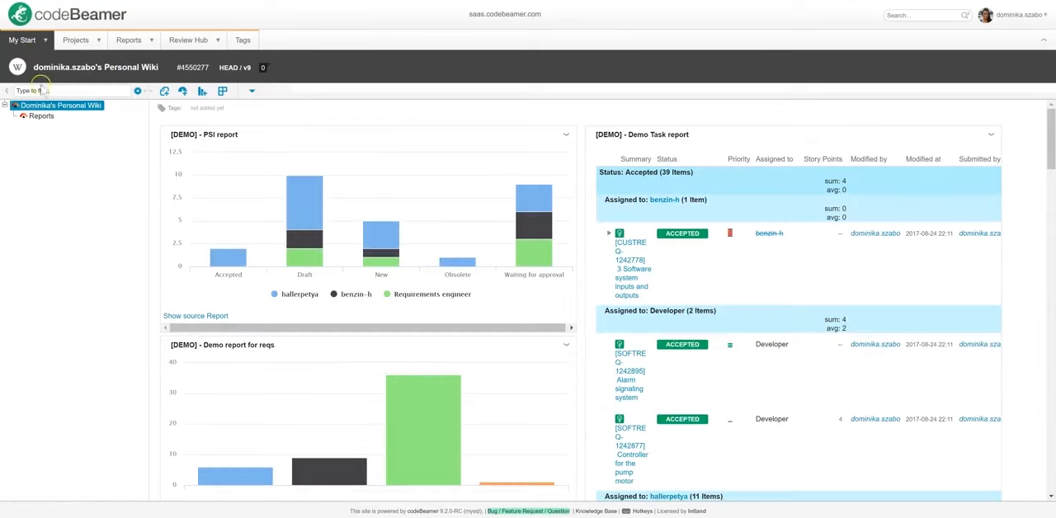
{"action": "left_click", "coordinate": [41, 115]}
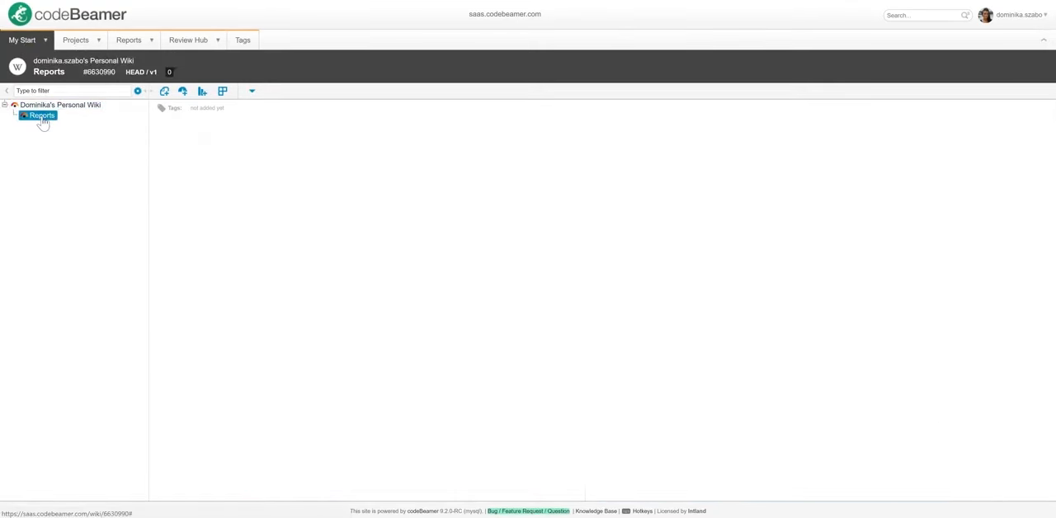
{"action": "left_click", "coordinate": [41, 115]}
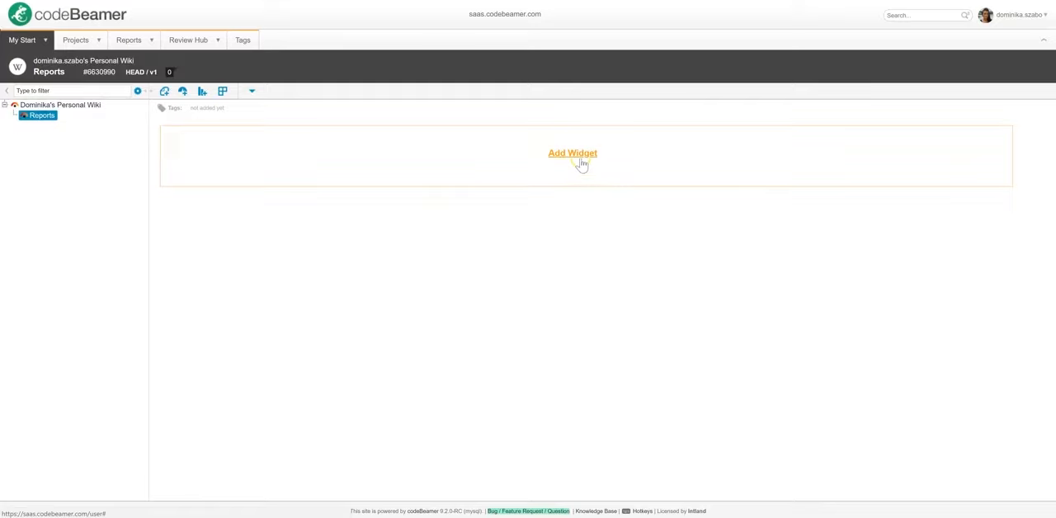
{"action": "left_click", "coordinate": [573, 154]}
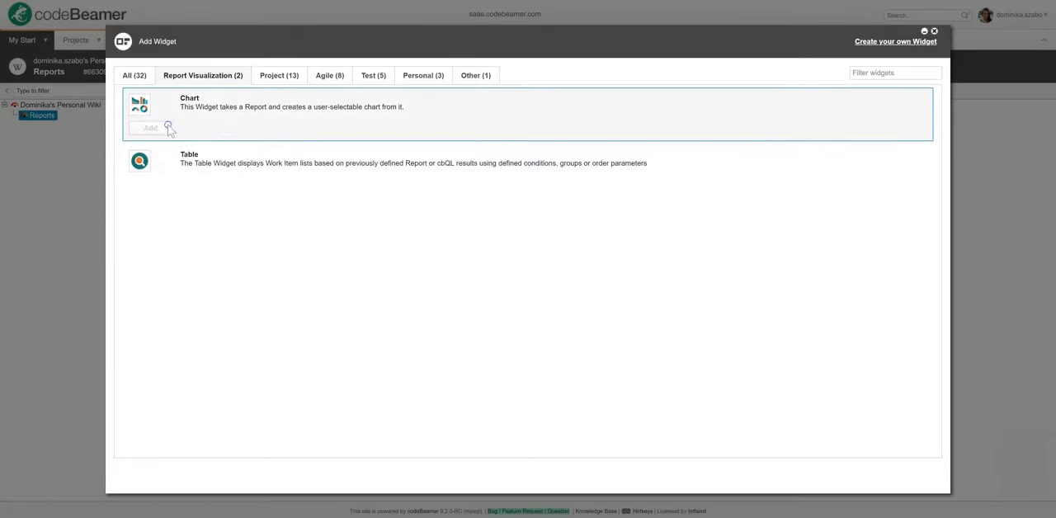
{"action": "left_click", "coordinate": [149, 129]}
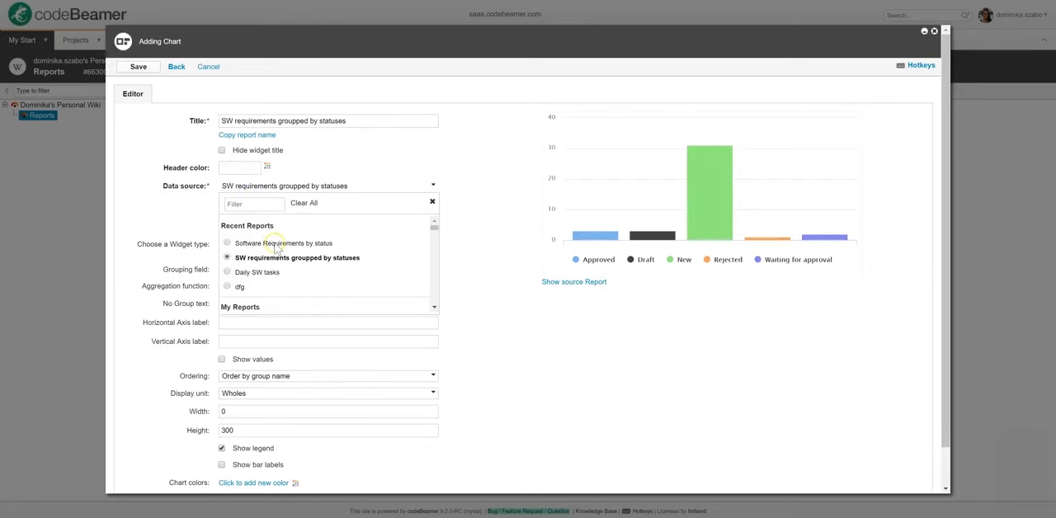
{"action": "left_click", "coordinate": [284, 243]}
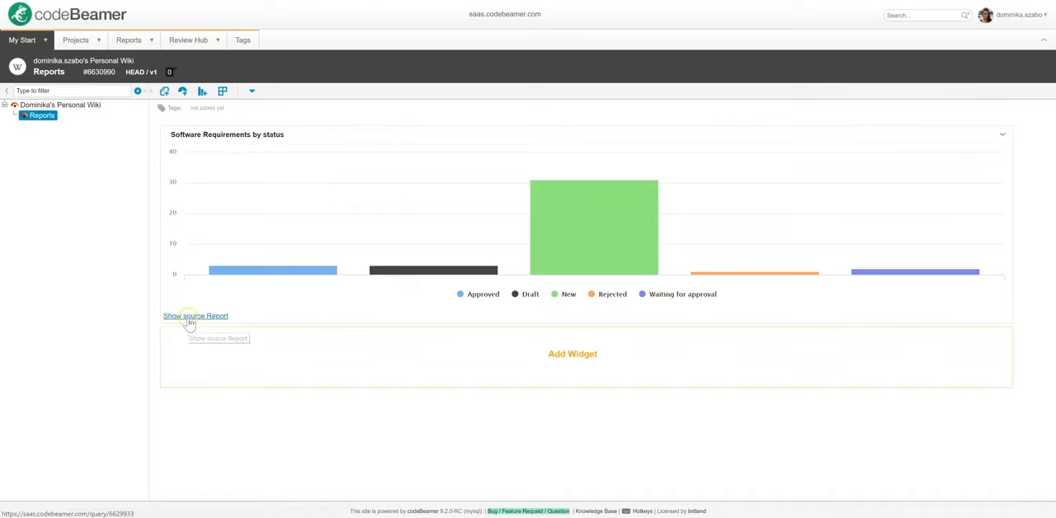
{"action": "mouse_move", "coordinate": [195, 317]}
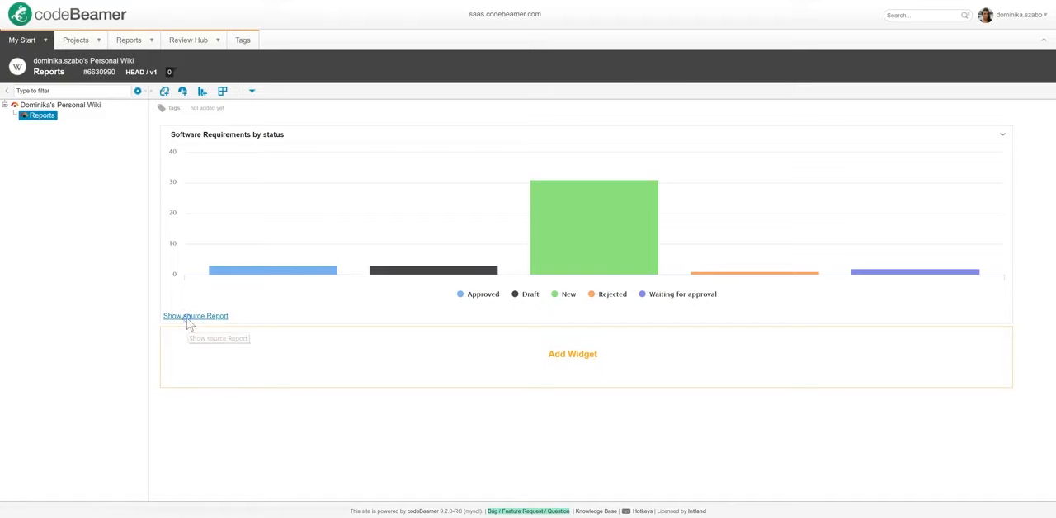
- Schedule the source report as a daily 7:00 email job and return to the start page
{"action": "left_click", "coordinate": [194, 317]}
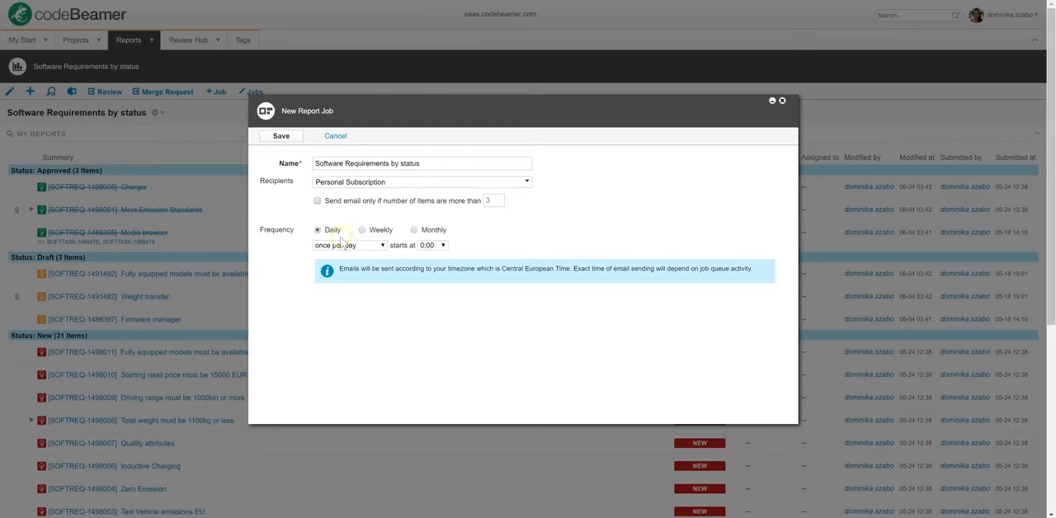
{"action": "left_click", "coordinate": [432, 244]}
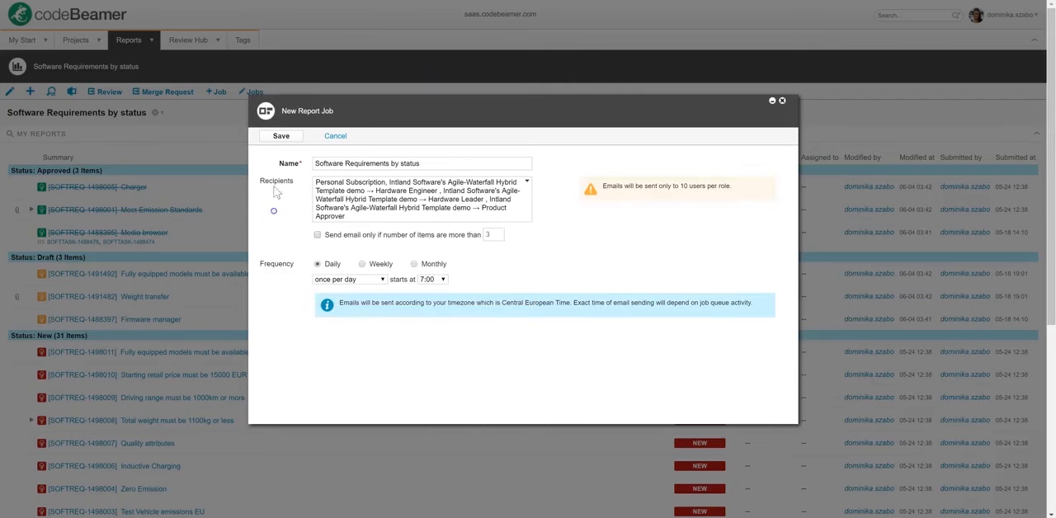
{"action": "left_click", "coordinate": [280, 136]}
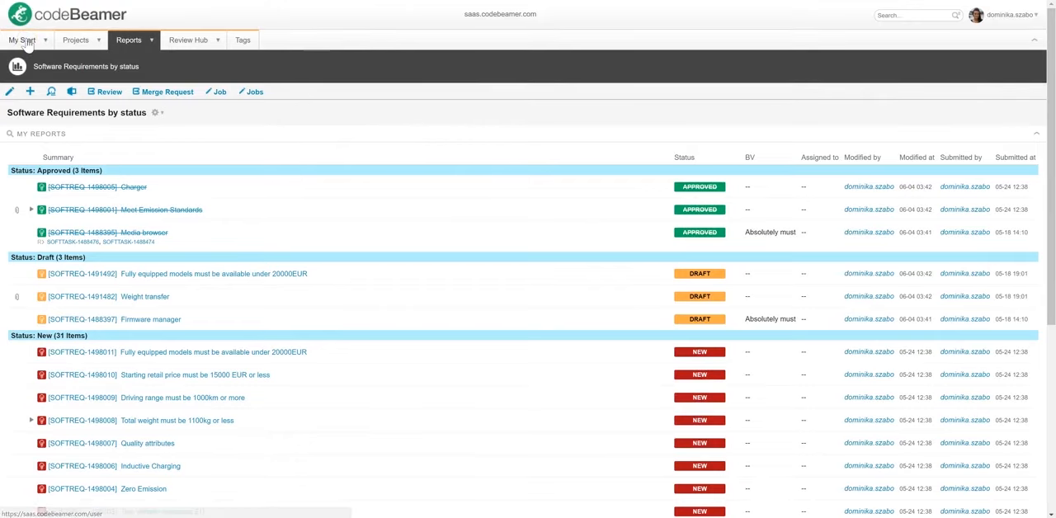
{"action": "left_click", "coordinate": [24, 40]}
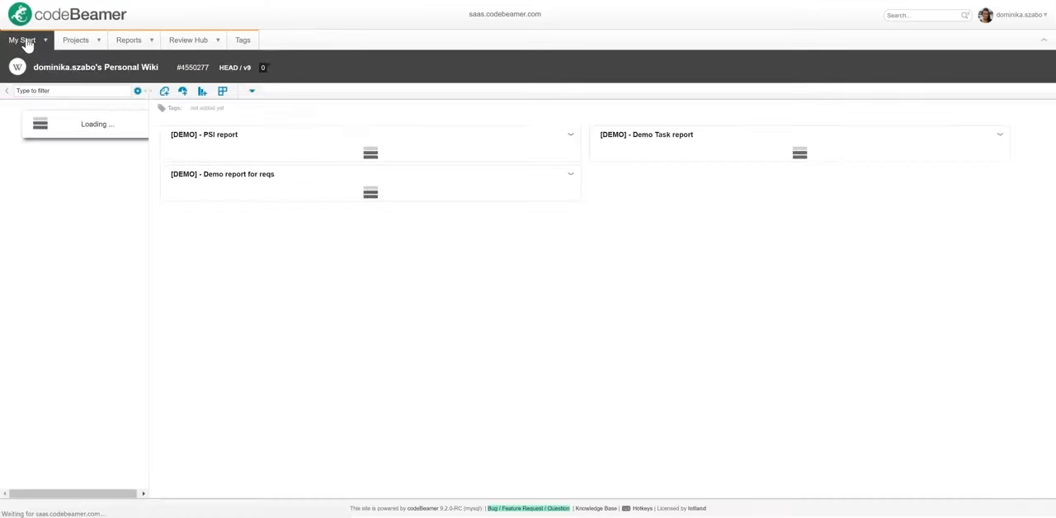